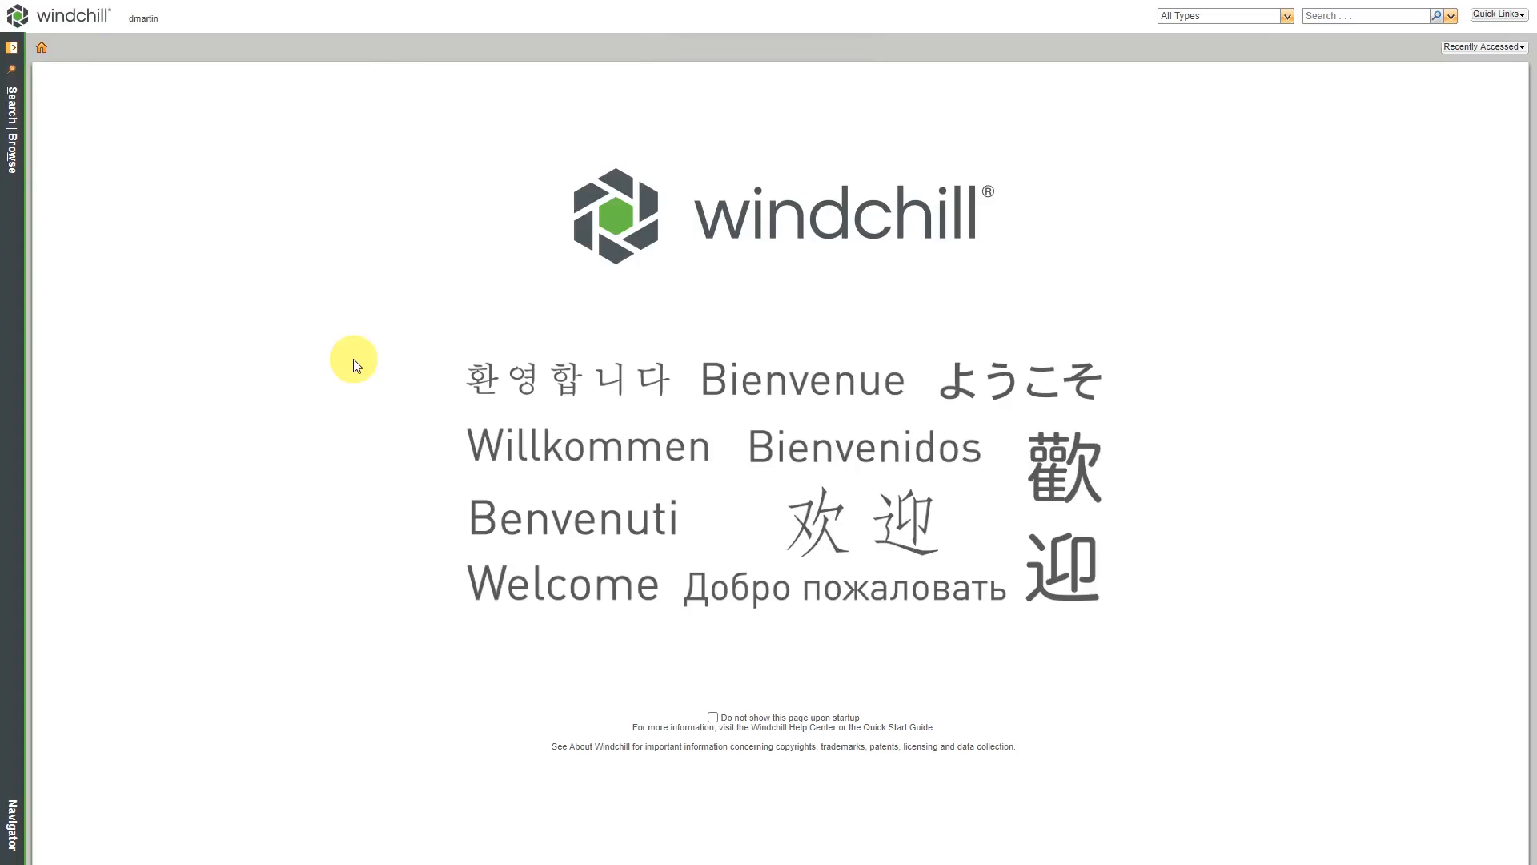
{"action": "mouse_move", "coordinate": [993, 540]}
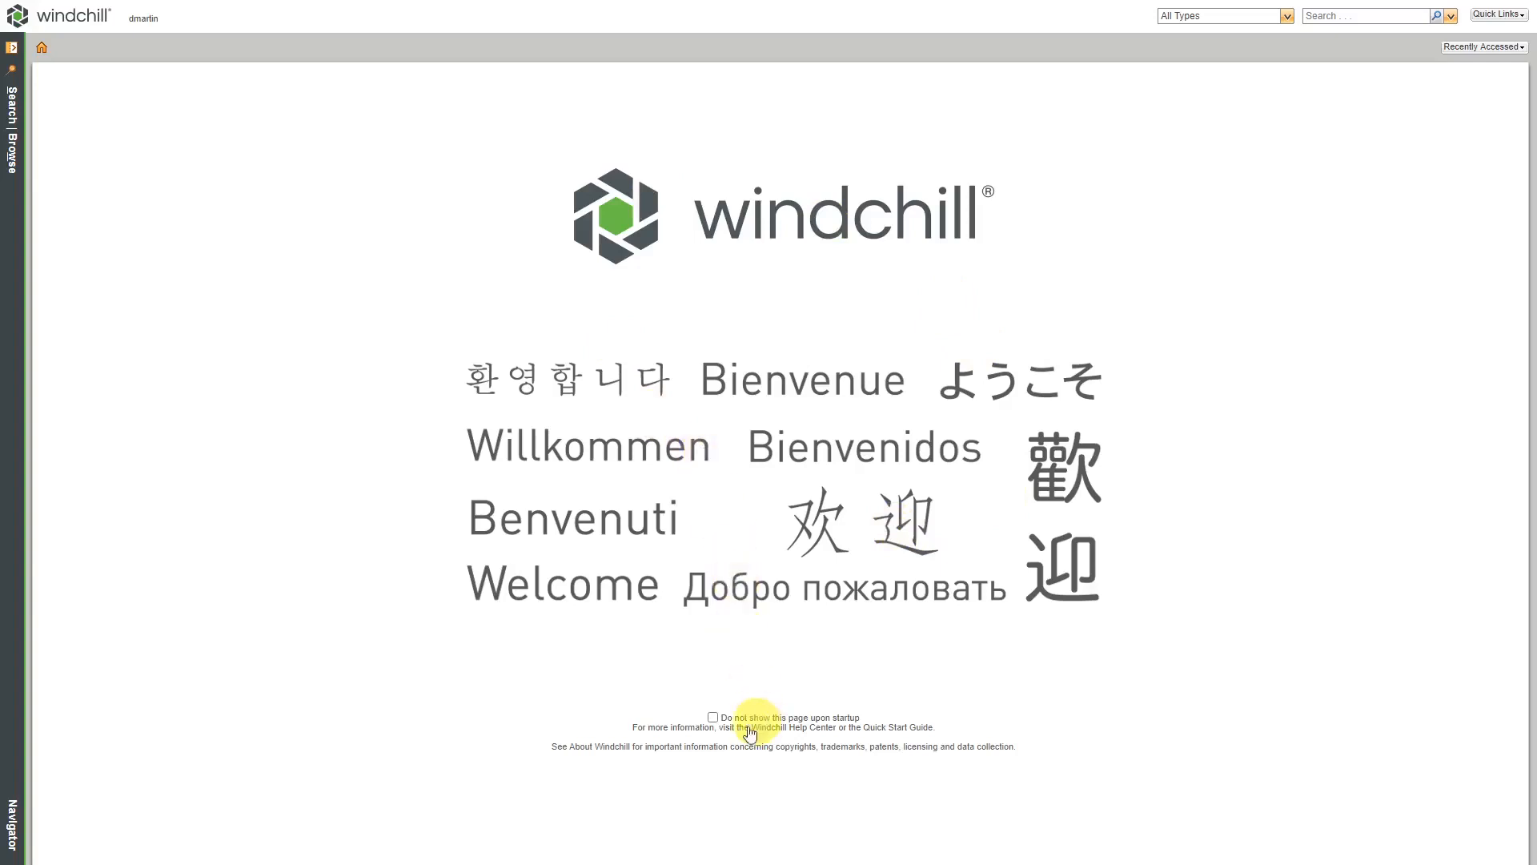
{"action": "mouse_move", "coordinate": [753, 727]}
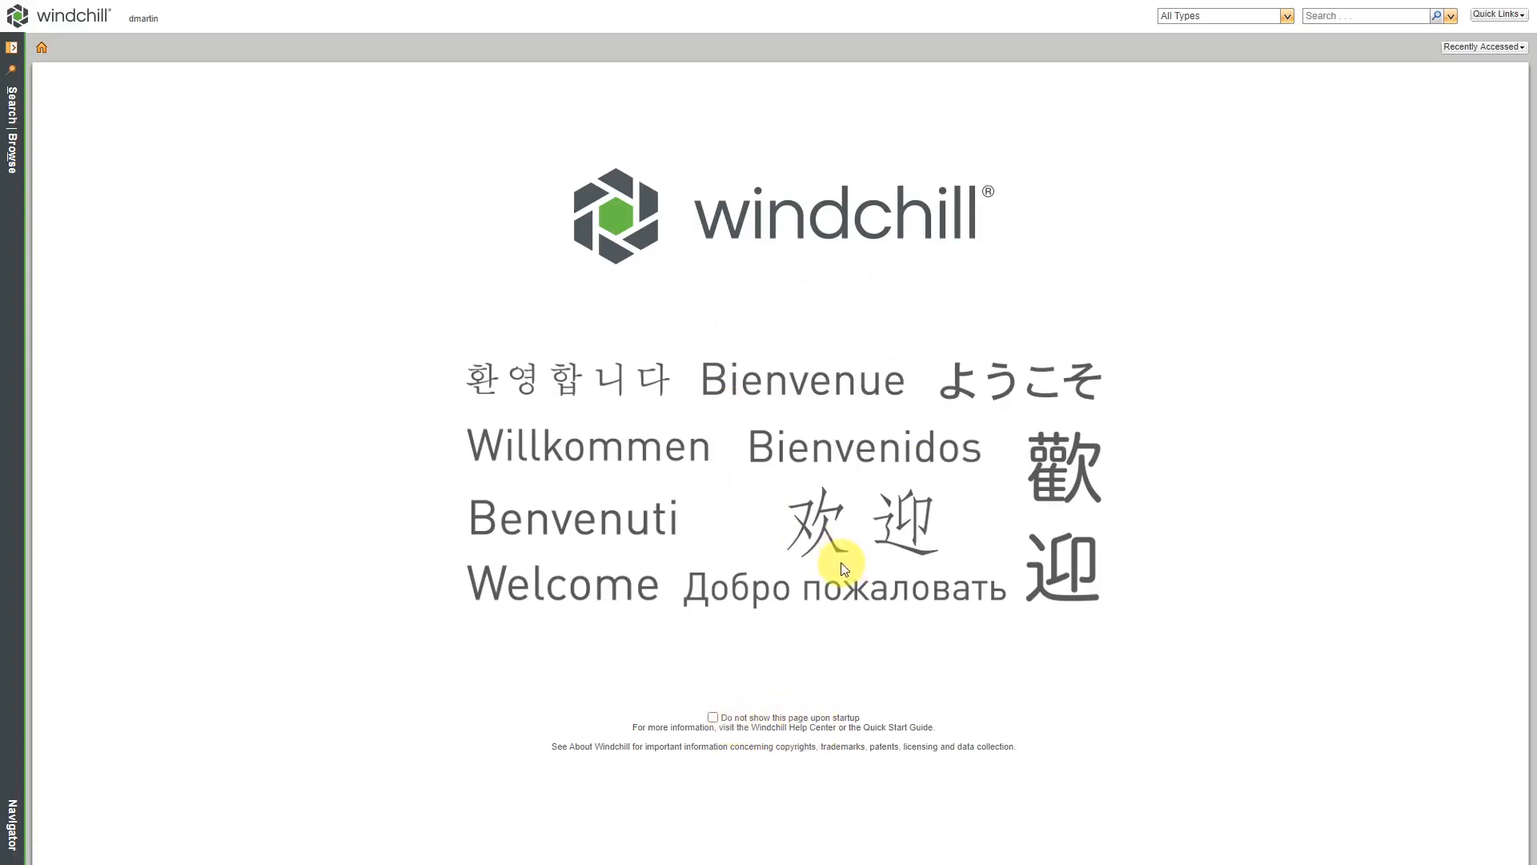
{"action": "mouse_move", "coordinate": [666, 383]}
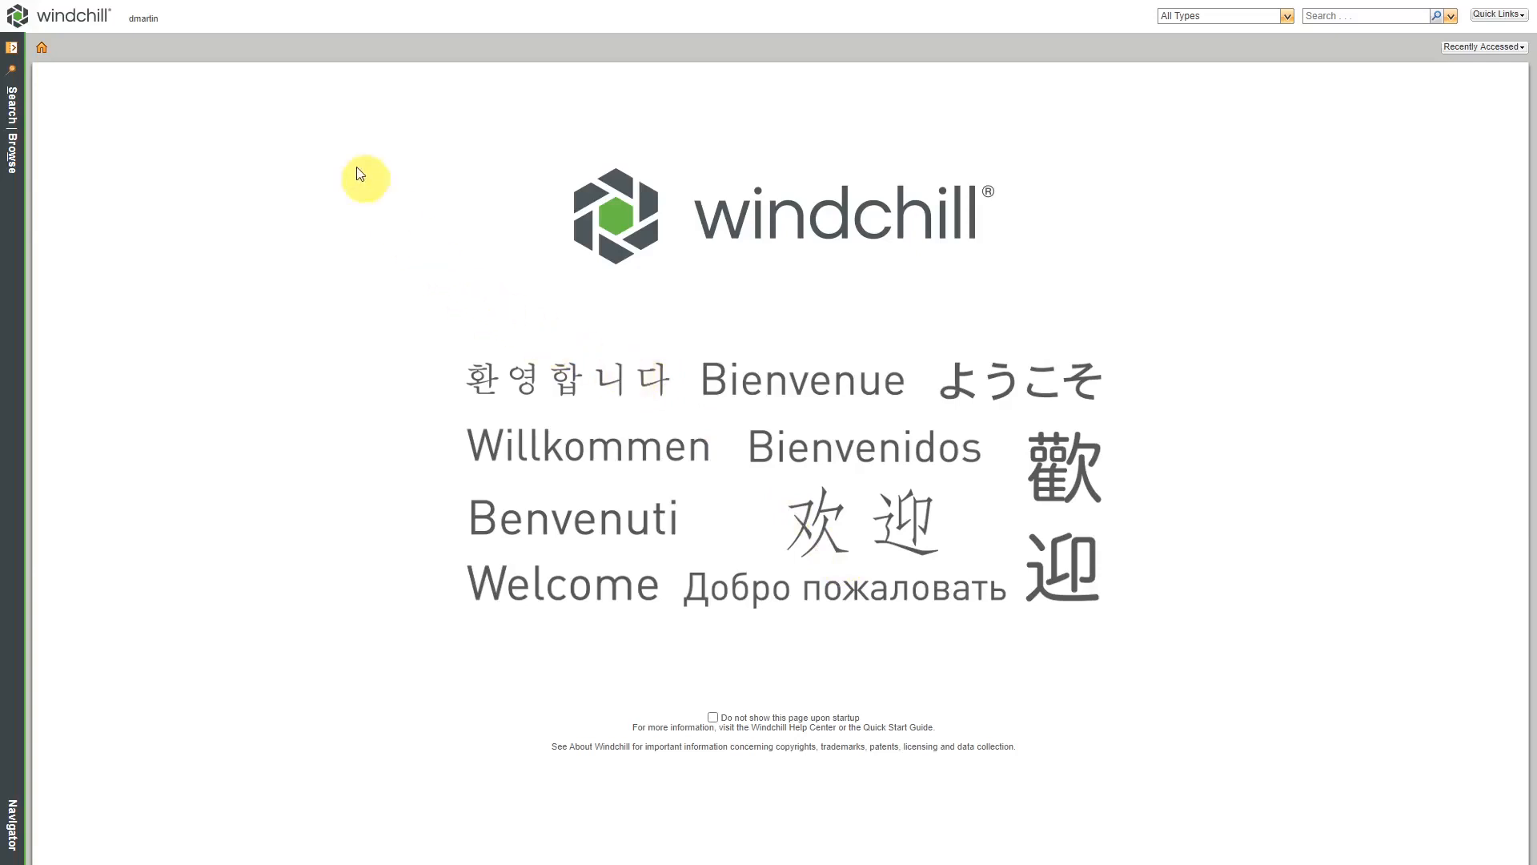
{"action": "mouse_move", "coordinate": [146, 32]}
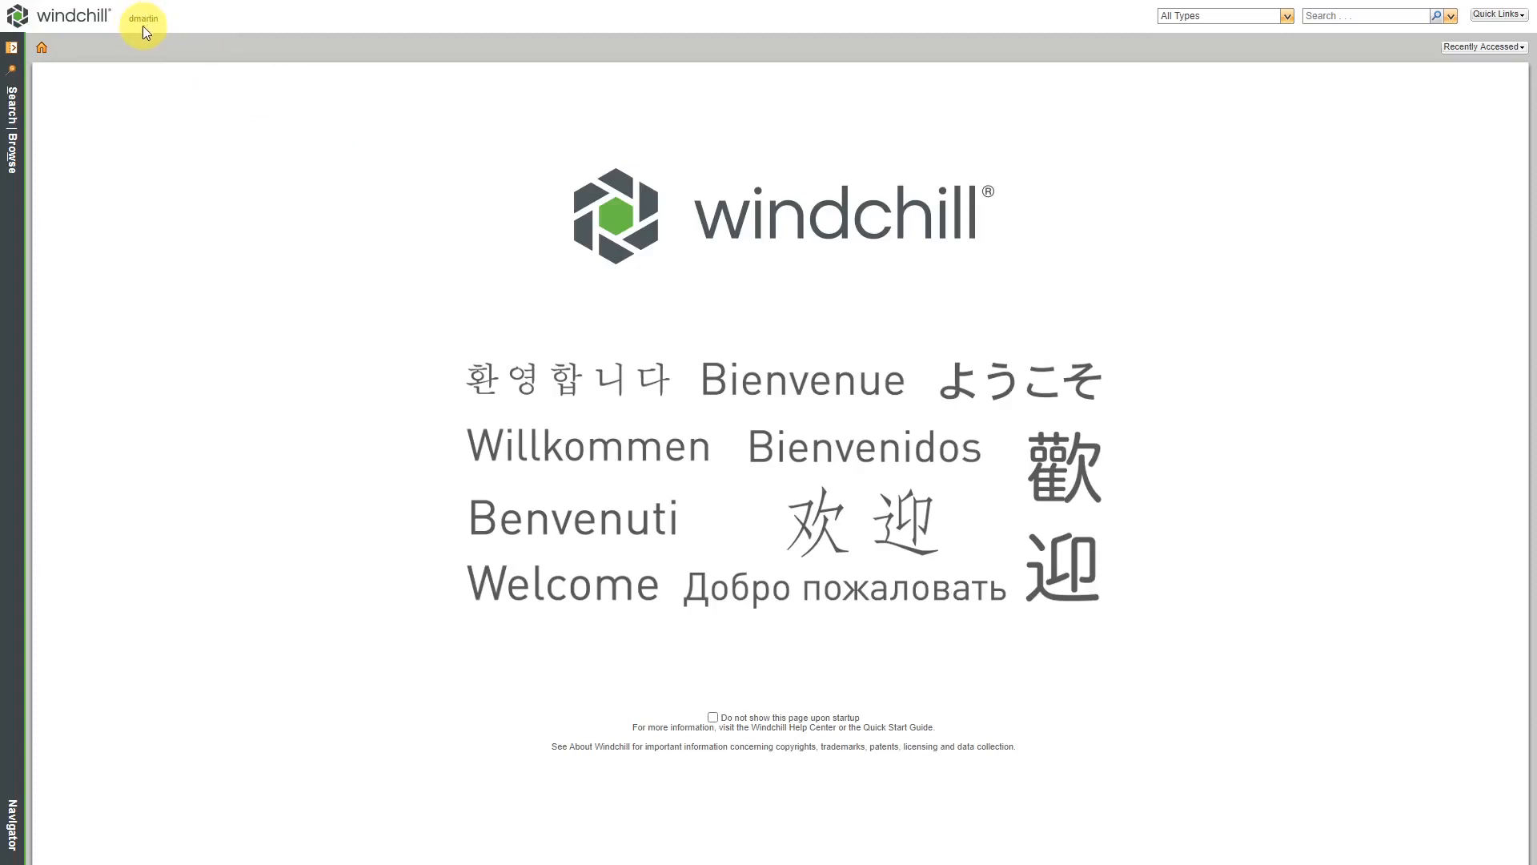
{"action": "mouse_move", "coordinate": [167, 202]}
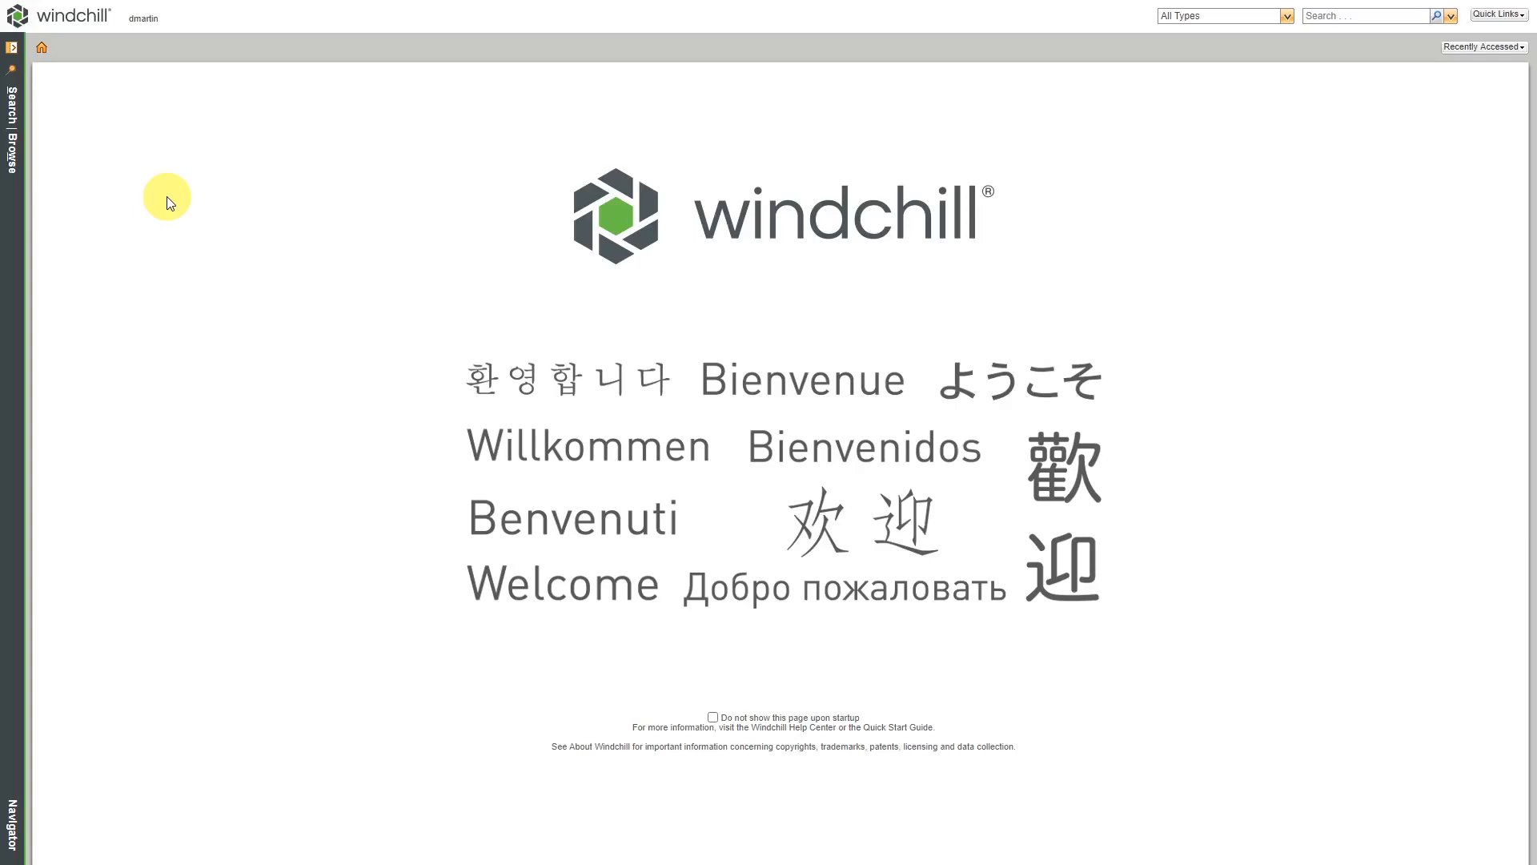
{"action": "mouse_move", "coordinate": [143, 36]}
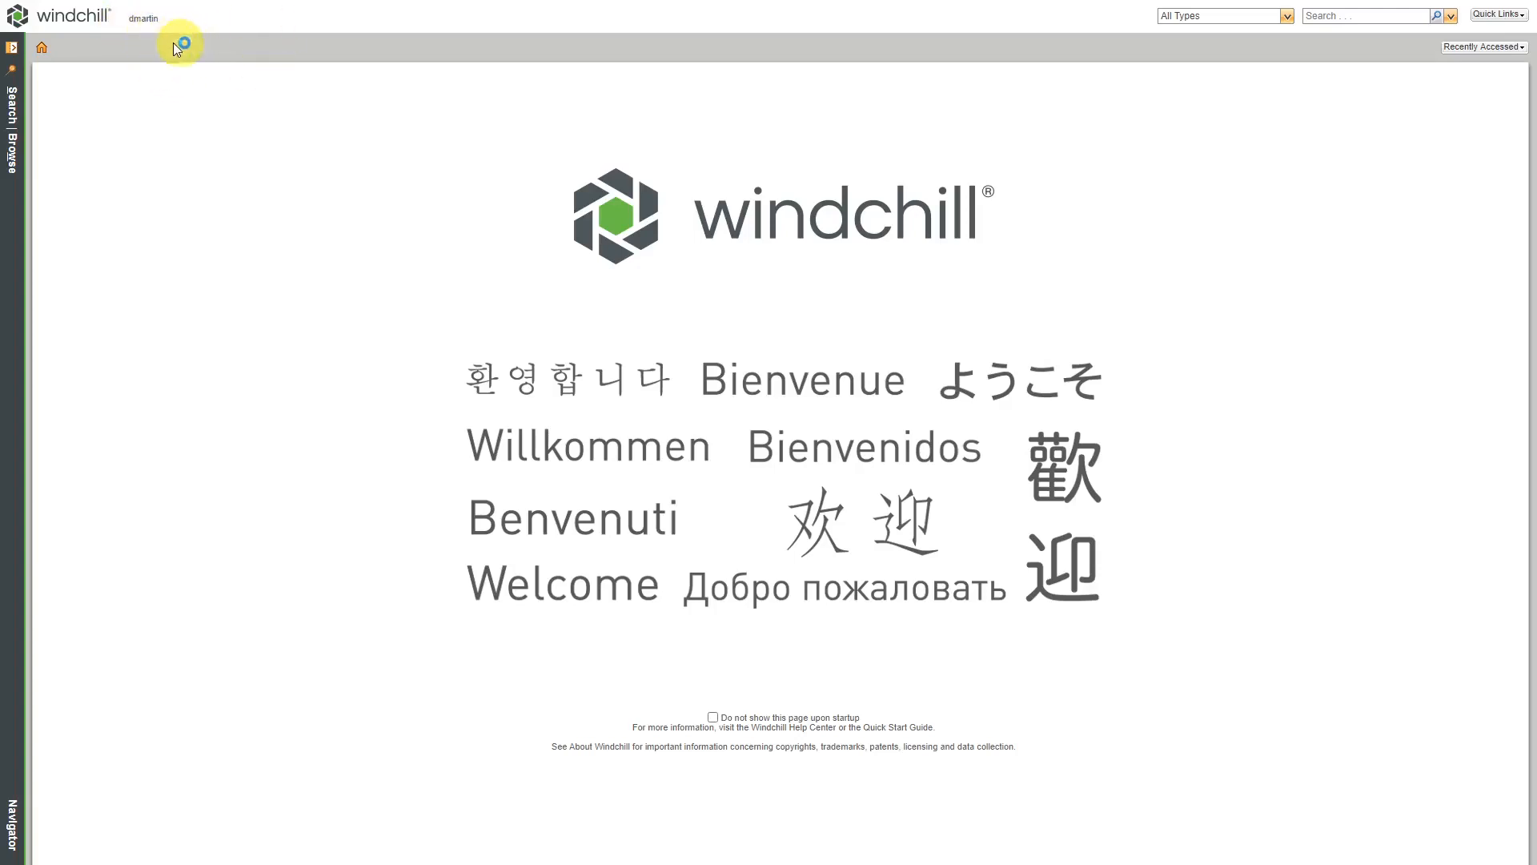
{"action": "mouse_move", "coordinate": [157, 37]}
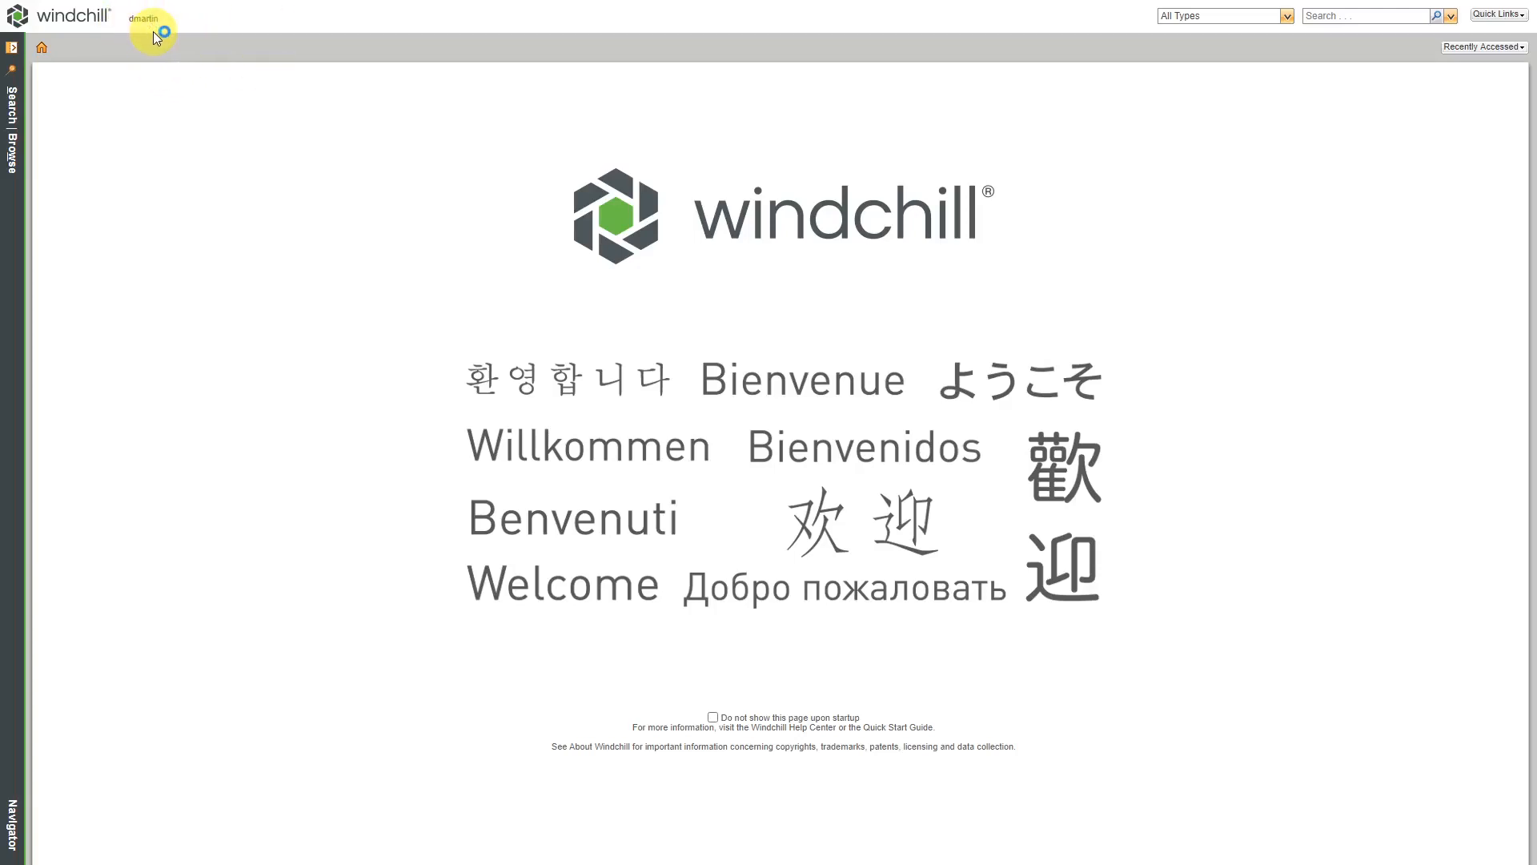
{"action": "mouse_move", "coordinate": [879, 51]}
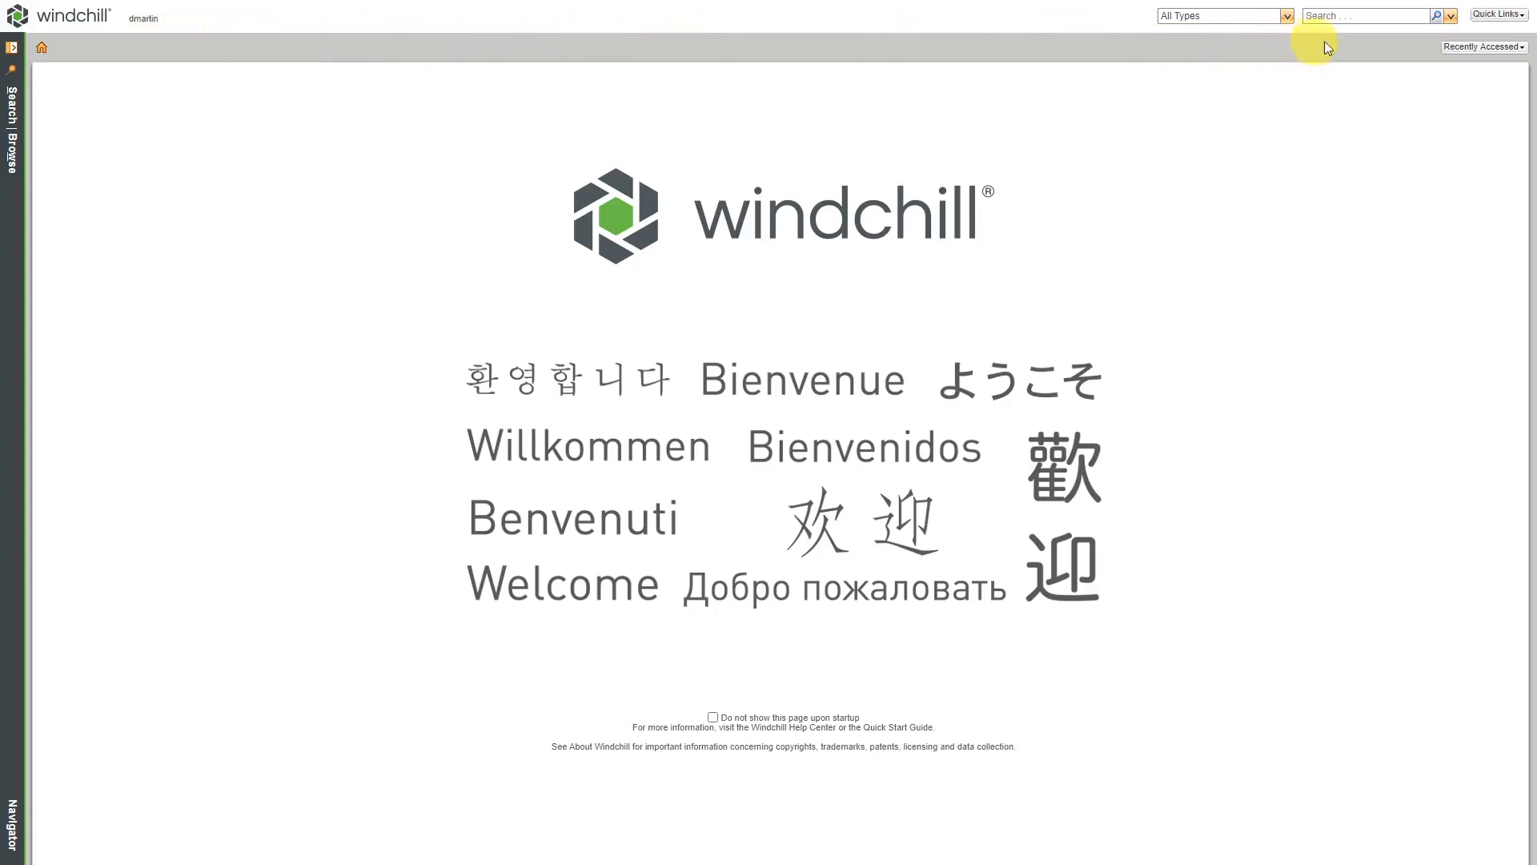
{"action": "mouse_move", "coordinate": [1294, 38]}
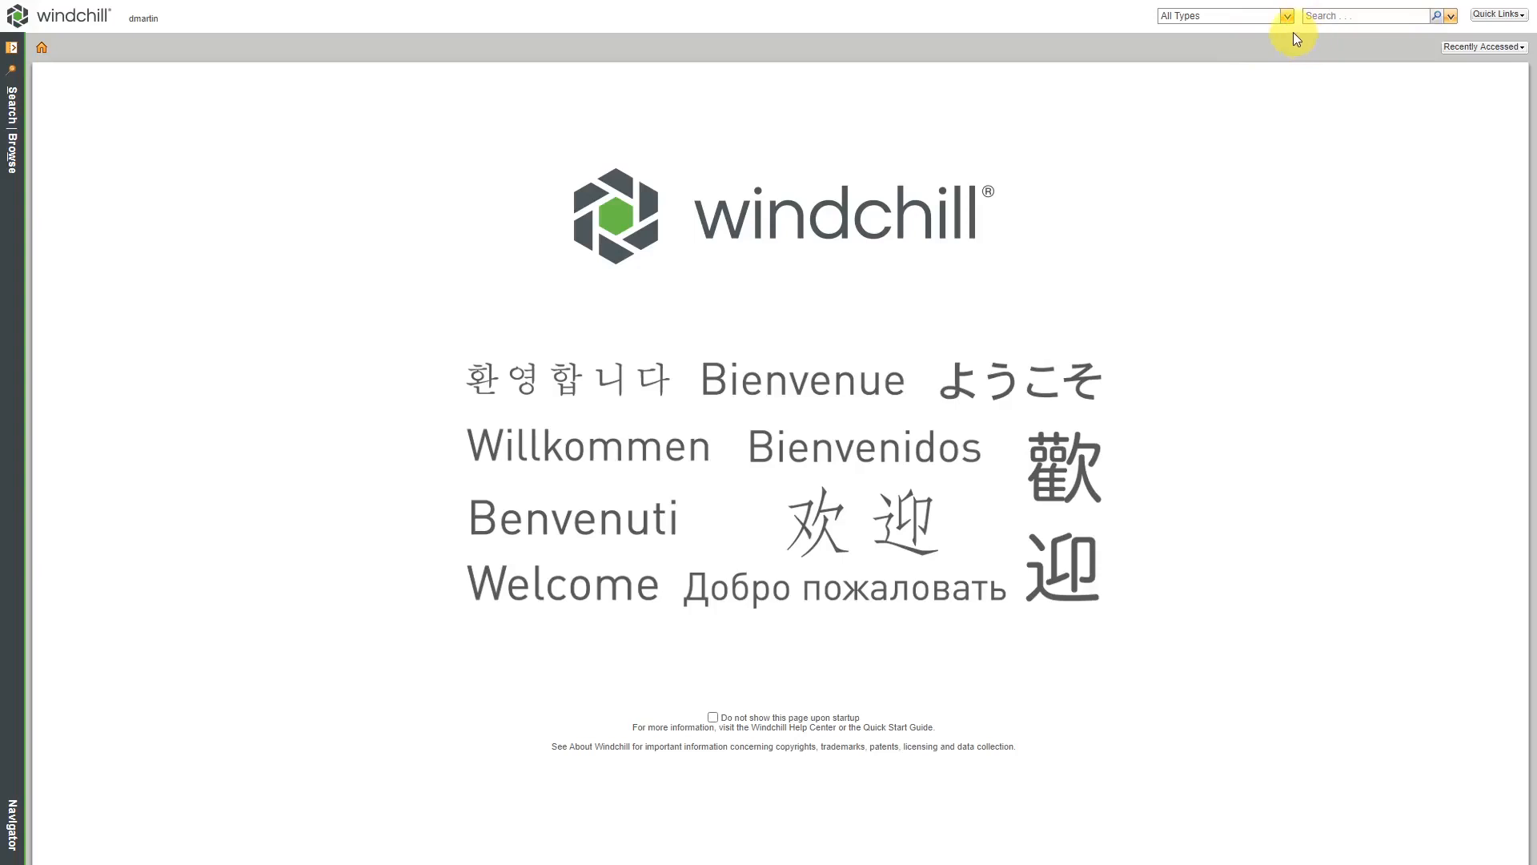
- Review the quick-search object type choices twice and start entering a search term
{"action": "left_click", "coordinate": [1286, 16]}
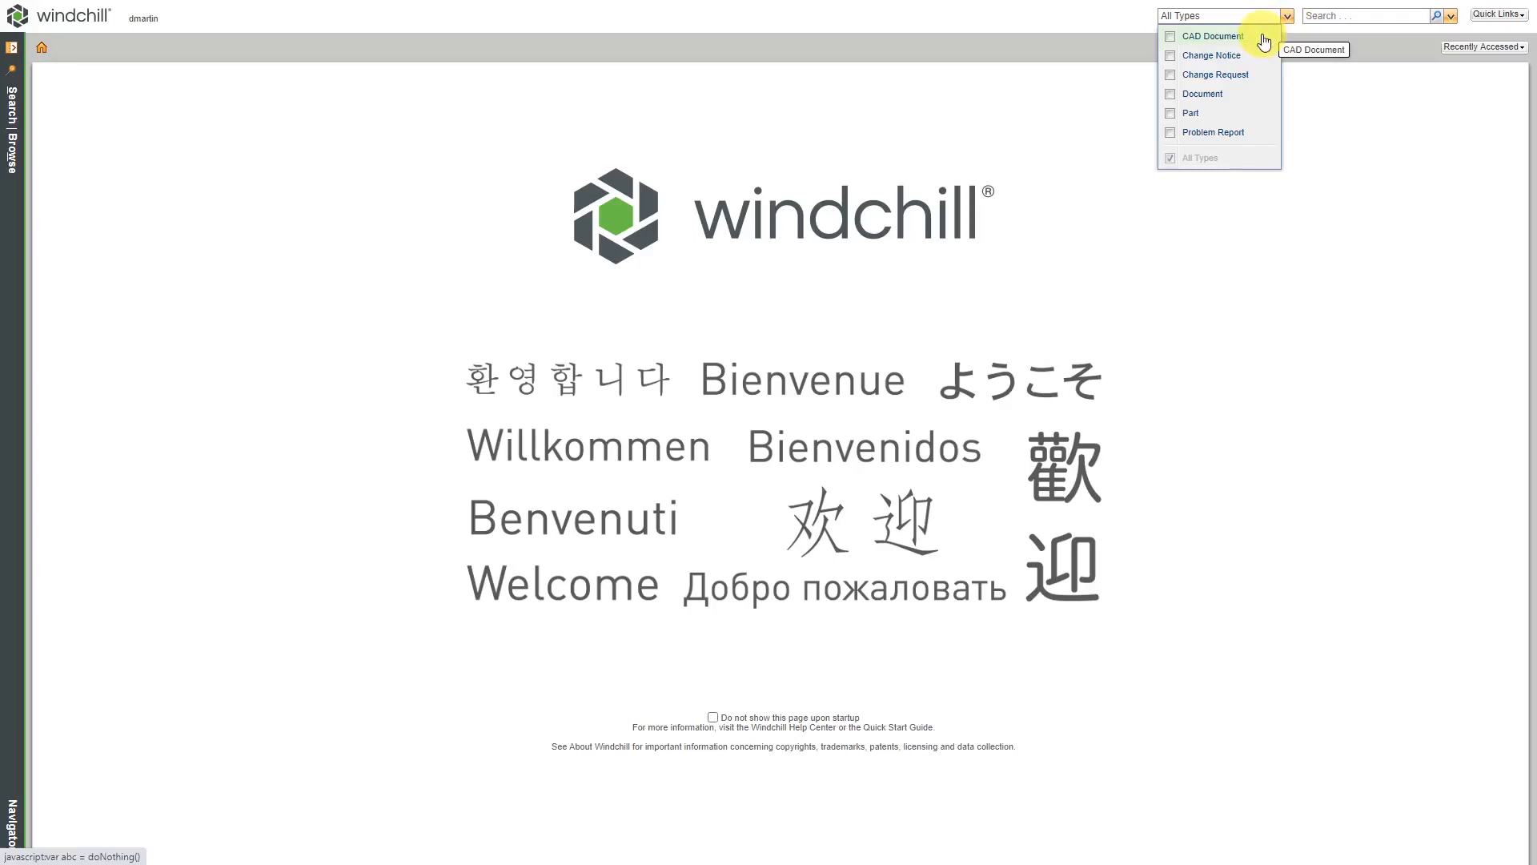
{"action": "mouse_move", "coordinate": [1248, 56]}
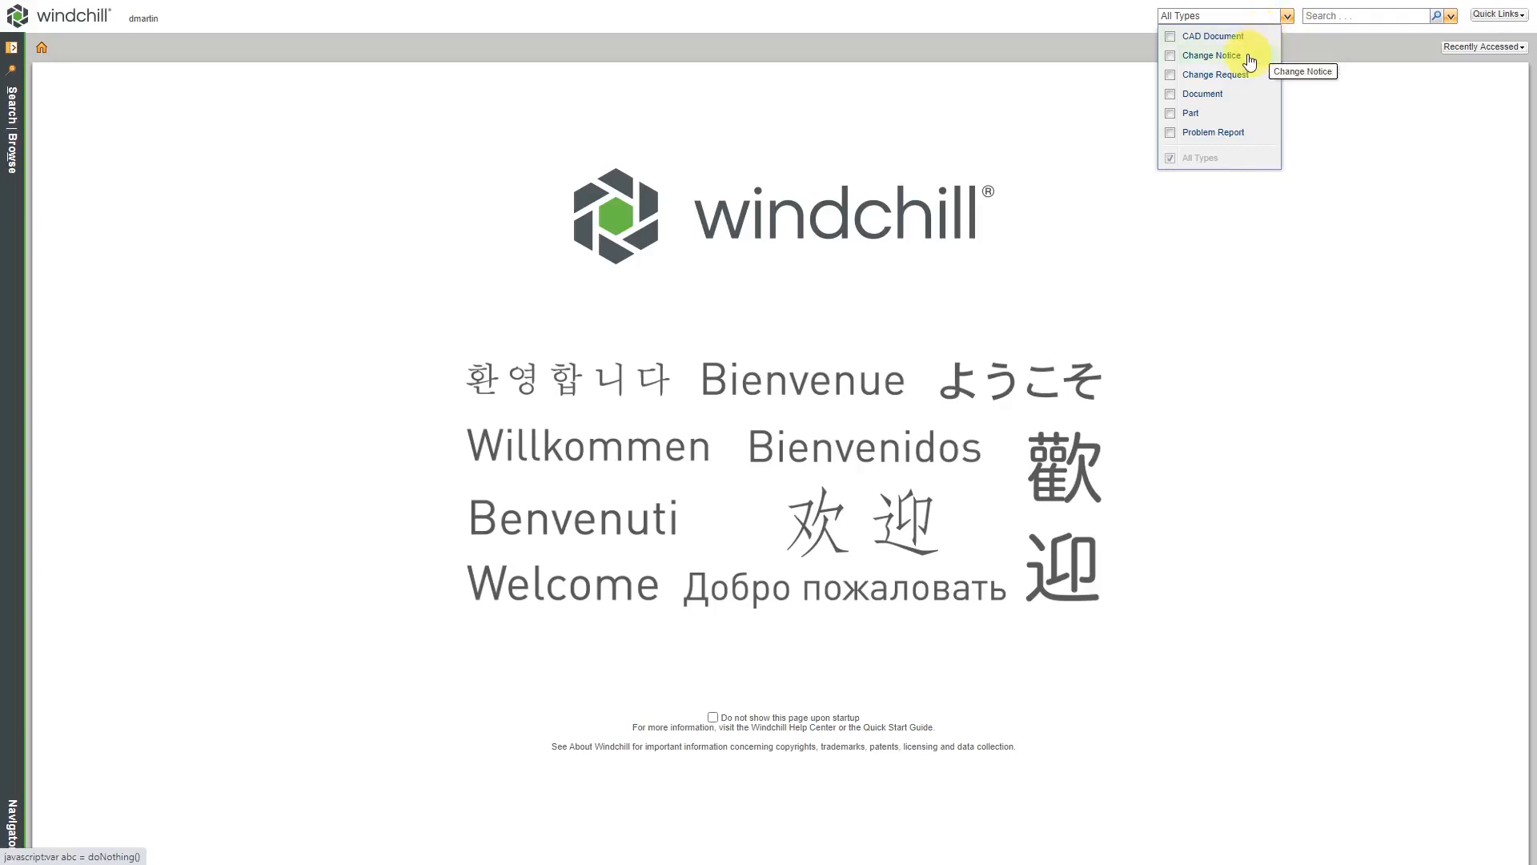
{"action": "mouse_move", "coordinate": [1233, 120]}
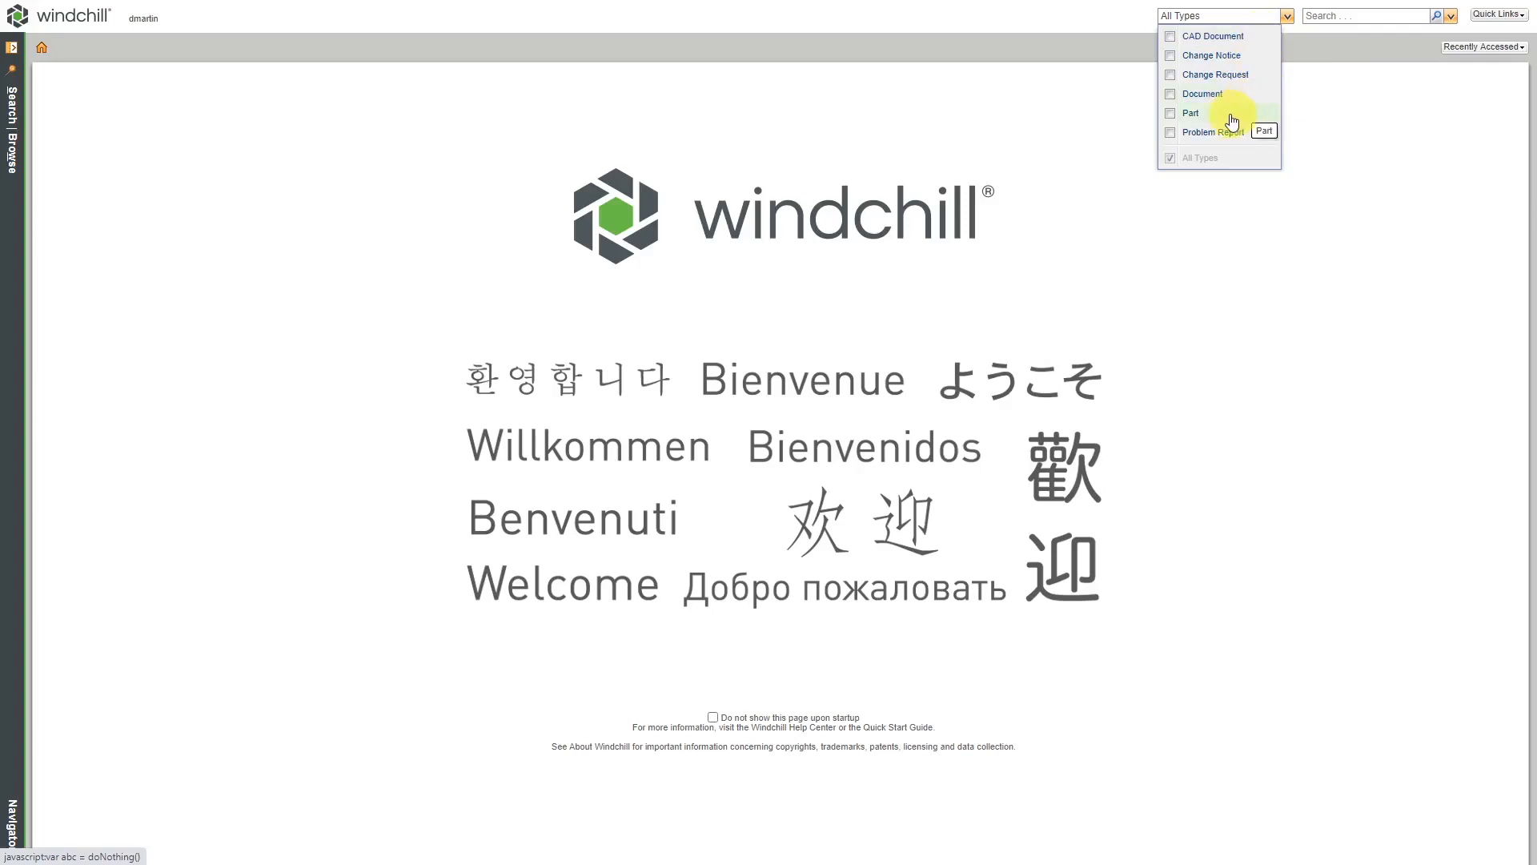
{"action": "mouse_move", "coordinate": [1258, 138]}
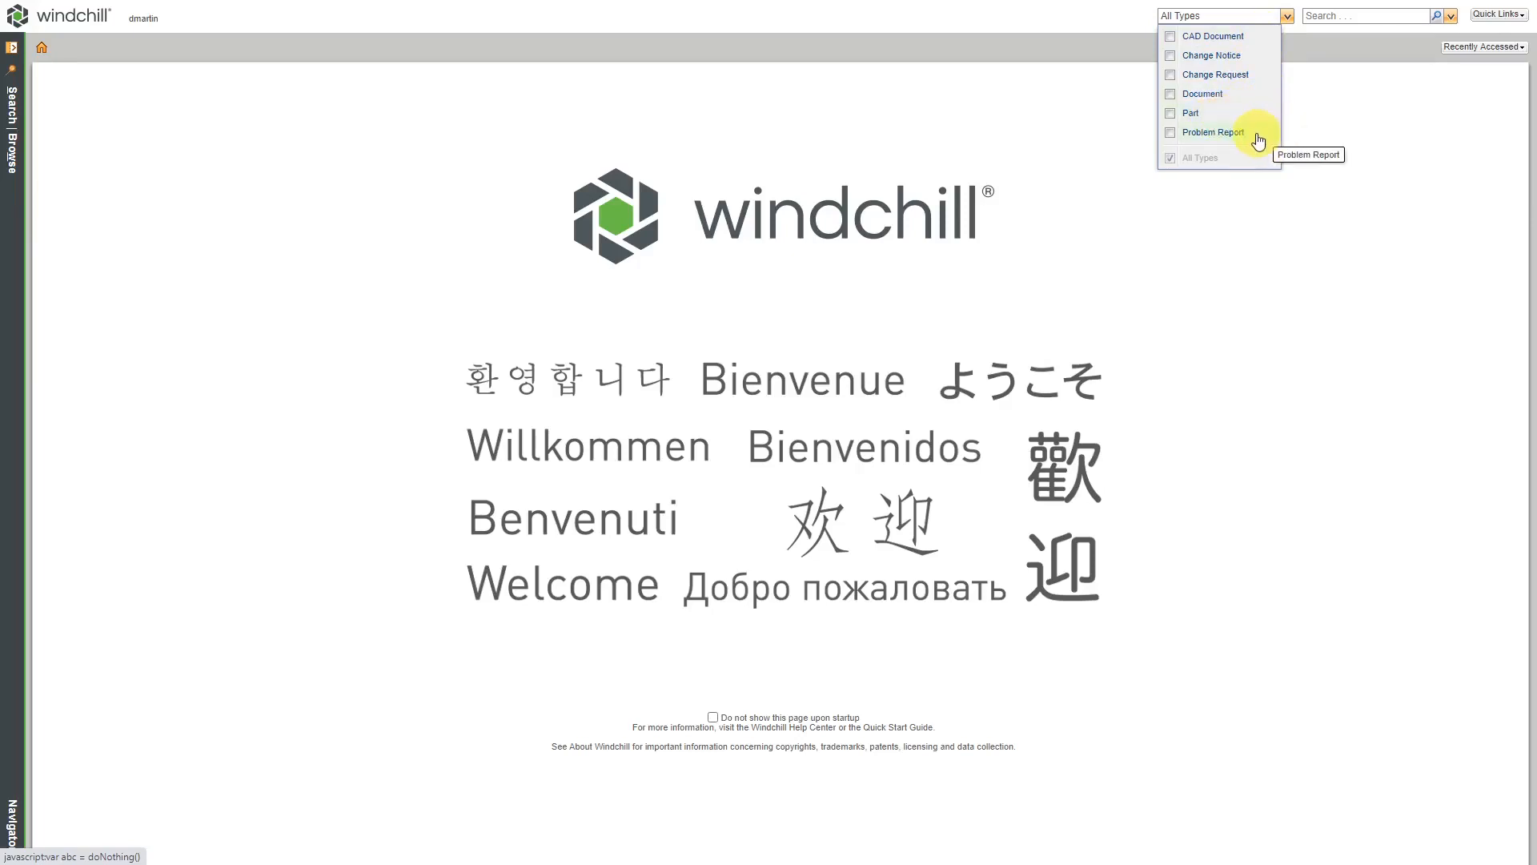
{"action": "mouse_move", "coordinate": [1270, 138]}
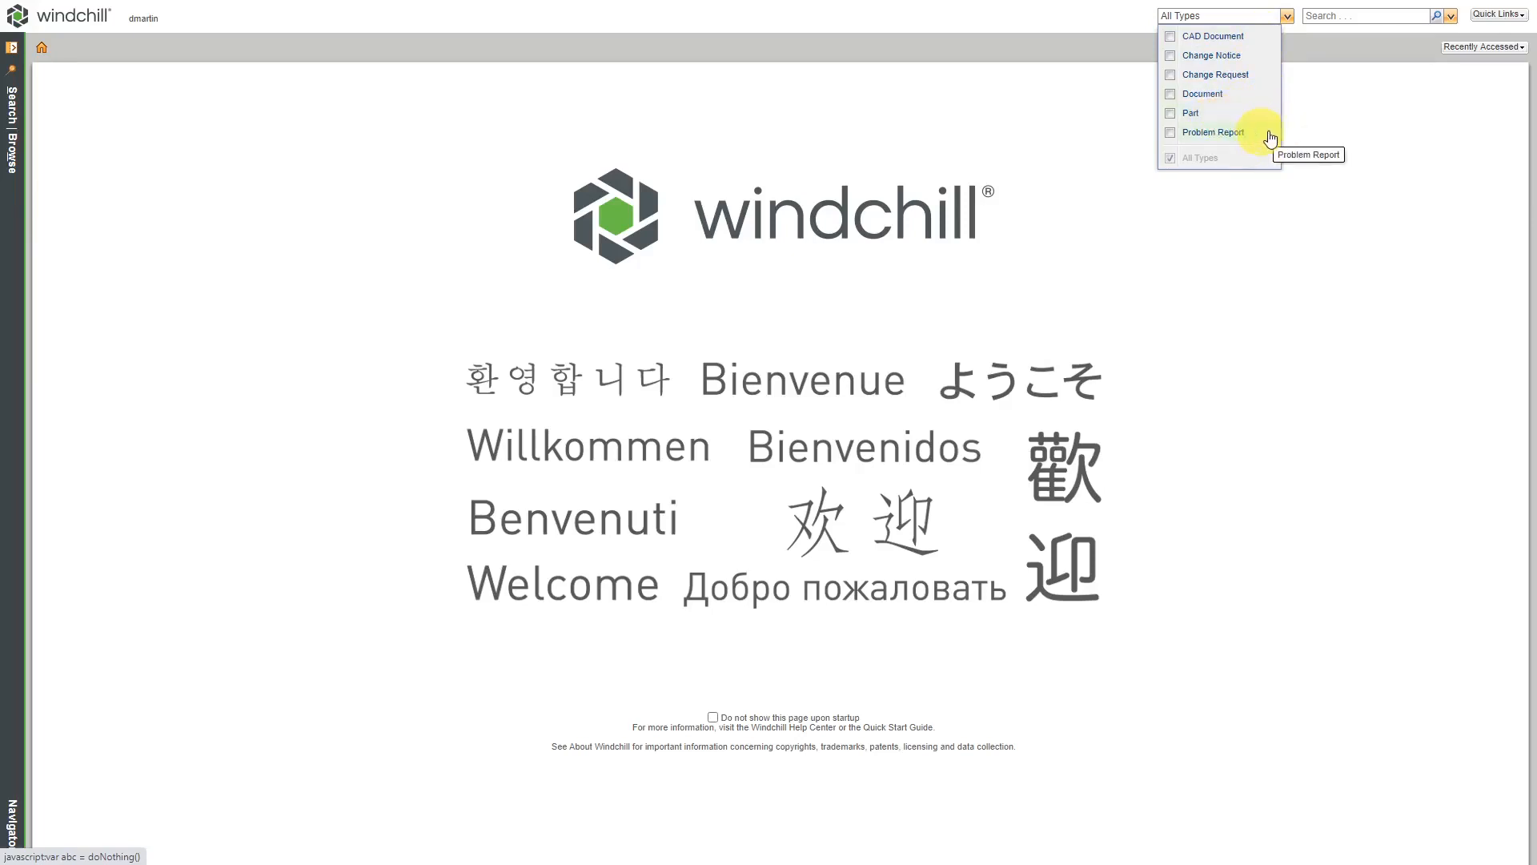
{"action": "mouse_move", "coordinate": [1364, 109]}
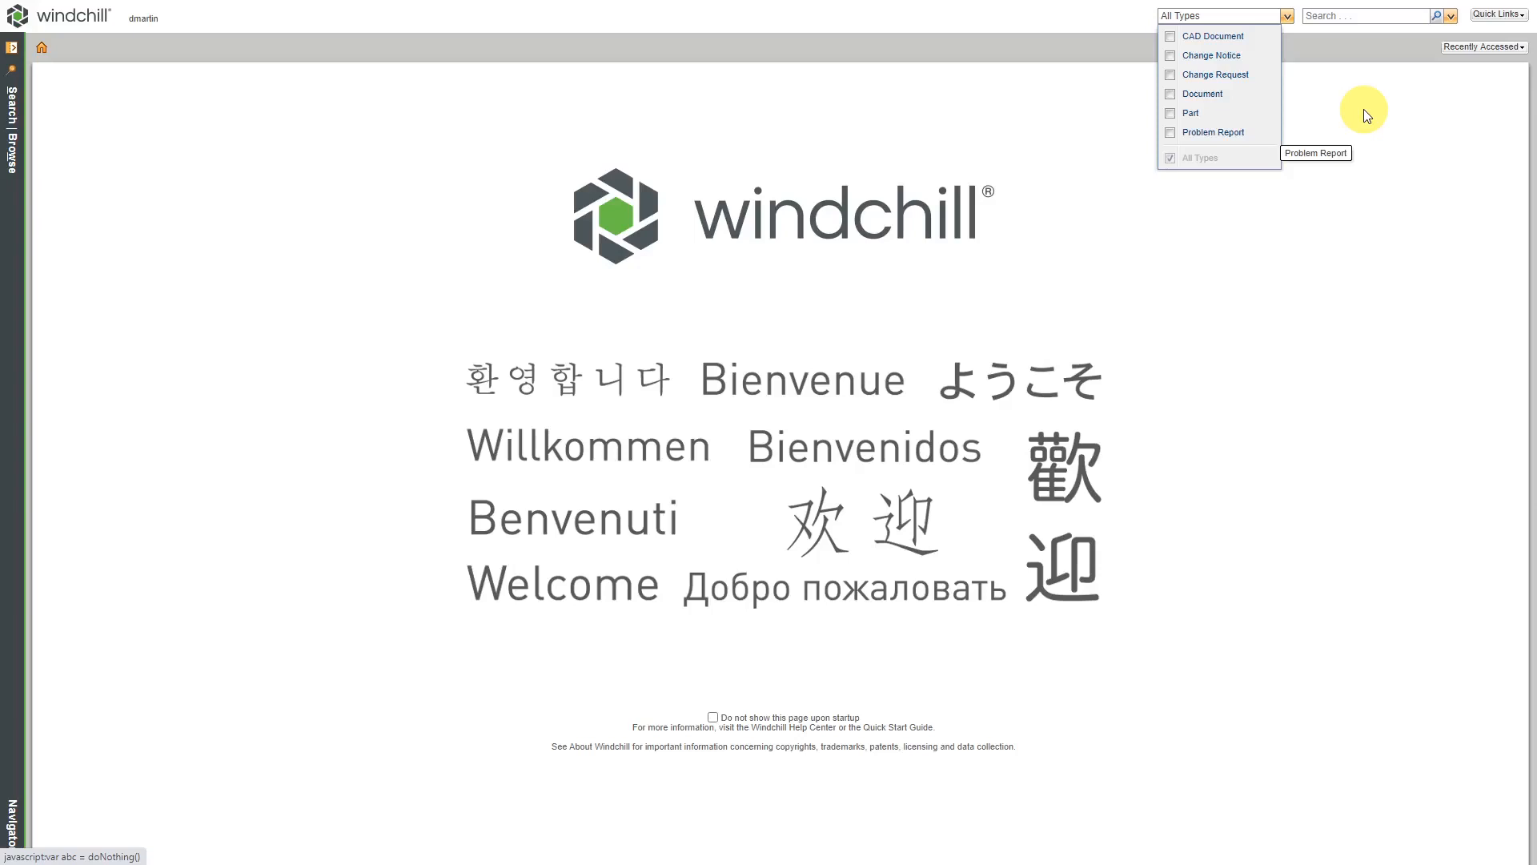
{"action": "mouse_move", "coordinate": [1259, 103]}
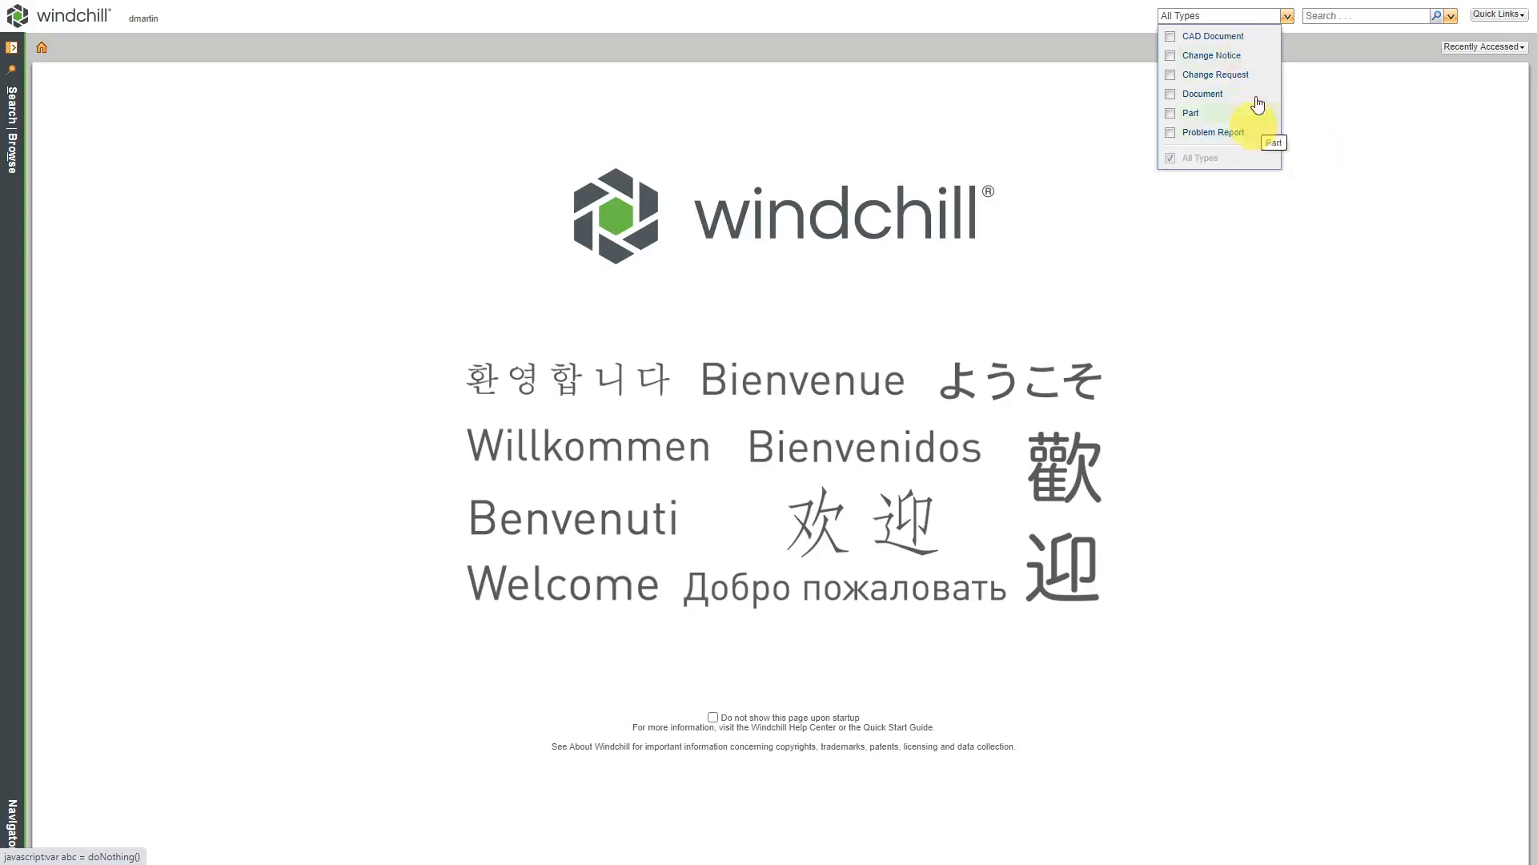
{"action": "mouse_move", "coordinate": [1316, 129]}
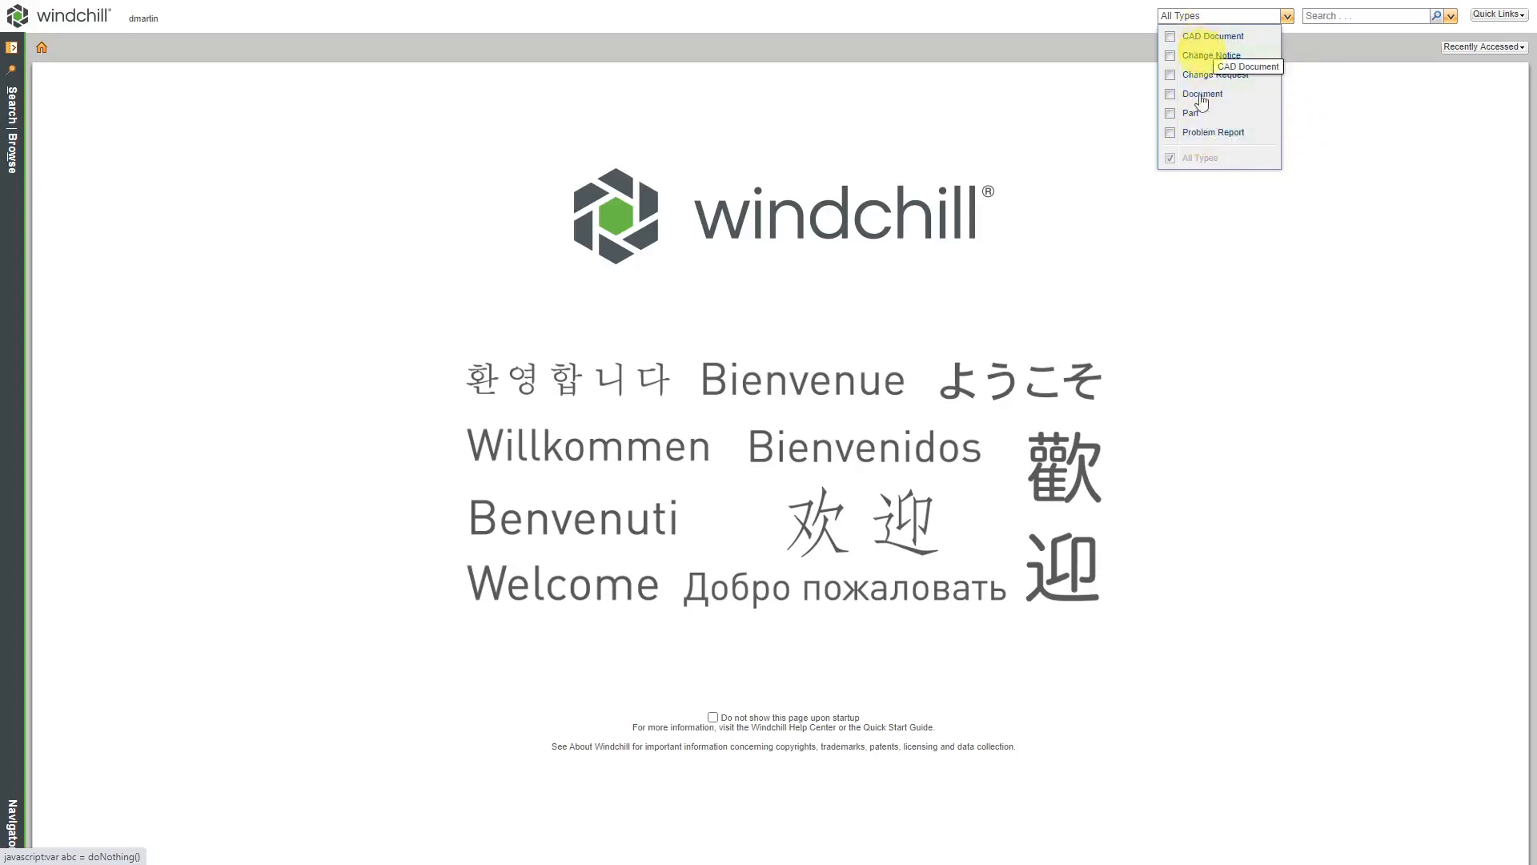
{"action": "mouse_move", "coordinate": [1202, 98]}
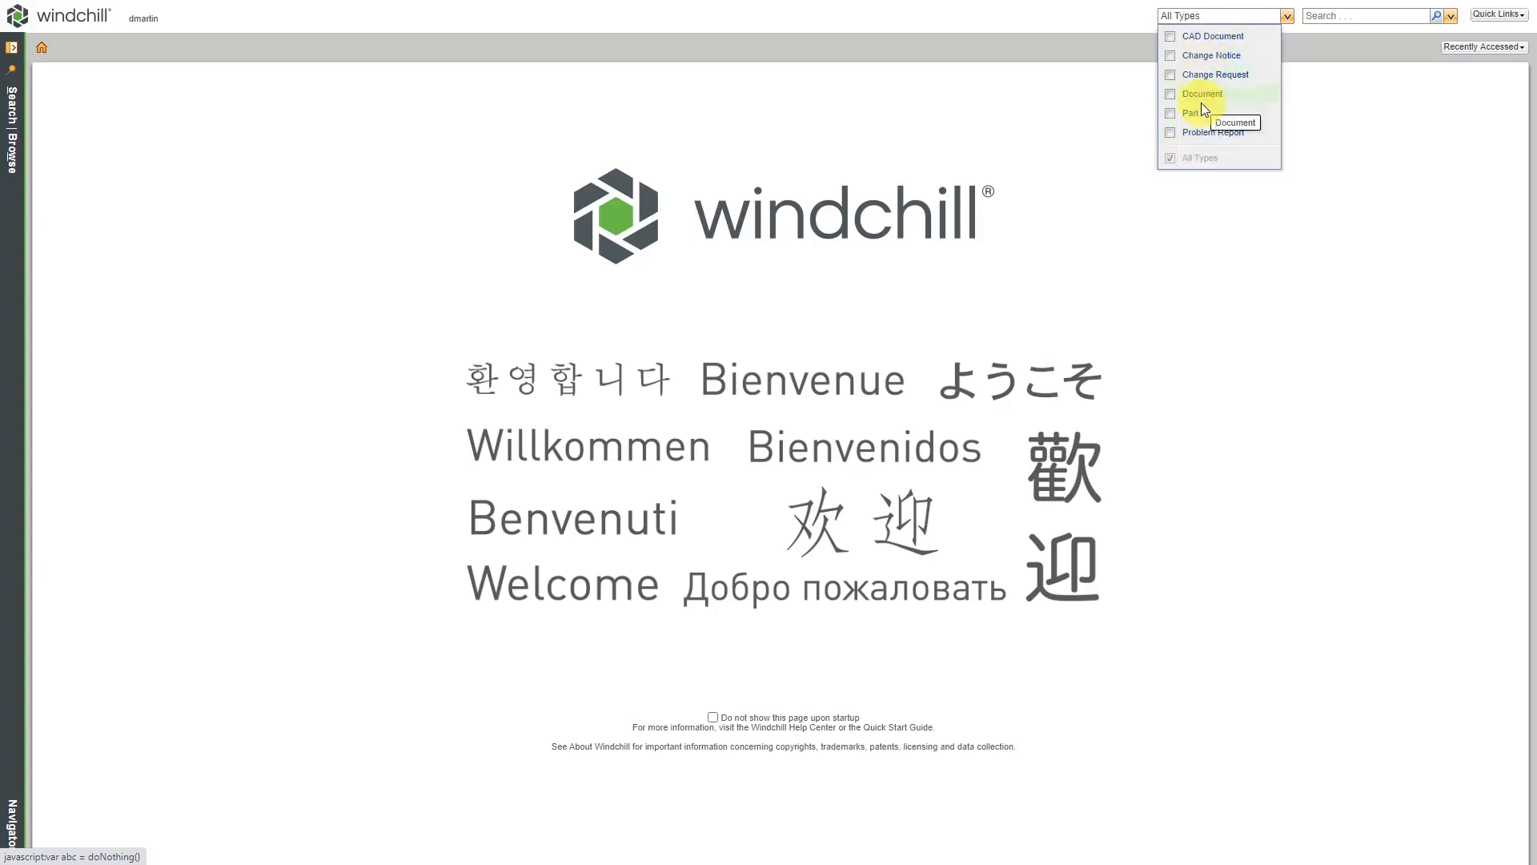
{"action": "left_click", "coordinate": [1329, 110]}
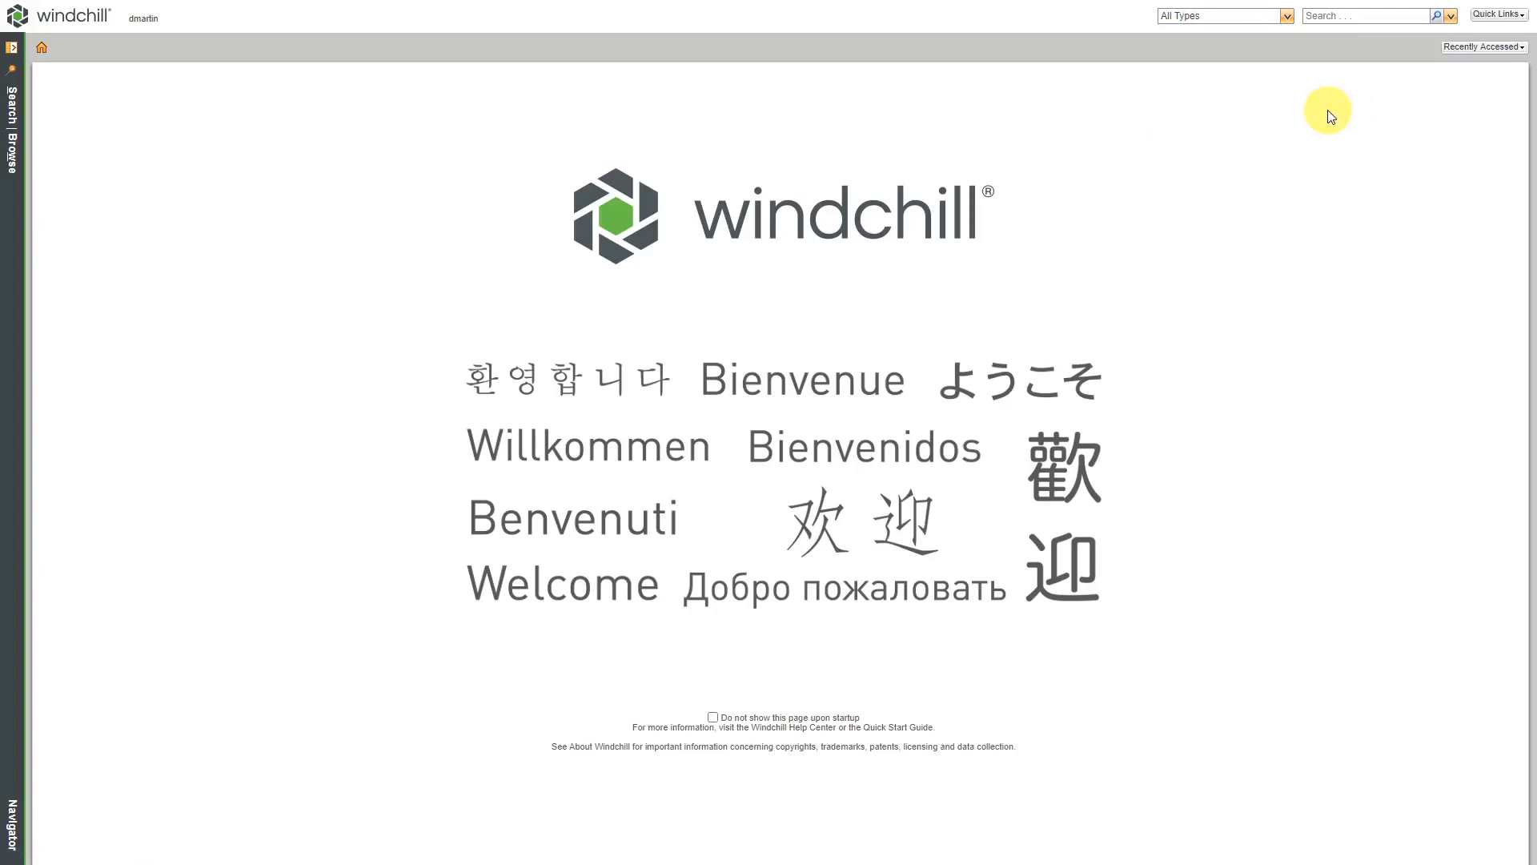
{"action": "left_click", "coordinate": [1366, 16]}
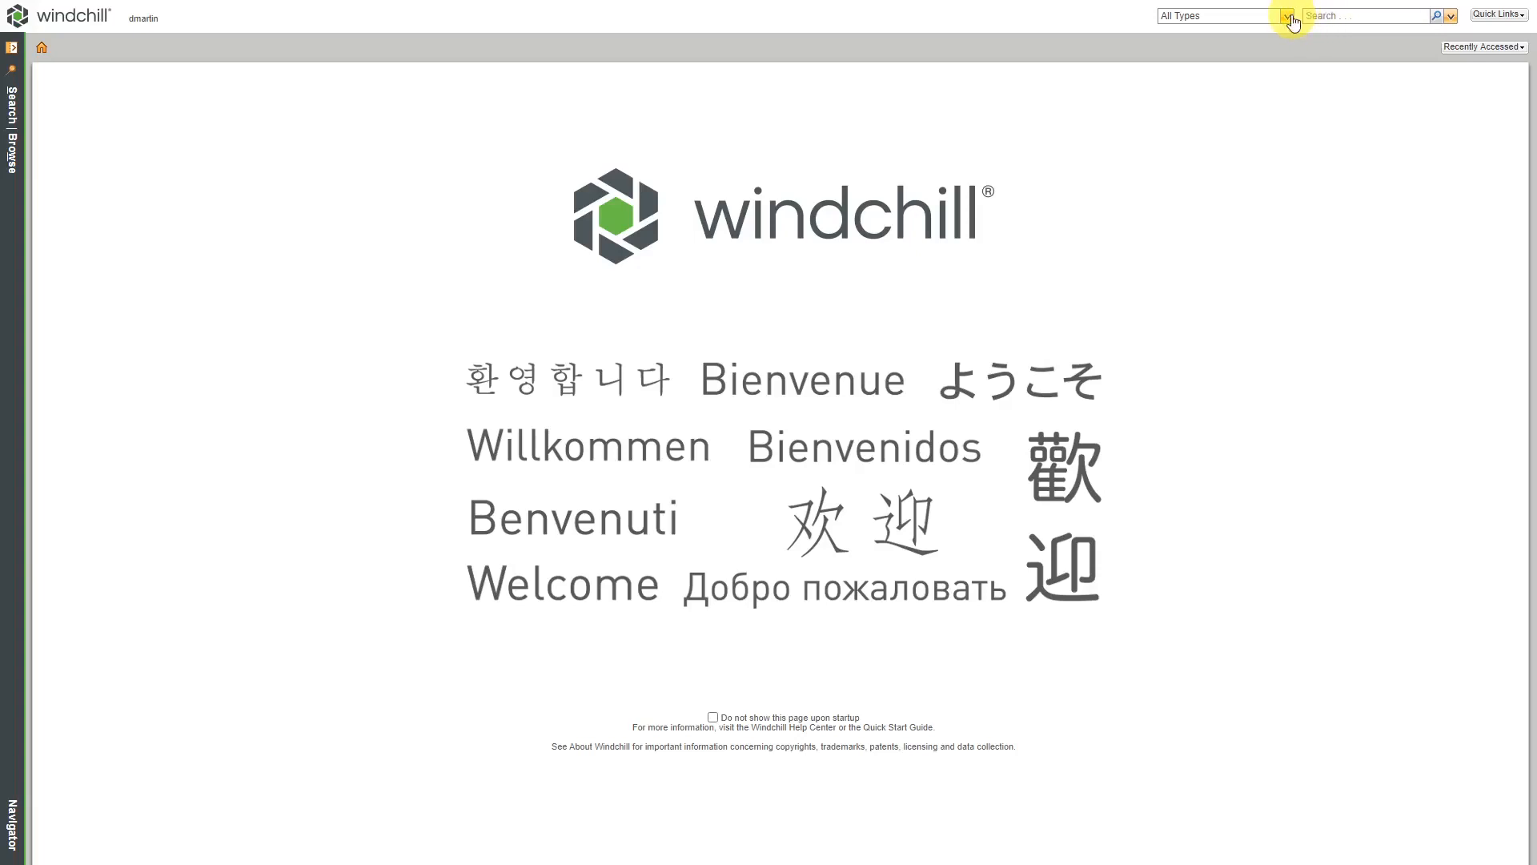
{"action": "left_click", "coordinate": [1287, 16]}
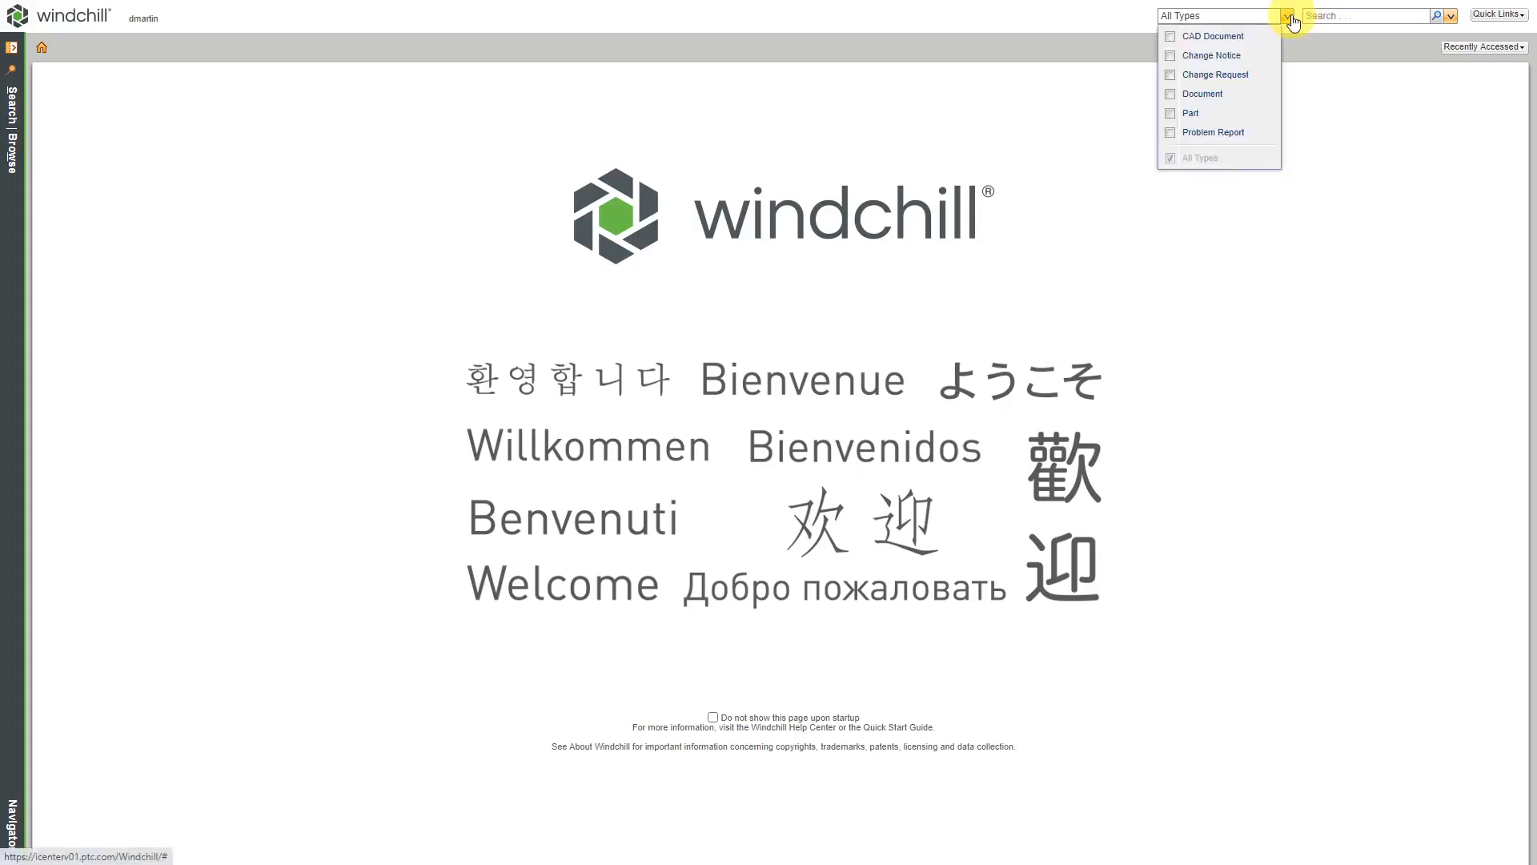
{"action": "left_click", "coordinate": [1347, 144]}
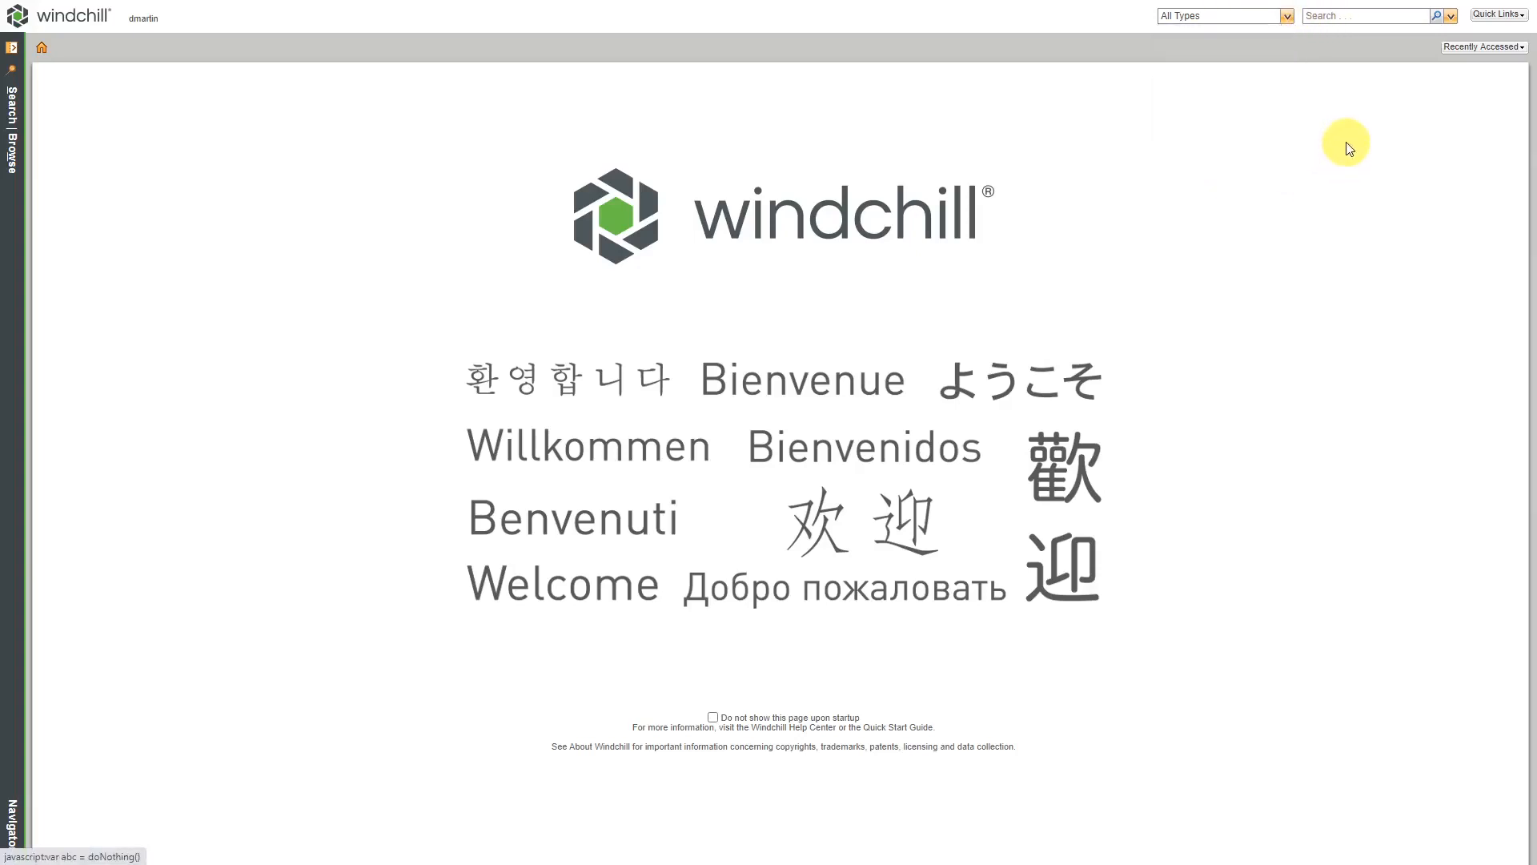
{"action": "left_click", "coordinate": [1365, 16]}
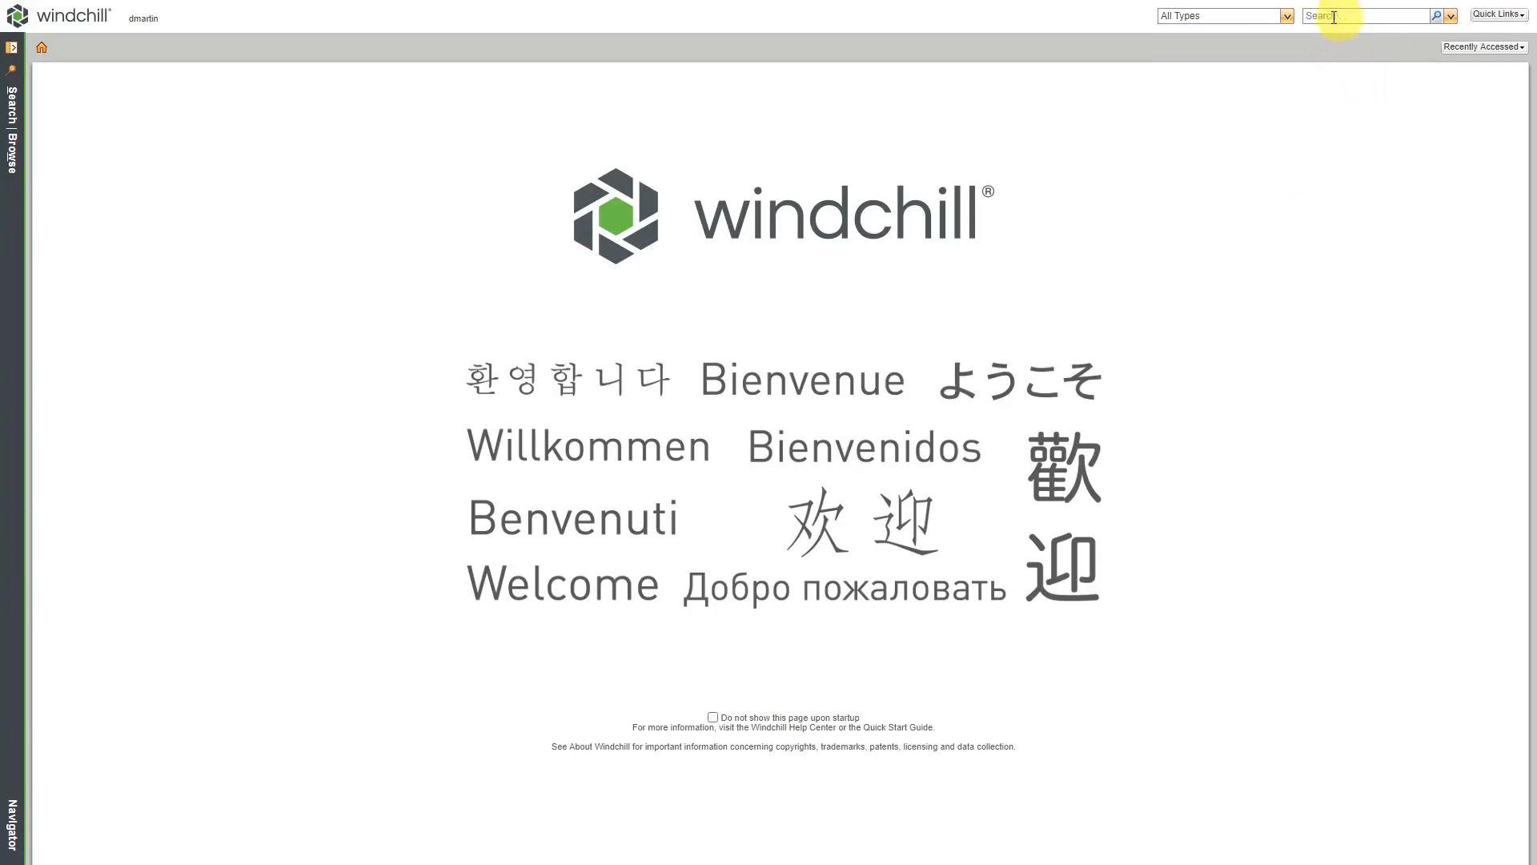
{"action": "left_click", "coordinate": [1451, 16]}
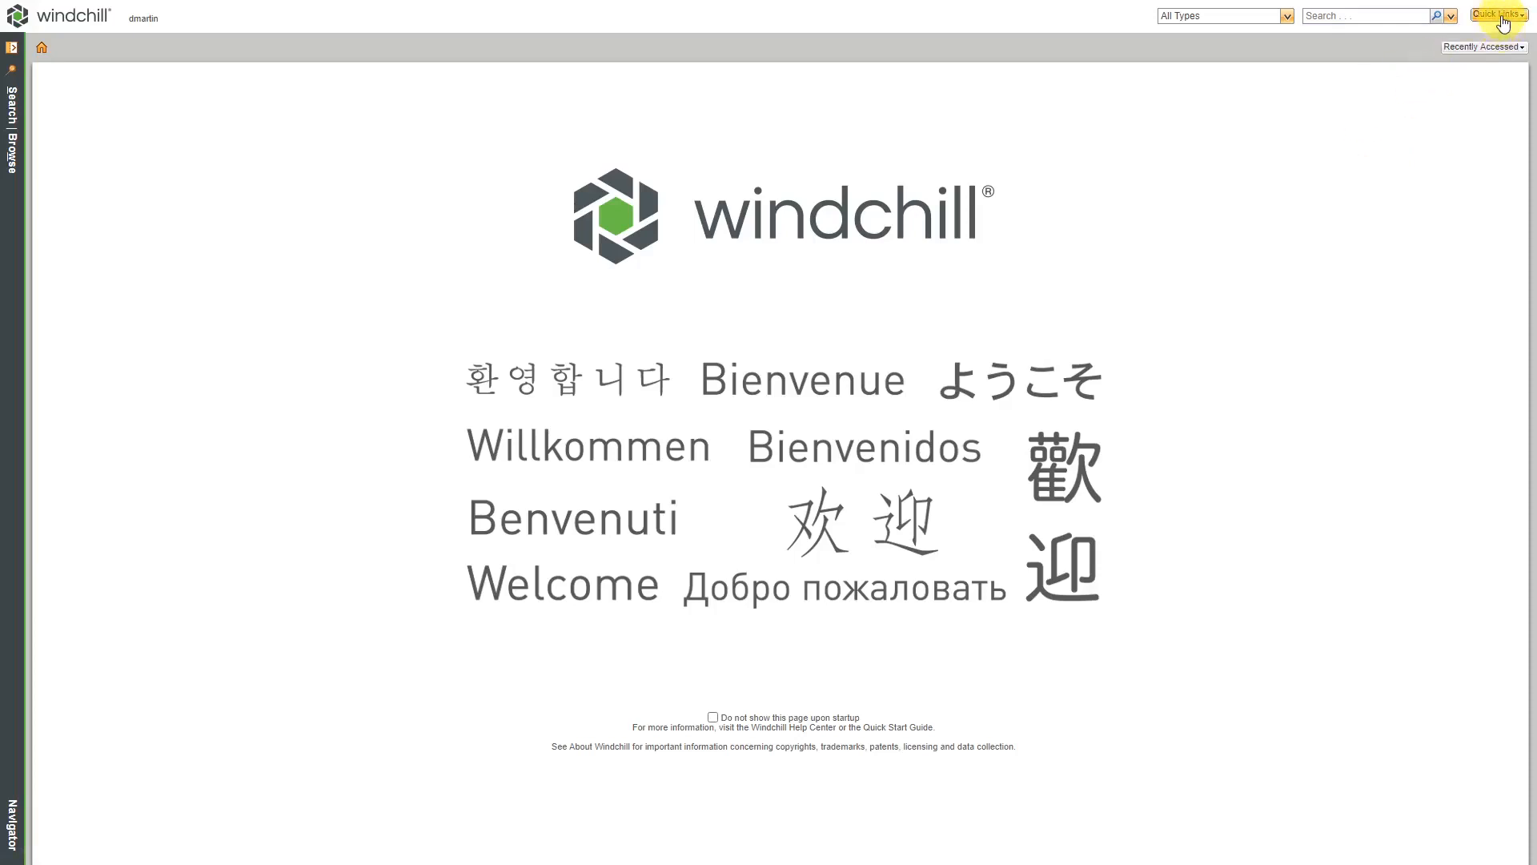
- Show the Quick Links shortcuts to help, settings and tools
{"action": "left_click", "coordinate": [1494, 14]}
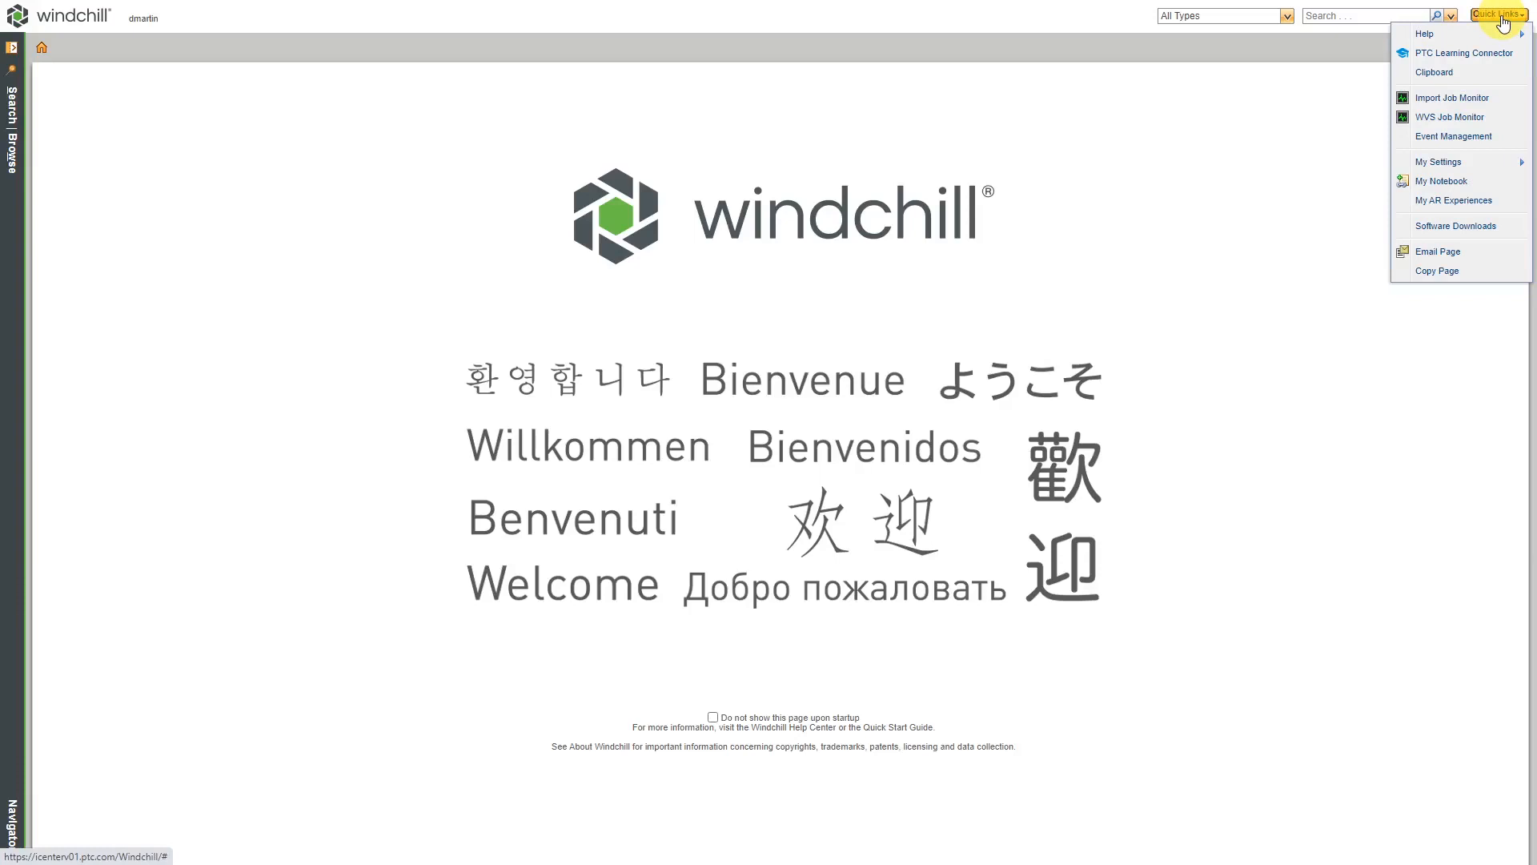
{"action": "mouse_move", "coordinate": [1425, 34]}
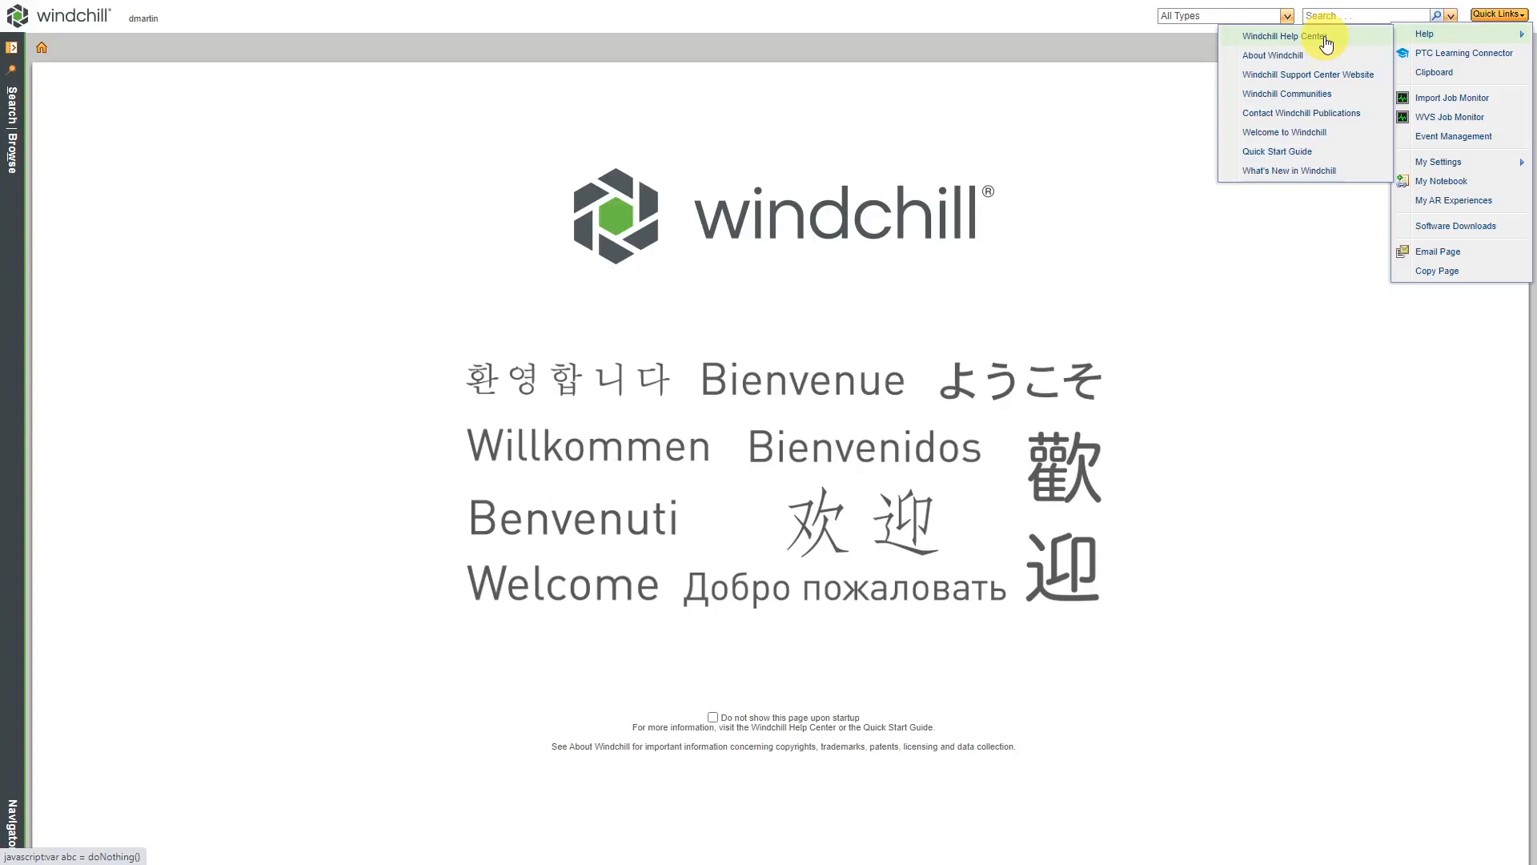
{"action": "mouse_move", "coordinate": [1326, 44]}
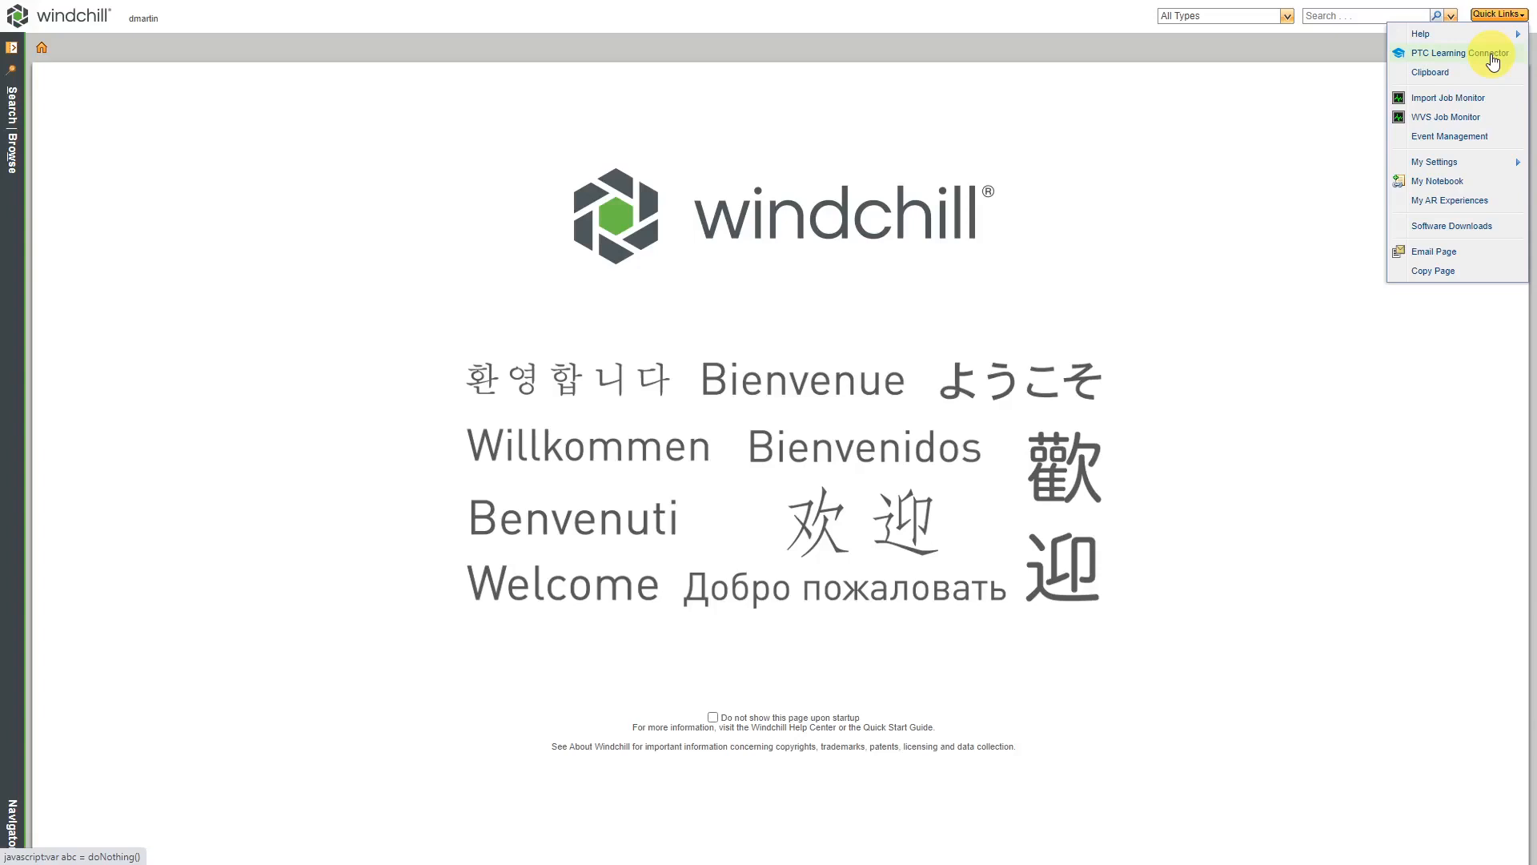
{"action": "mouse_move", "coordinate": [1483, 138]}
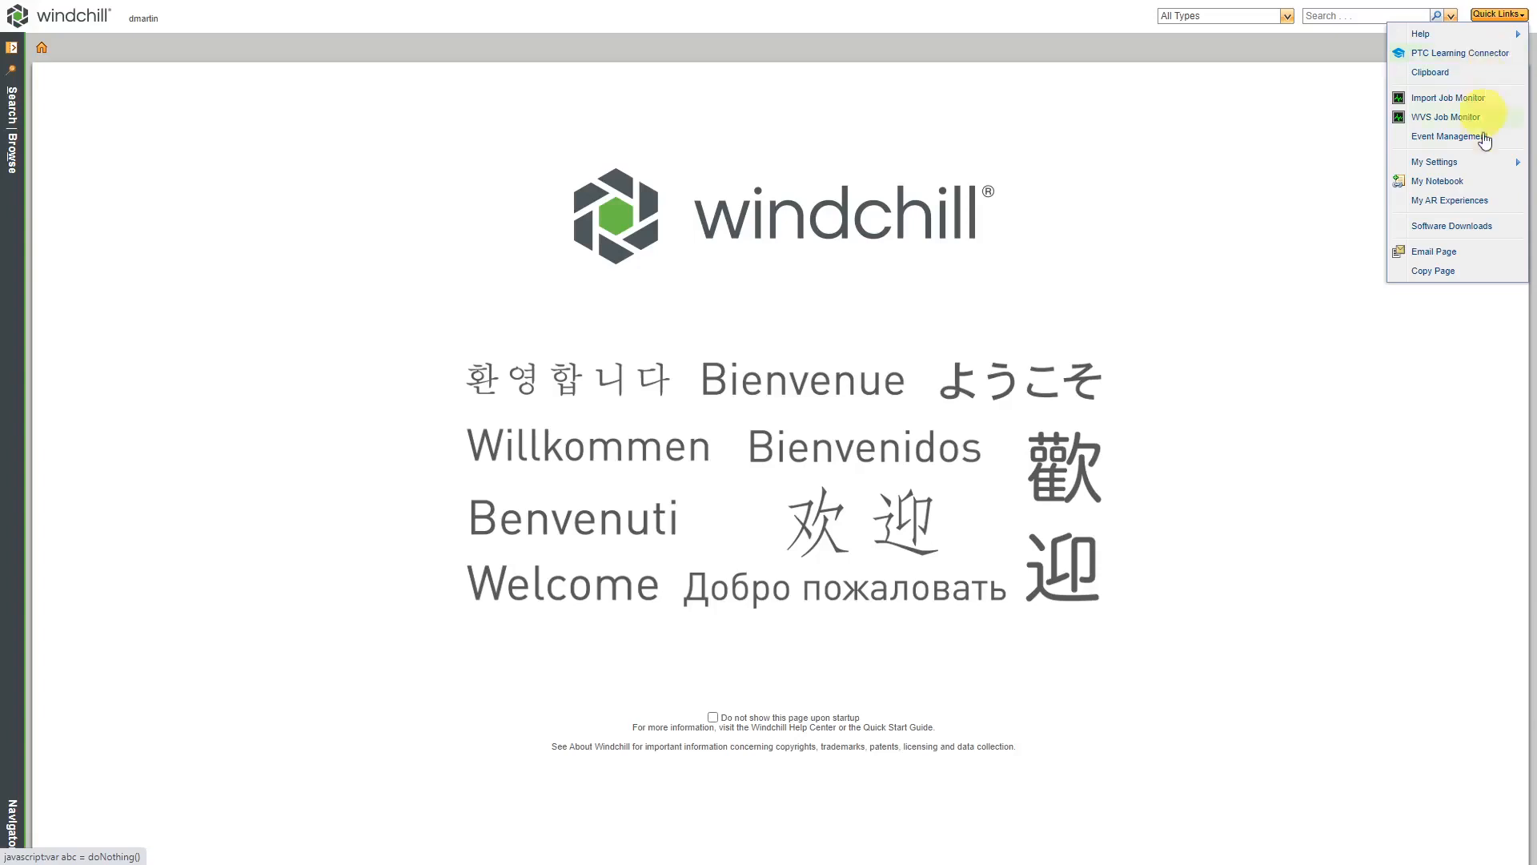
{"action": "mouse_move", "coordinate": [1433, 161]}
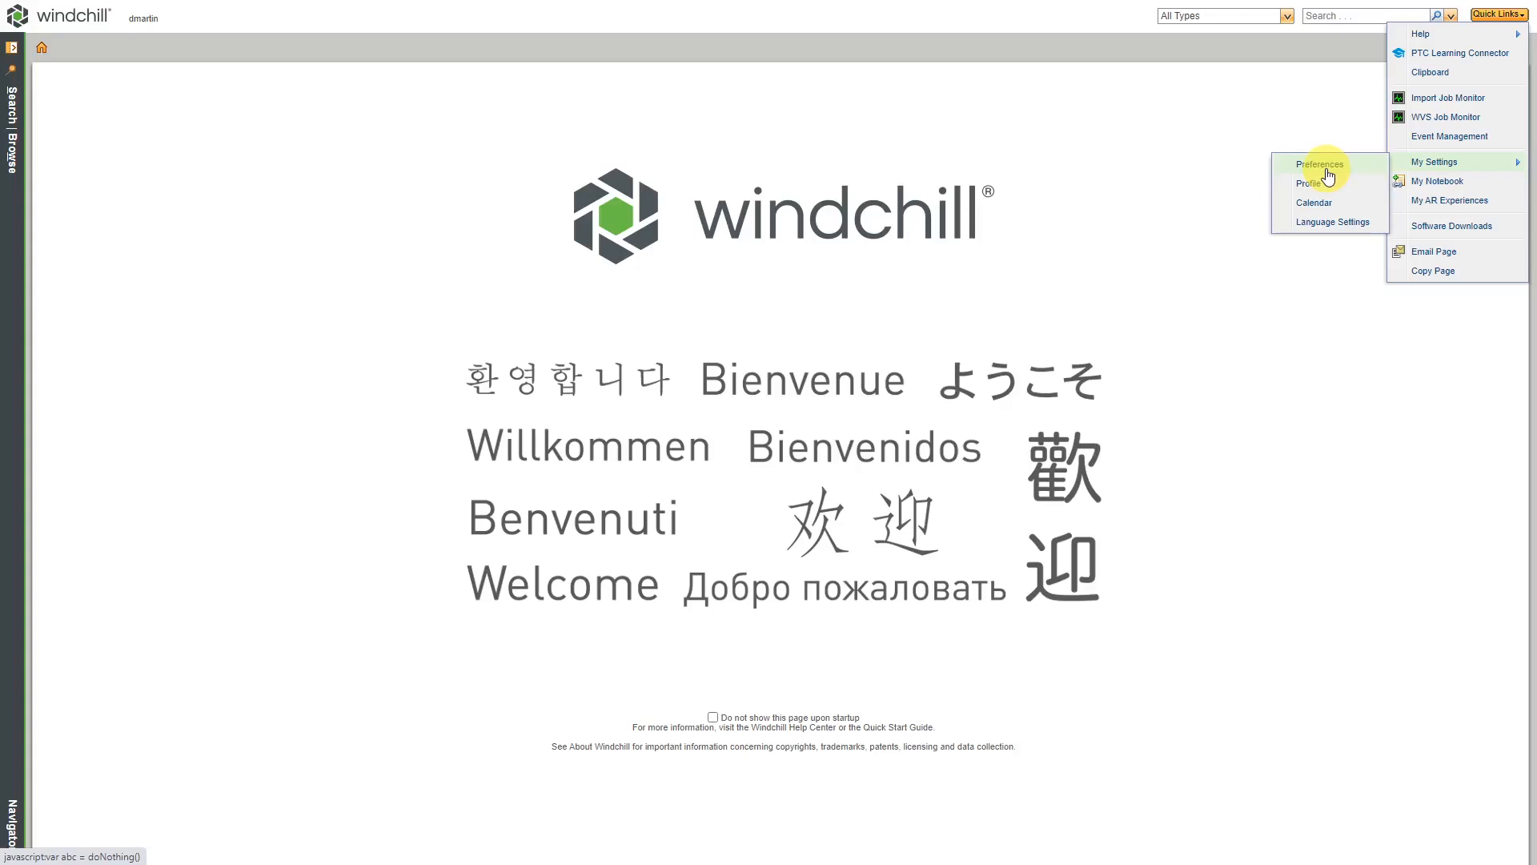
{"action": "mouse_move", "coordinate": [1313, 204]}
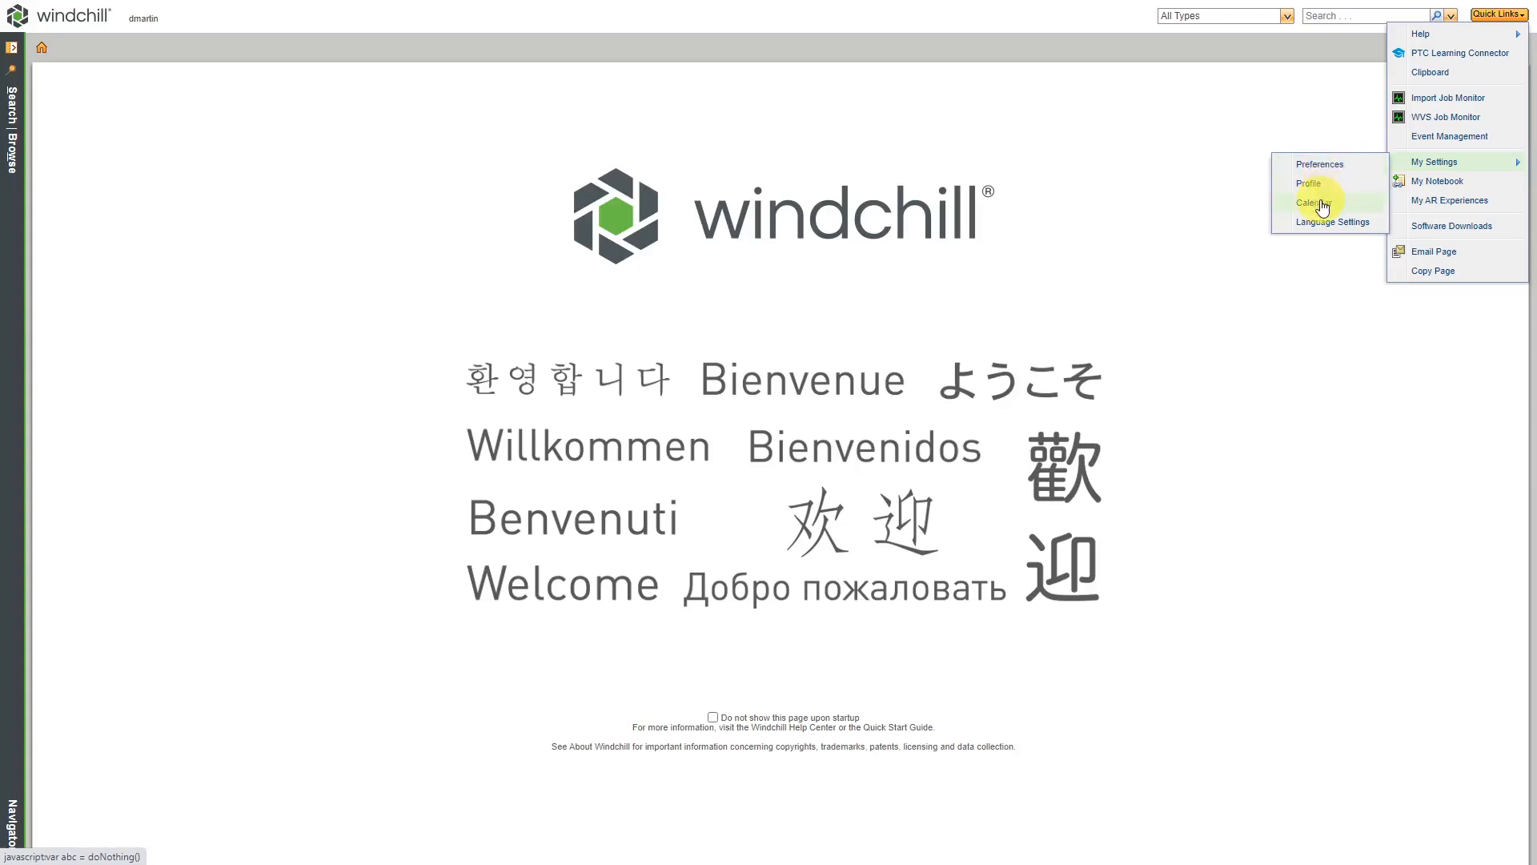
- View the Delegate day options in my personal calendar, then close the calendar
{"action": "left_click", "coordinate": [1314, 204]}
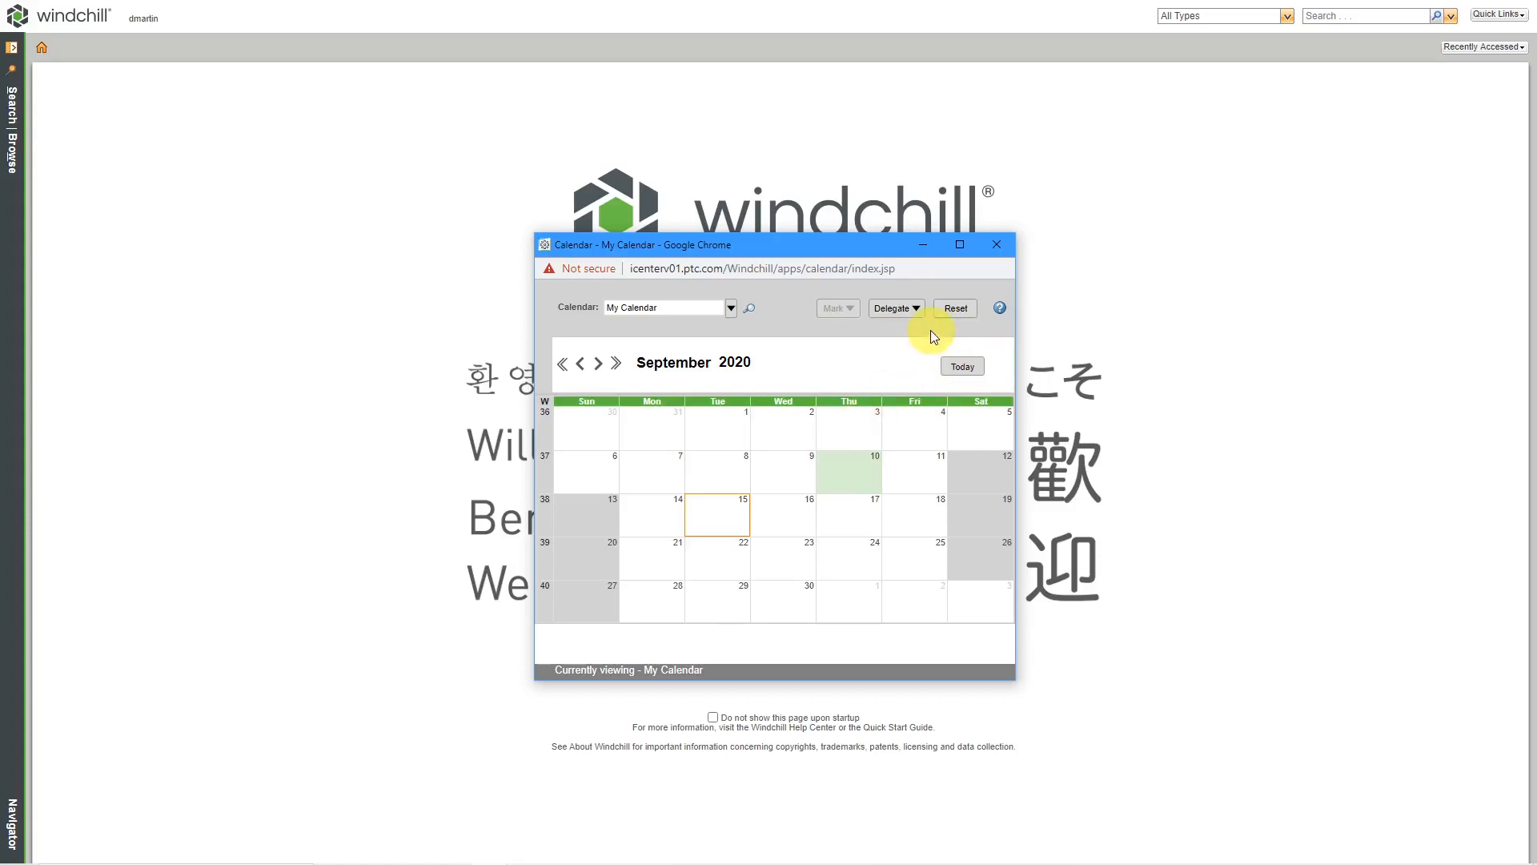
{"action": "left_click", "coordinate": [893, 307]}
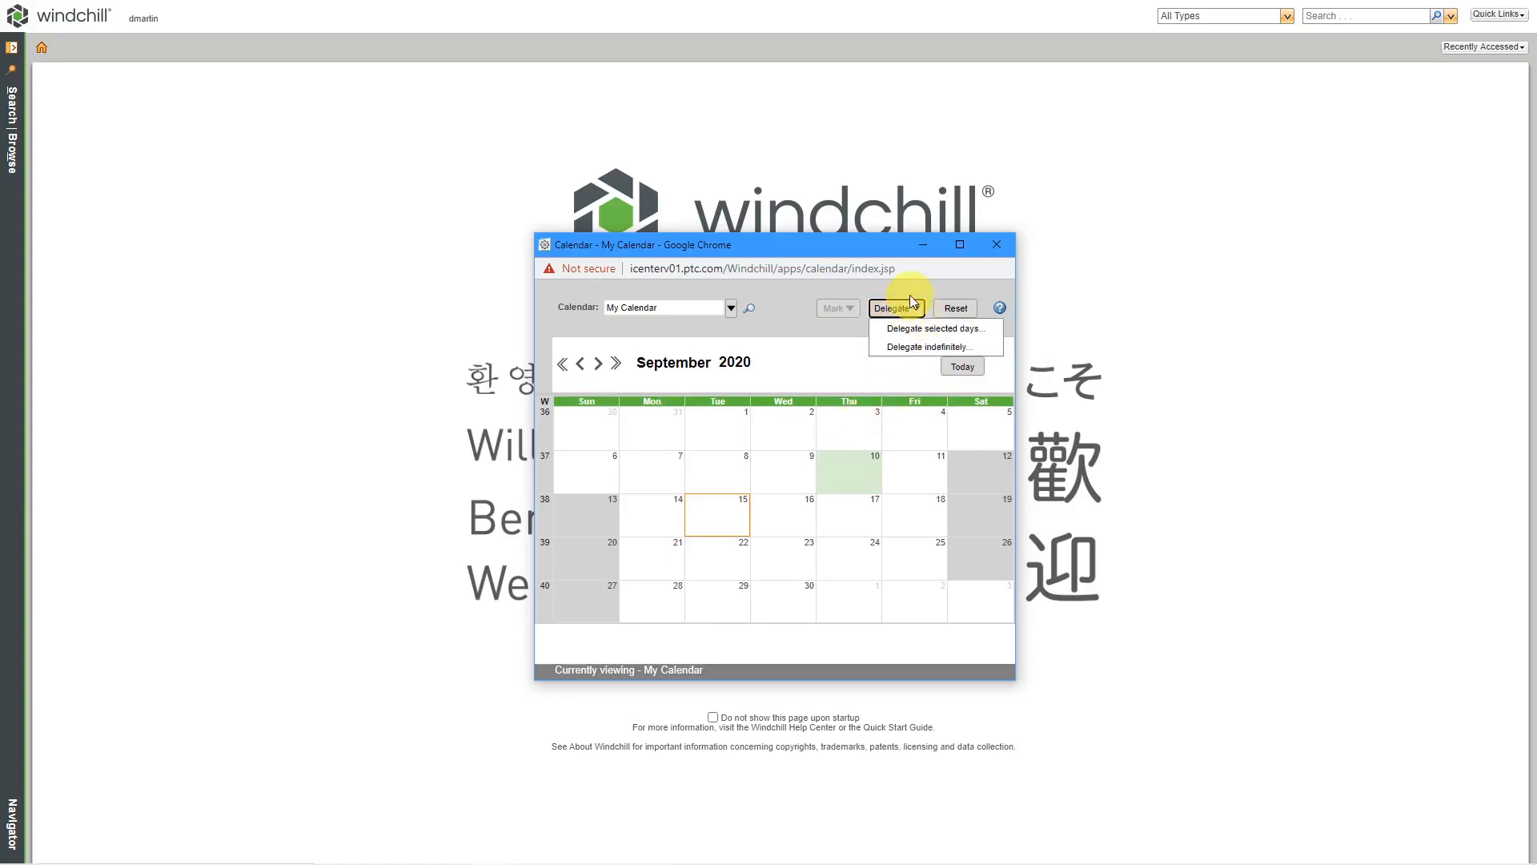
{"action": "mouse_move", "coordinate": [850, 353]}
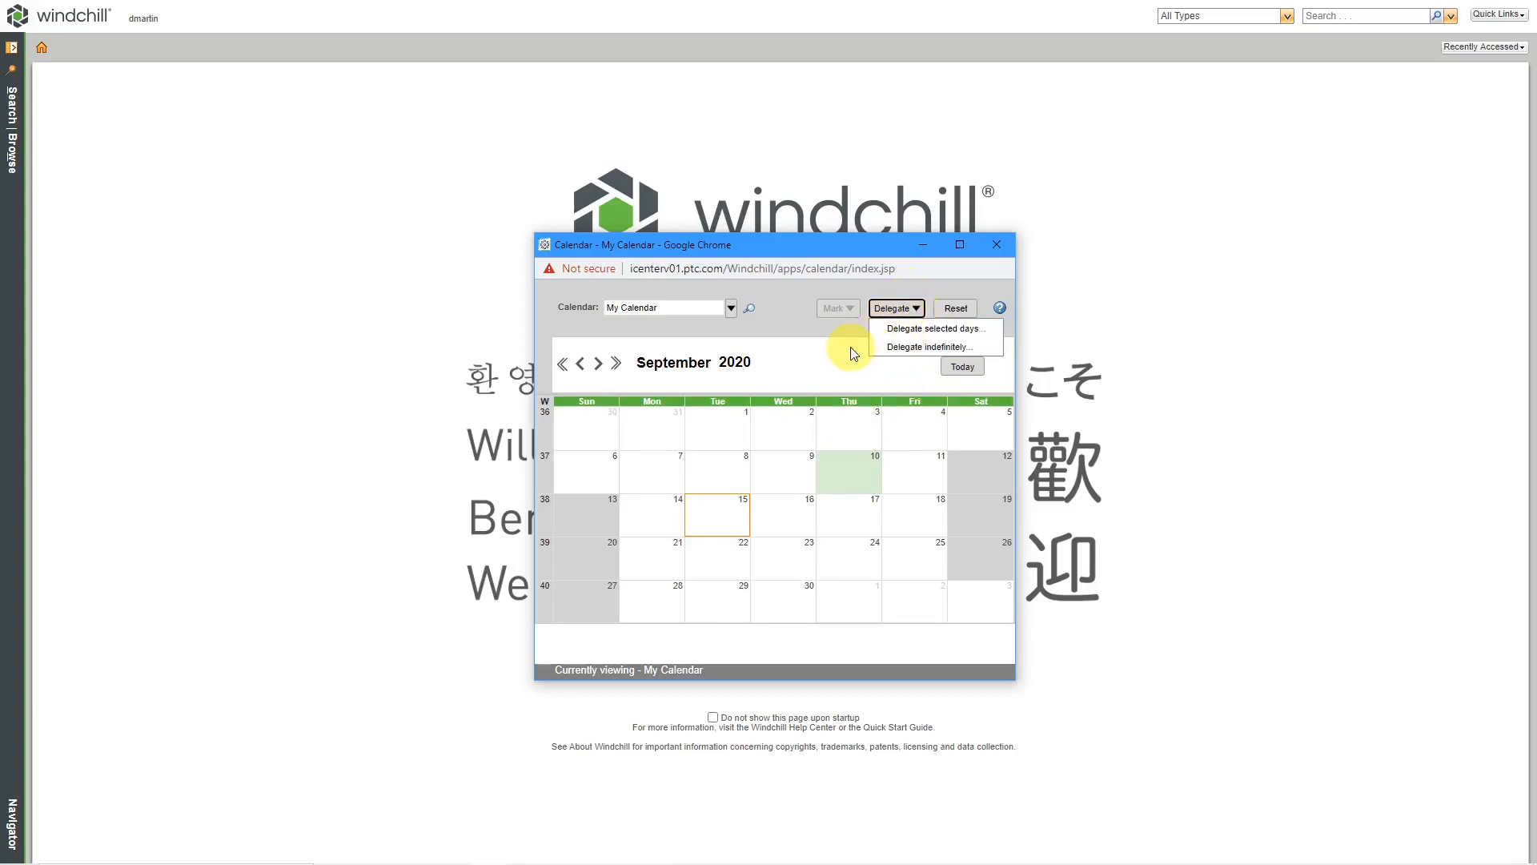
{"action": "left_click", "coordinate": [996, 243]}
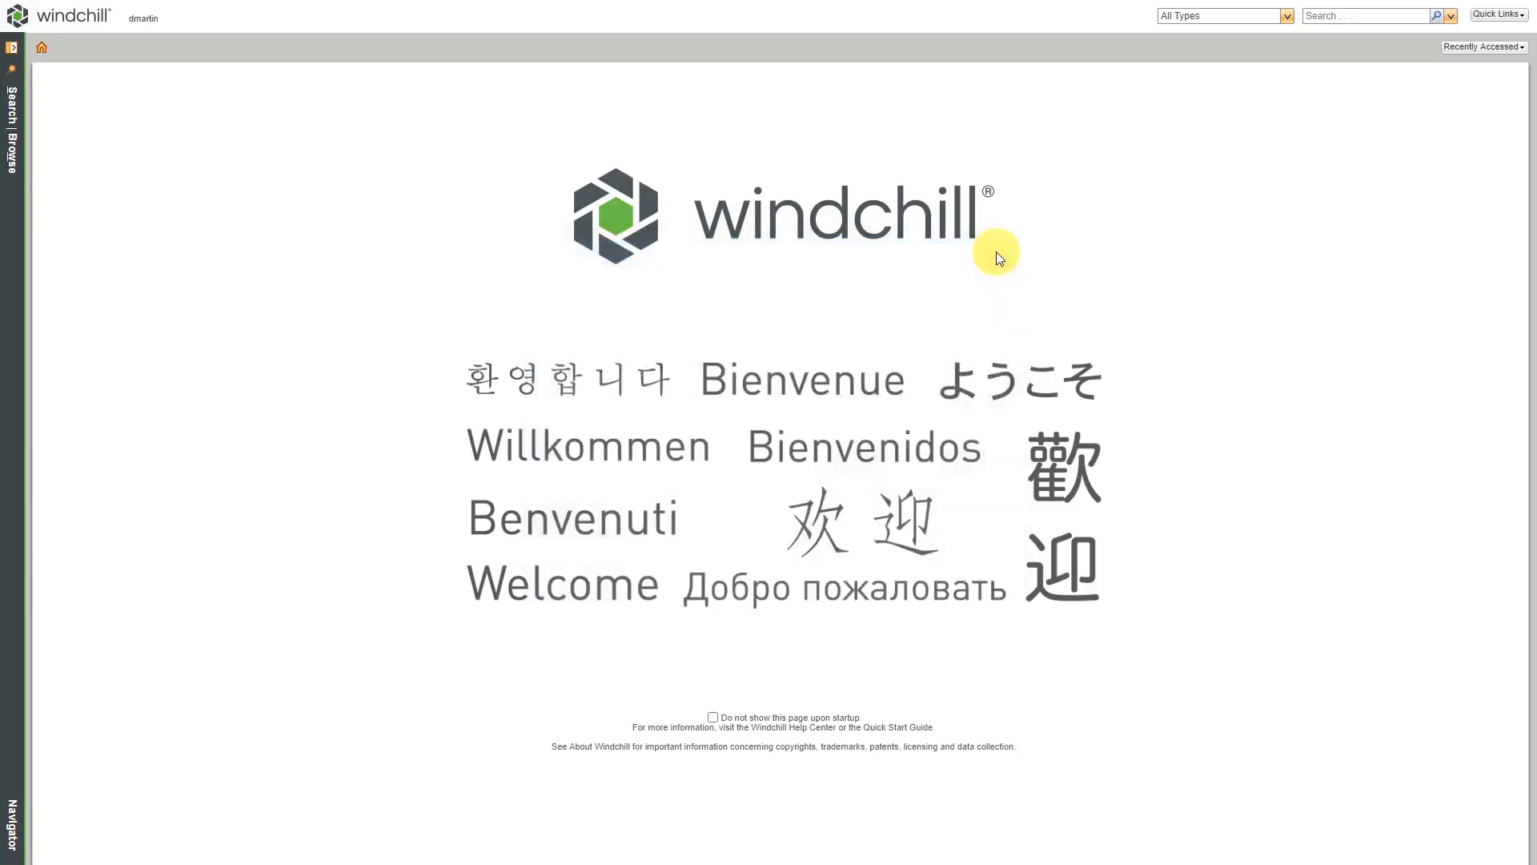
{"action": "mouse_move", "coordinate": [1182, 316]}
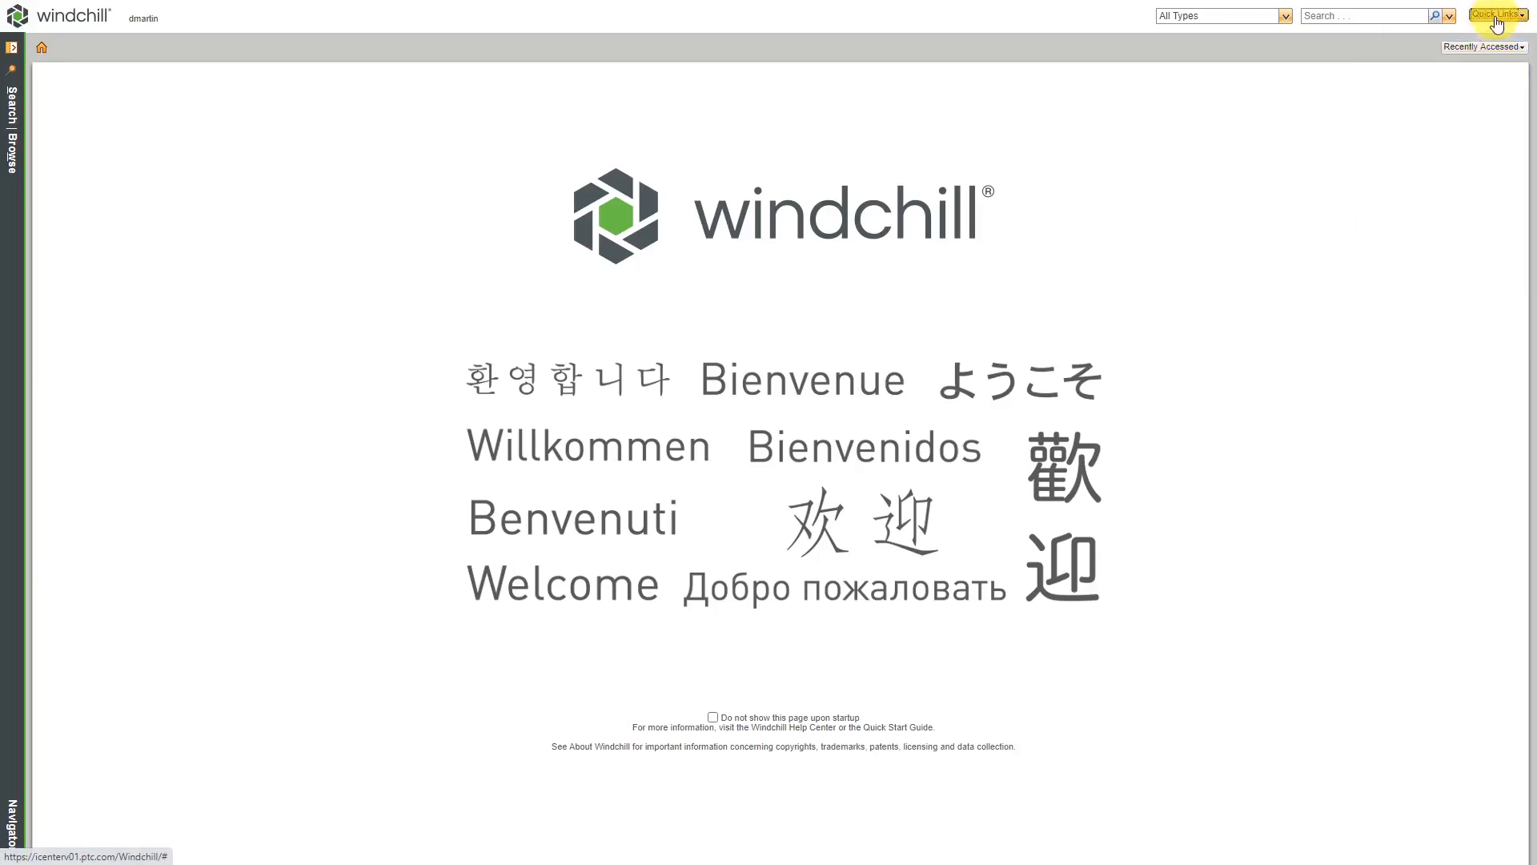
- Open My Notebook from Quick Links, showing My General Links and My Hot Links
{"action": "left_click", "coordinate": [1494, 15]}
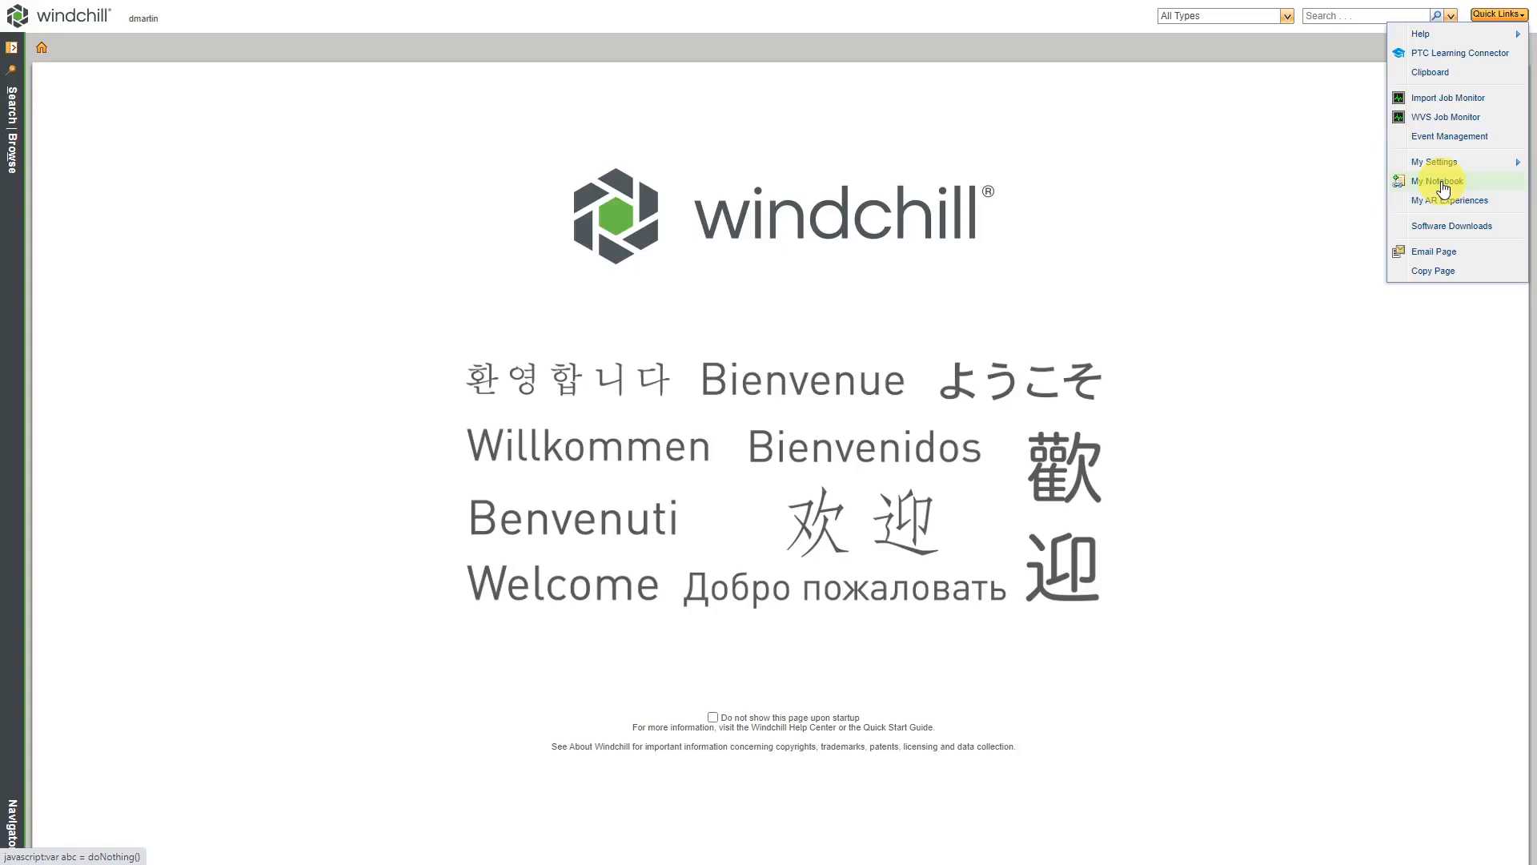
{"action": "left_click", "coordinate": [1439, 181]}
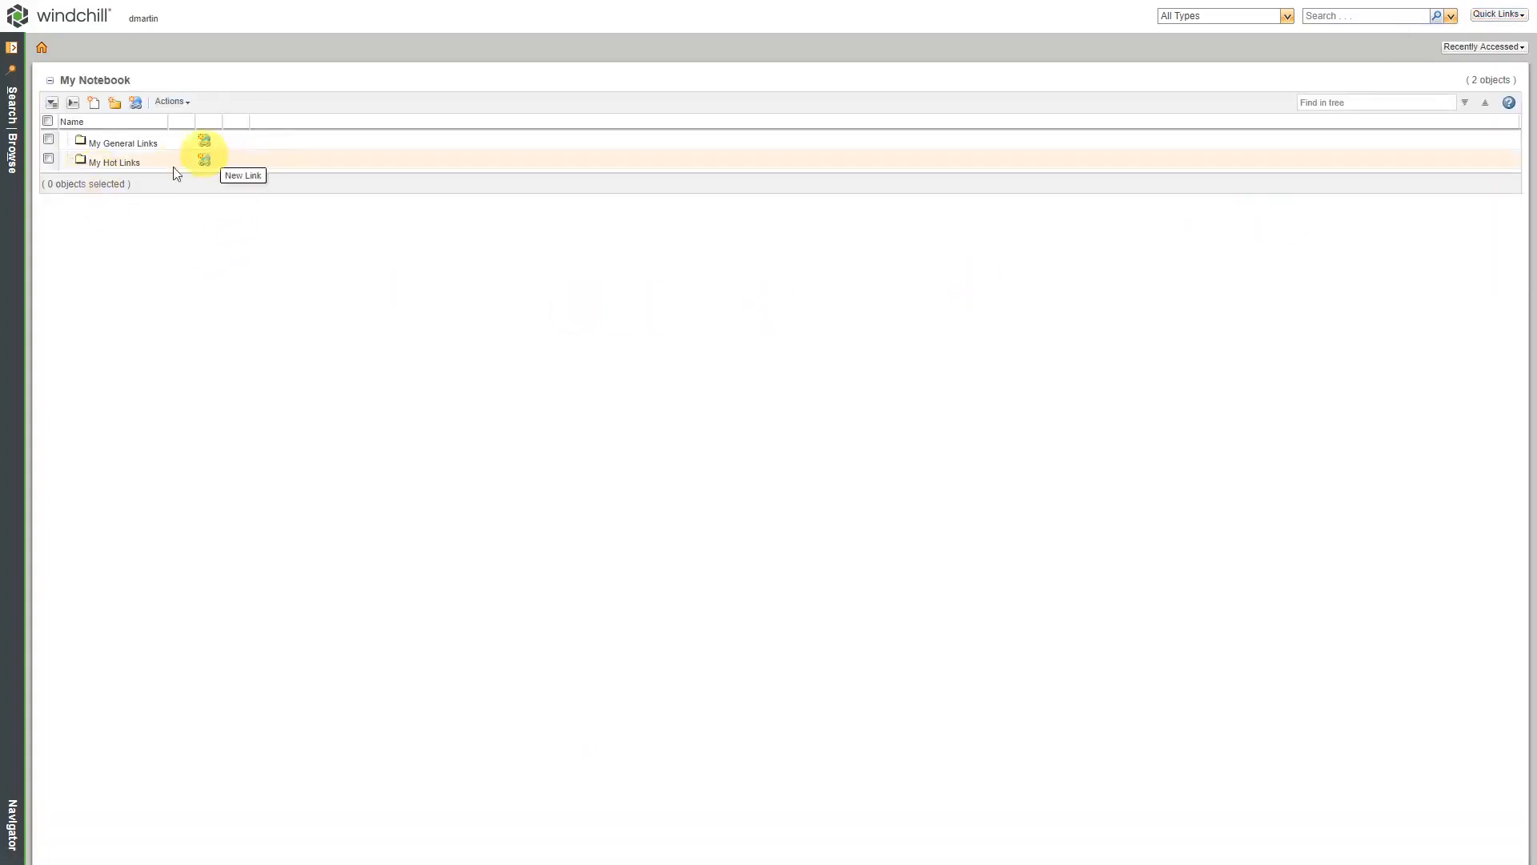
{"action": "mouse_move", "coordinate": [188, 263]}
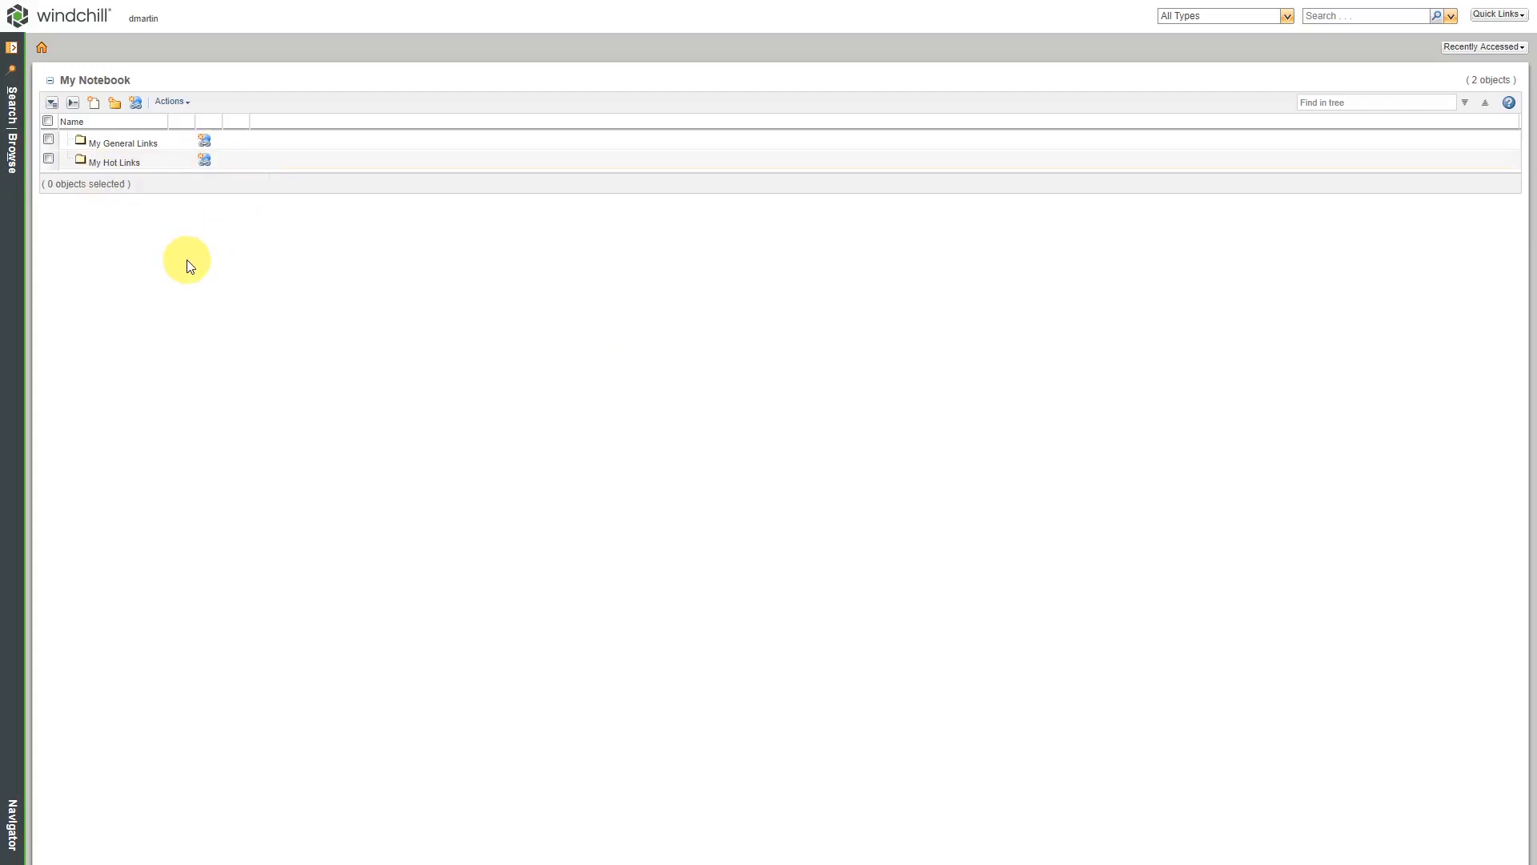
{"action": "mouse_move", "coordinate": [176, 245]}
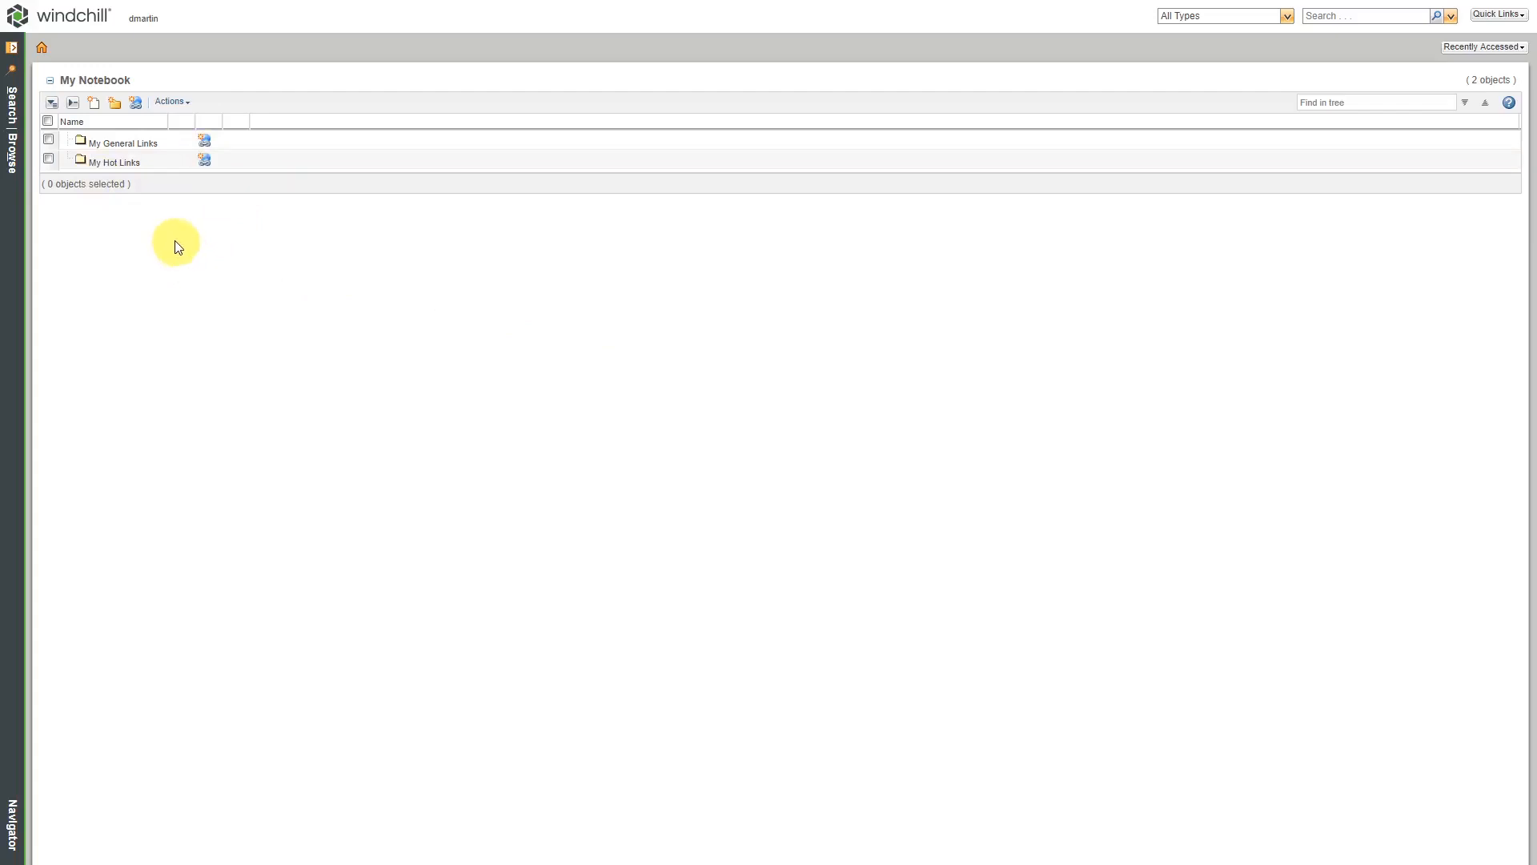
{"action": "mouse_move", "coordinate": [158, 216]}
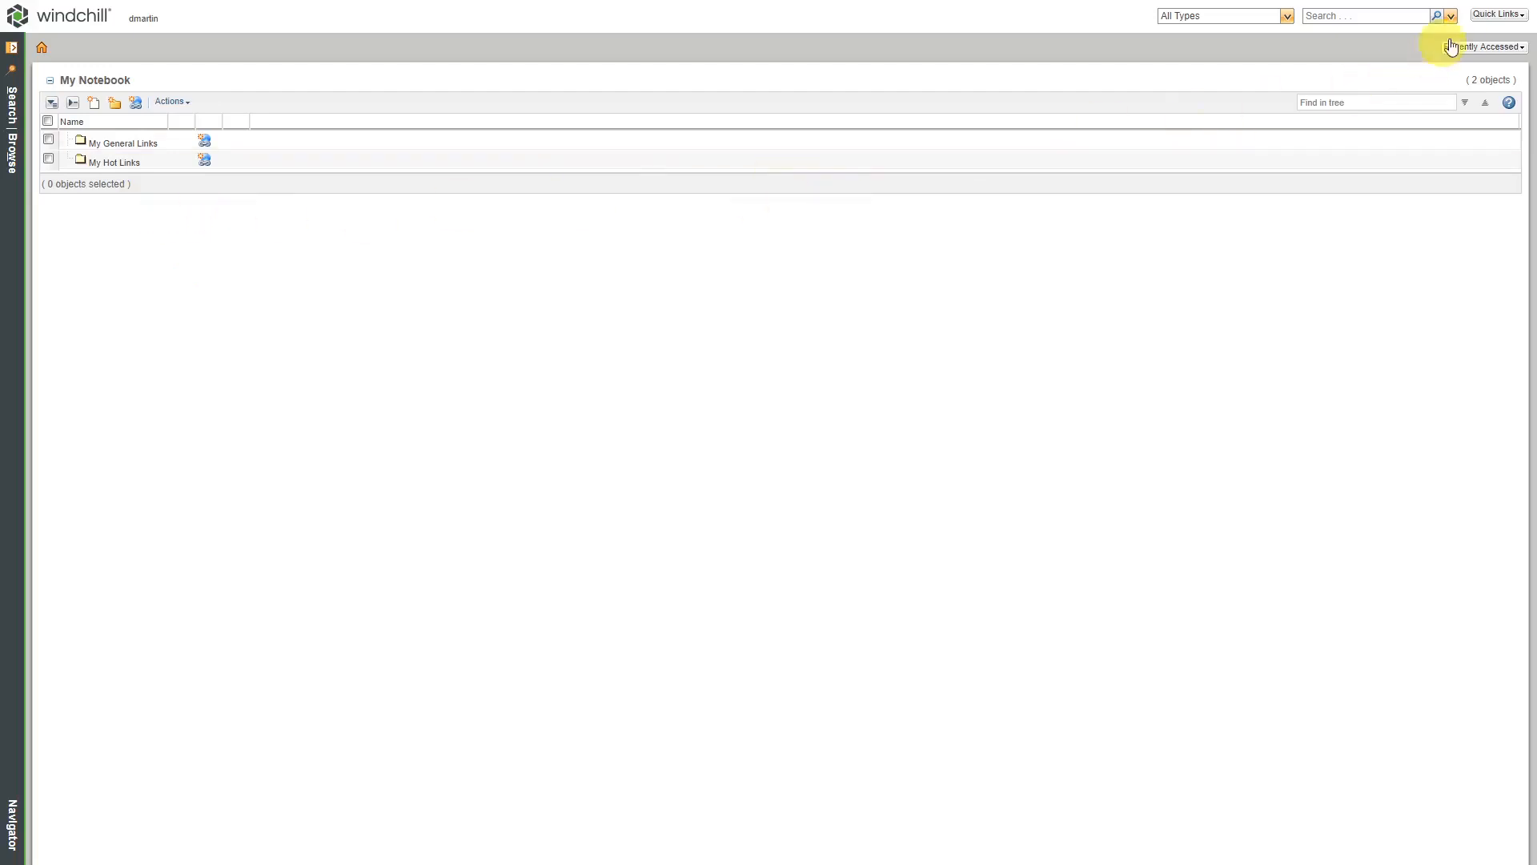
{"action": "left_click", "coordinate": [1497, 13]}
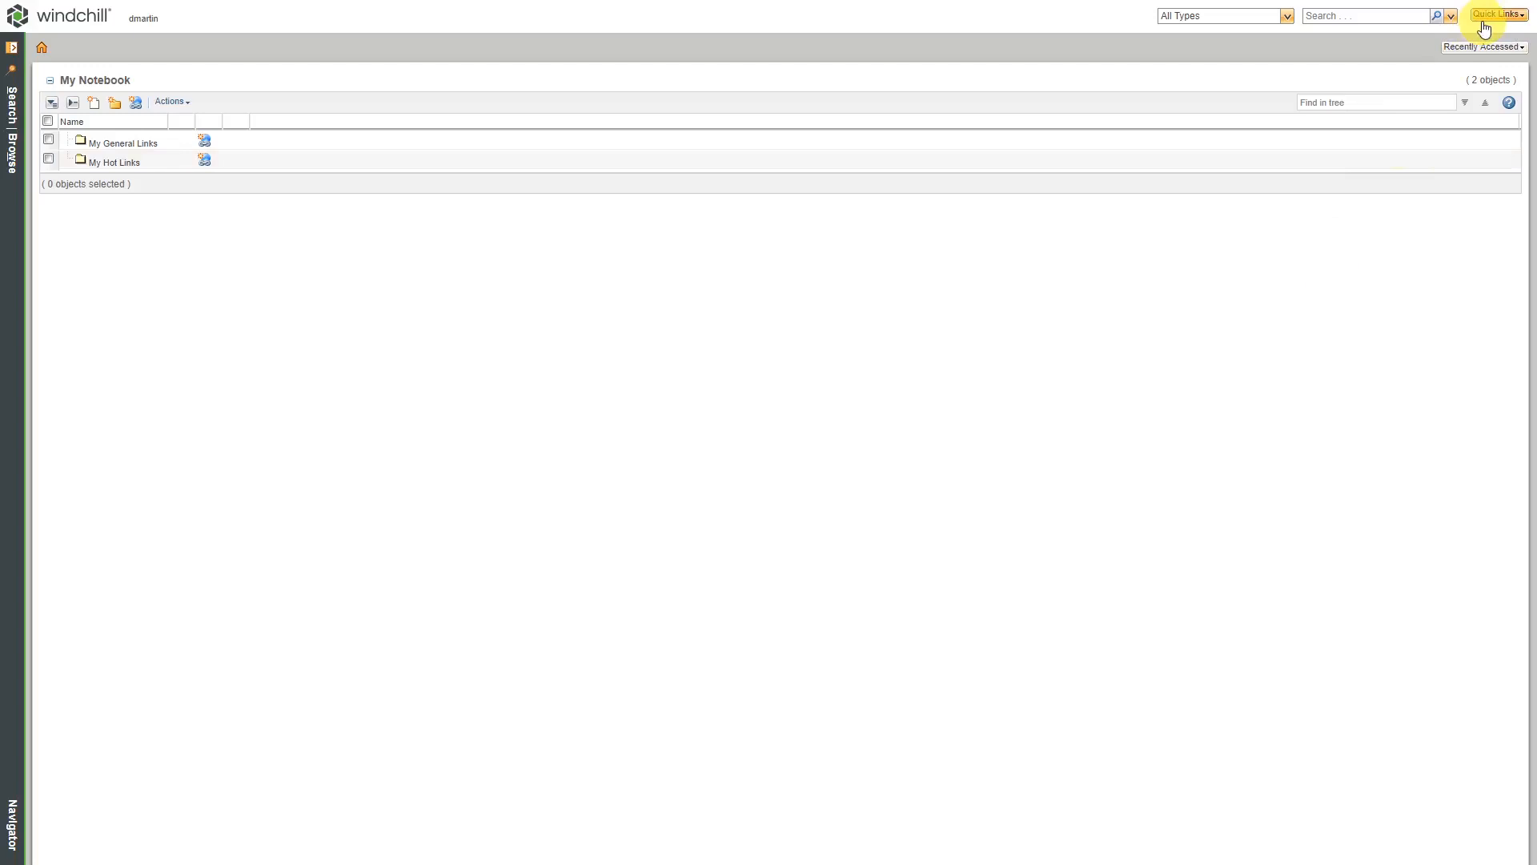
- Open 01-51000.asm version 1.1 from the Recently Accessed list
{"action": "left_click", "coordinate": [1483, 47]}
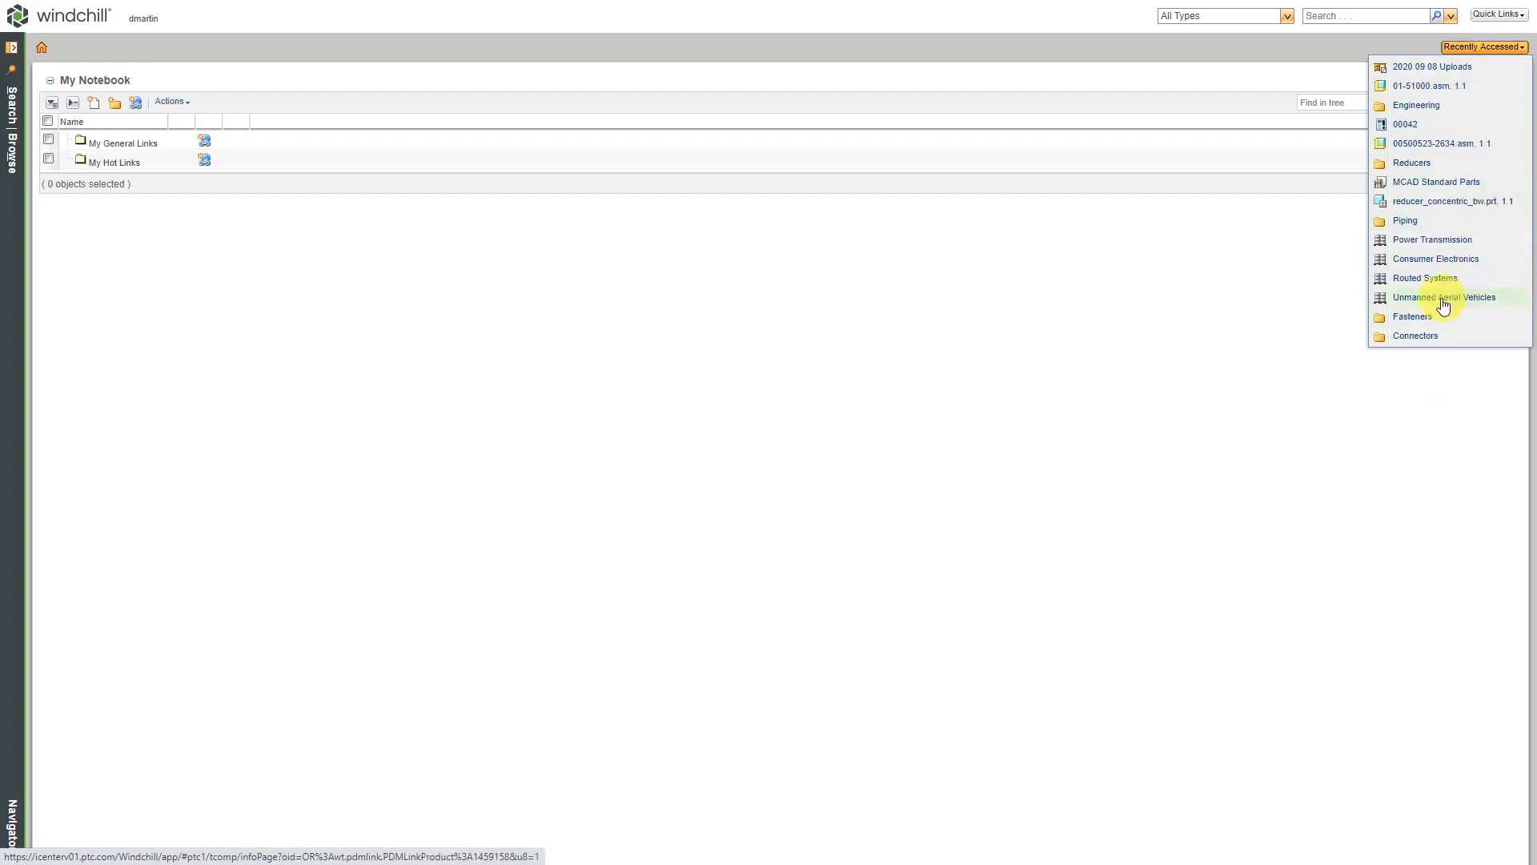
{"action": "mouse_move", "coordinate": [1438, 301]}
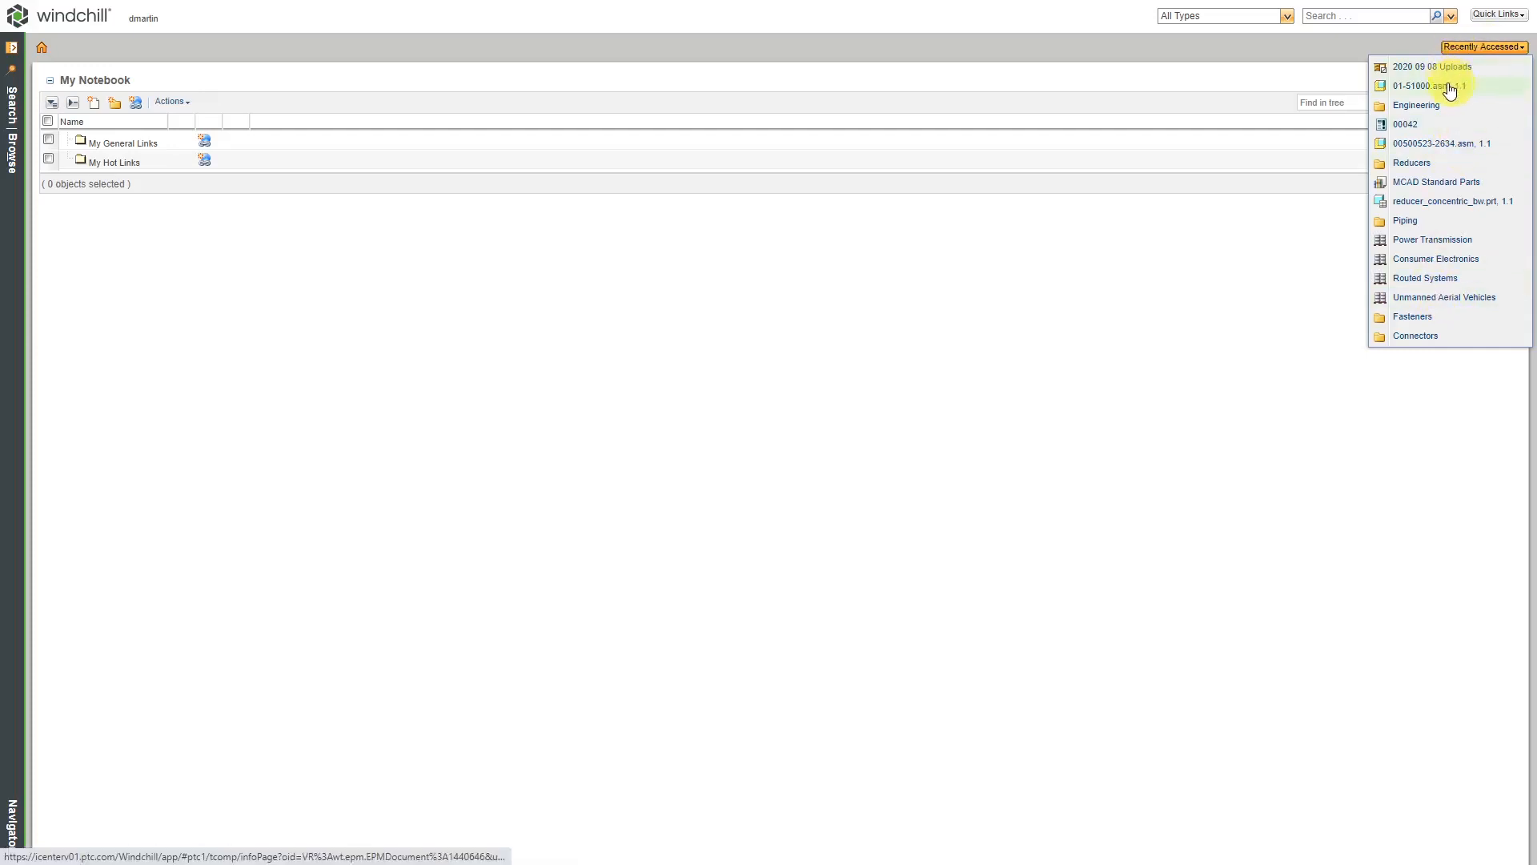
{"action": "left_click", "coordinate": [1414, 87]}
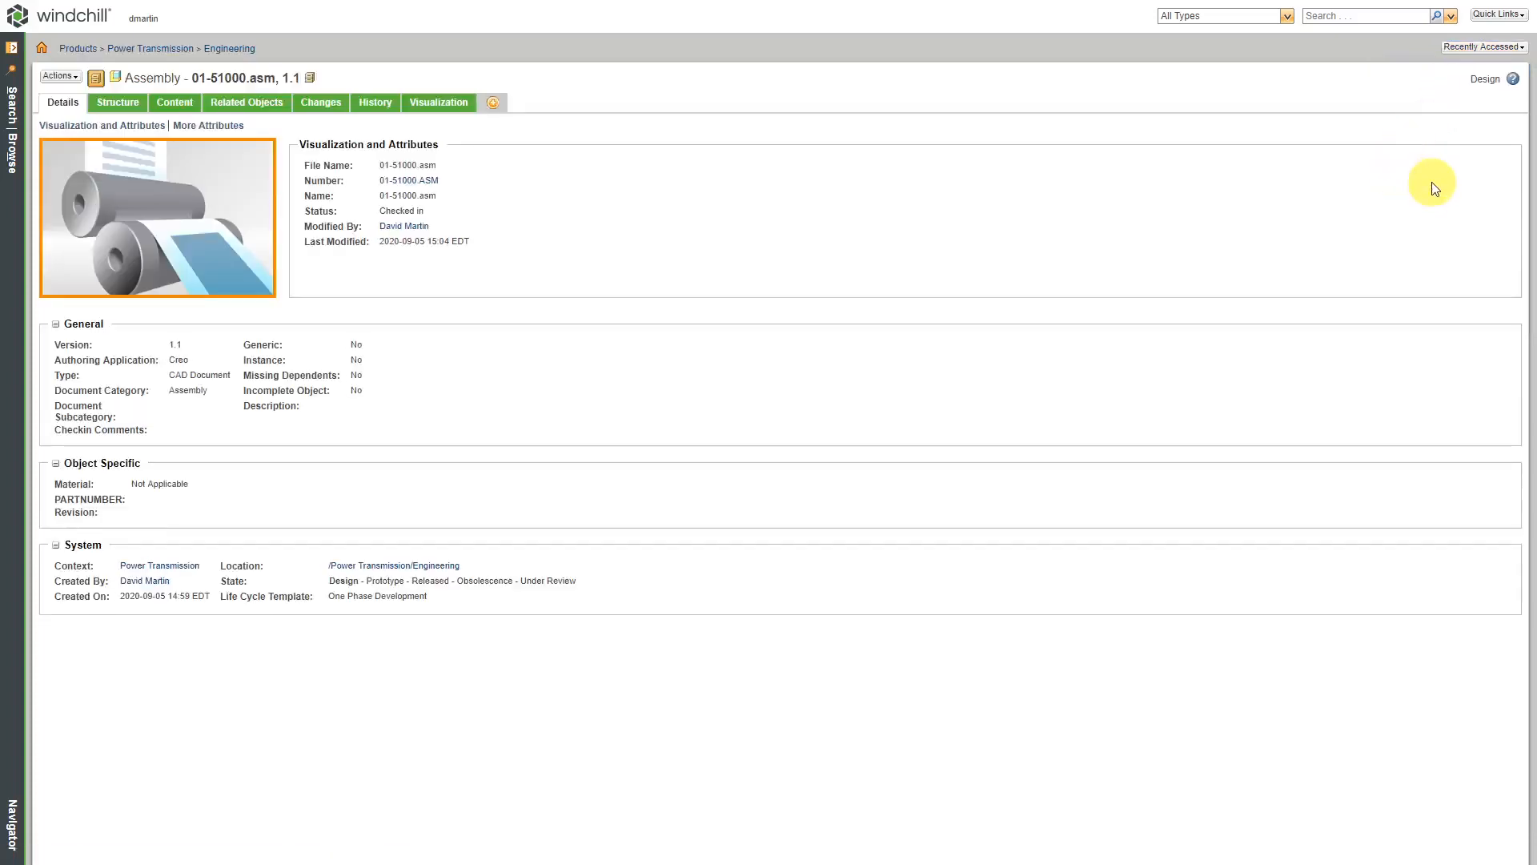
{"action": "mouse_move", "coordinate": [1113, 224]}
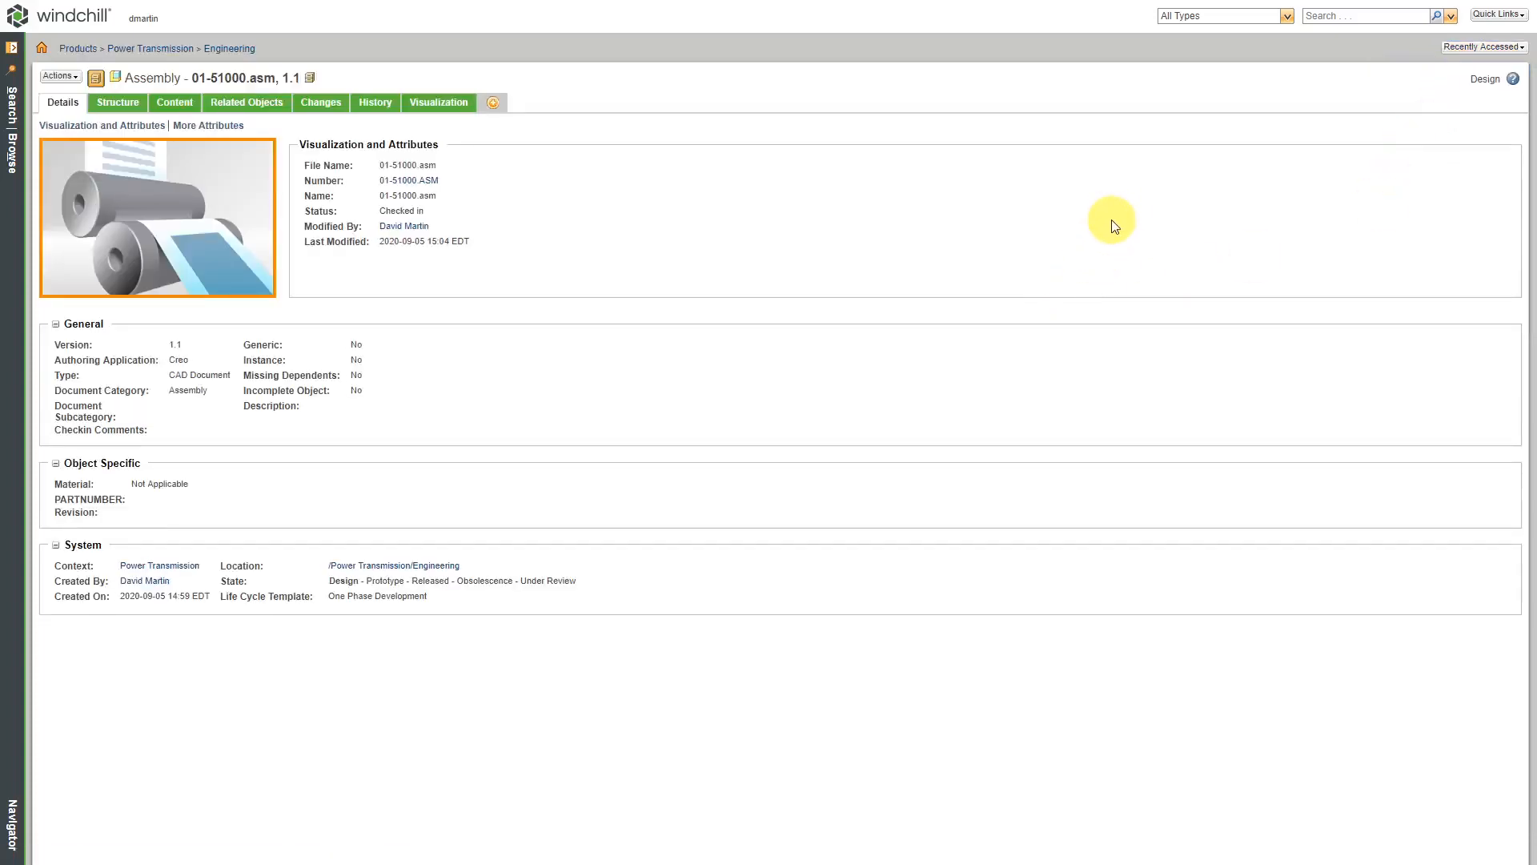
{"action": "mouse_move", "coordinate": [1197, 229]}
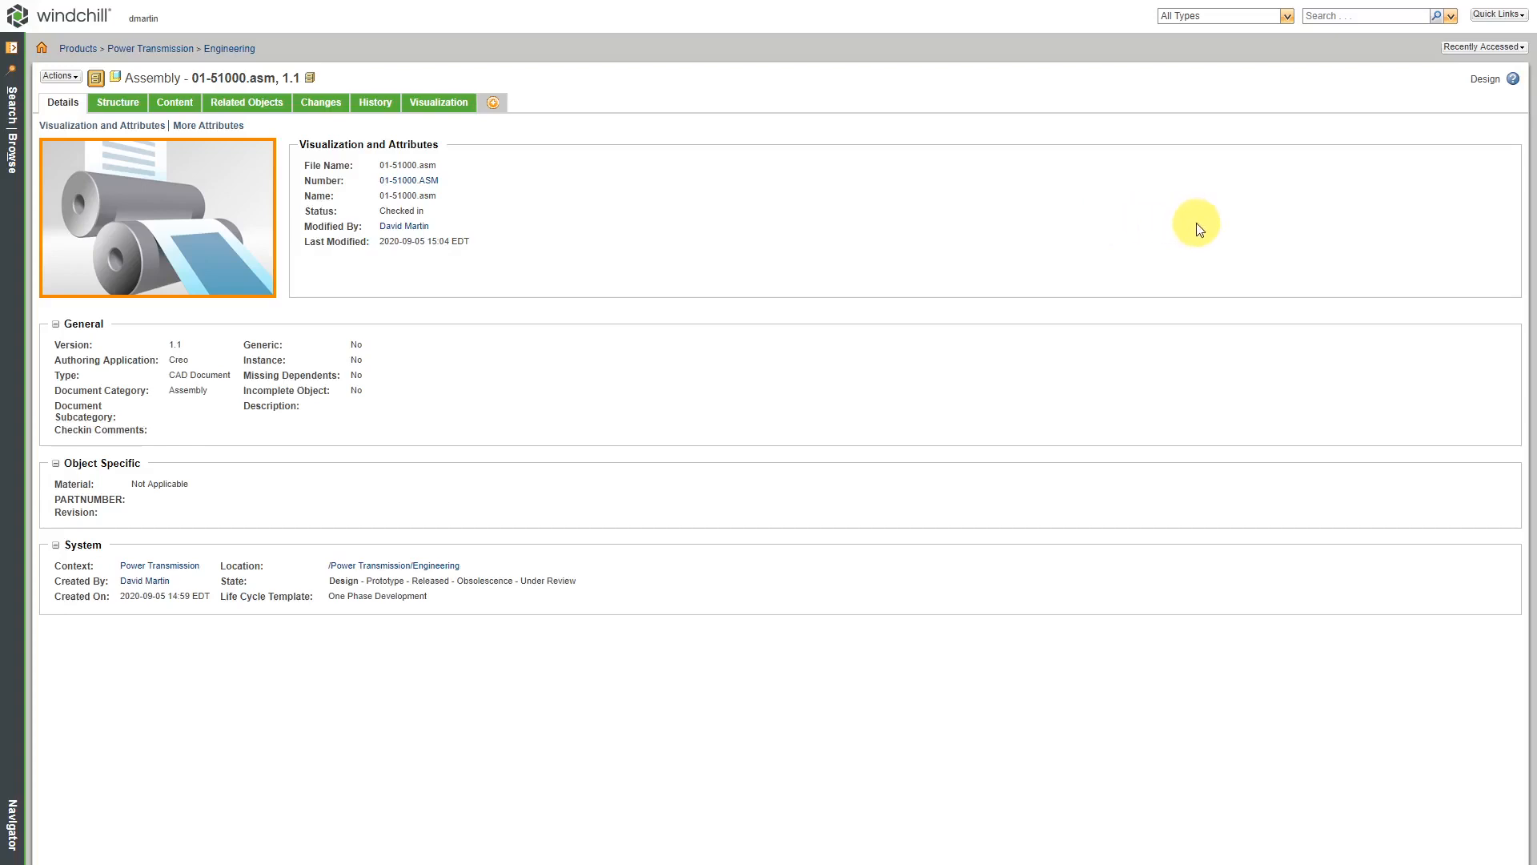
{"action": "mouse_move", "coordinate": [1204, 210]}
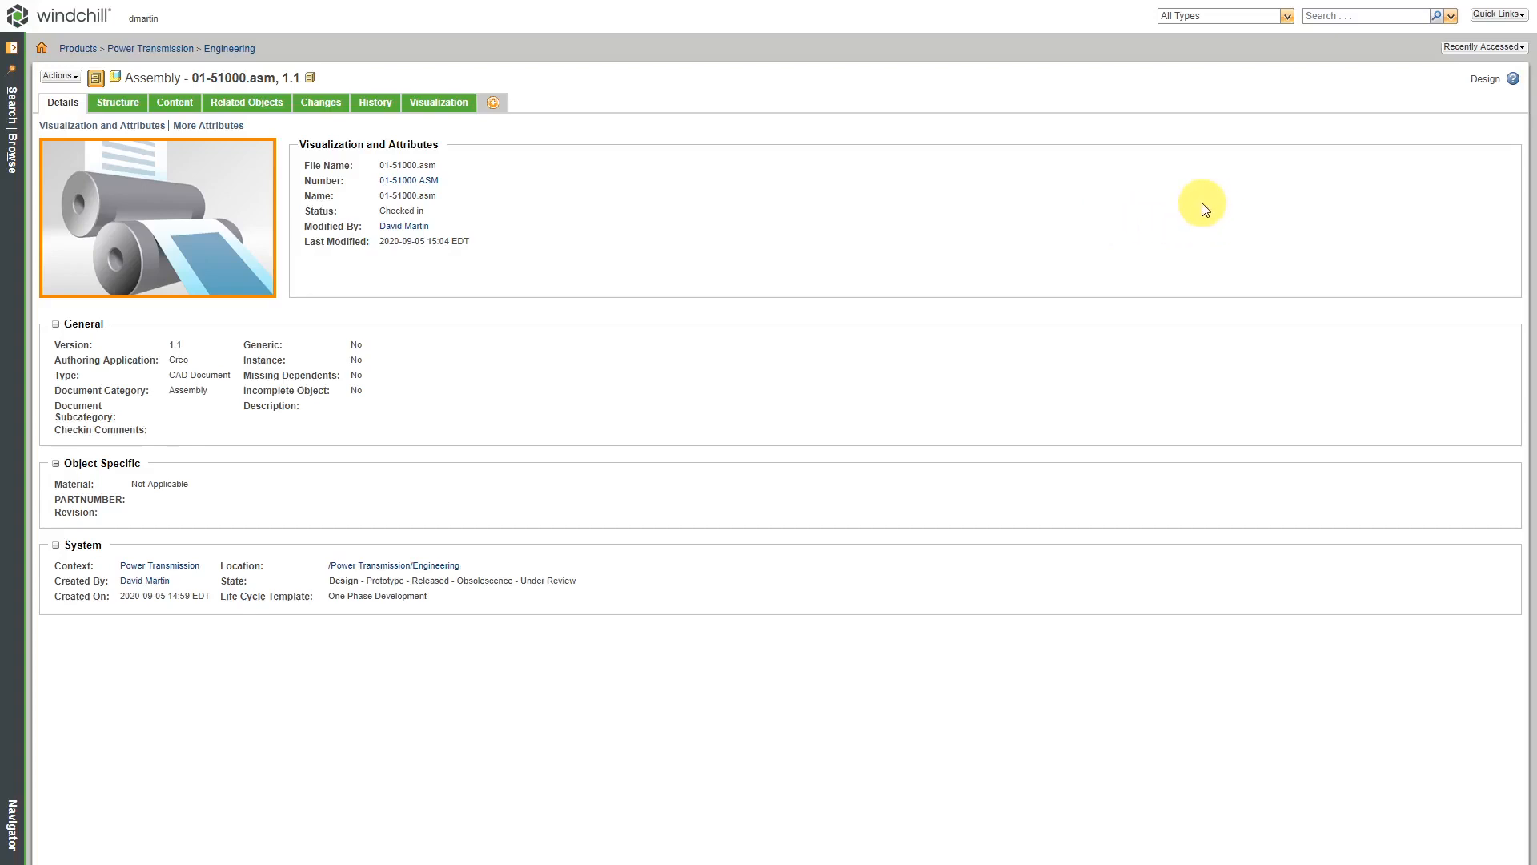
{"action": "mouse_move", "coordinate": [40, 48]}
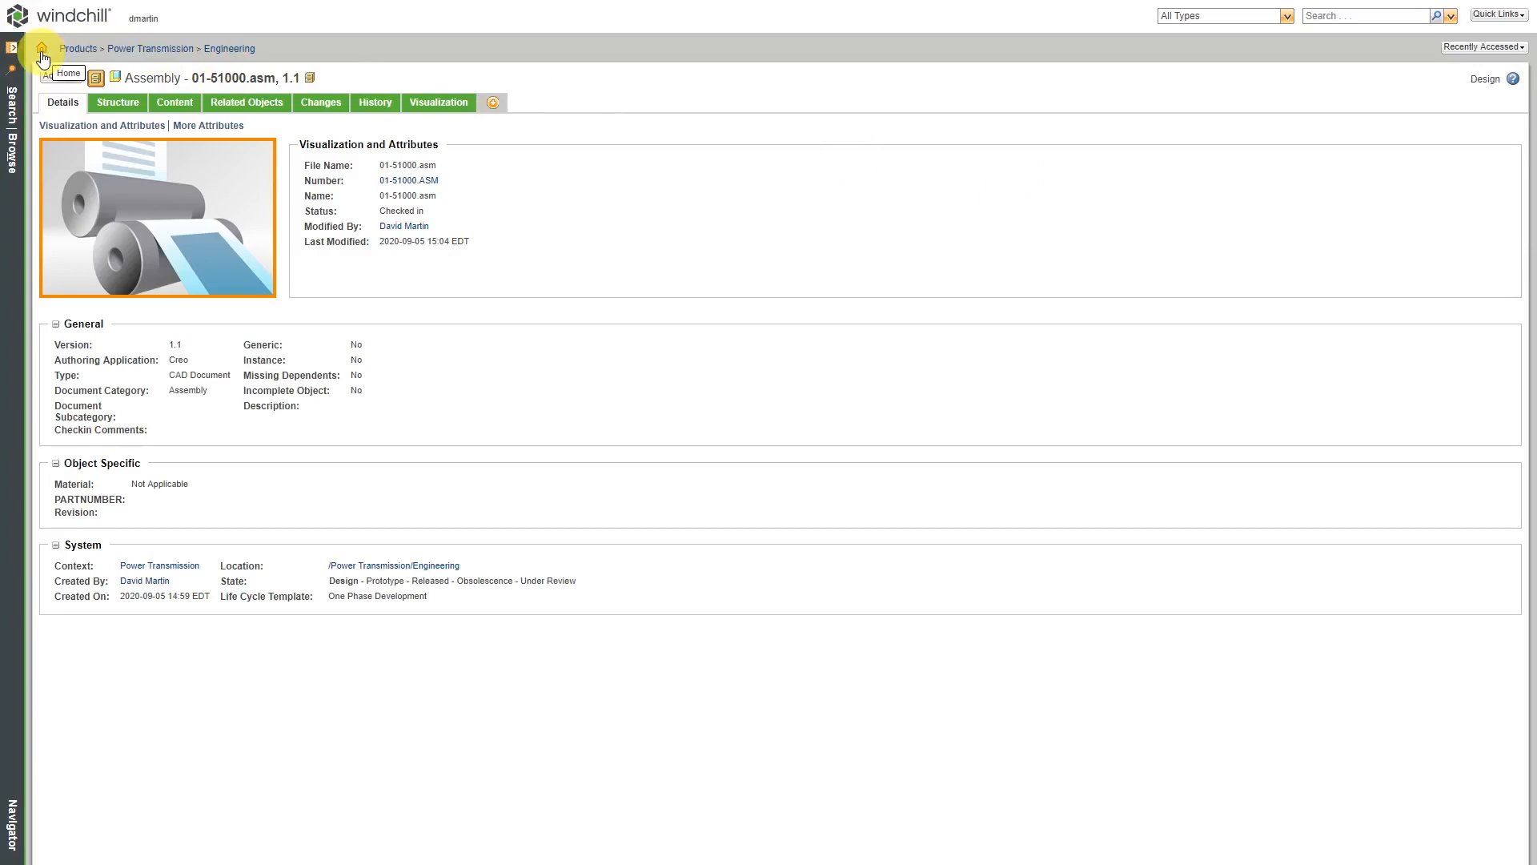
- Go to the home page, then expand and collapse the Search | Browse navigator
{"action": "left_click", "coordinate": [41, 48]}
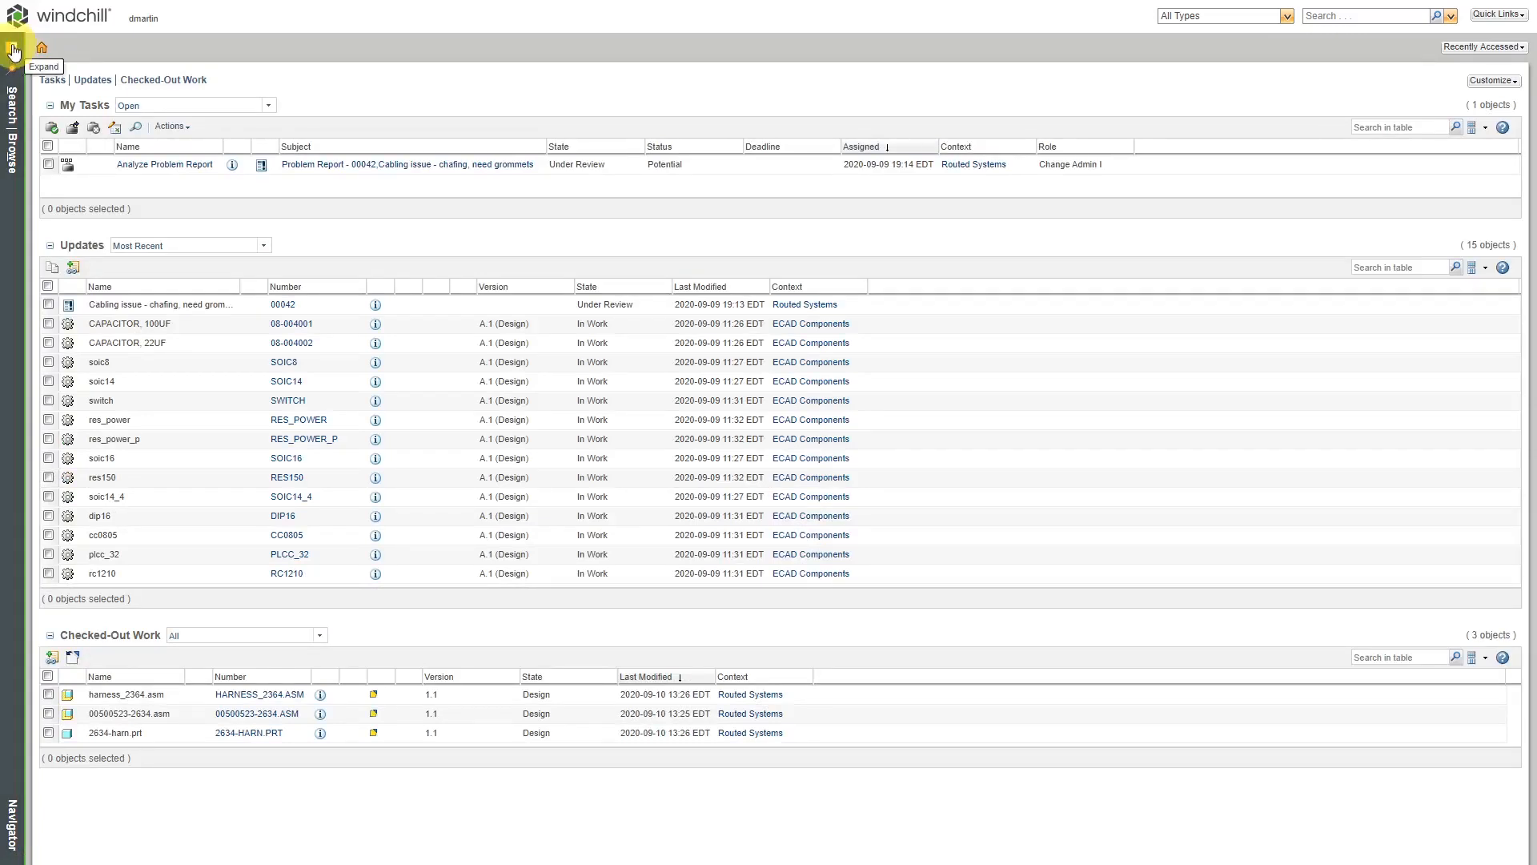
{"action": "left_click", "coordinate": [14, 51]}
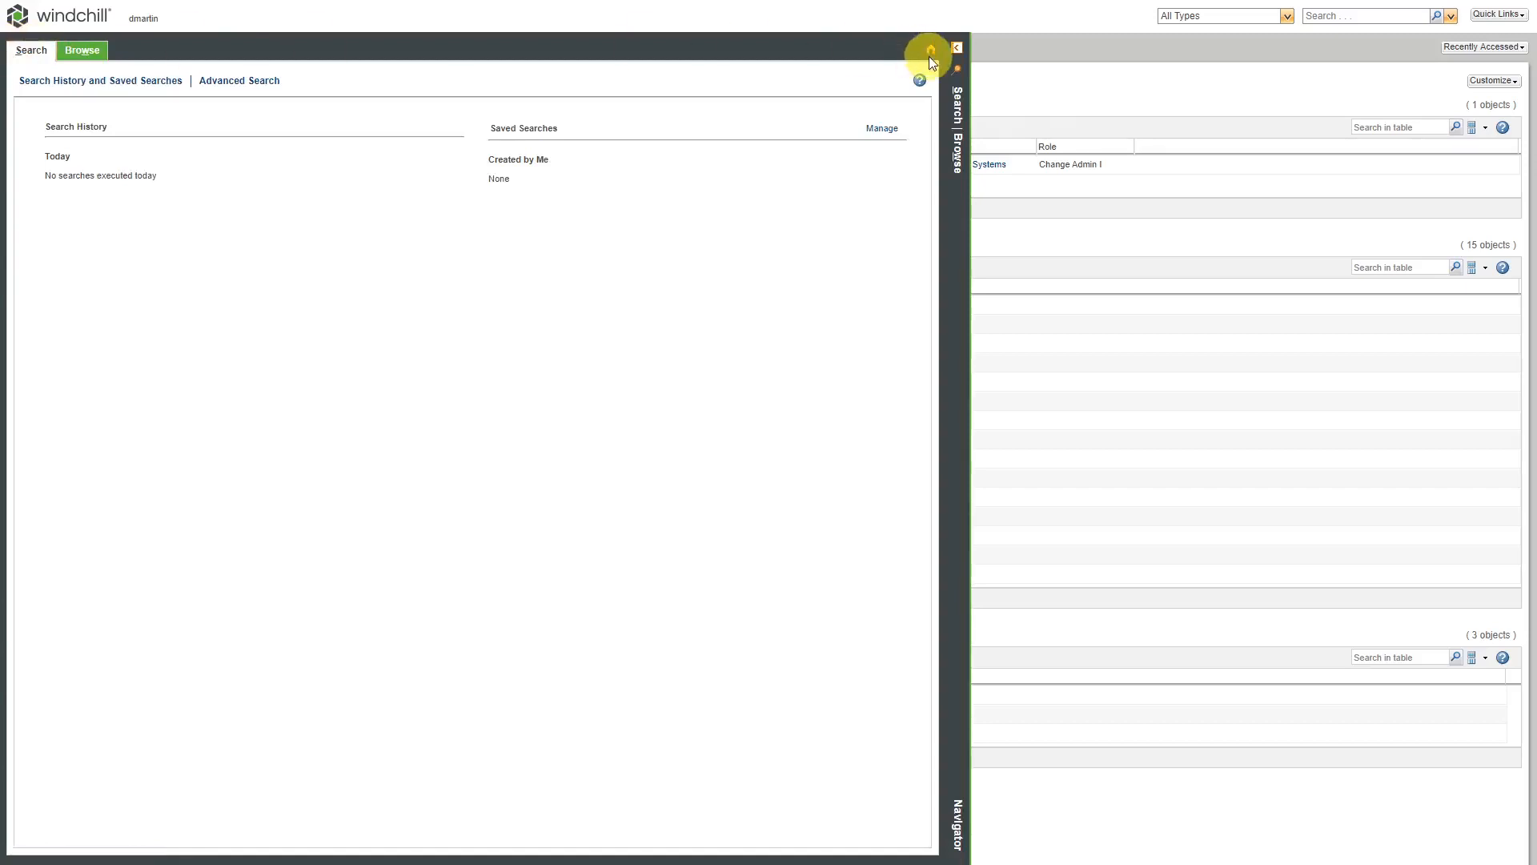
{"action": "mouse_move", "coordinate": [929, 51]}
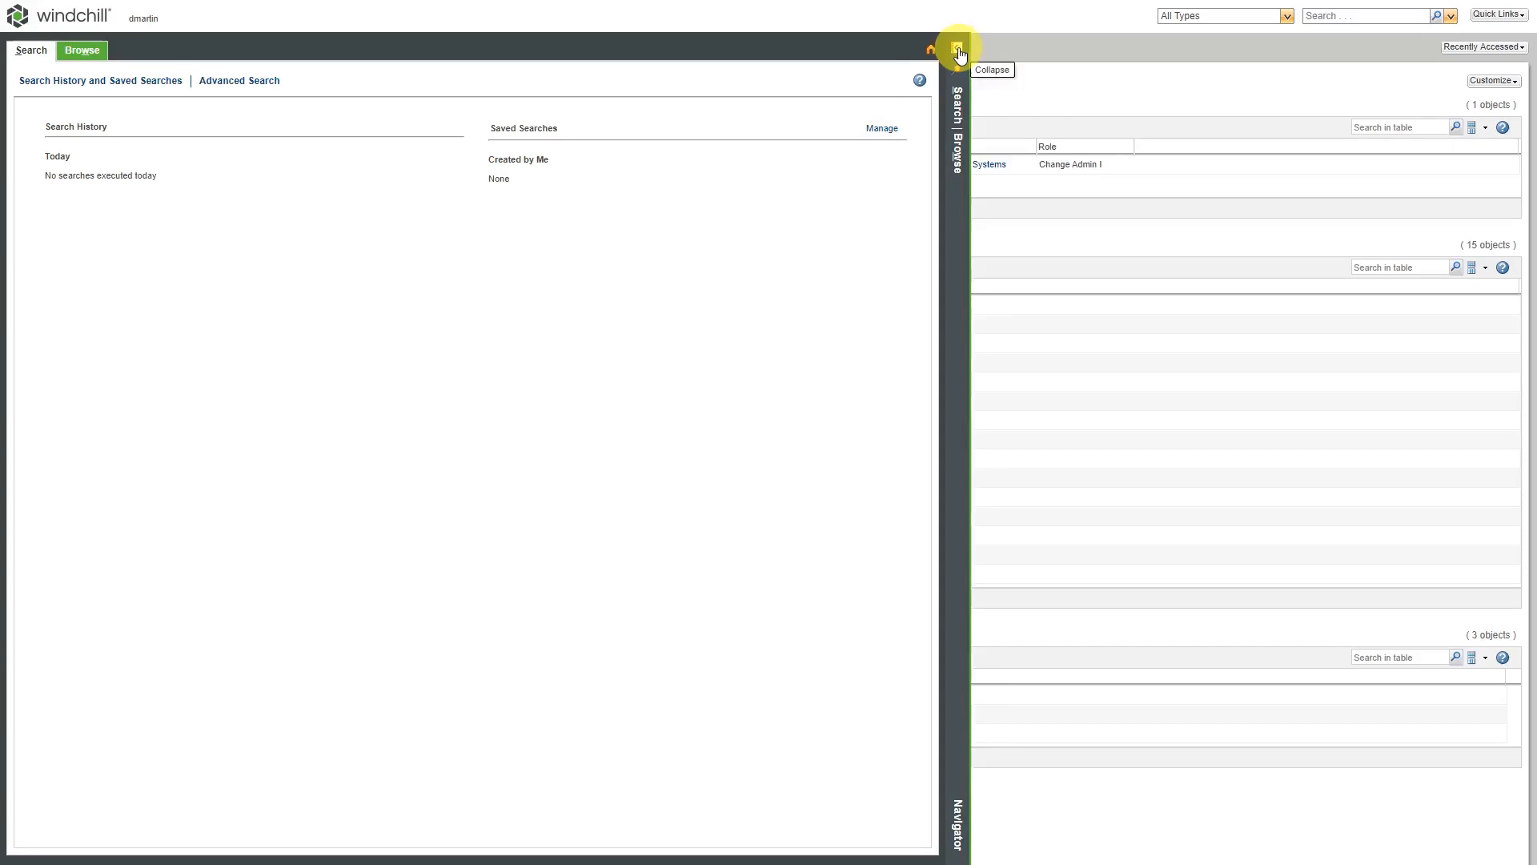
{"action": "left_click", "coordinate": [958, 49]}
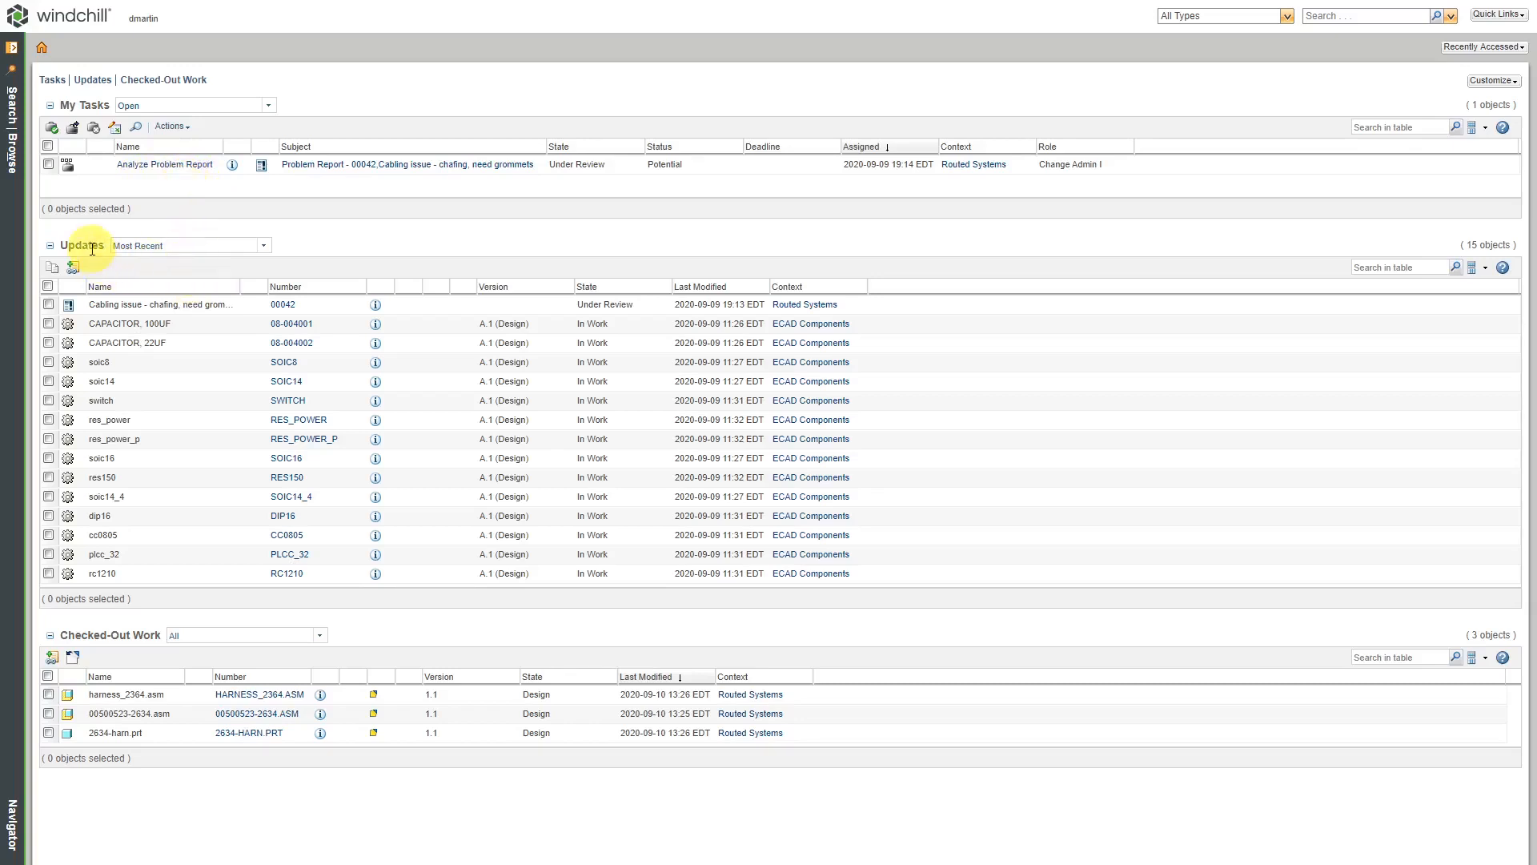
{"action": "mouse_move", "coordinate": [262, 253]}
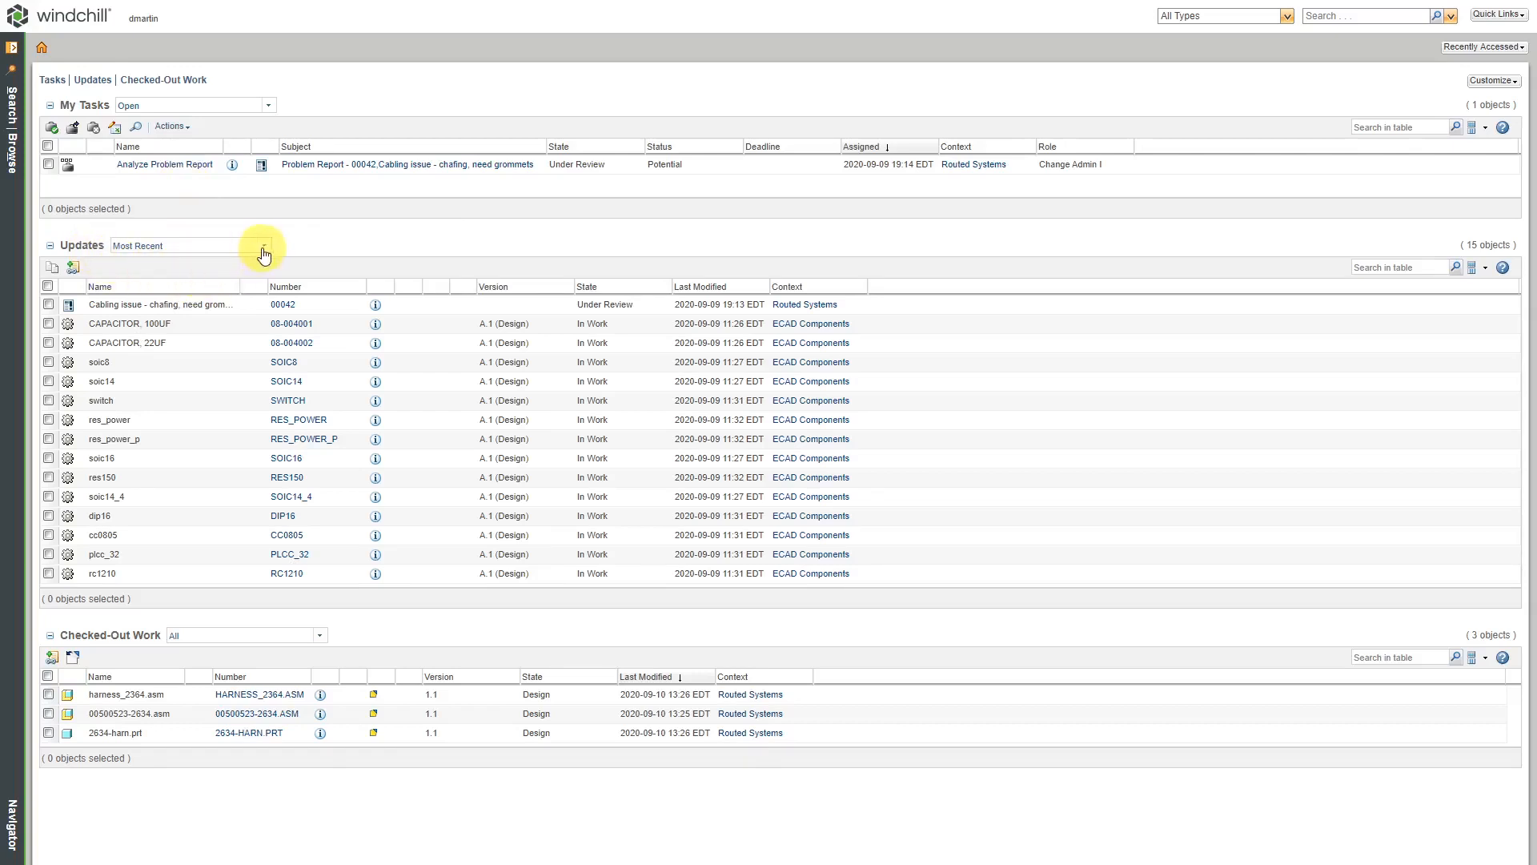
- Filter the Updates table to CAD Documents, then to Parts
{"action": "left_click", "coordinate": [261, 245]}
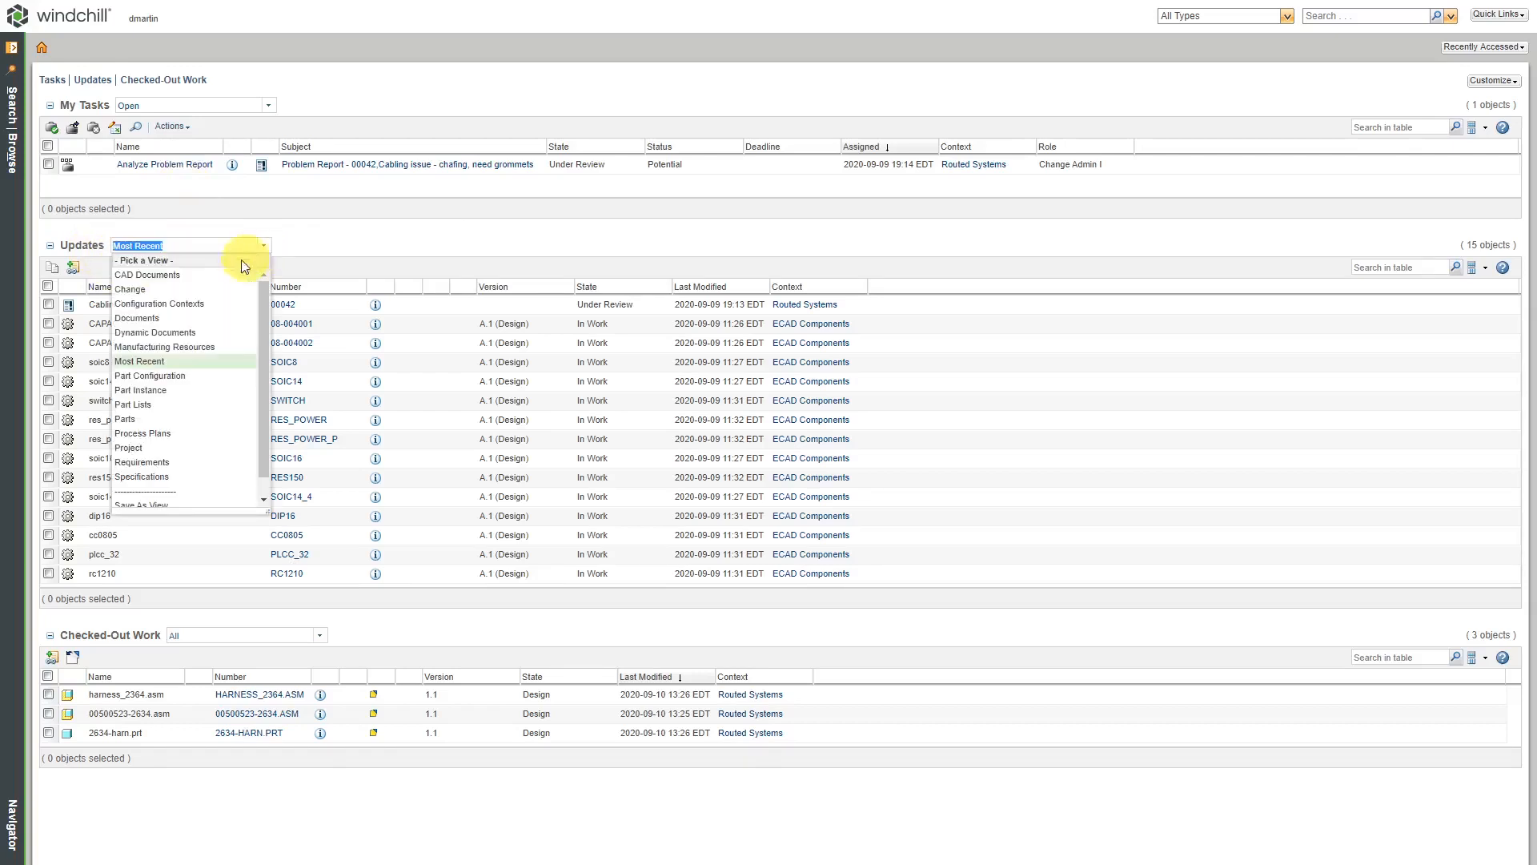
{"action": "left_click", "coordinate": [147, 274]}
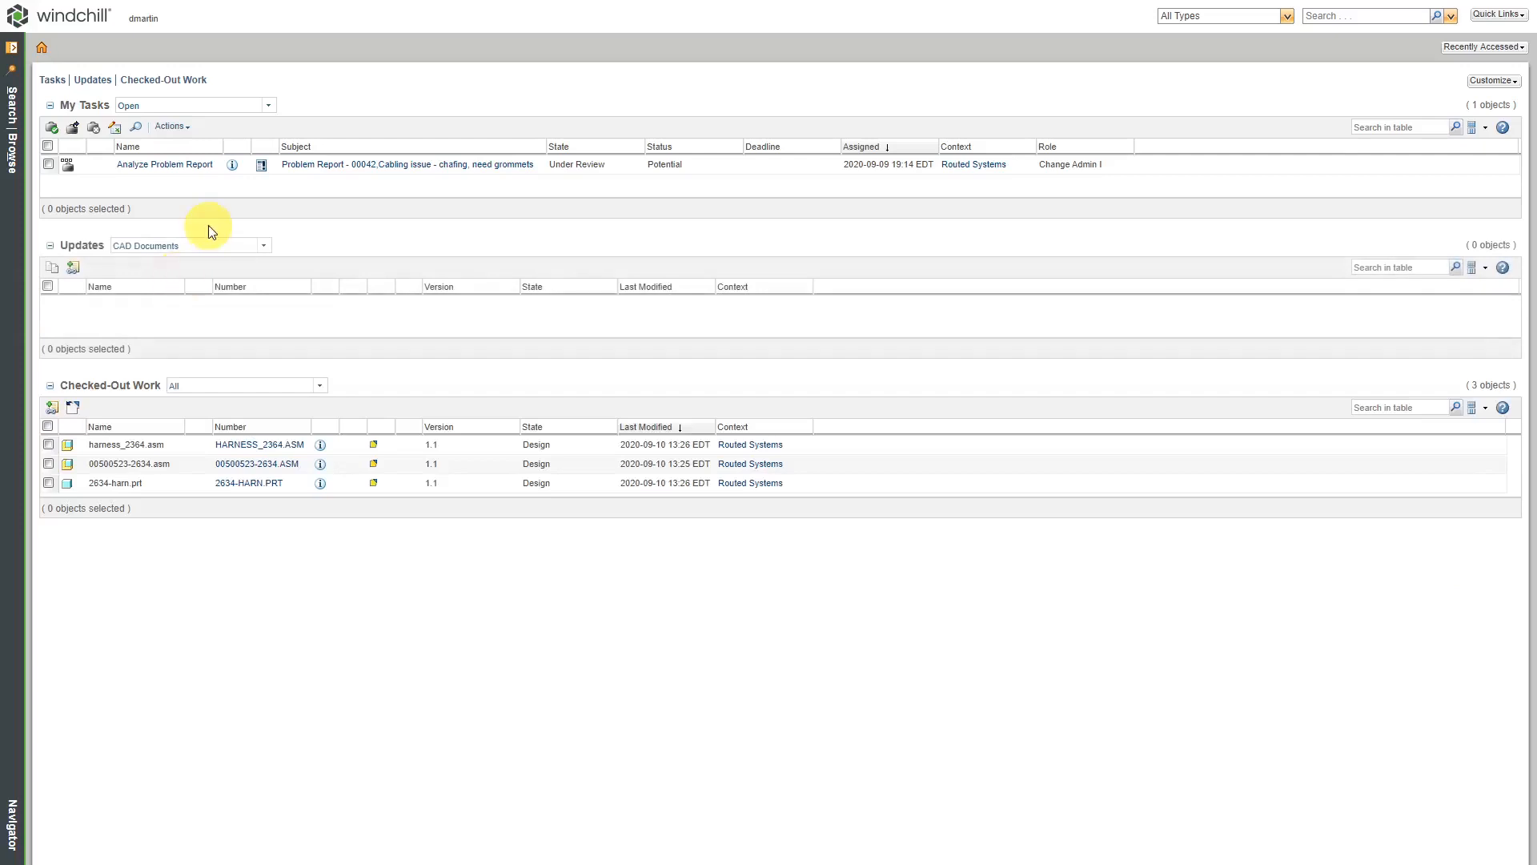
{"action": "left_click", "coordinate": [261, 245]}
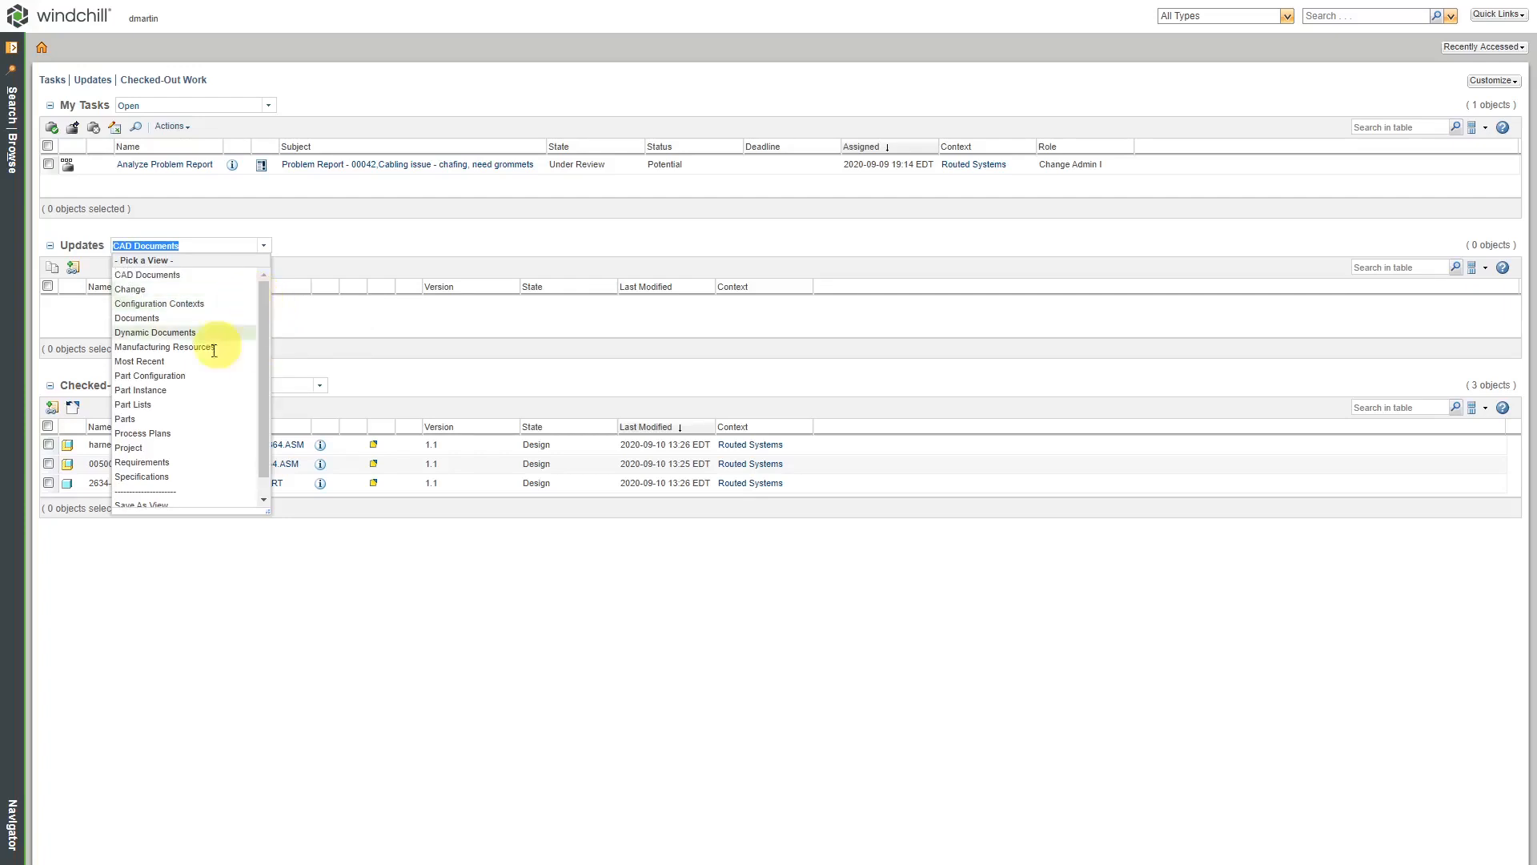
{"action": "left_click", "coordinate": [125, 418]}
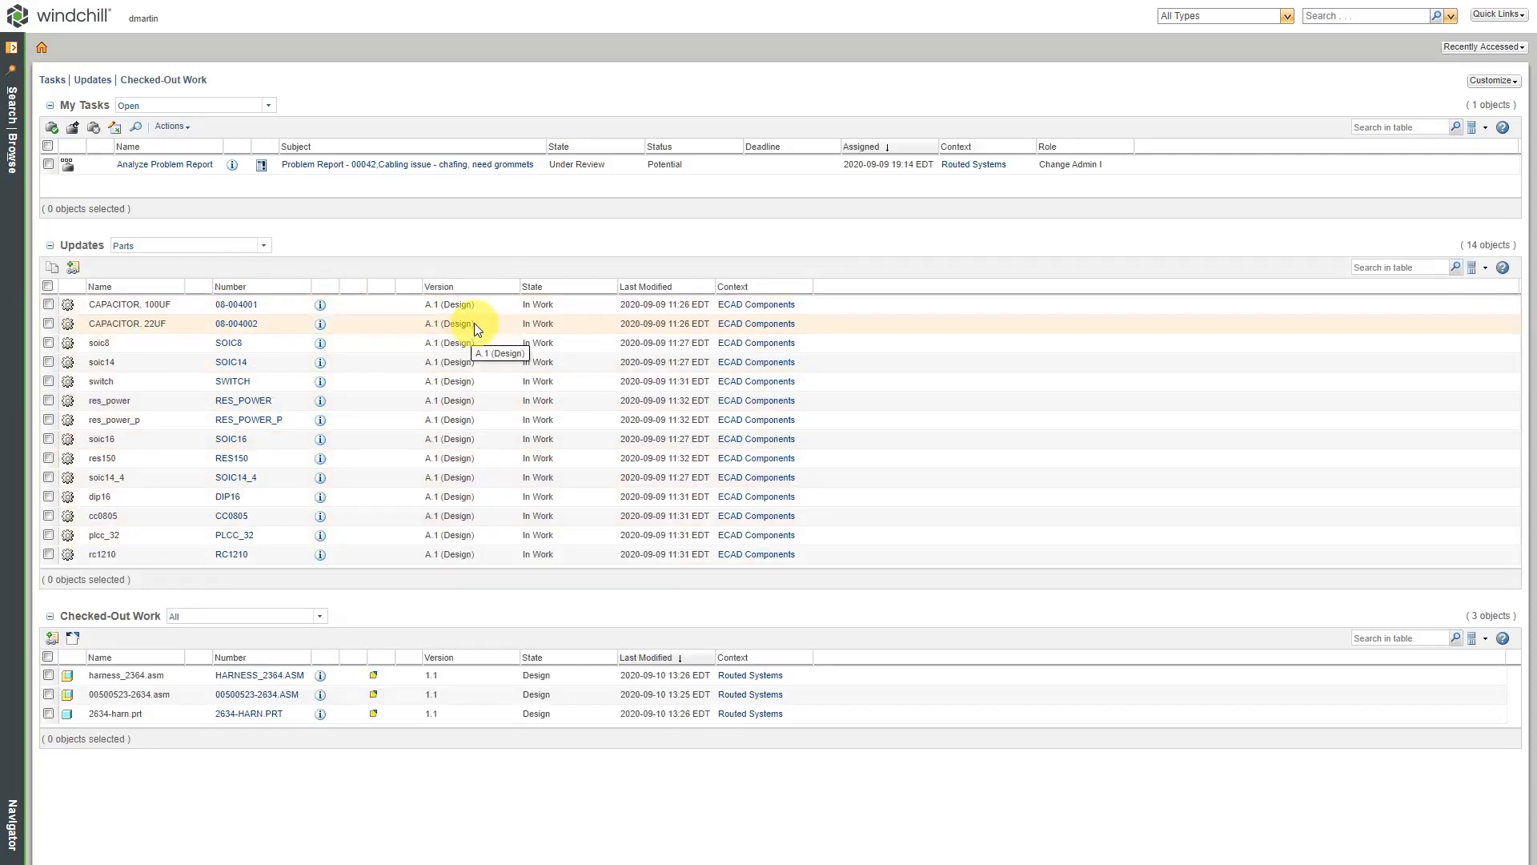
{"action": "mouse_move", "coordinate": [348, 441]}
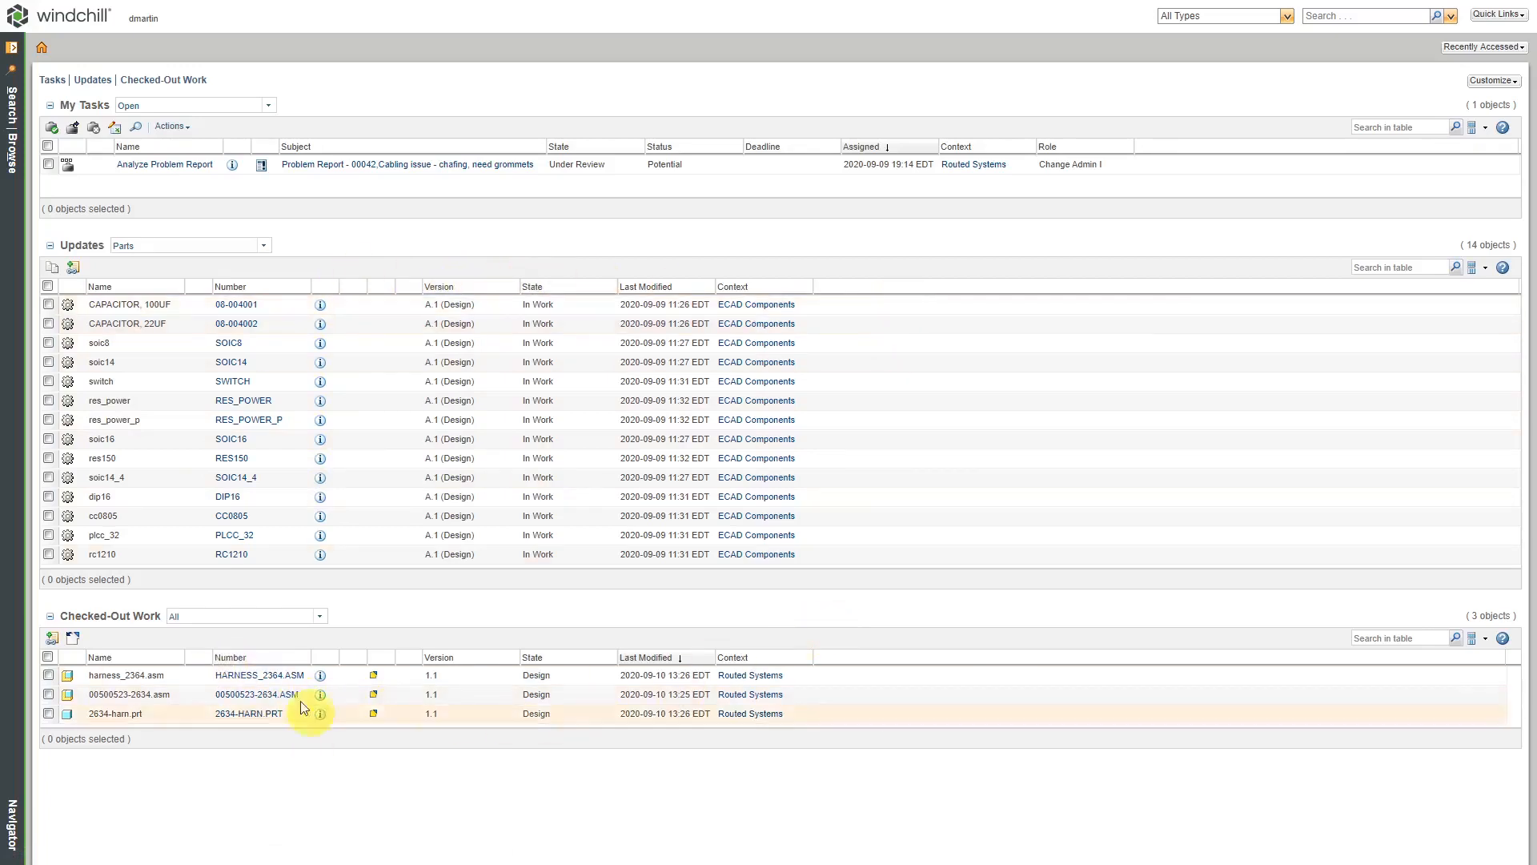
{"action": "mouse_move", "coordinate": [204, 746]}
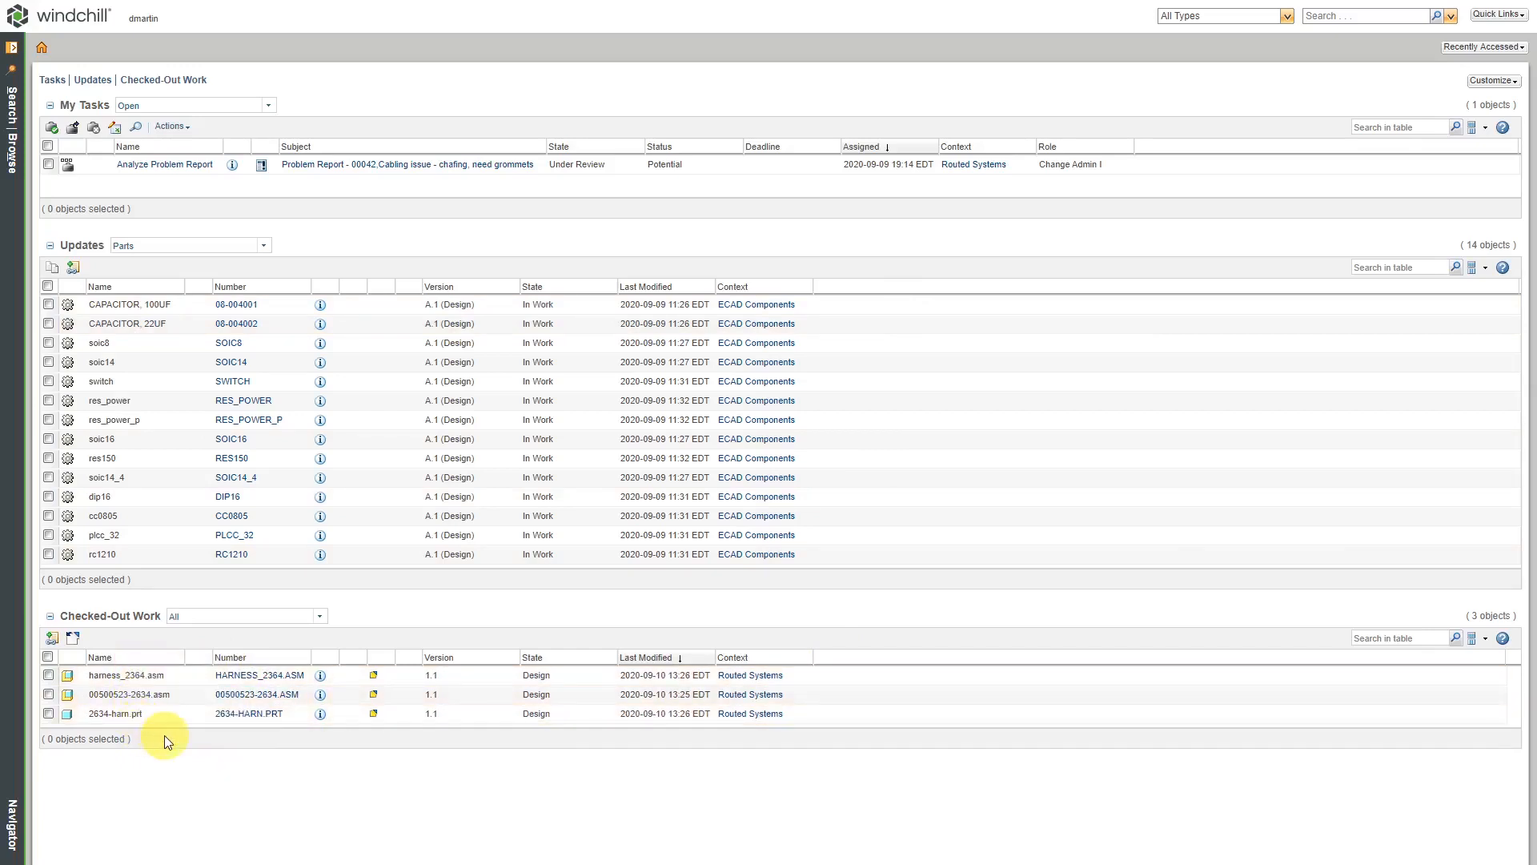
{"action": "mouse_move", "coordinate": [175, 743]}
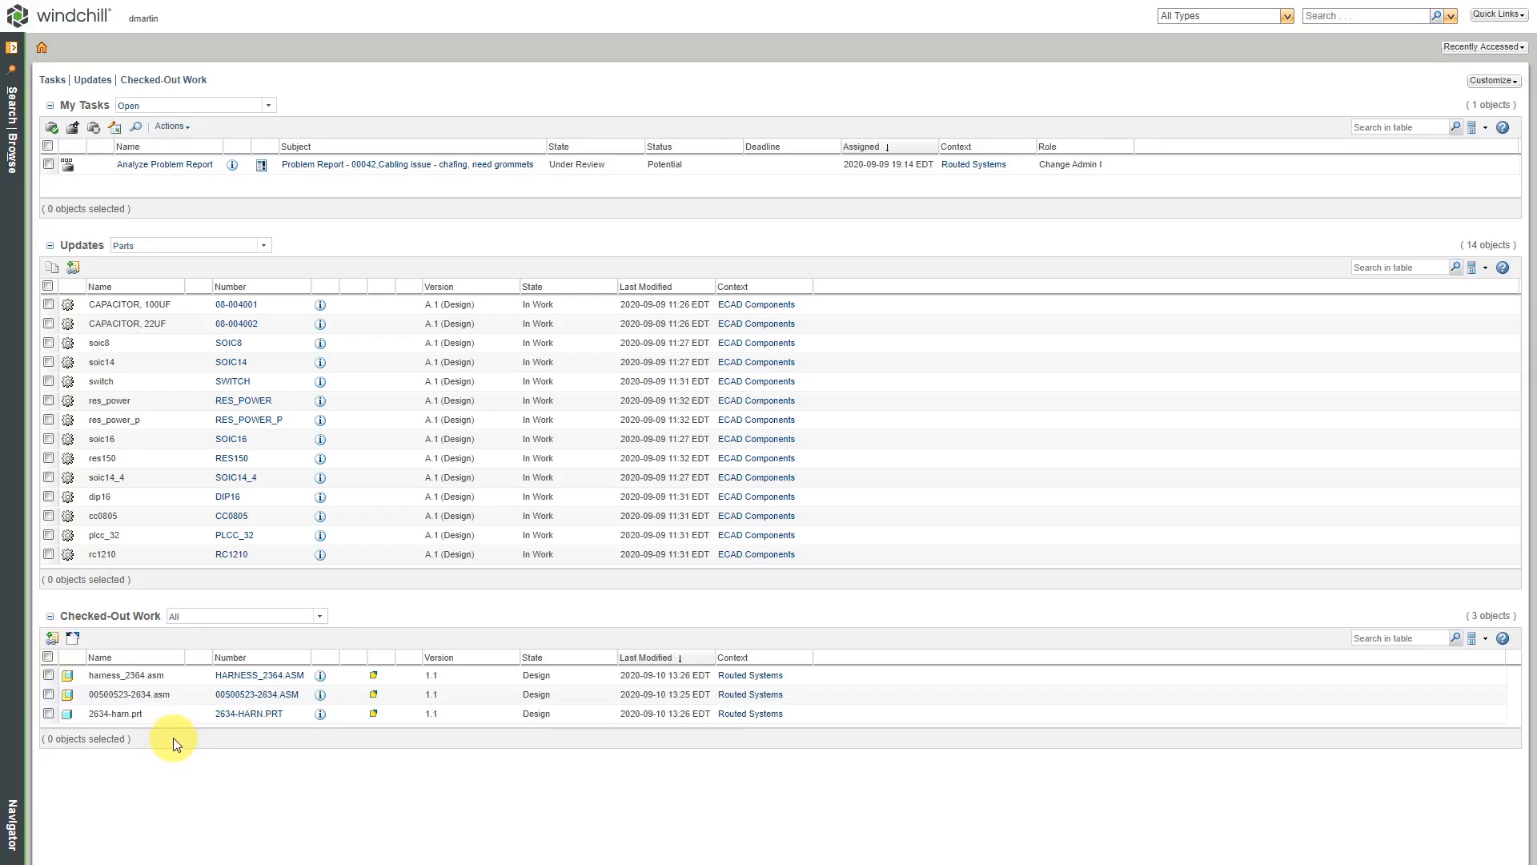
{"action": "mouse_move", "coordinate": [229, 757]}
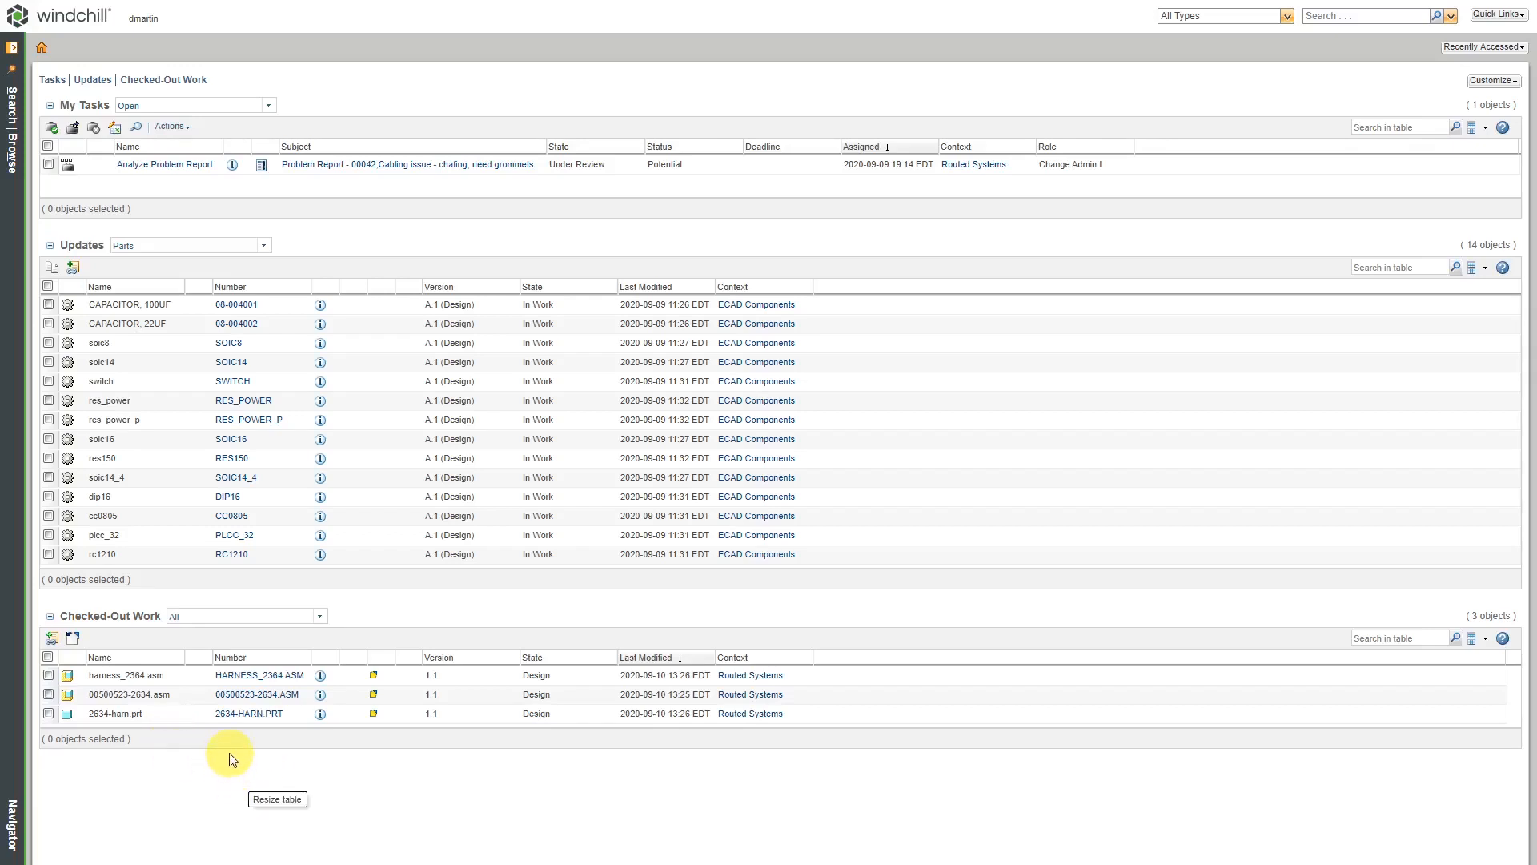
{"action": "mouse_move", "coordinate": [229, 751]}
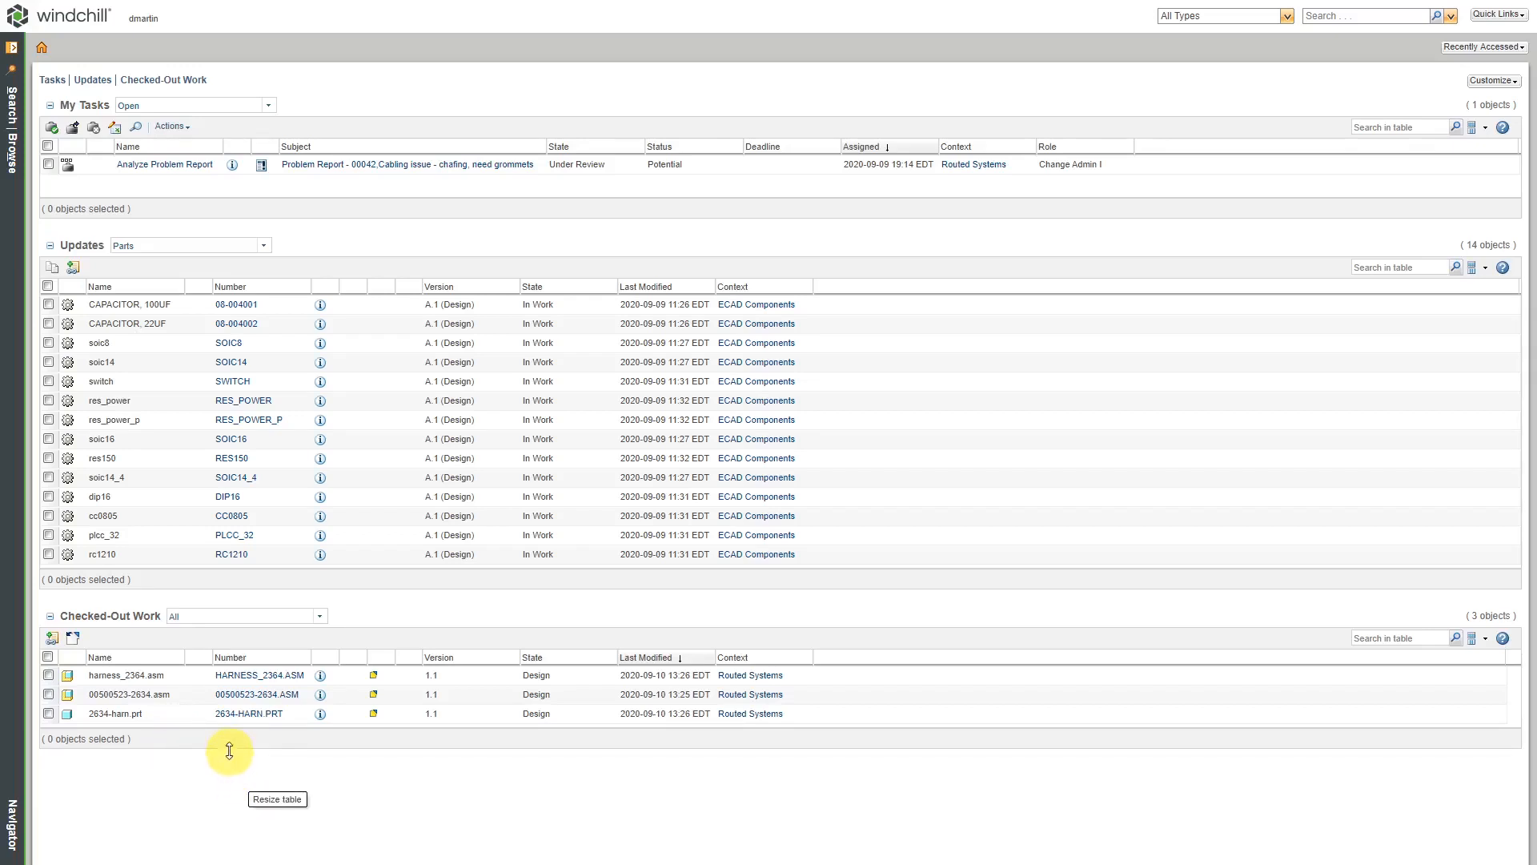
{"action": "mouse_move", "coordinate": [1239, 98]}
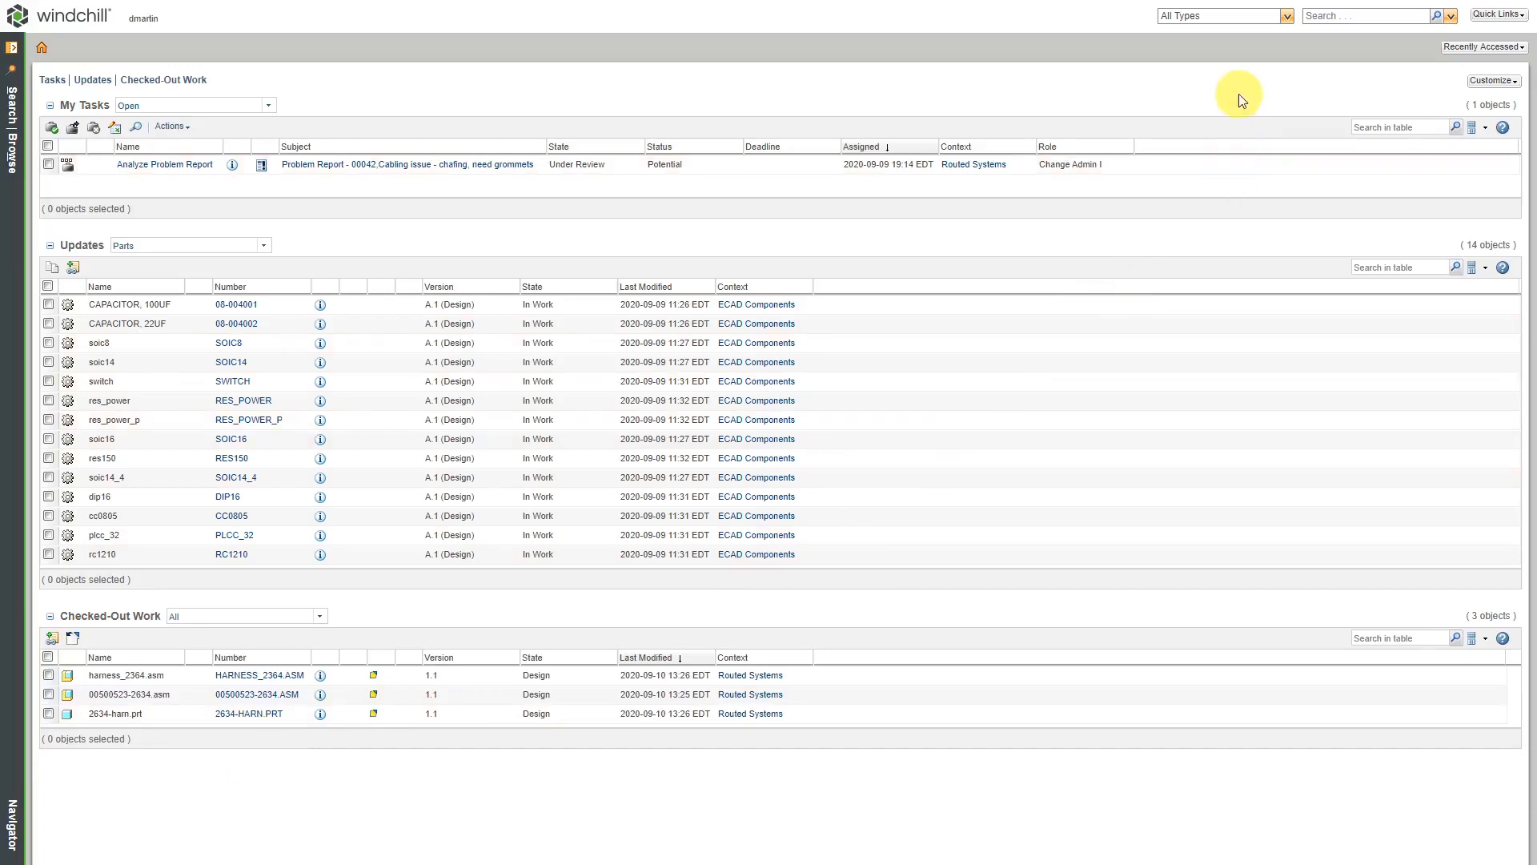
{"action": "mouse_move", "coordinate": [95, 64]}
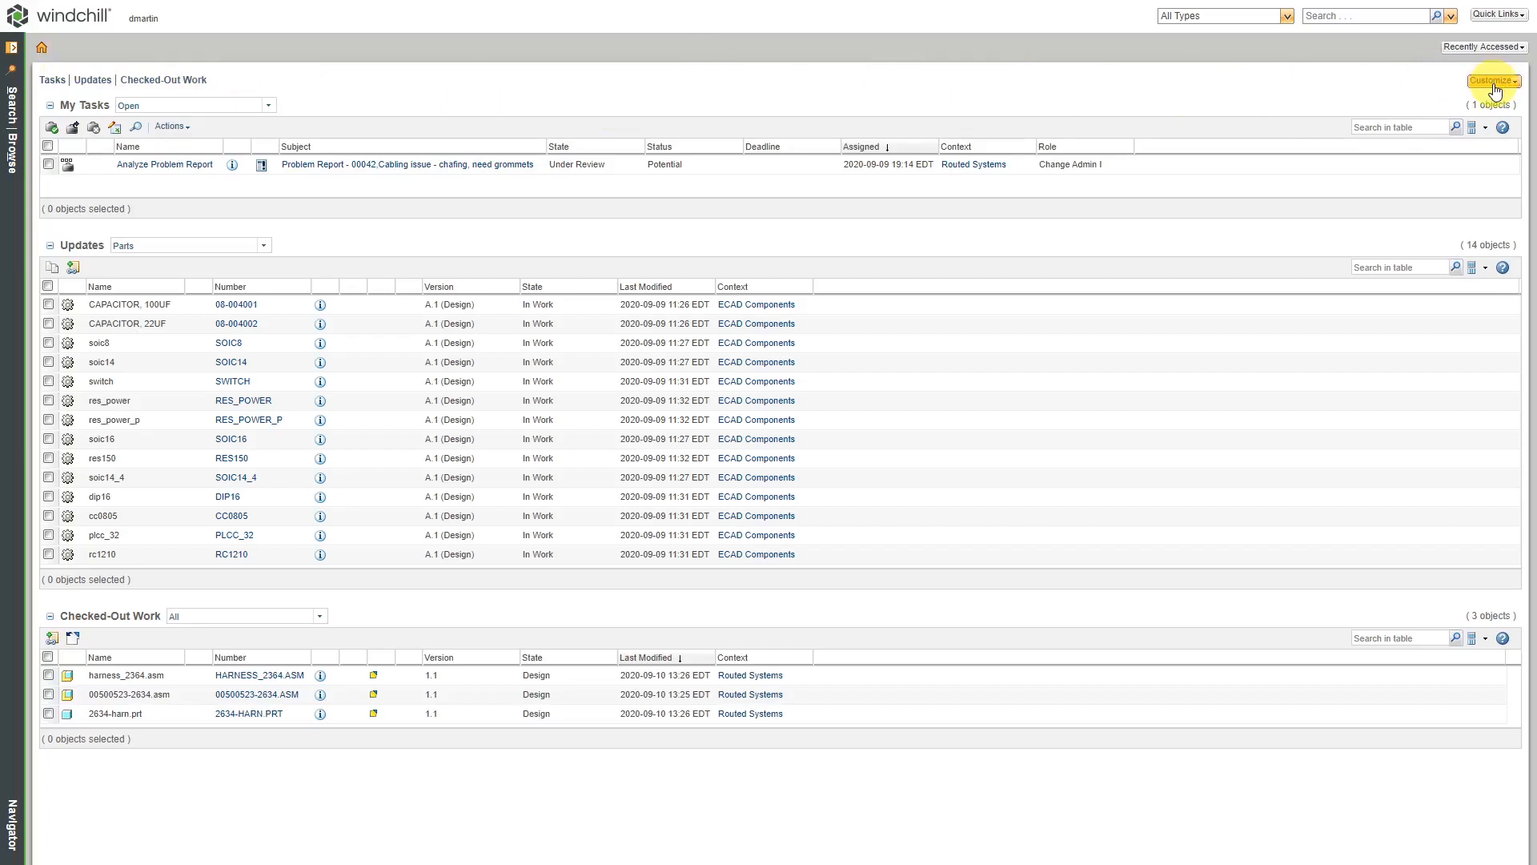
- Add Workspaces and Subscriptions tables via Customize, widening the workspace Name column
{"action": "left_click", "coordinate": [1491, 80]}
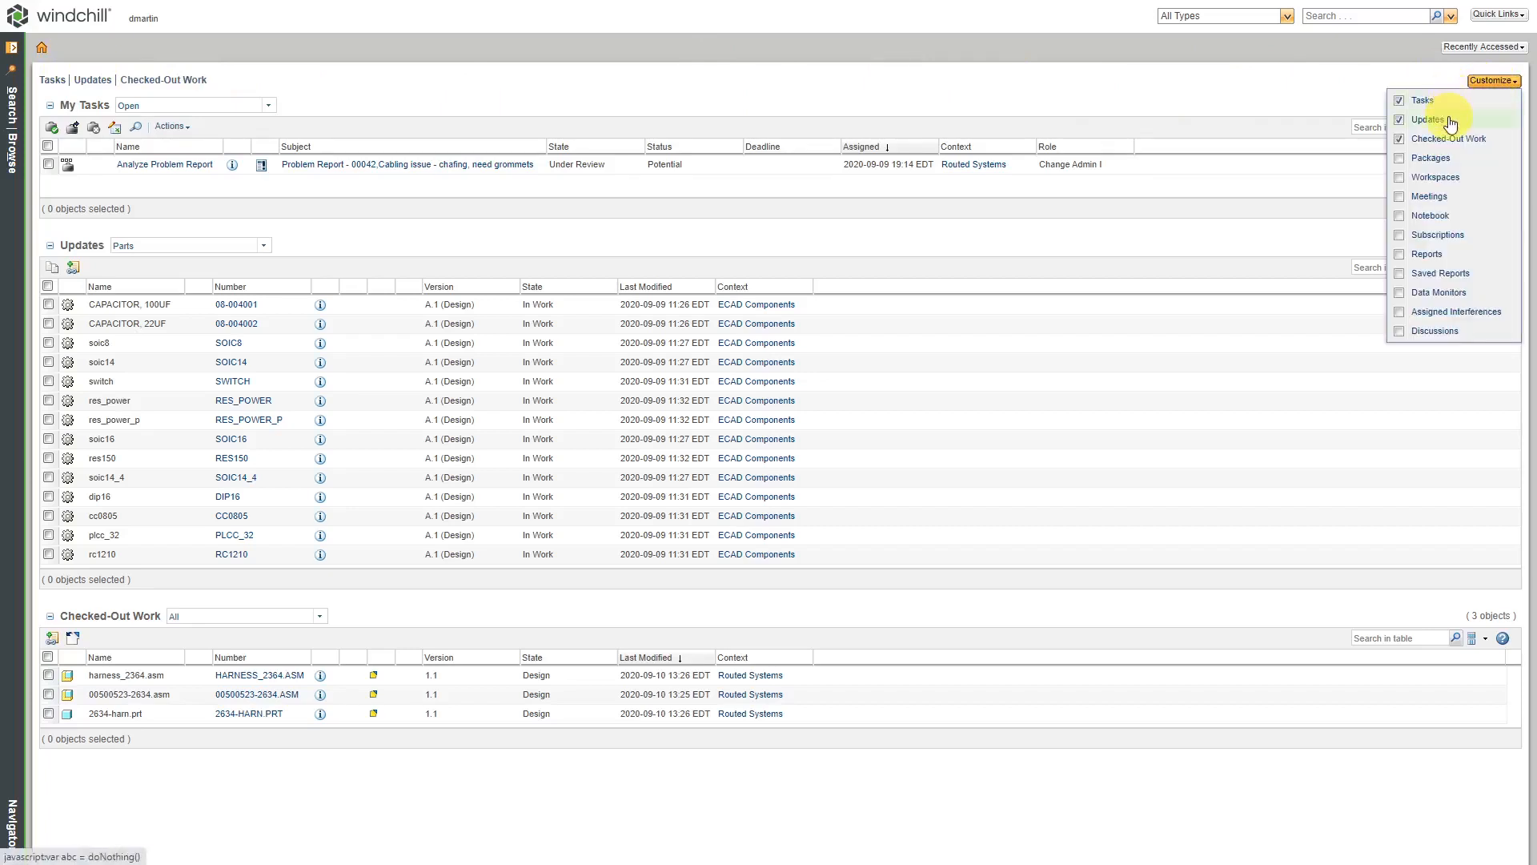
{"action": "mouse_move", "coordinate": [1451, 137]}
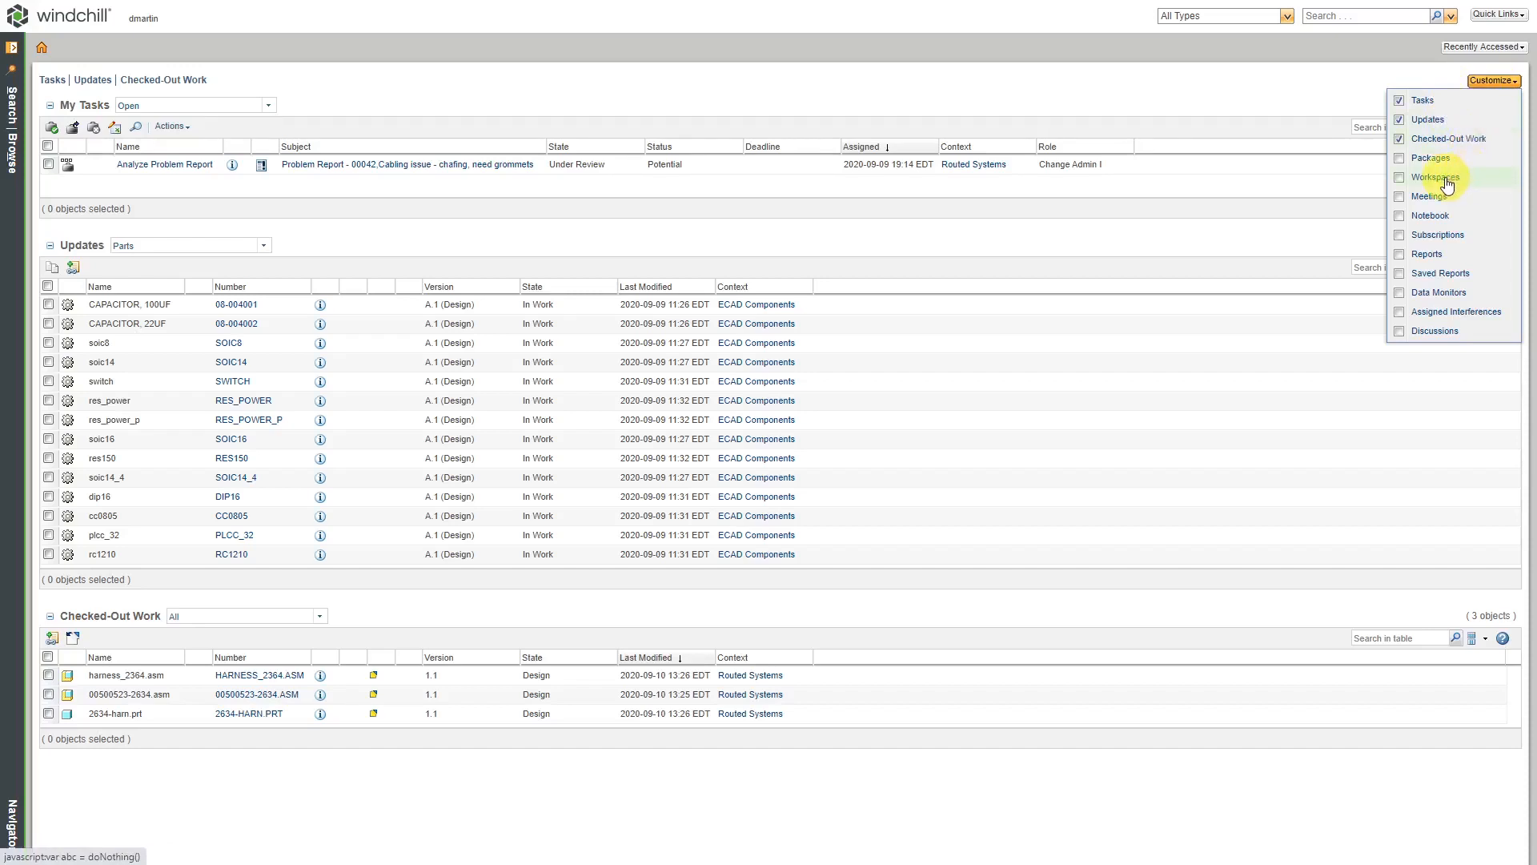
{"action": "left_click", "coordinate": [1400, 178]}
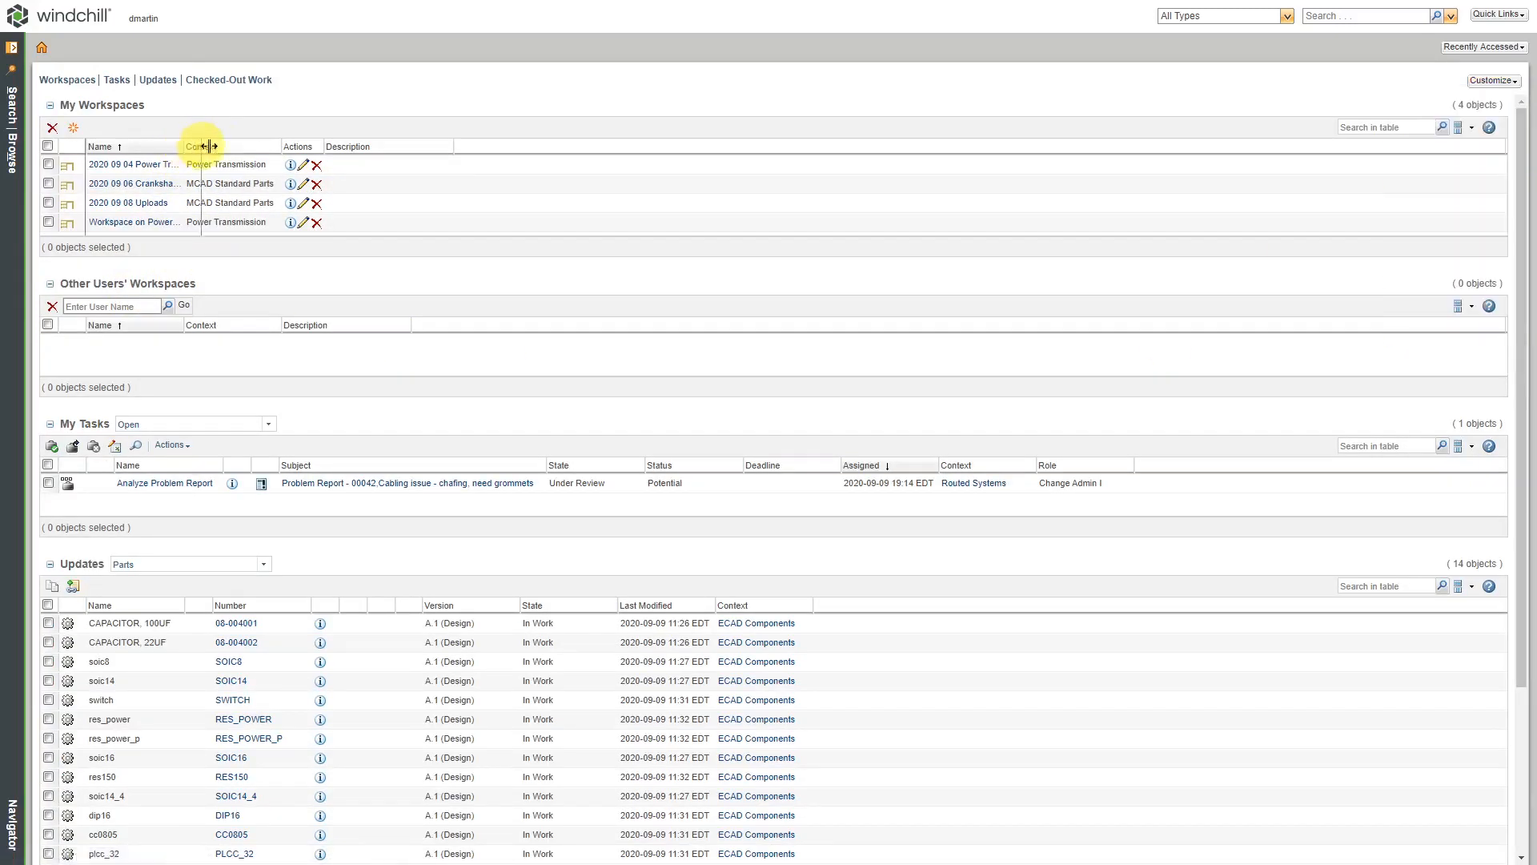
{"action": "left_click_drag", "start_coordinate": [207, 145], "coordinate": [363, 146]}
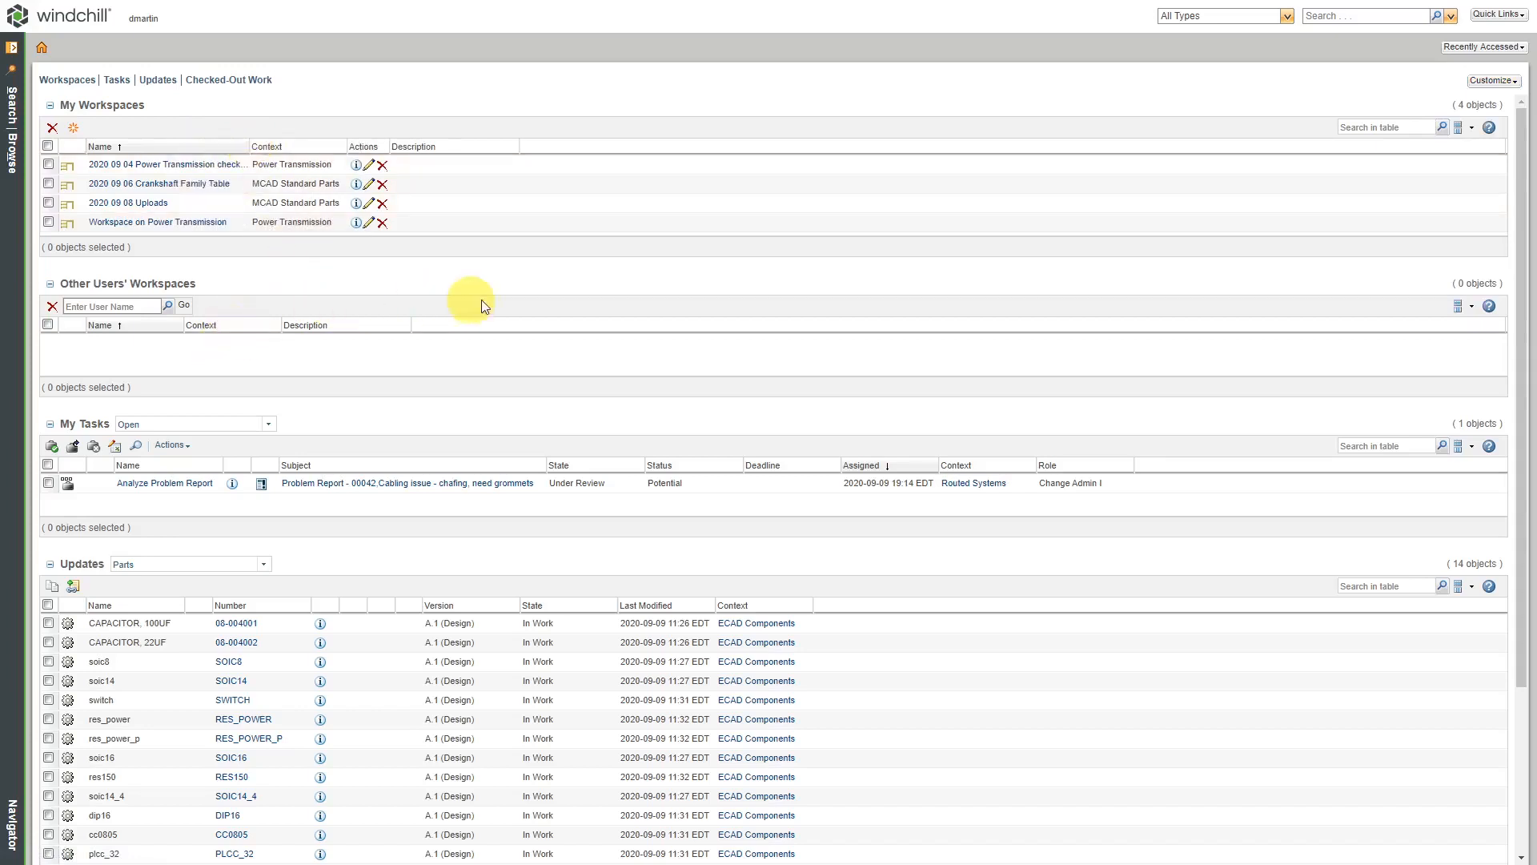
{"action": "left_click", "coordinate": [1493, 80]}
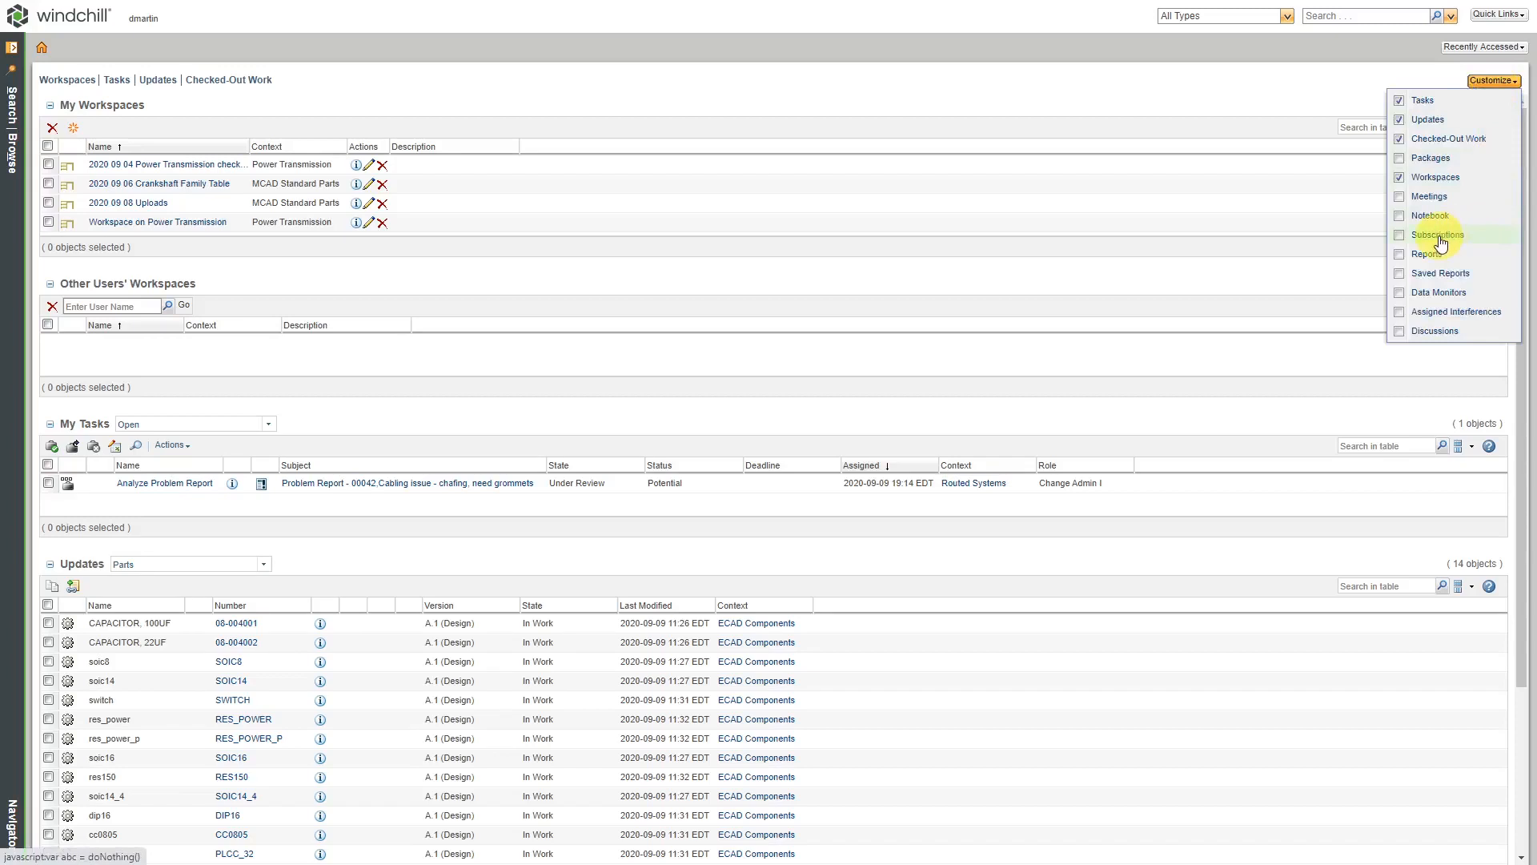
{"action": "left_click", "coordinate": [1438, 233]}
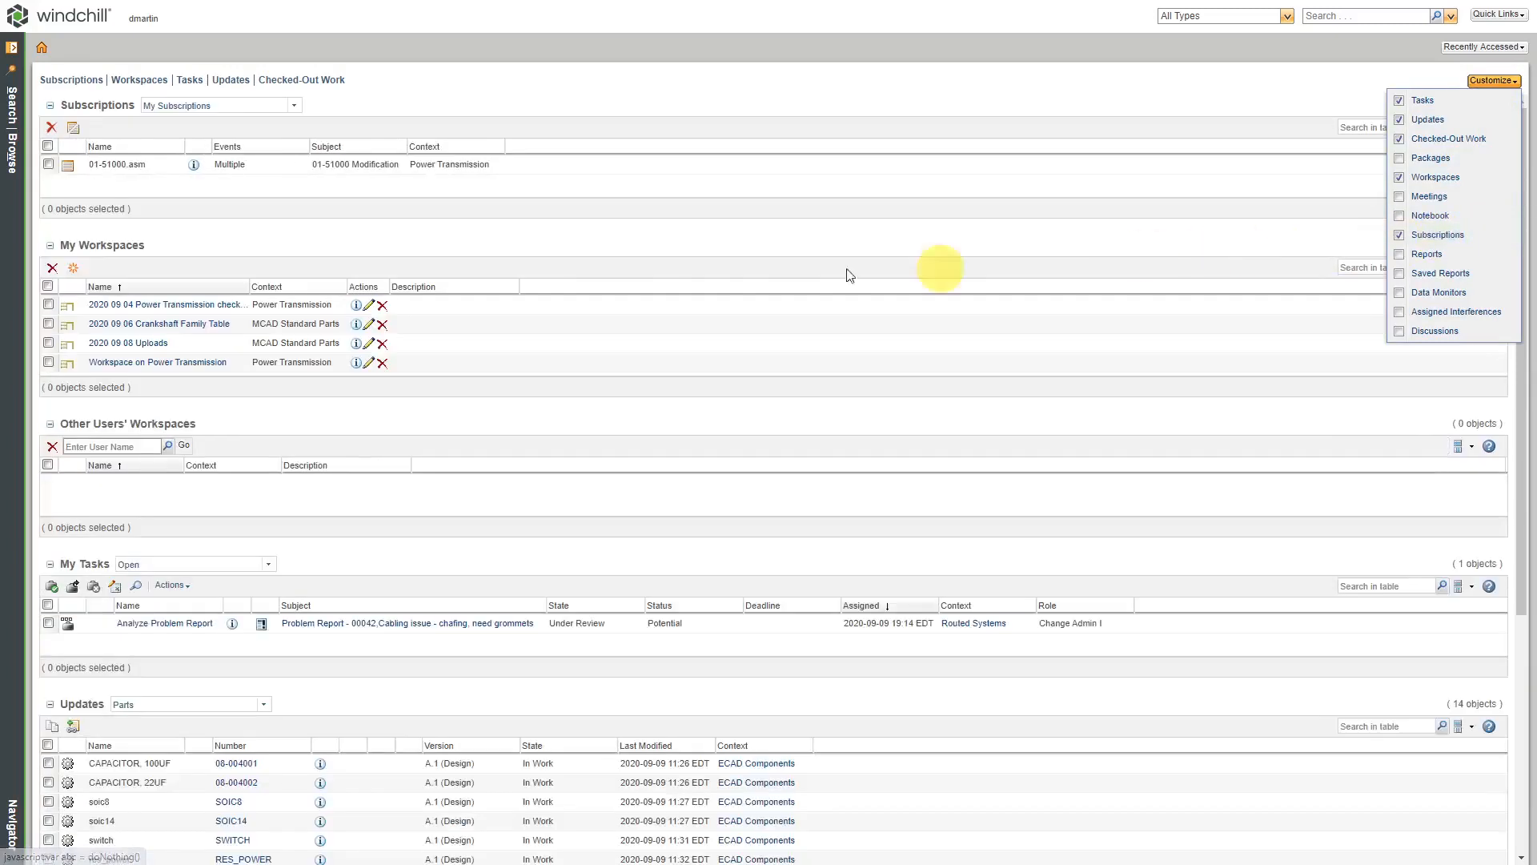
{"action": "mouse_move", "coordinate": [173, 199]}
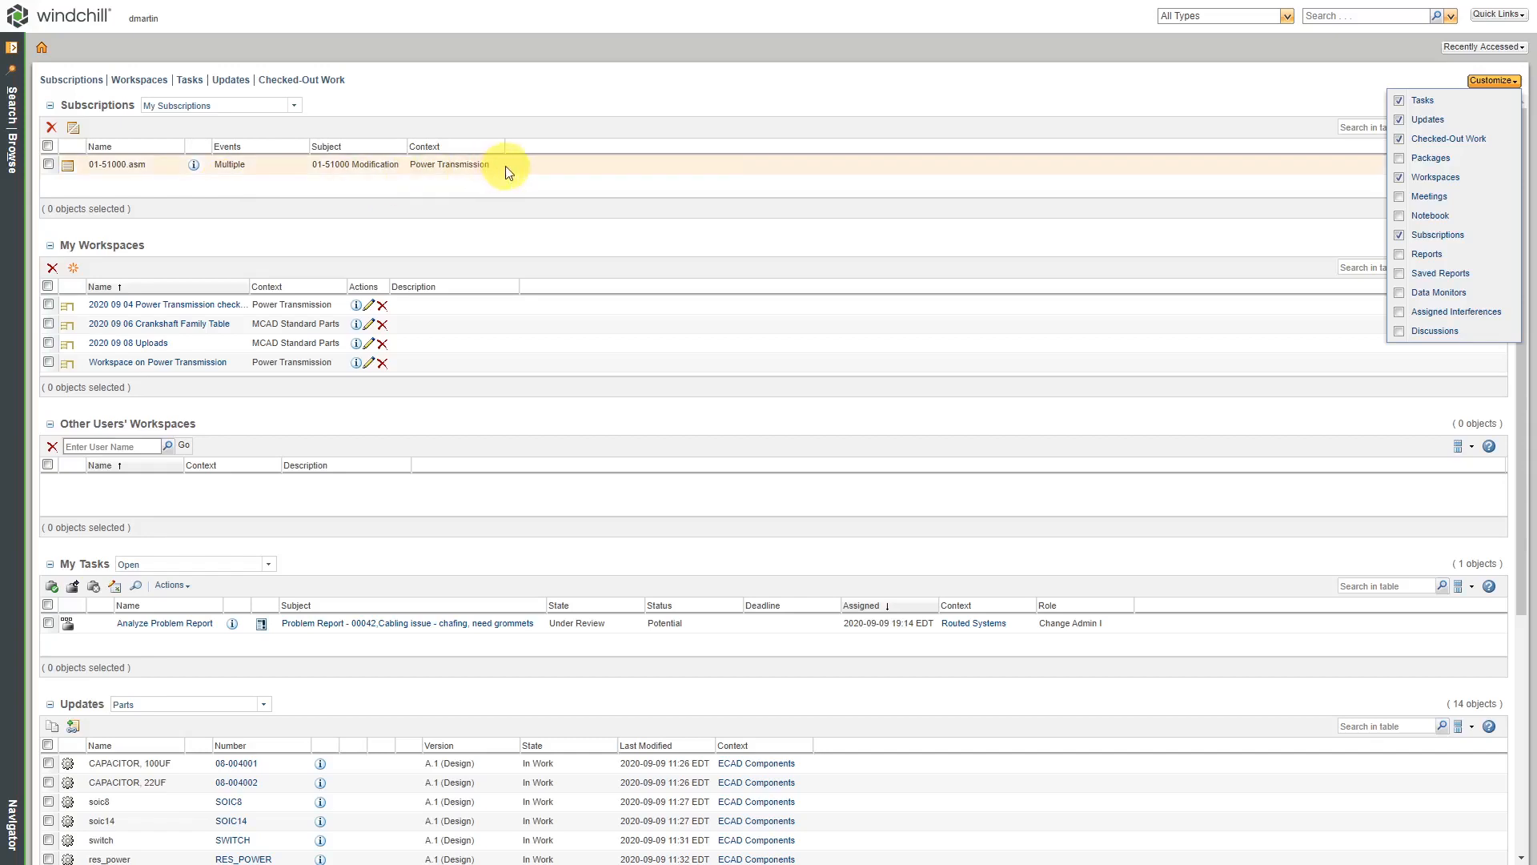
{"action": "mouse_move", "coordinate": [679, 123]}
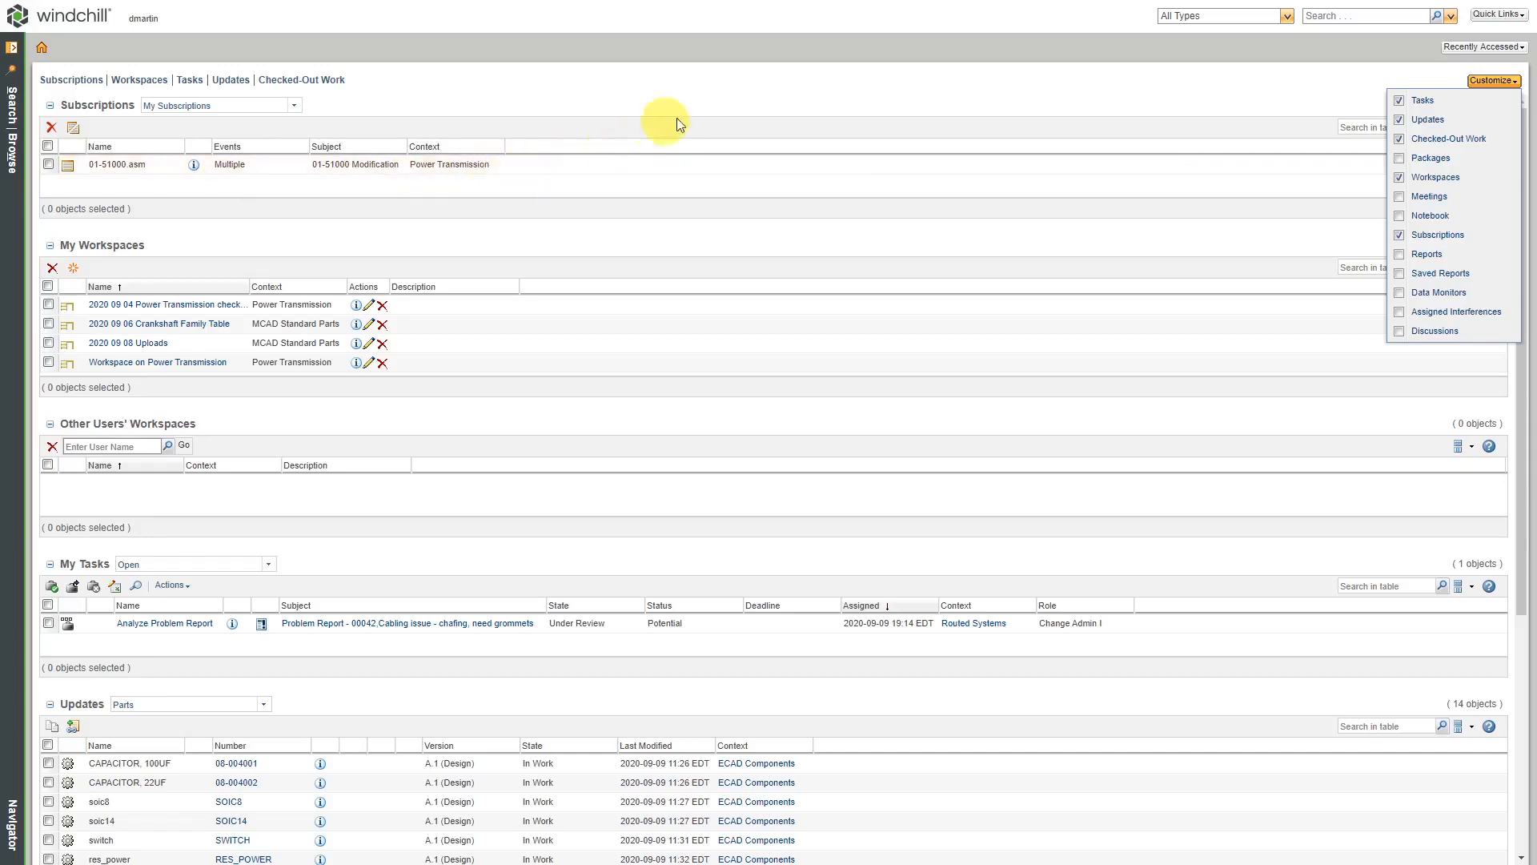
- Close the Customize list of home page tables
{"action": "left_click", "coordinate": [1492, 80]}
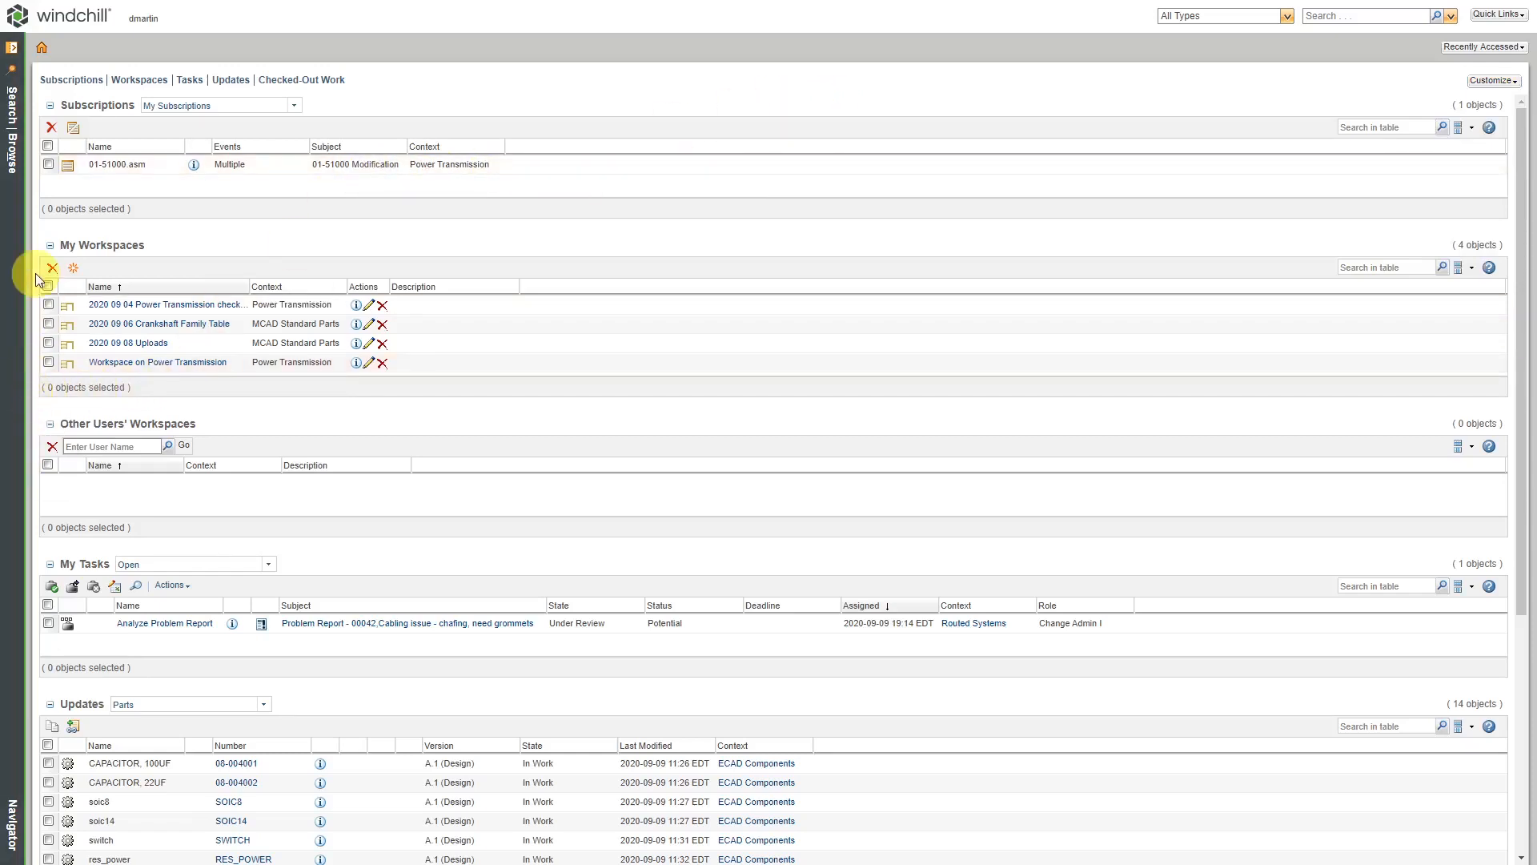
{"action": "mouse_move", "coordinate": [20, 392]}
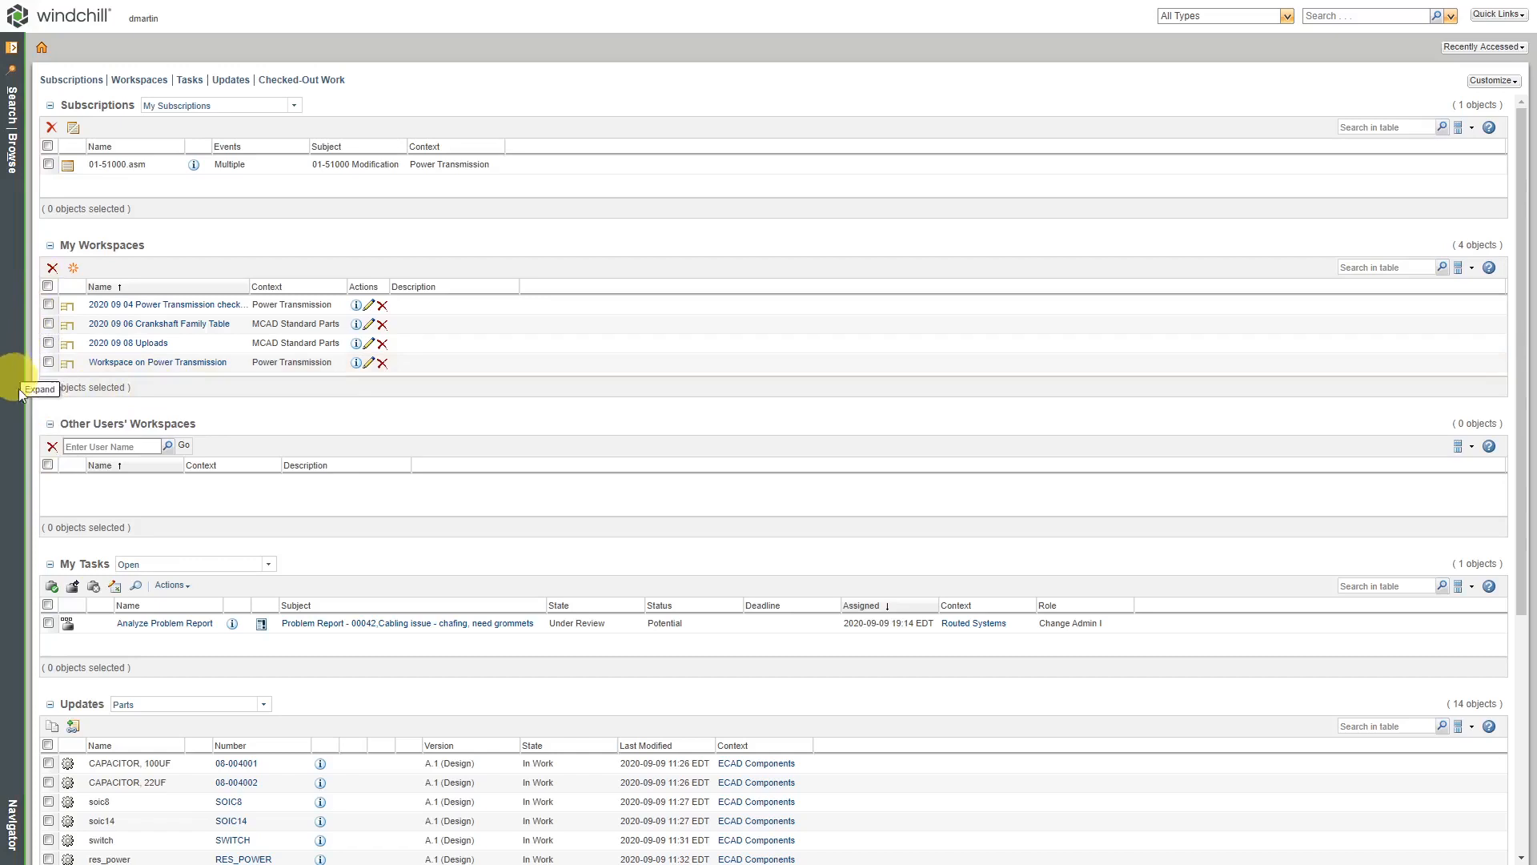
{"action": "mouse_move", "coordinate": [61, 557]}
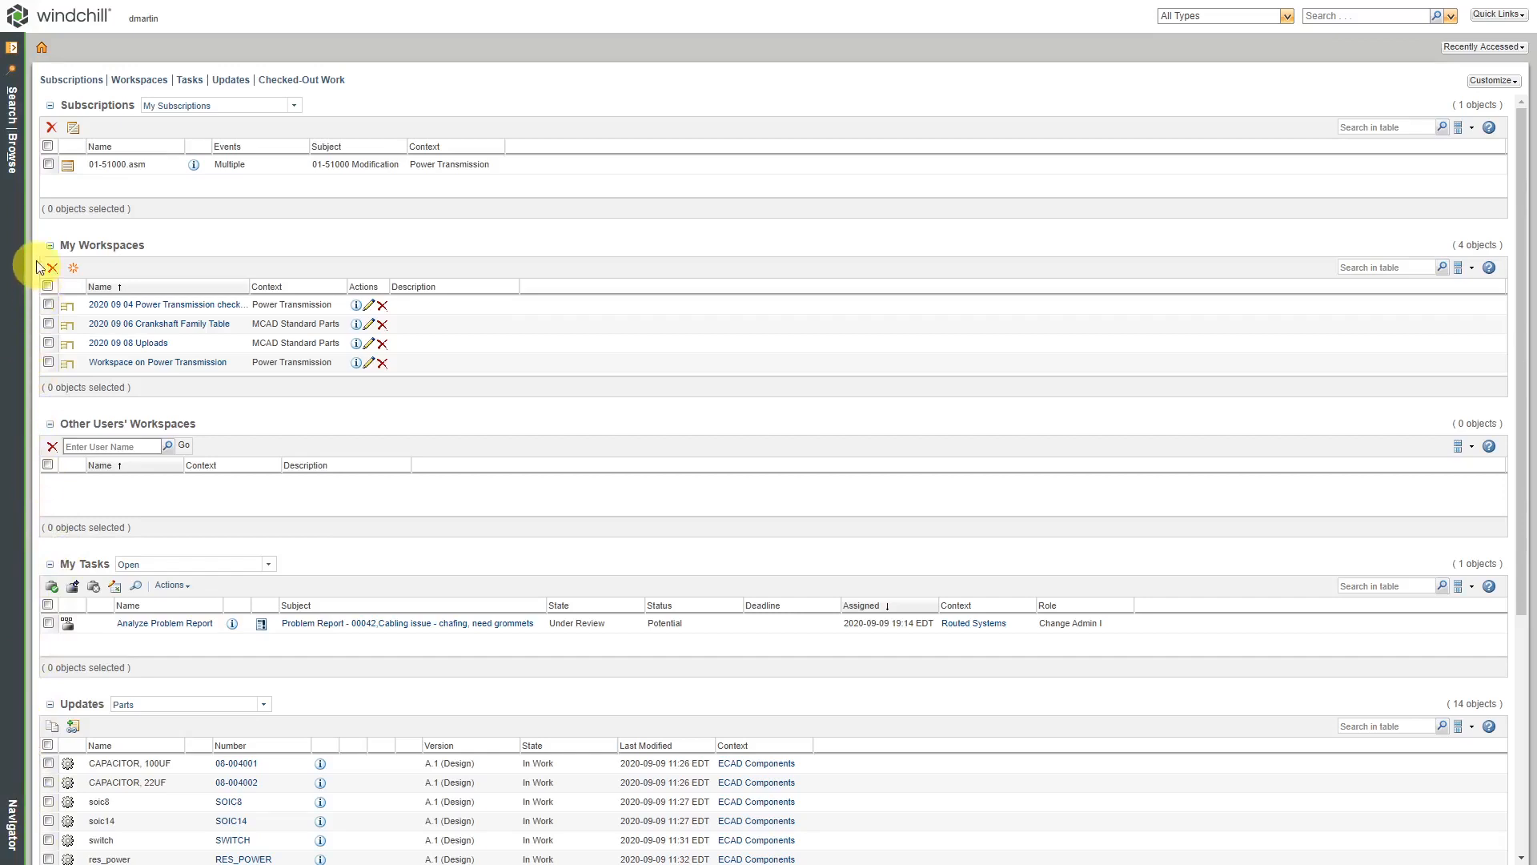
{"action": "mouse_move", "coordinate": [11, 98]}
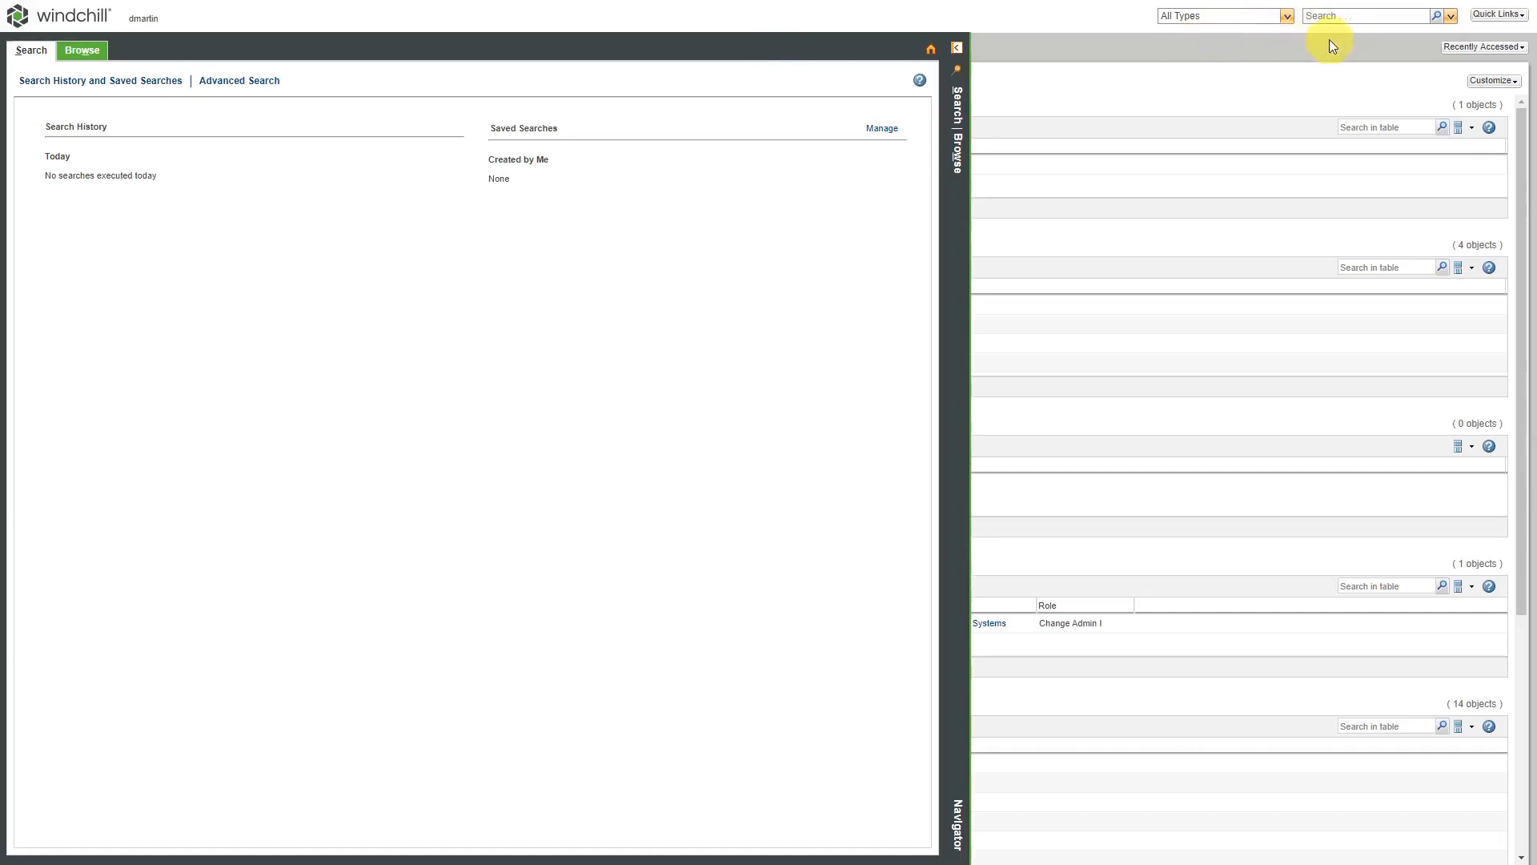
{"action": "mouse_move", "coordinate": [432, 280]}
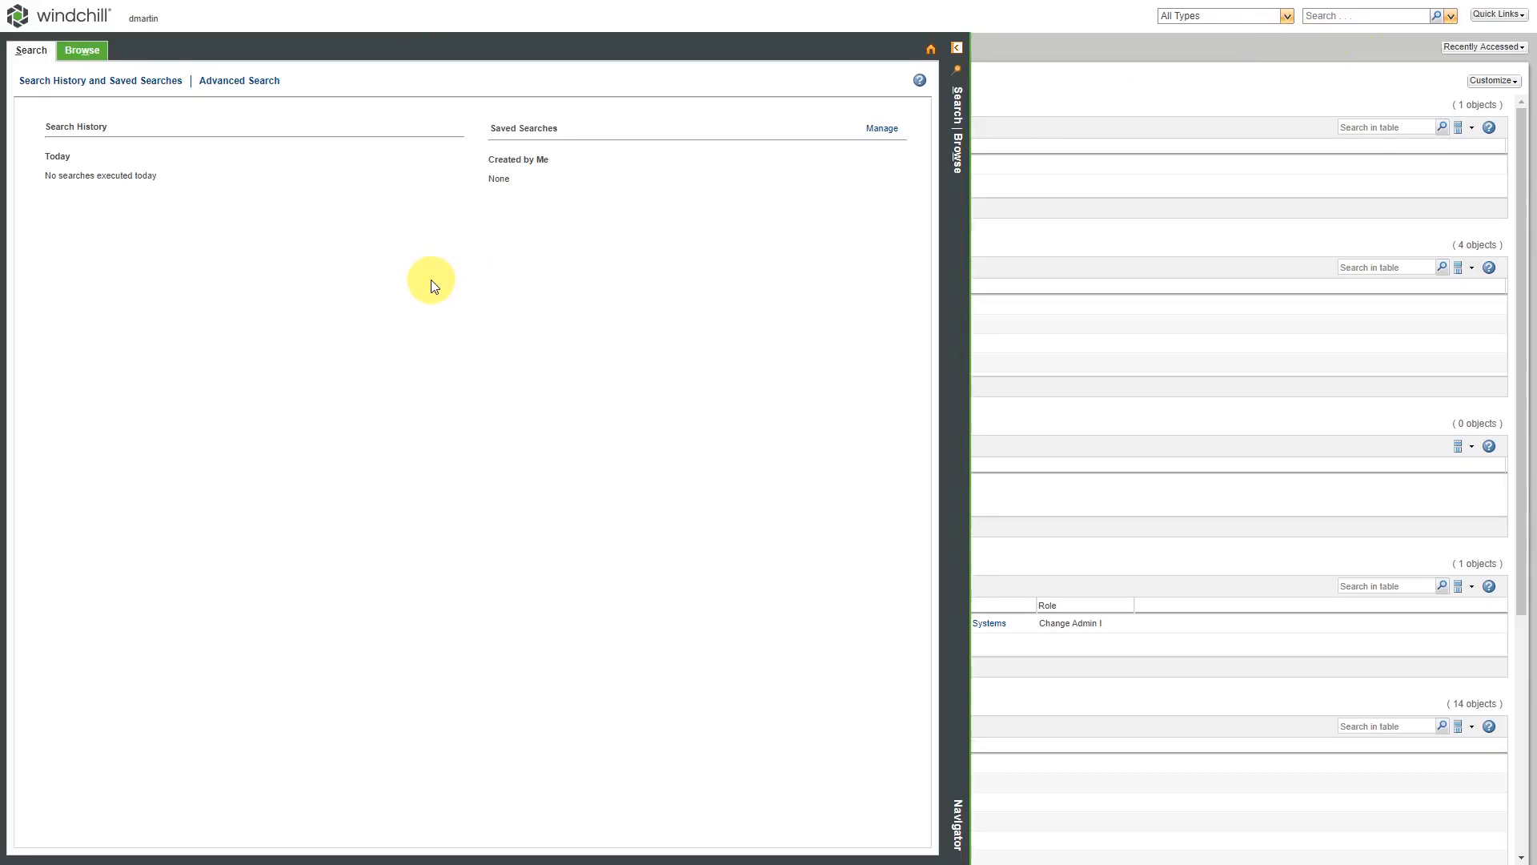
{"action": "mouse_move", "coordinate": [424, 298]}
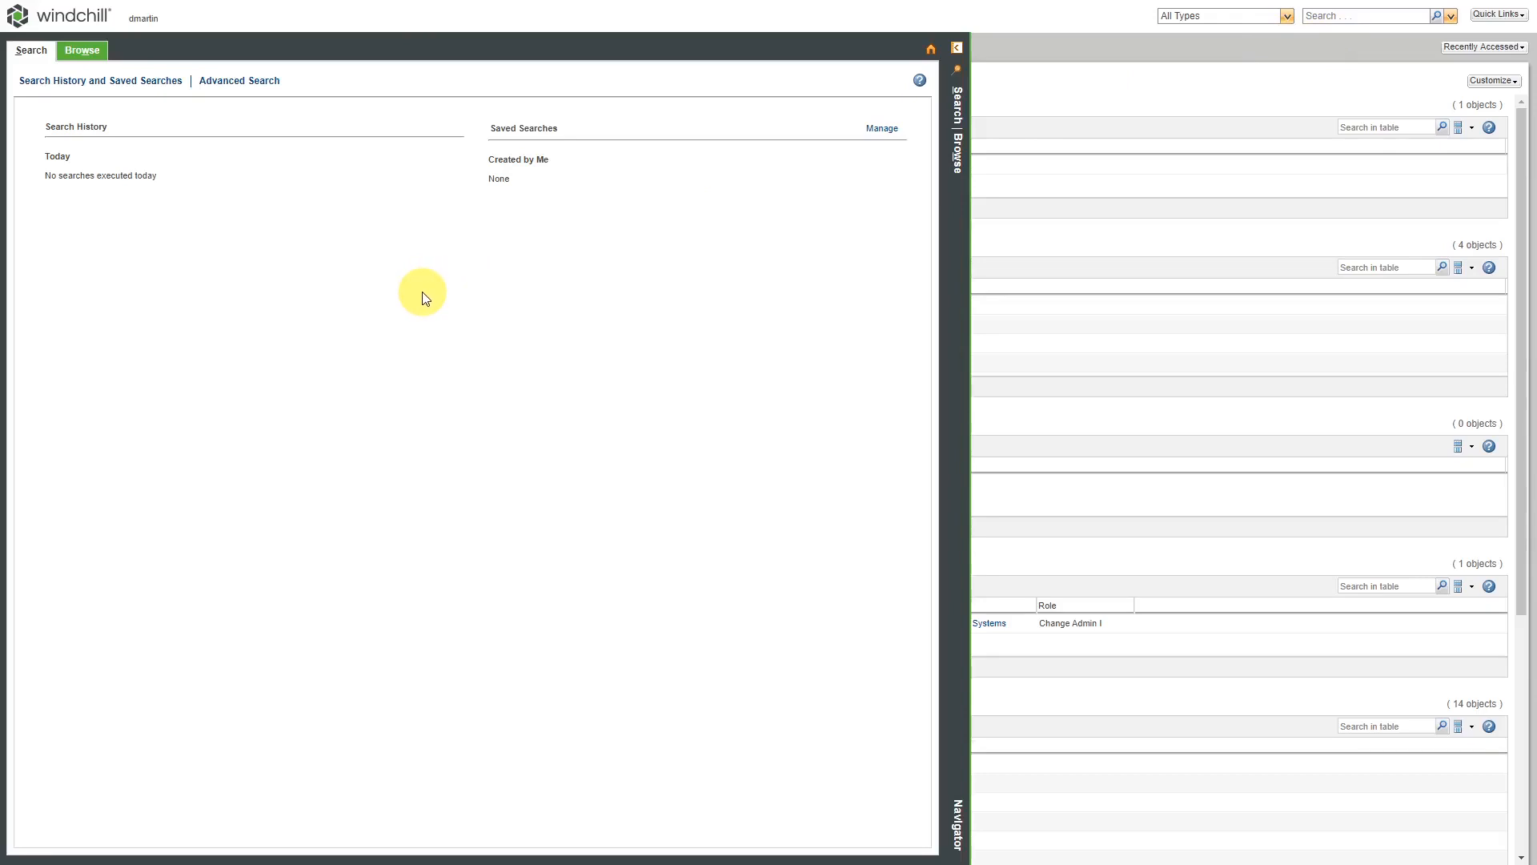
{"action": "mouse_move", "coordinate": [362, 285]}
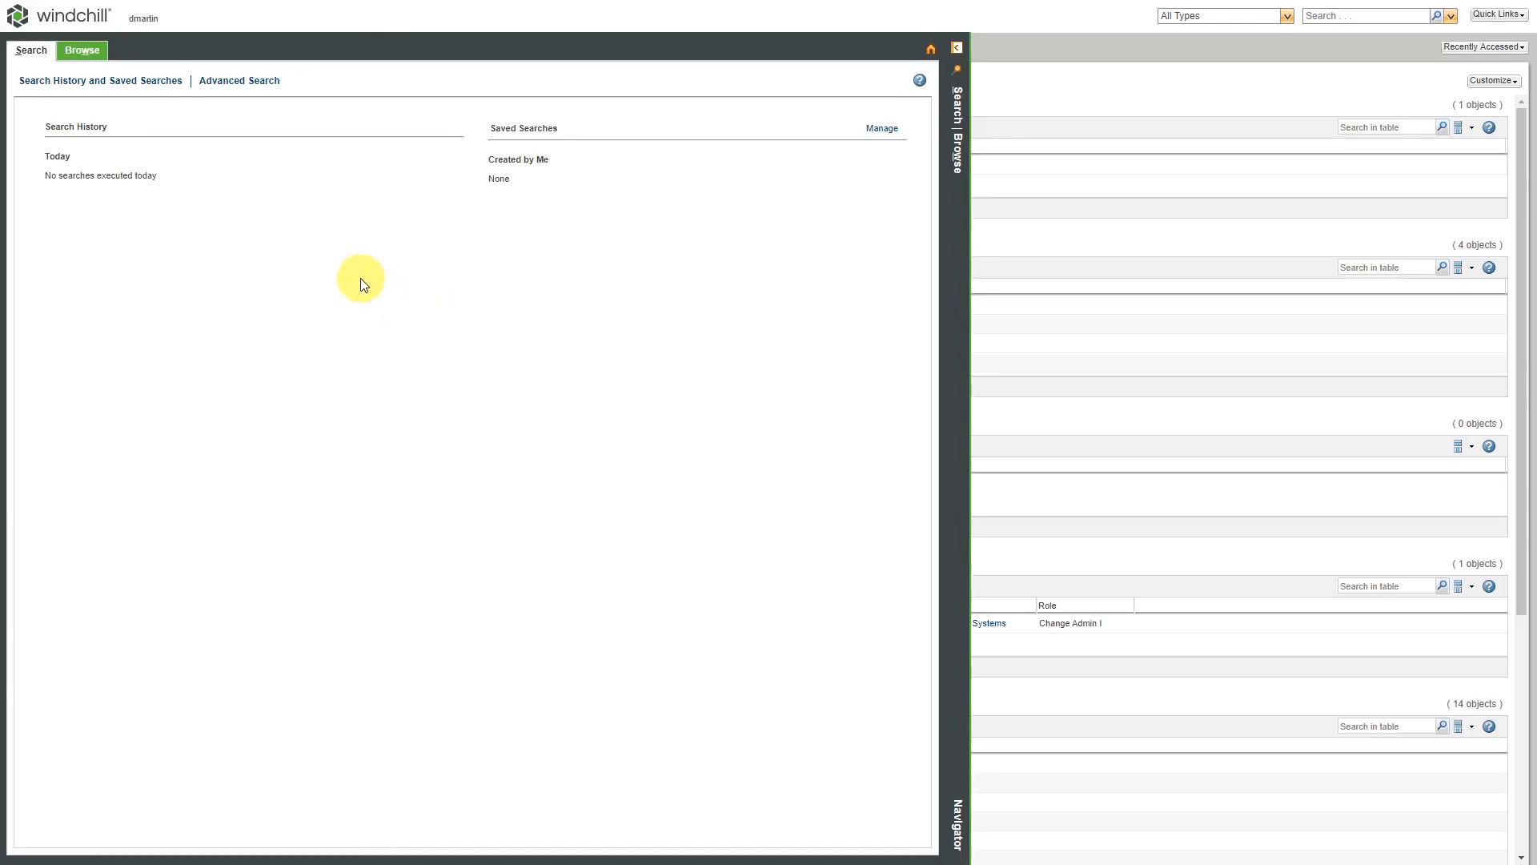
- Switch to Advanced Search and reveal its Context options
{"action": "left_click", "coordinate": [239, 80]}
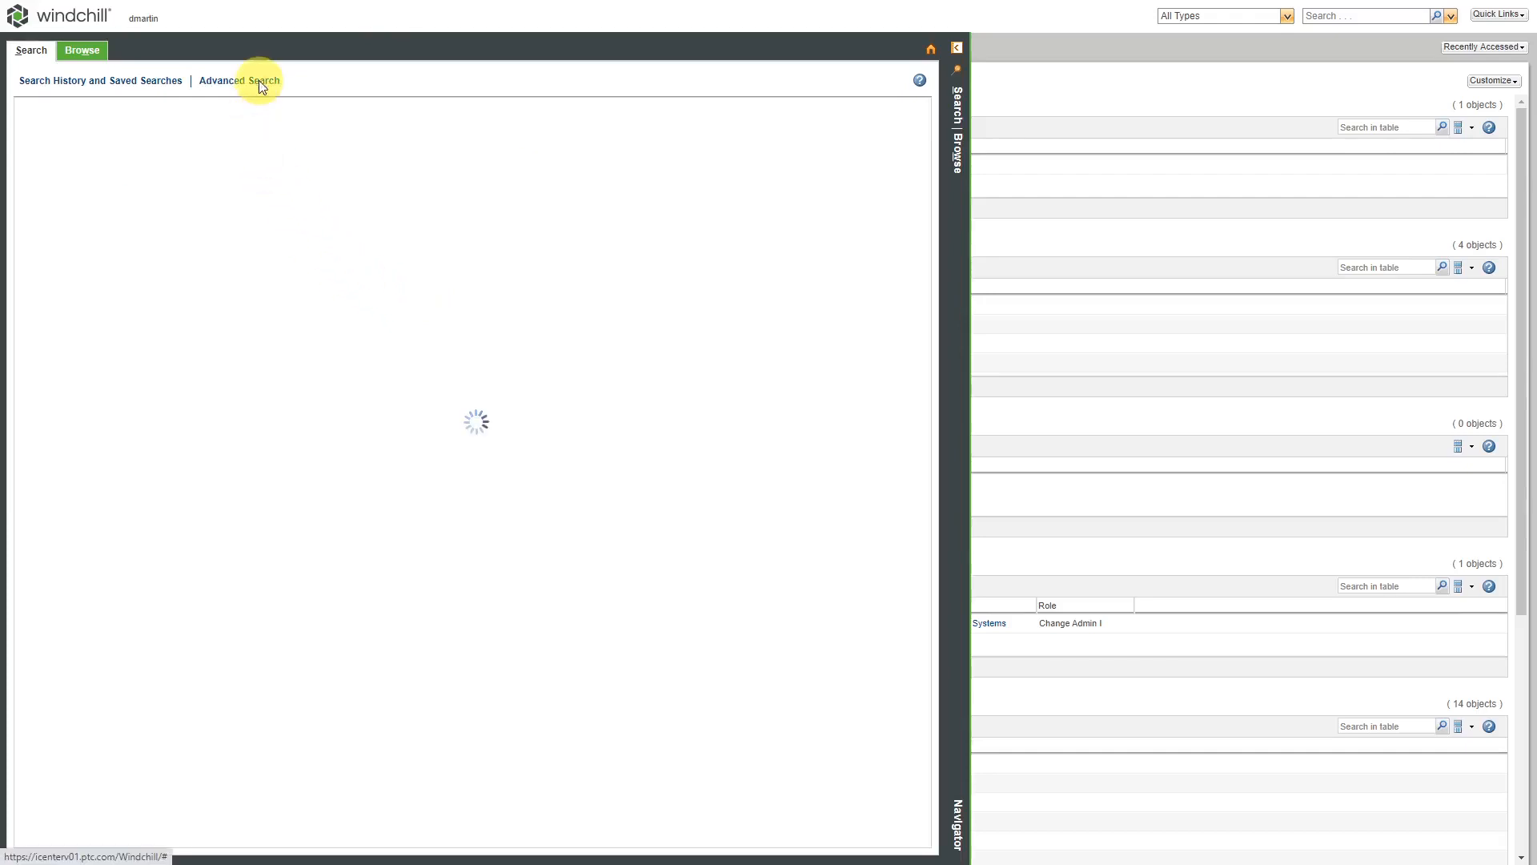
{"action": "left_click", "coordinate": [238, 80]}
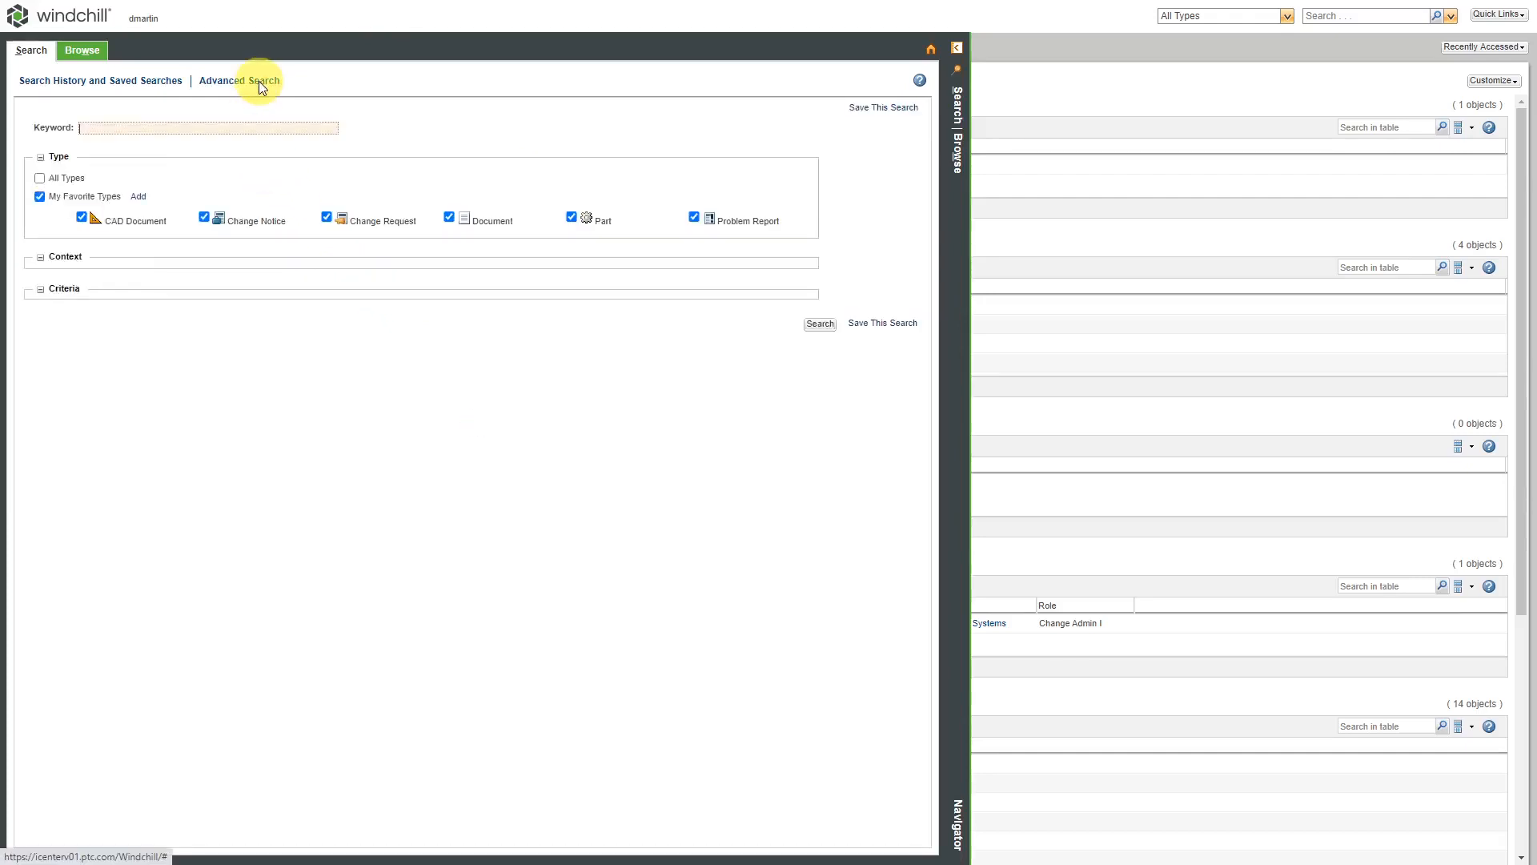
{"action": "left_click", "coordinate": [239, 80]}
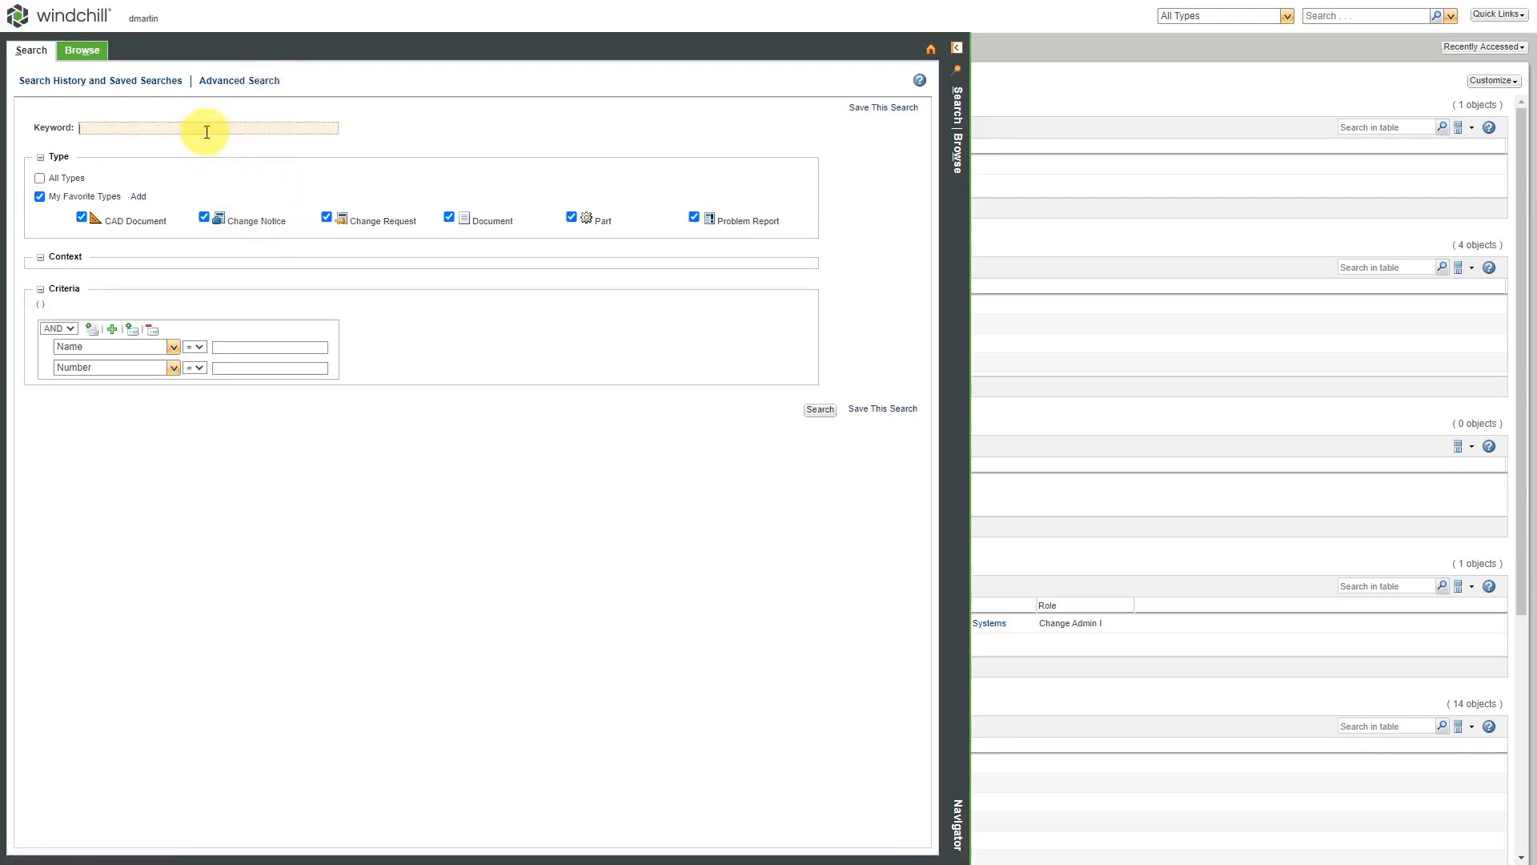
{"action": "left_click", "coordinate": [39, 256]}
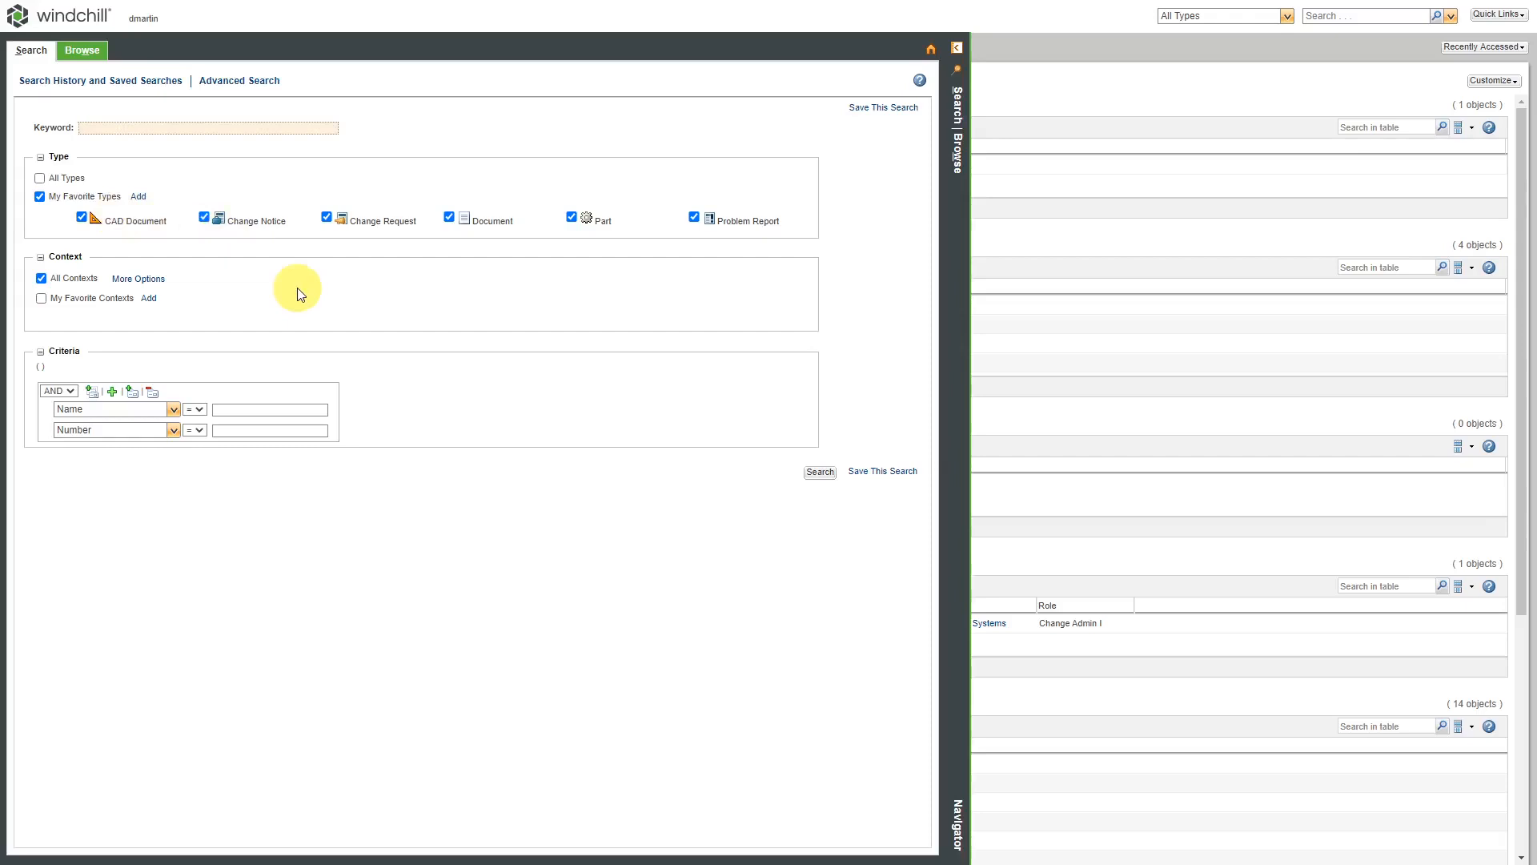
{"action": "mouse_move", "coordinate": [286, 292]}
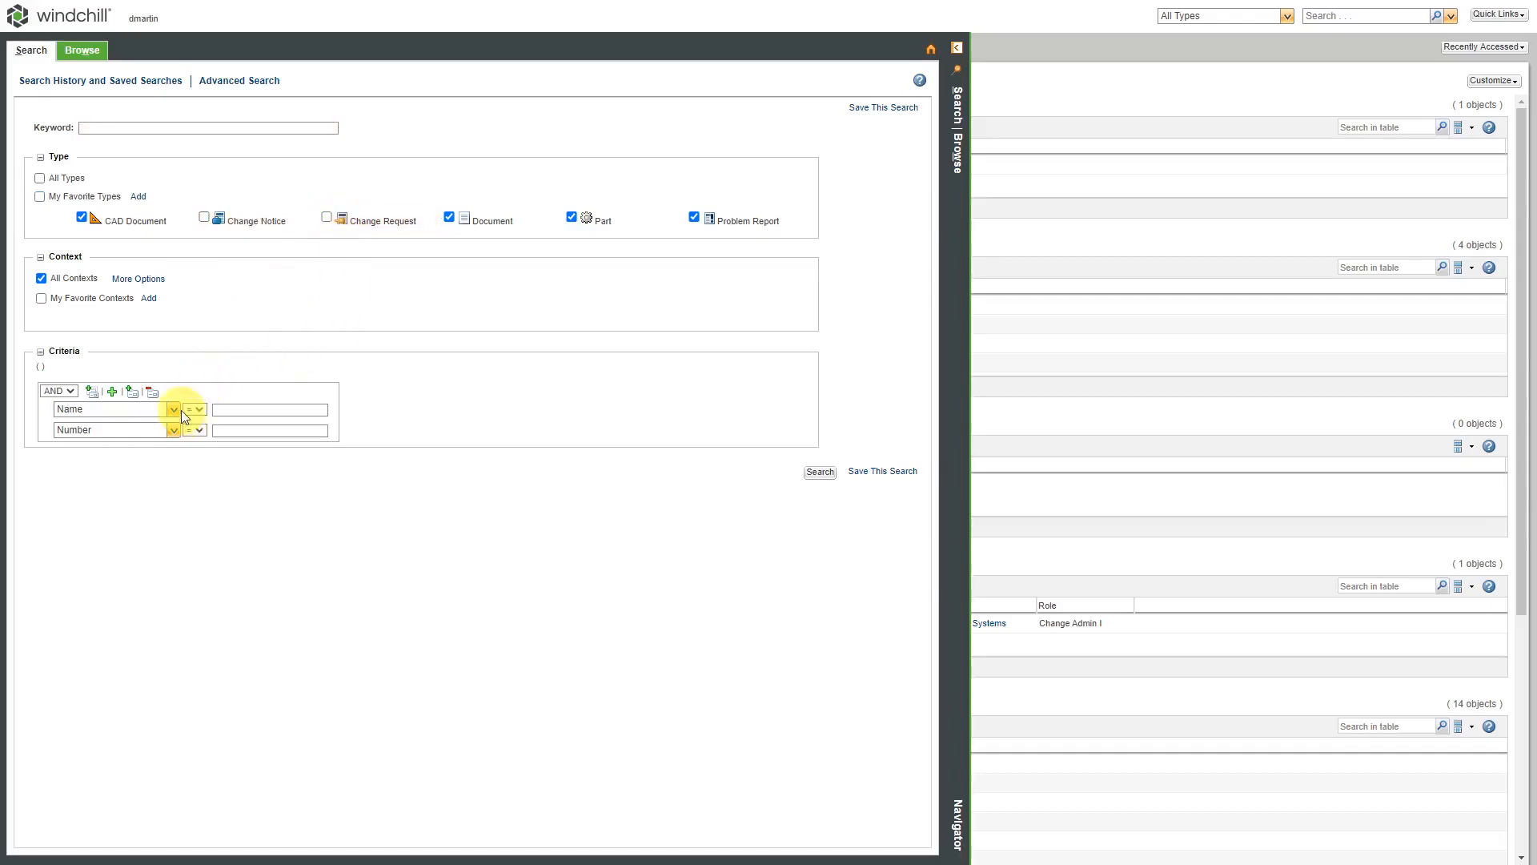
- Browse the attribute list available for the Name search criterion
{"action": "left_click", "coordinate": [173, 409]}
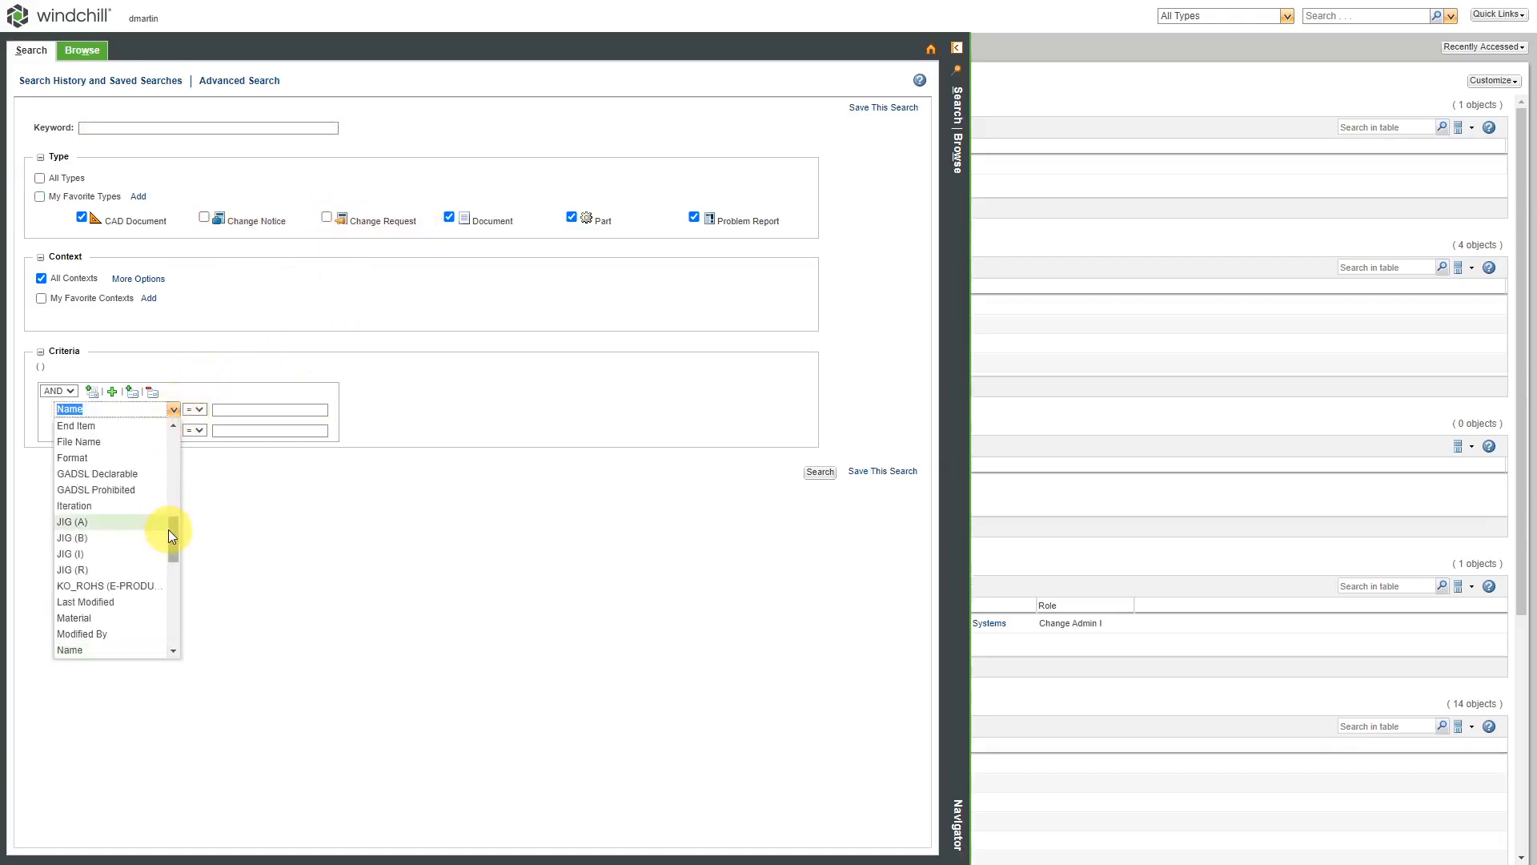
{"action": "scroll", "scroll_direction": "down", "scroll_amount": 3}
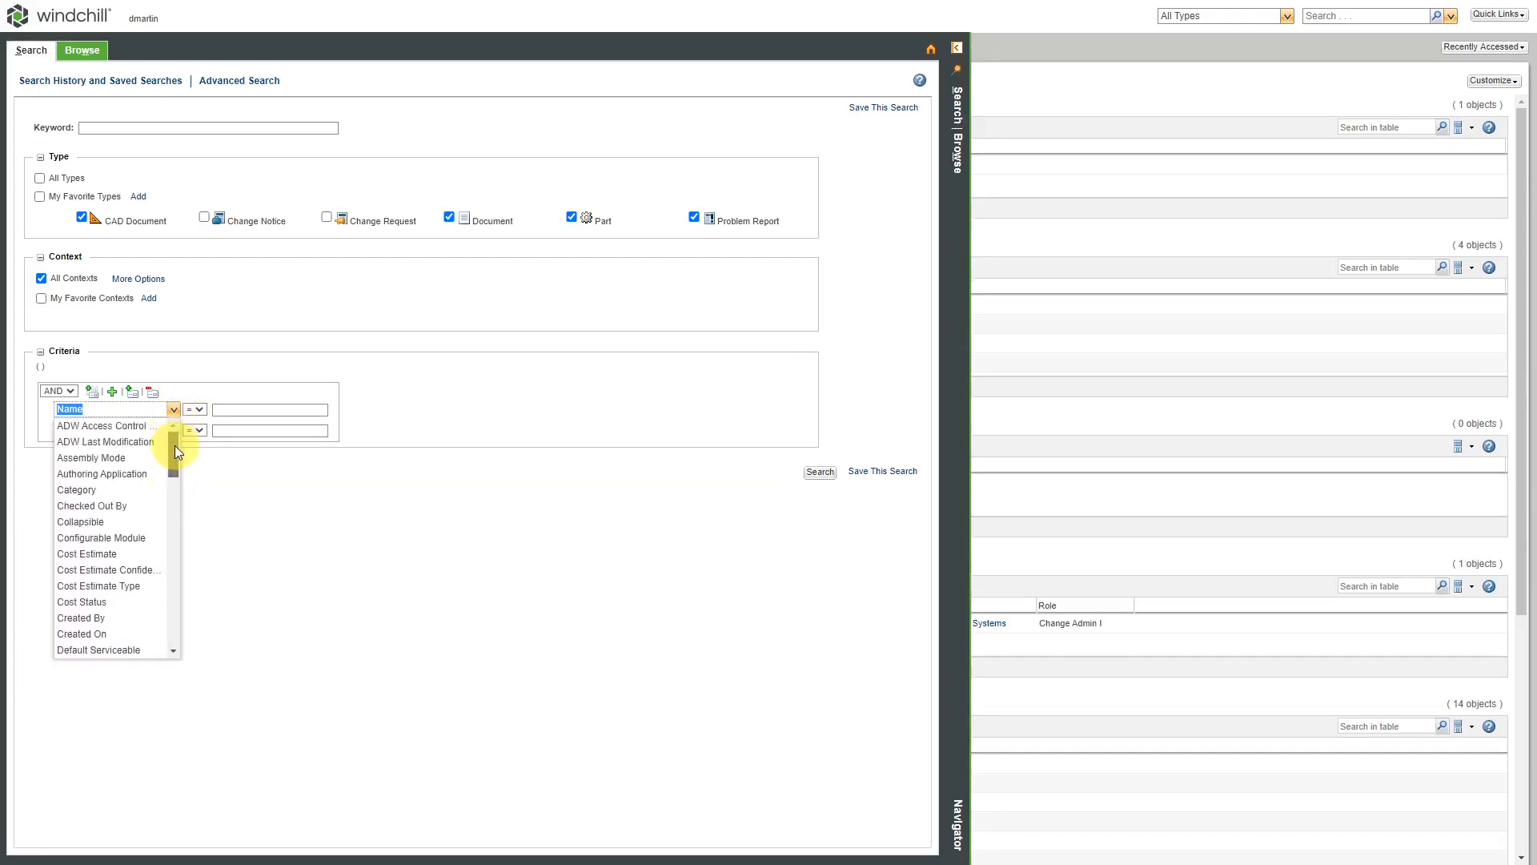
{"action": "scroll", "scroll_direction": "down", "scroll_amount": 3}
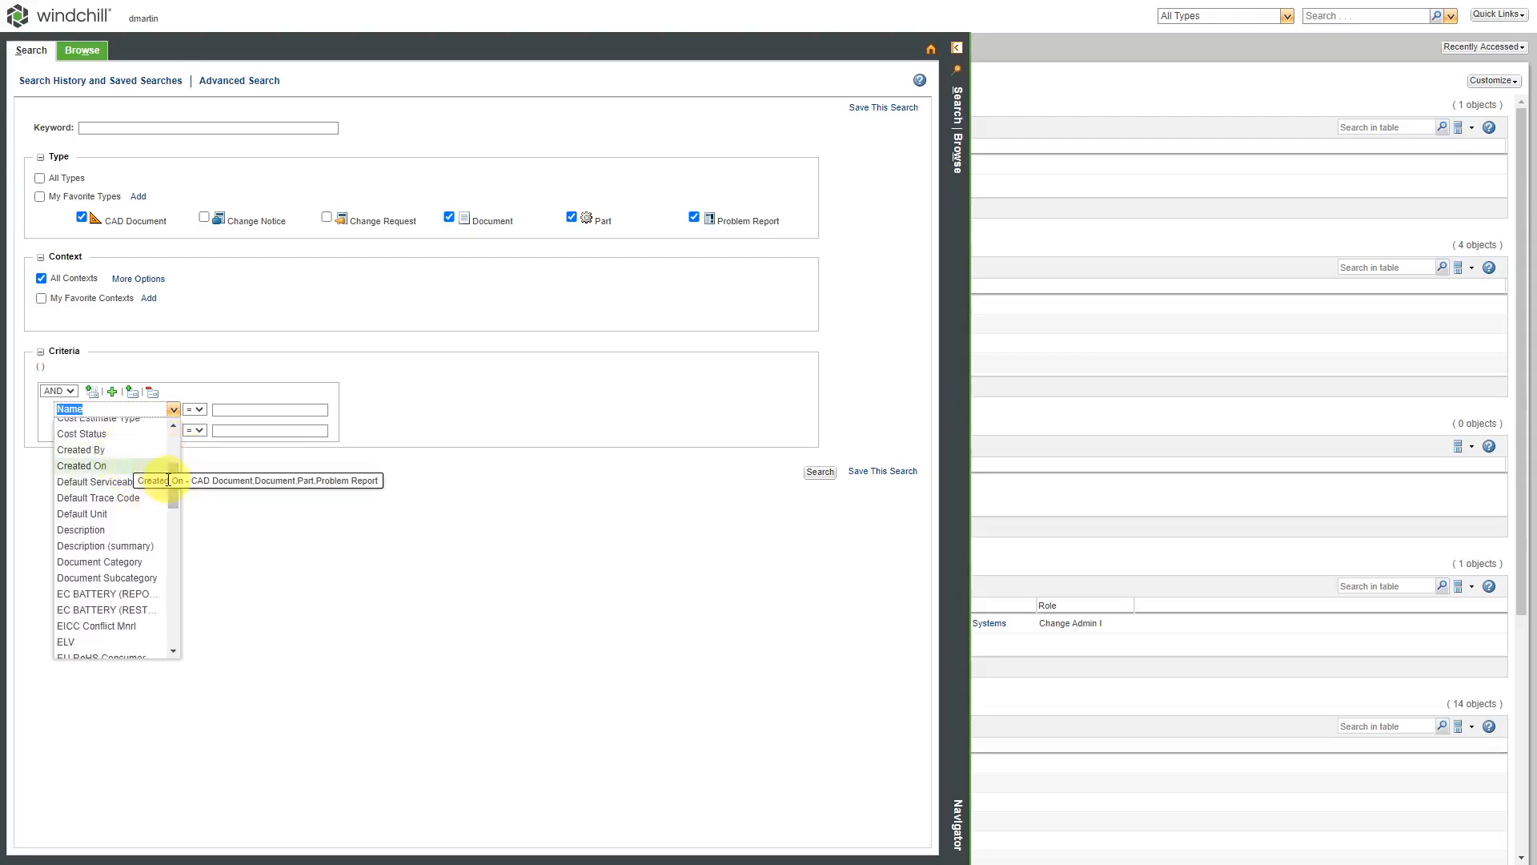
{"action": "scroll", "scroll_direction": "down", "scroll_amount": 3}
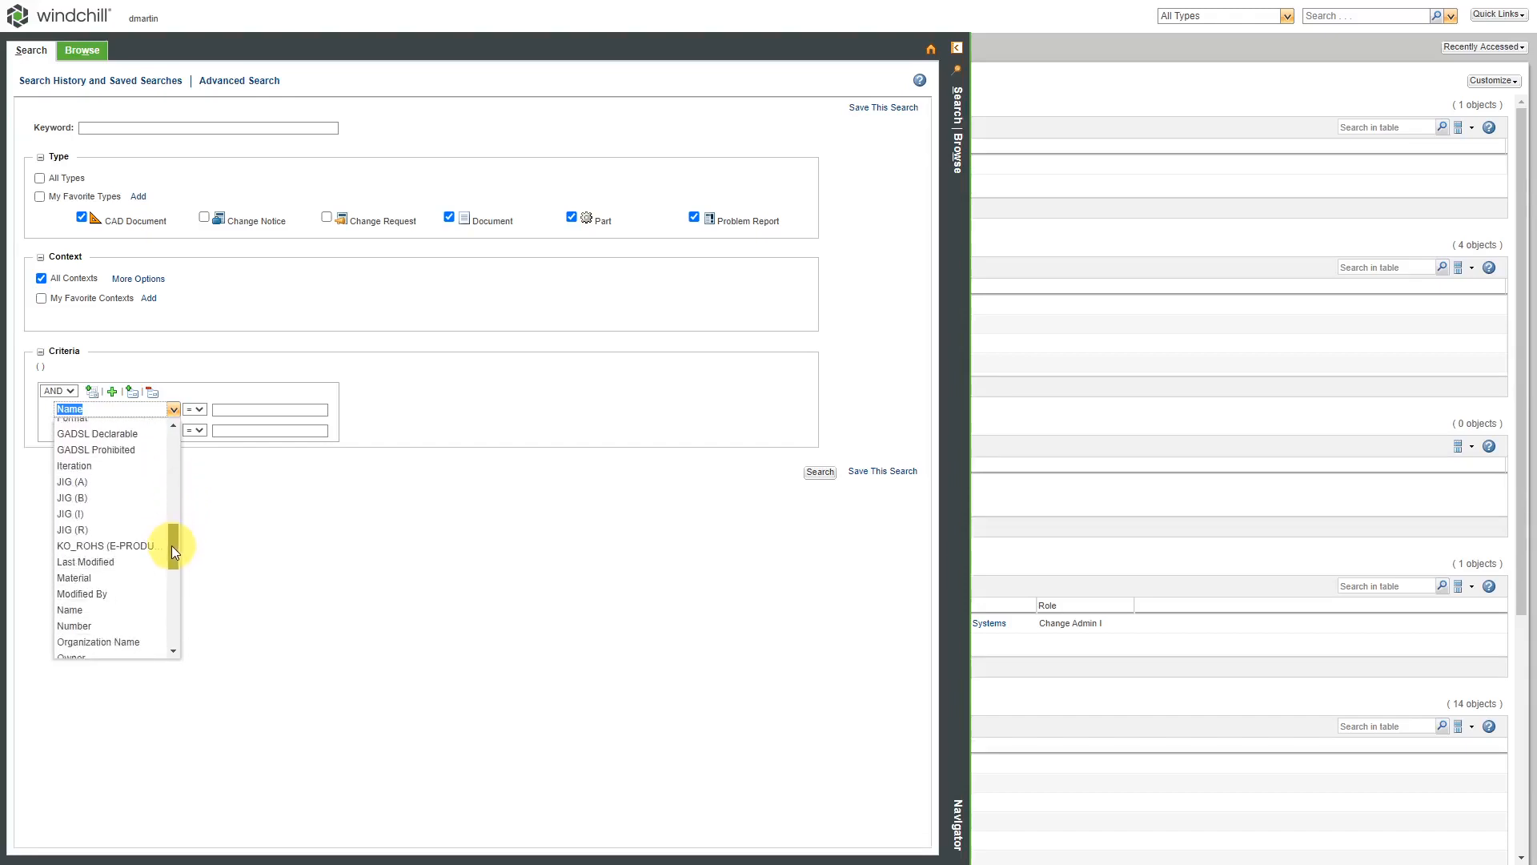
{"action": "scroll", "scroll_direction": "down", "scroll_amount": 3}
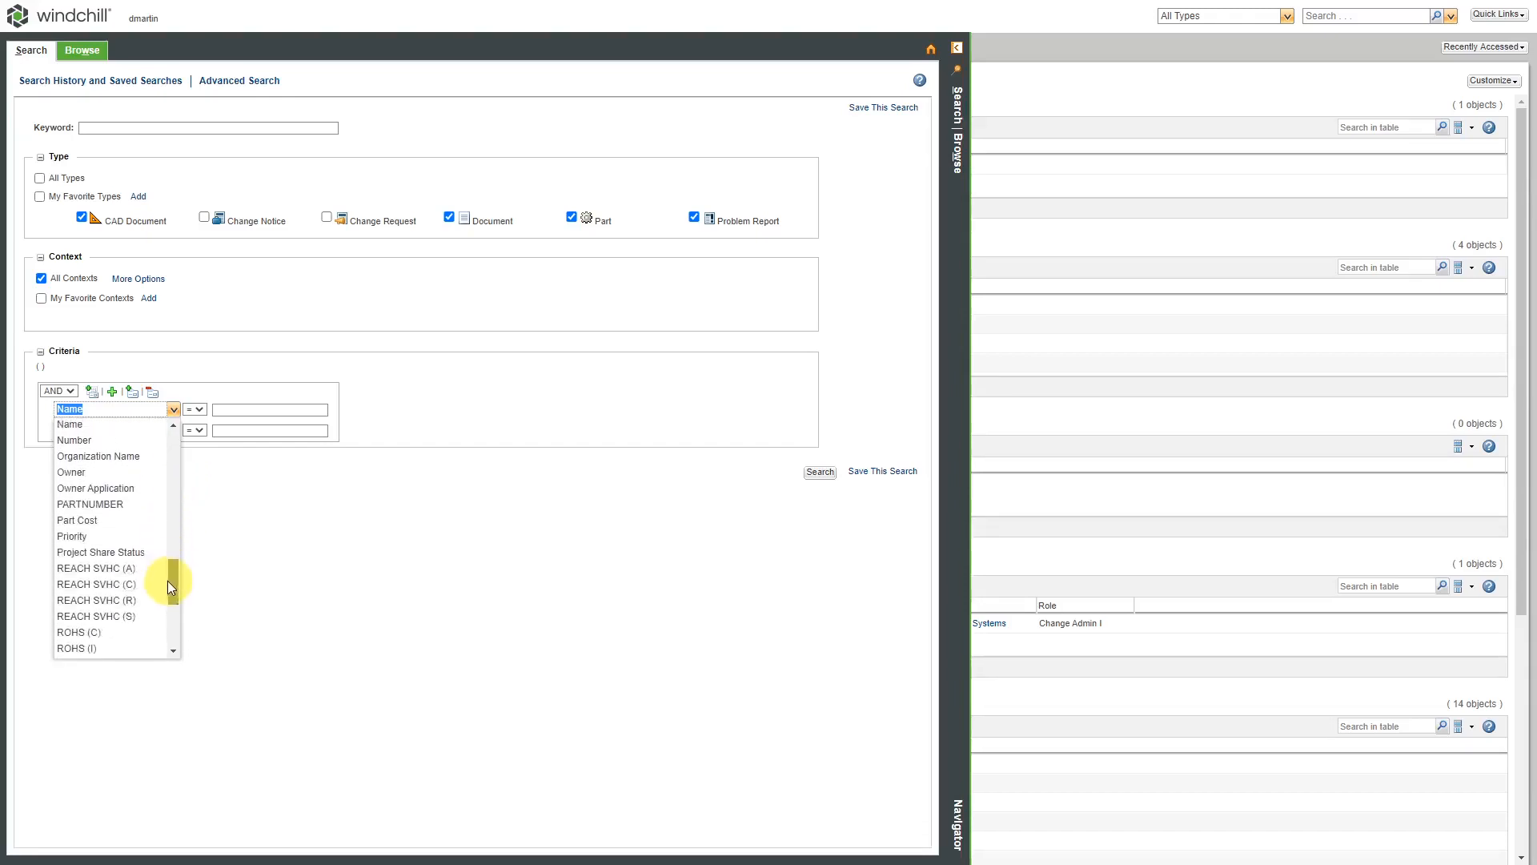
{"action": "scroll", "scroll_direction": "down", "scroll_amount": 3}
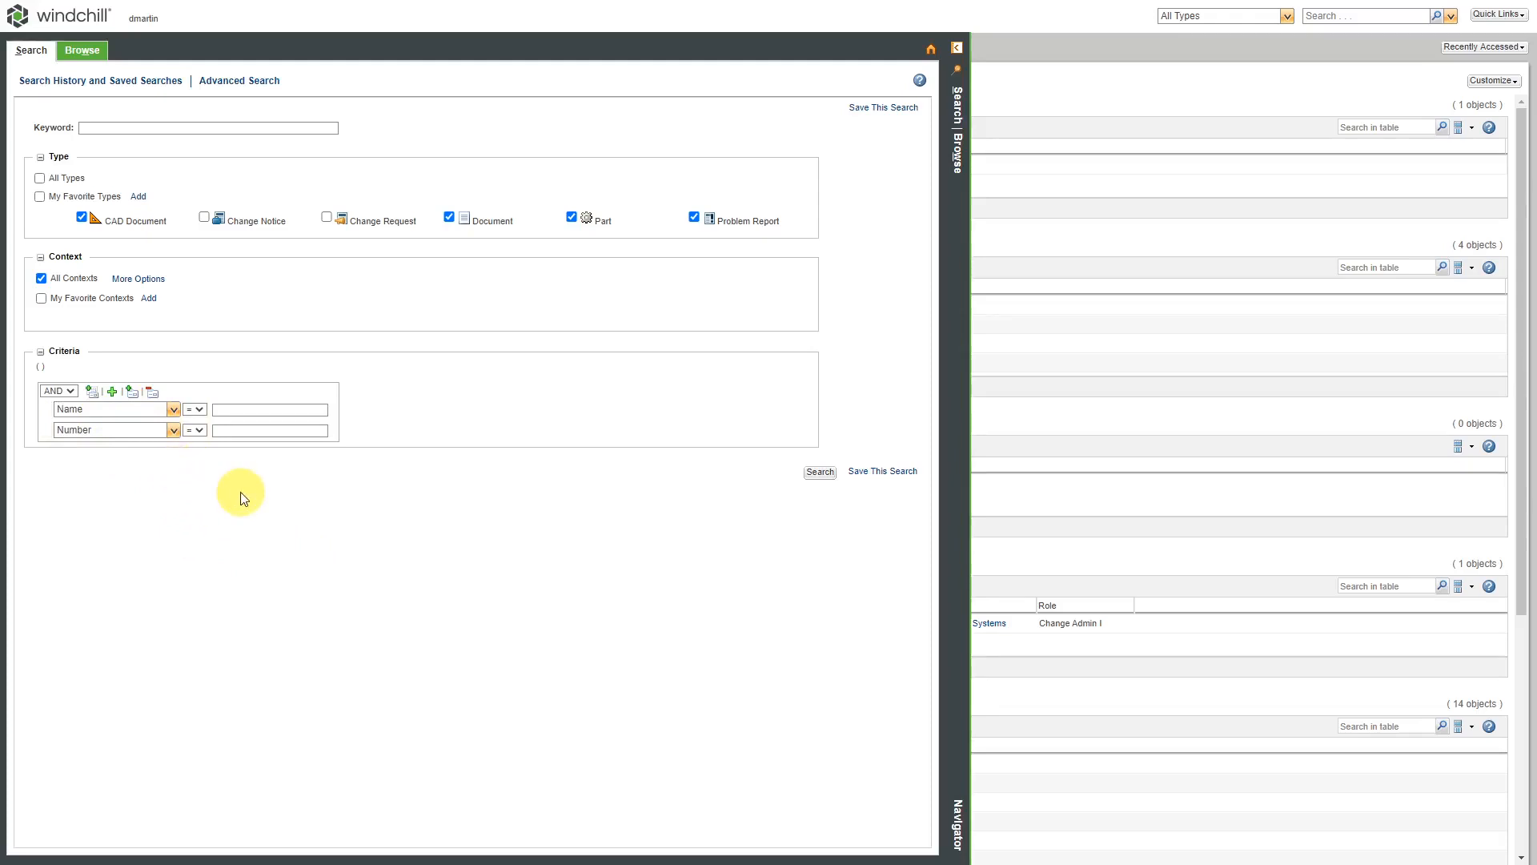
{"action": "mouse_move", "coordinate": [395, 534]}
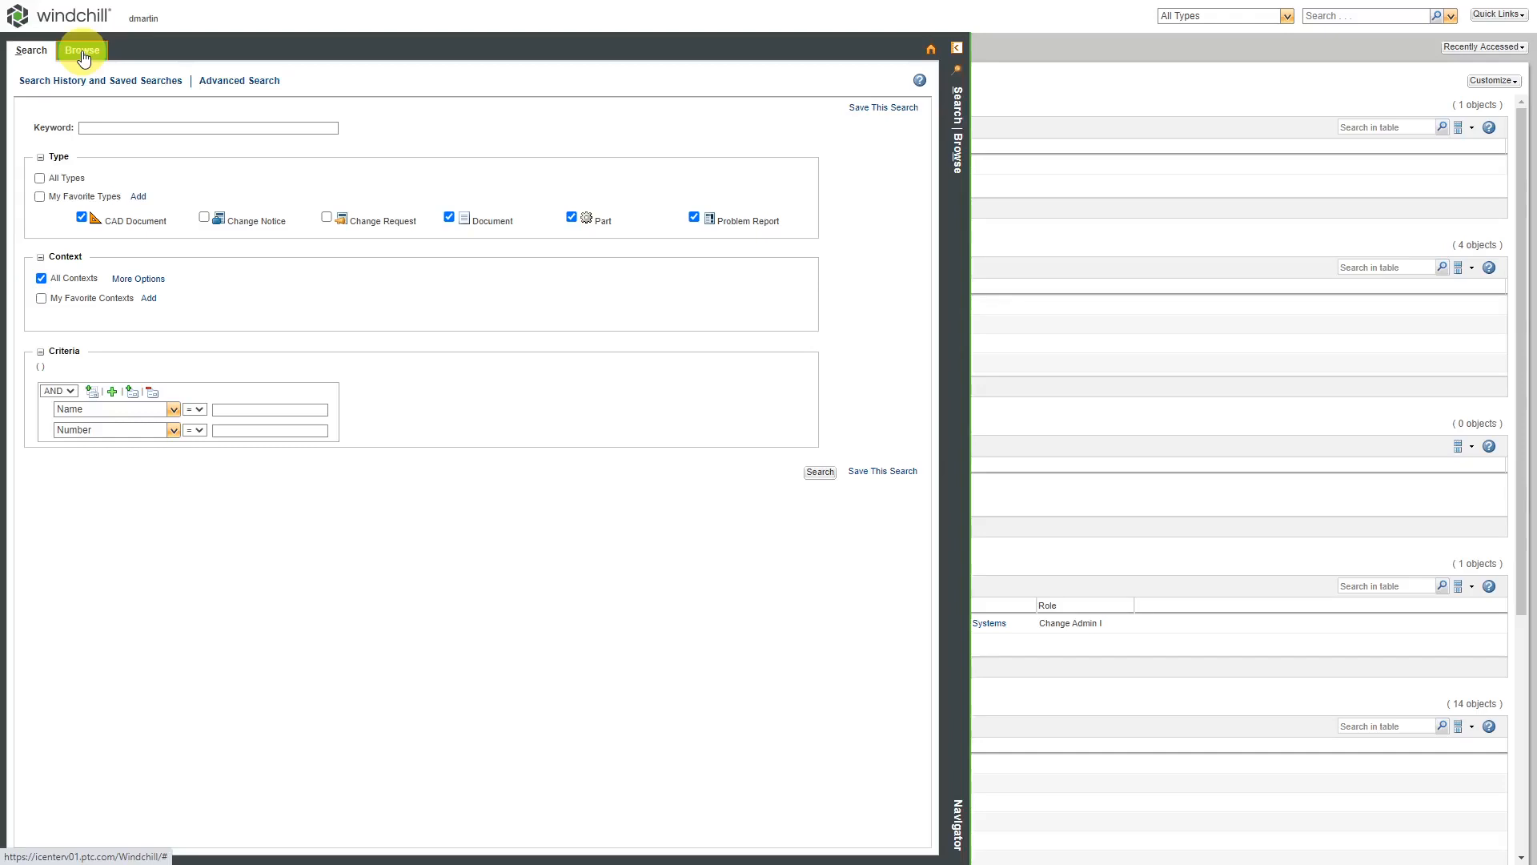
- Switch the navigator to Browse and list Recent Products
{"action": "left_click", "coordinate": [82, 50]}
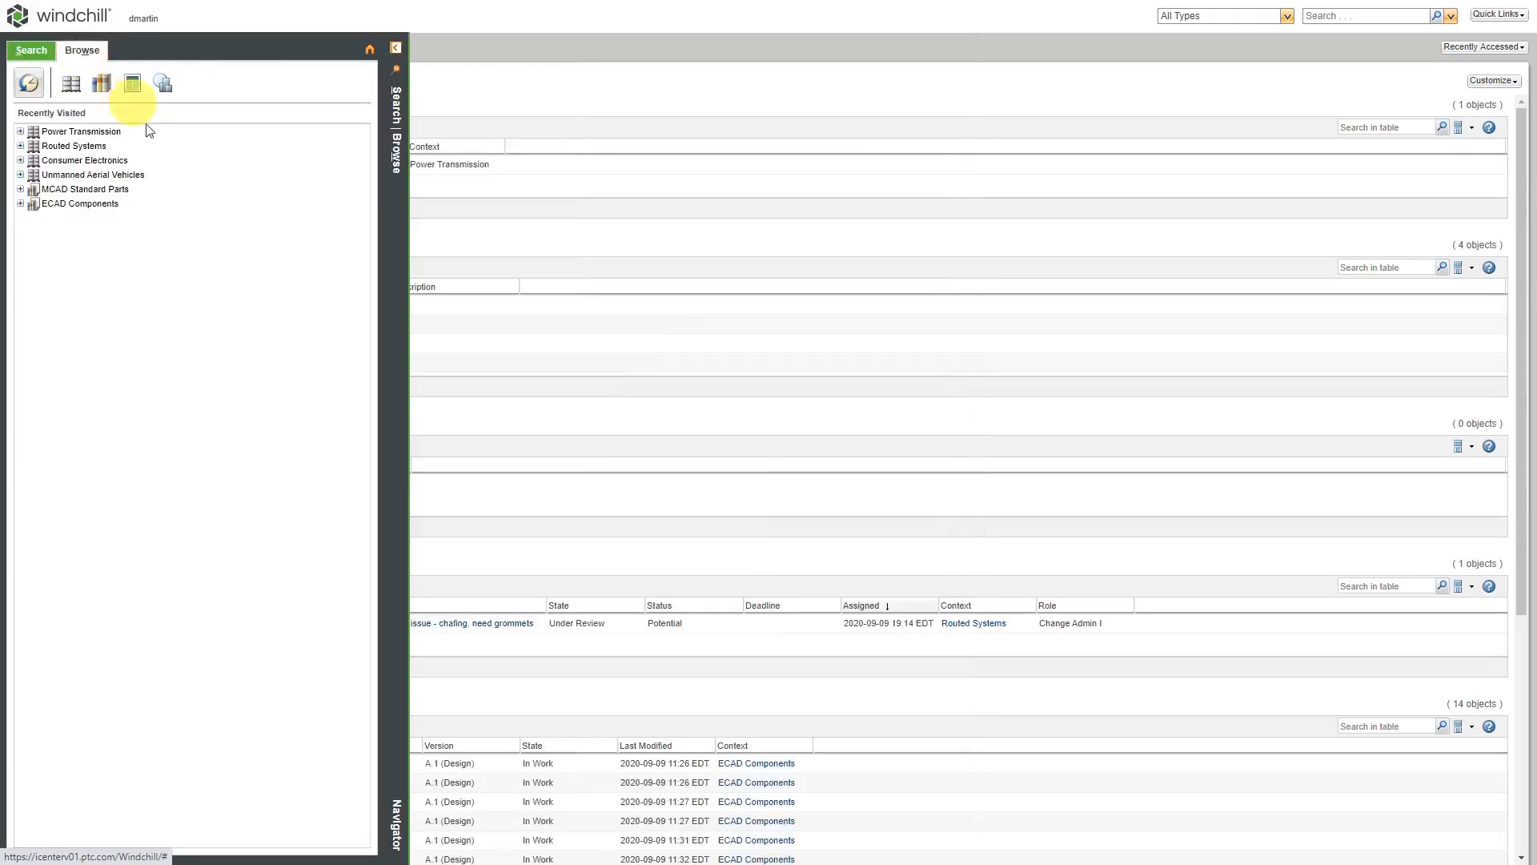
{"action": "mouse_move", "coordinate": [221, 274]}
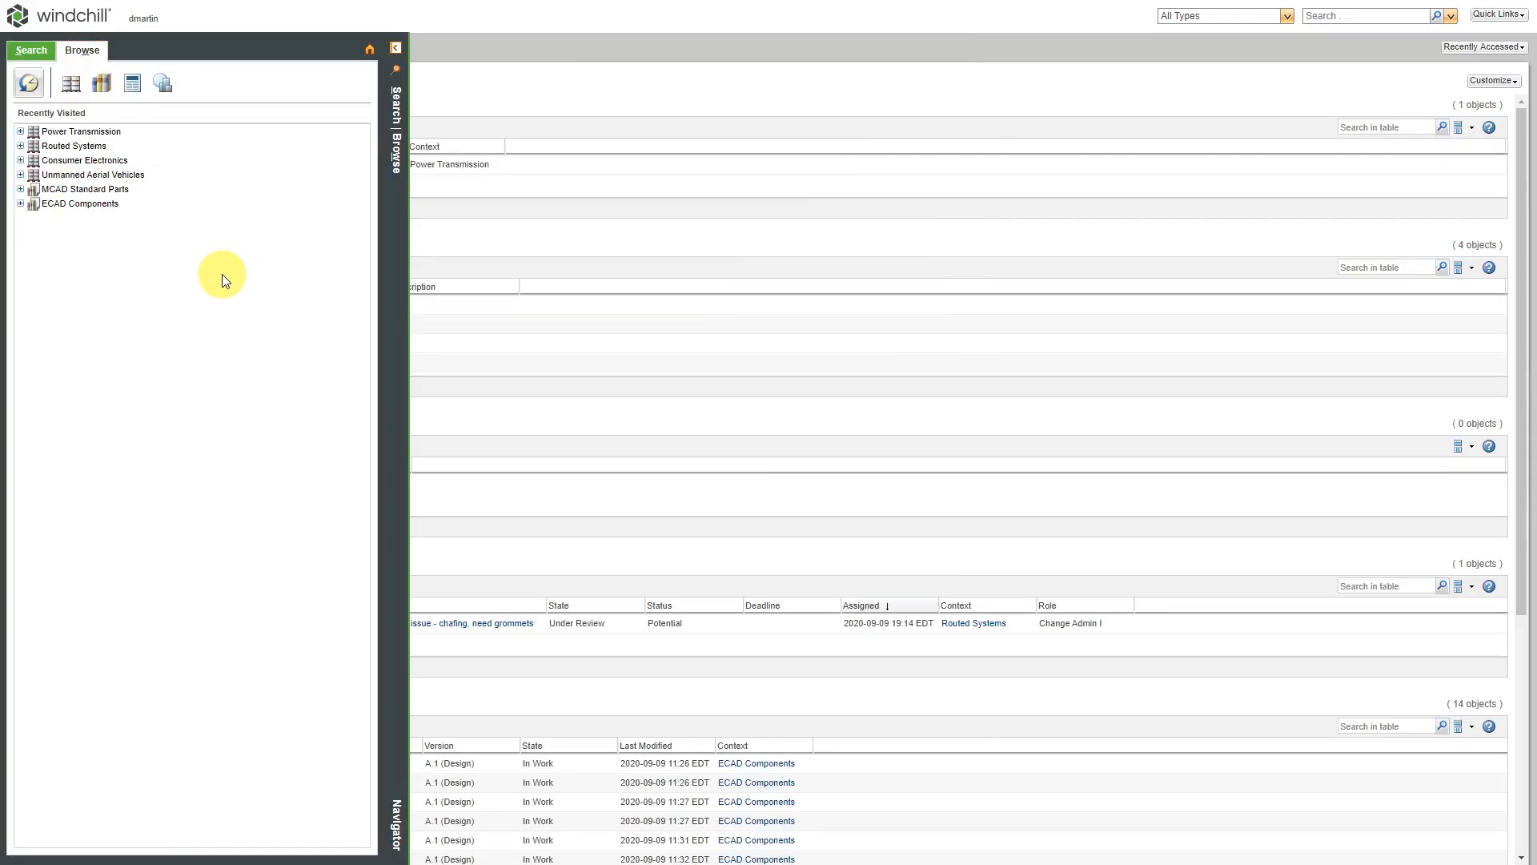
{"action": "mouse_move", "coordinate": [202, 264]}
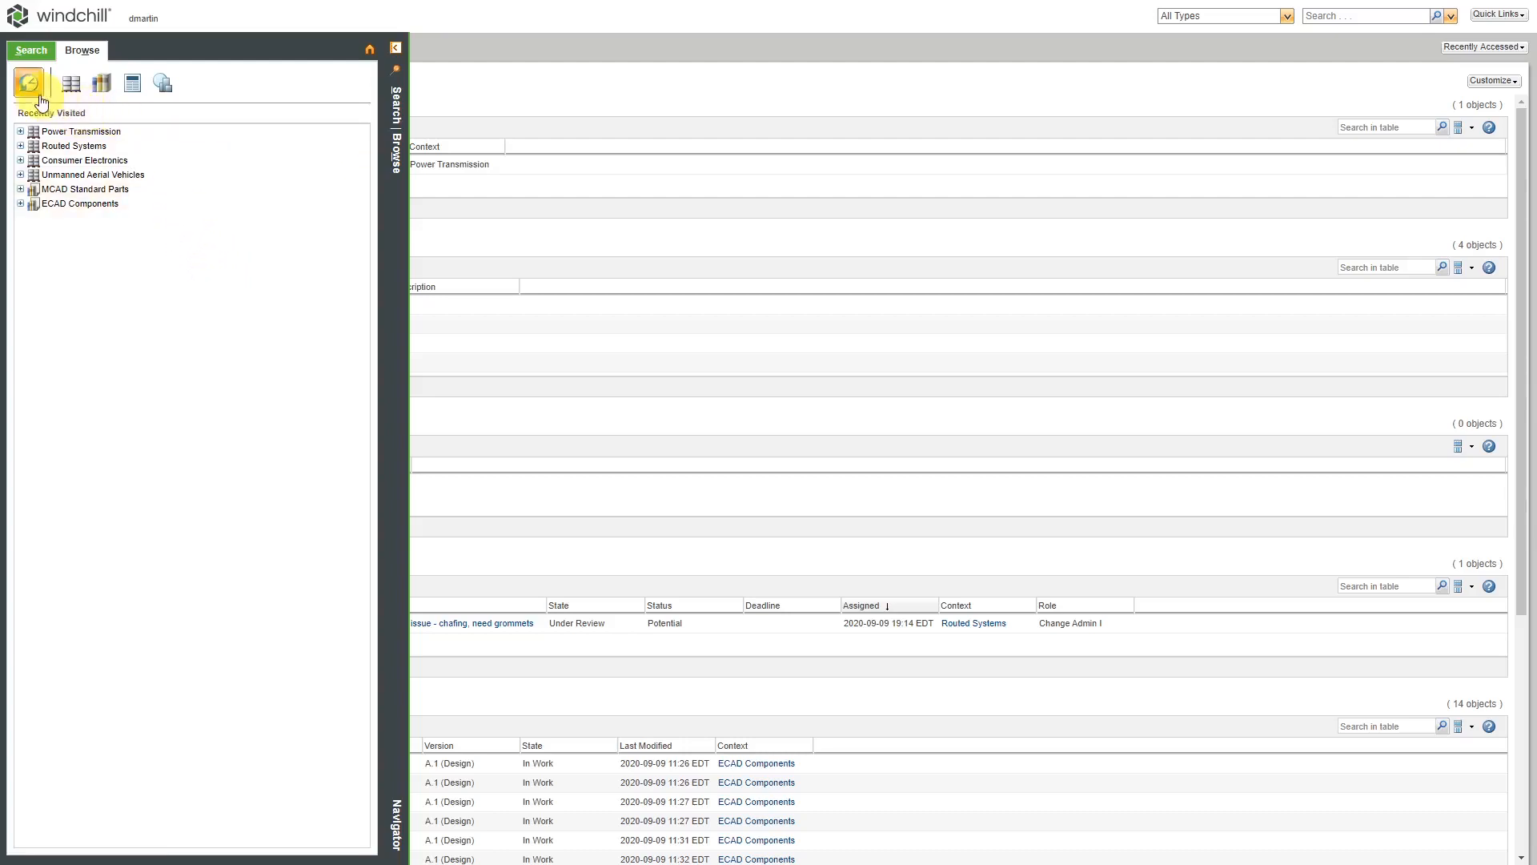
{"action": "mouse_move", "coordinate": [27, 82]}
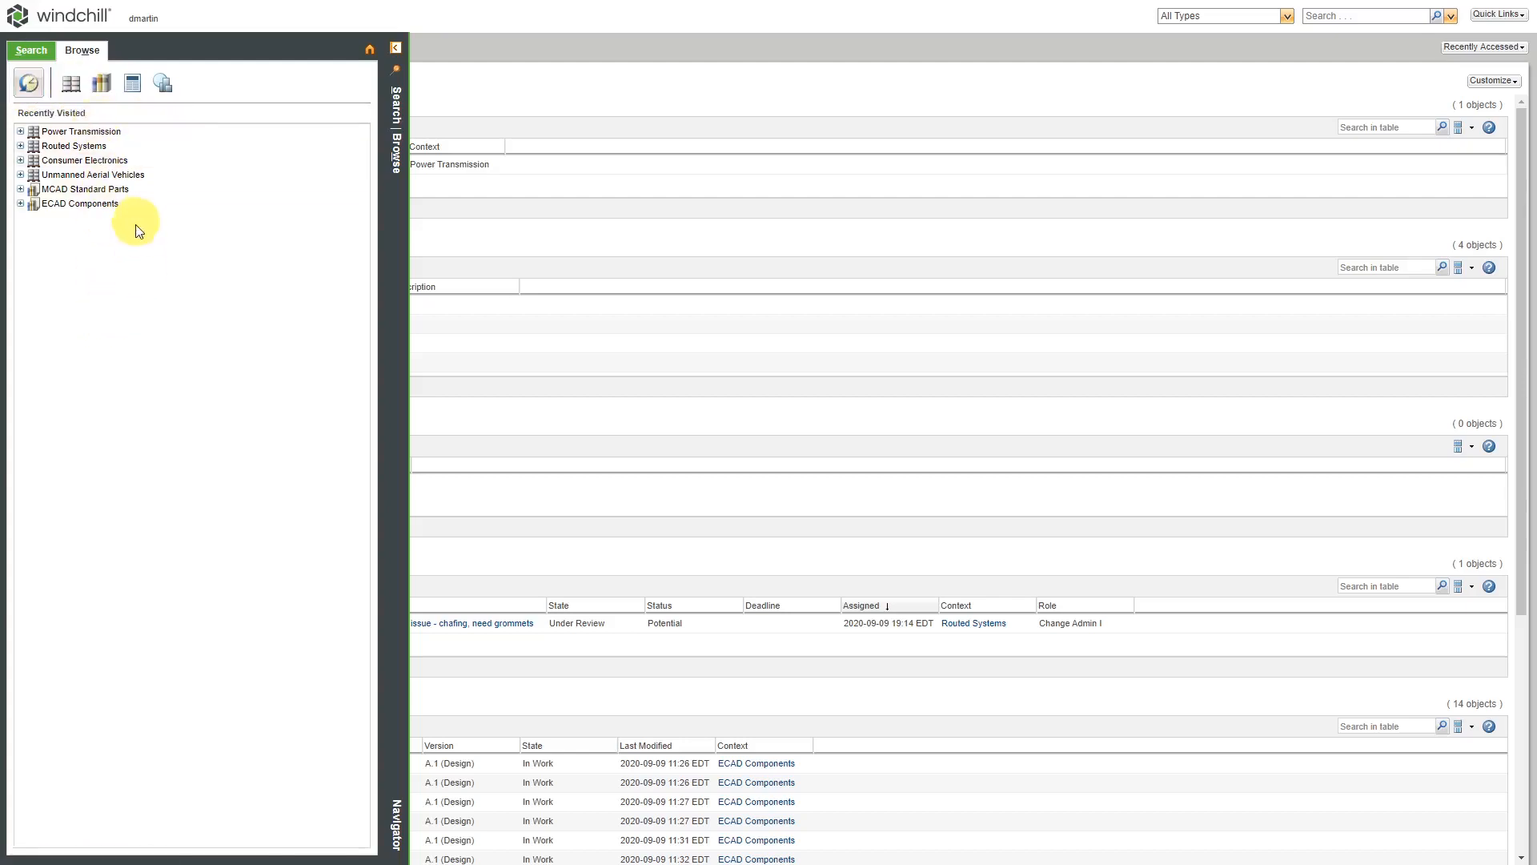
{"action": "mouse_move", "coordinate": [121, 260]}
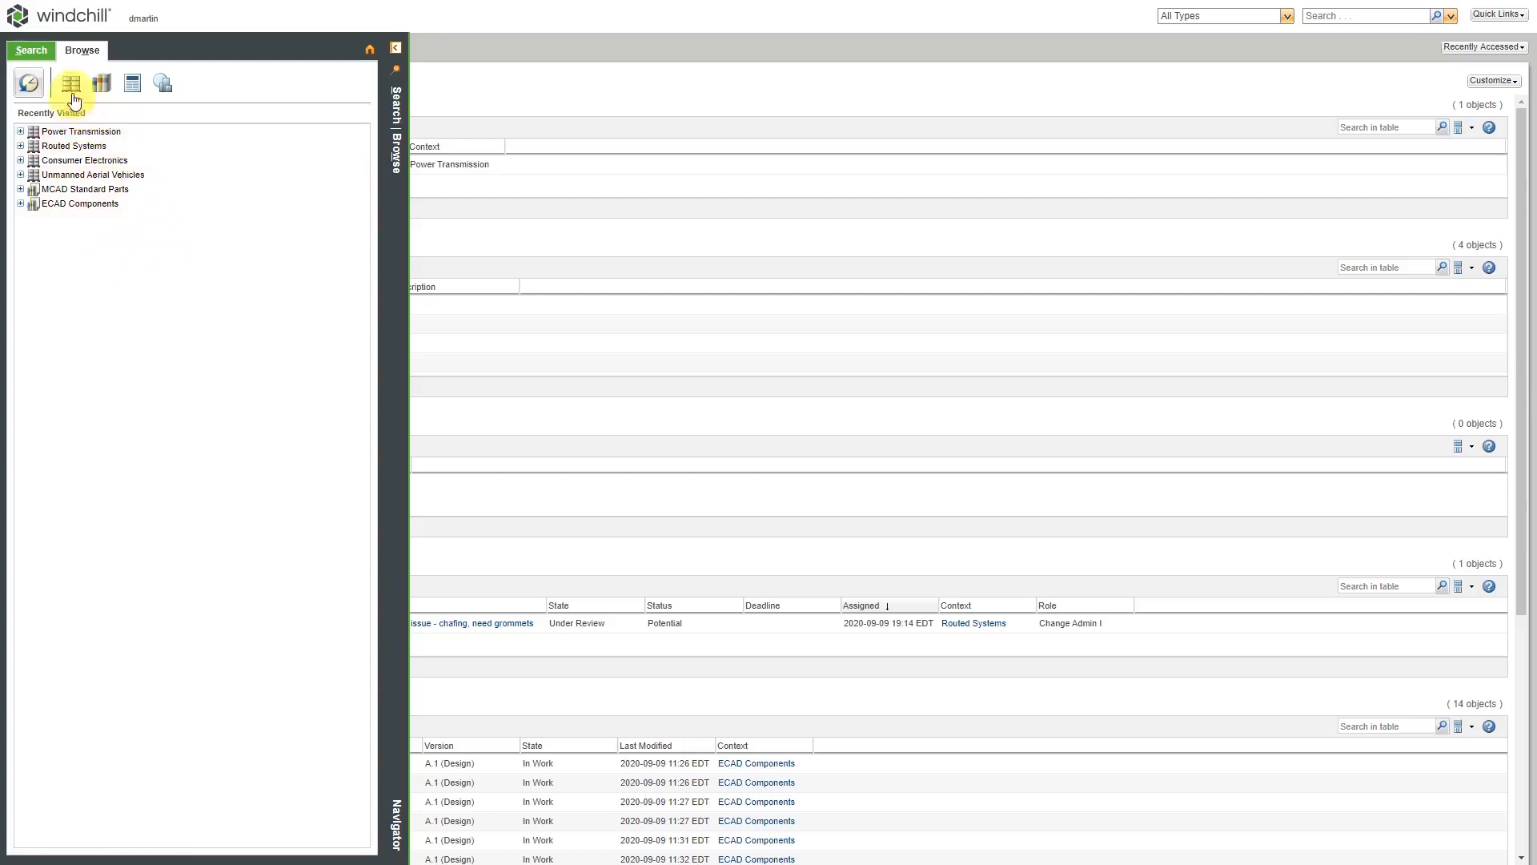
{"action": "left_click", "coordinate": [70, 81]}
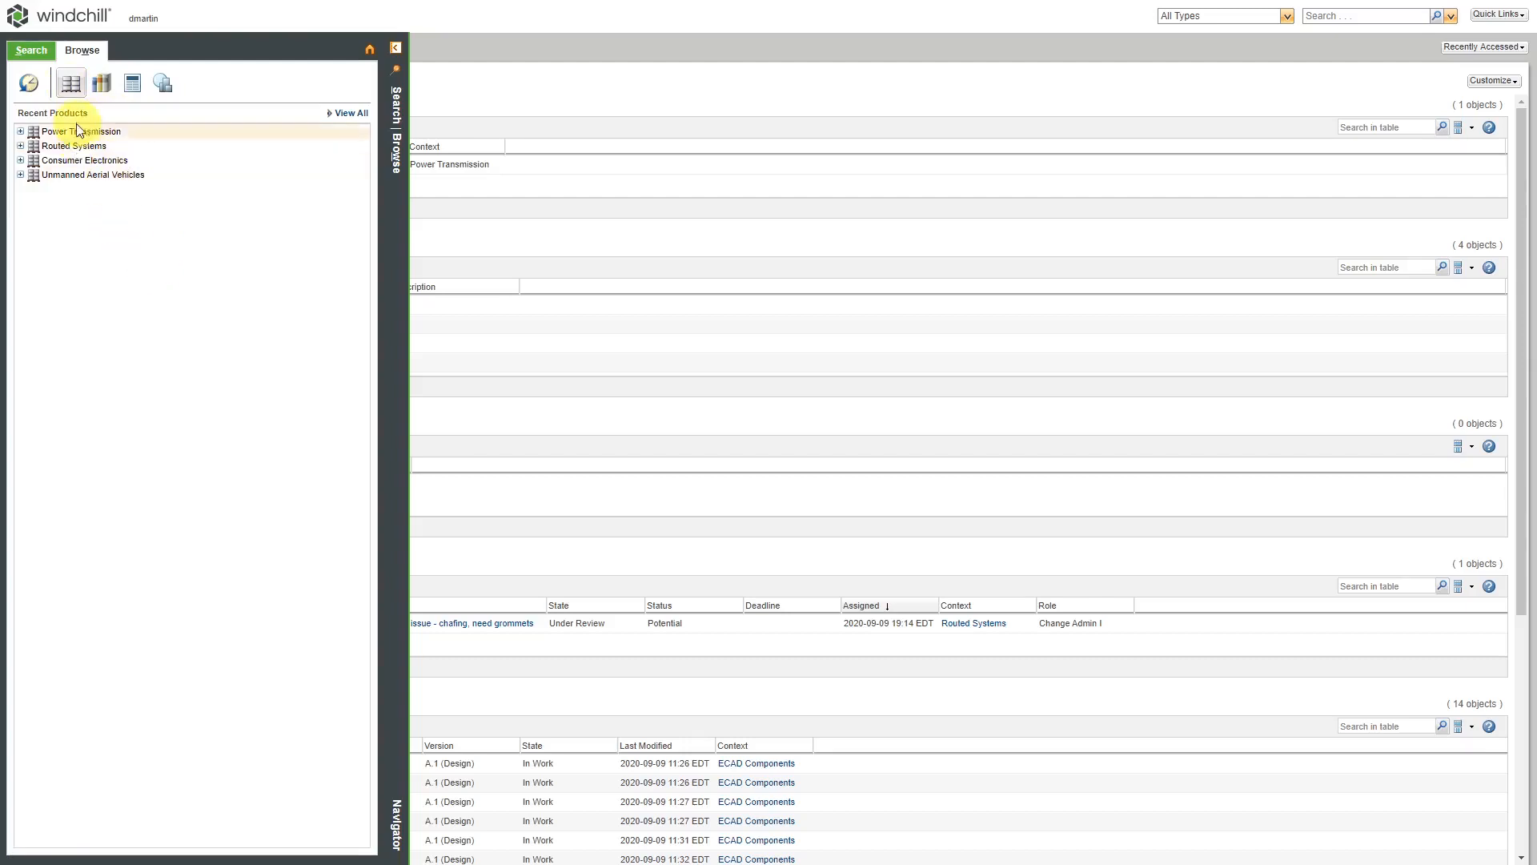
{"action": "mouse_move", "coordinate": [349, 113]}
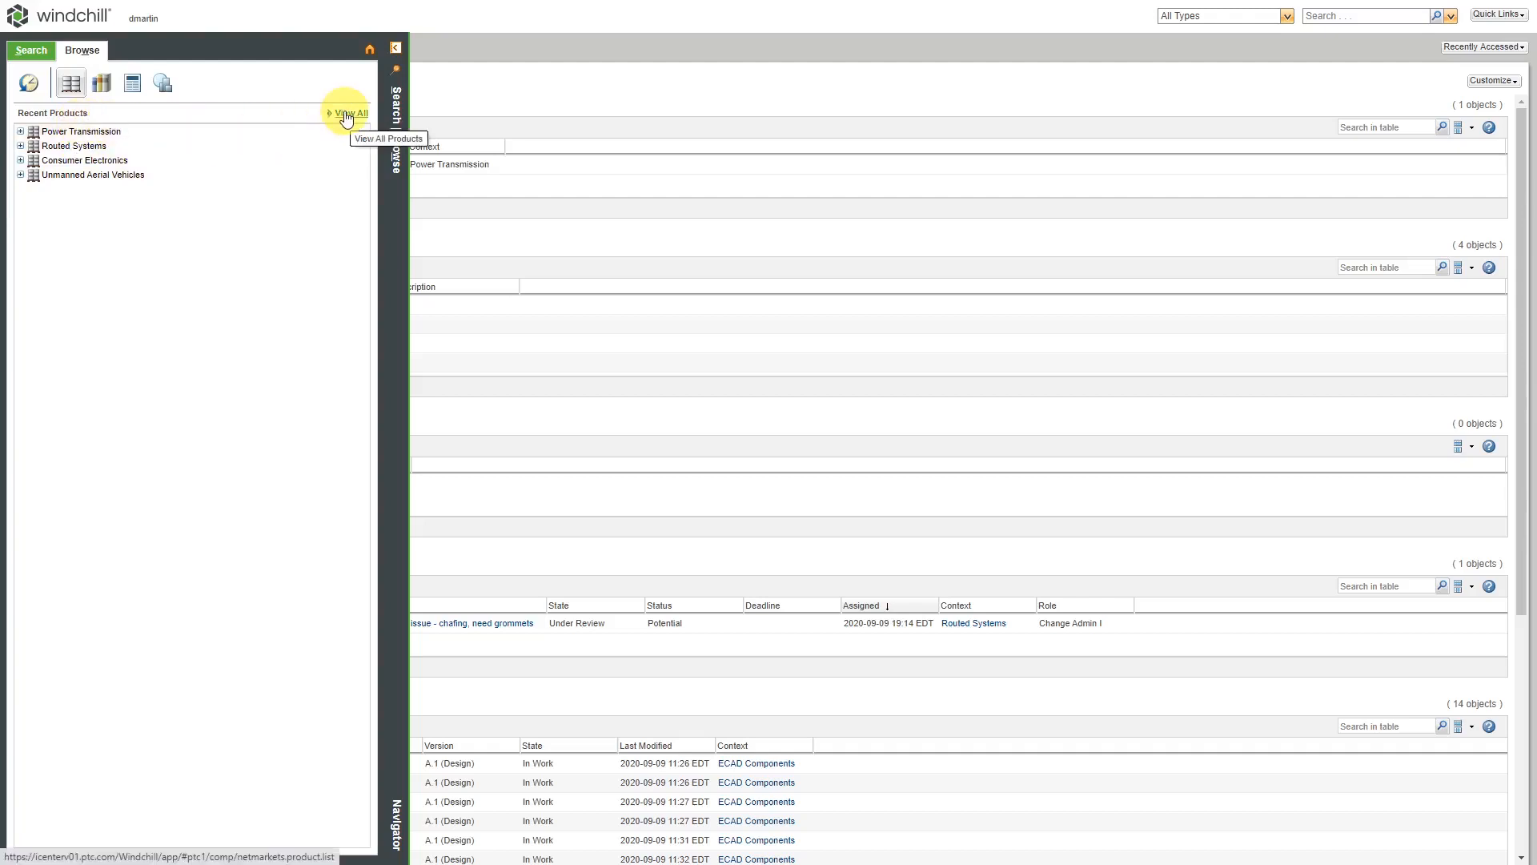
- Show the full Products table of four products and reopen the navigator beside it
{"action": "left_click", "coordinate": [351, 112]}
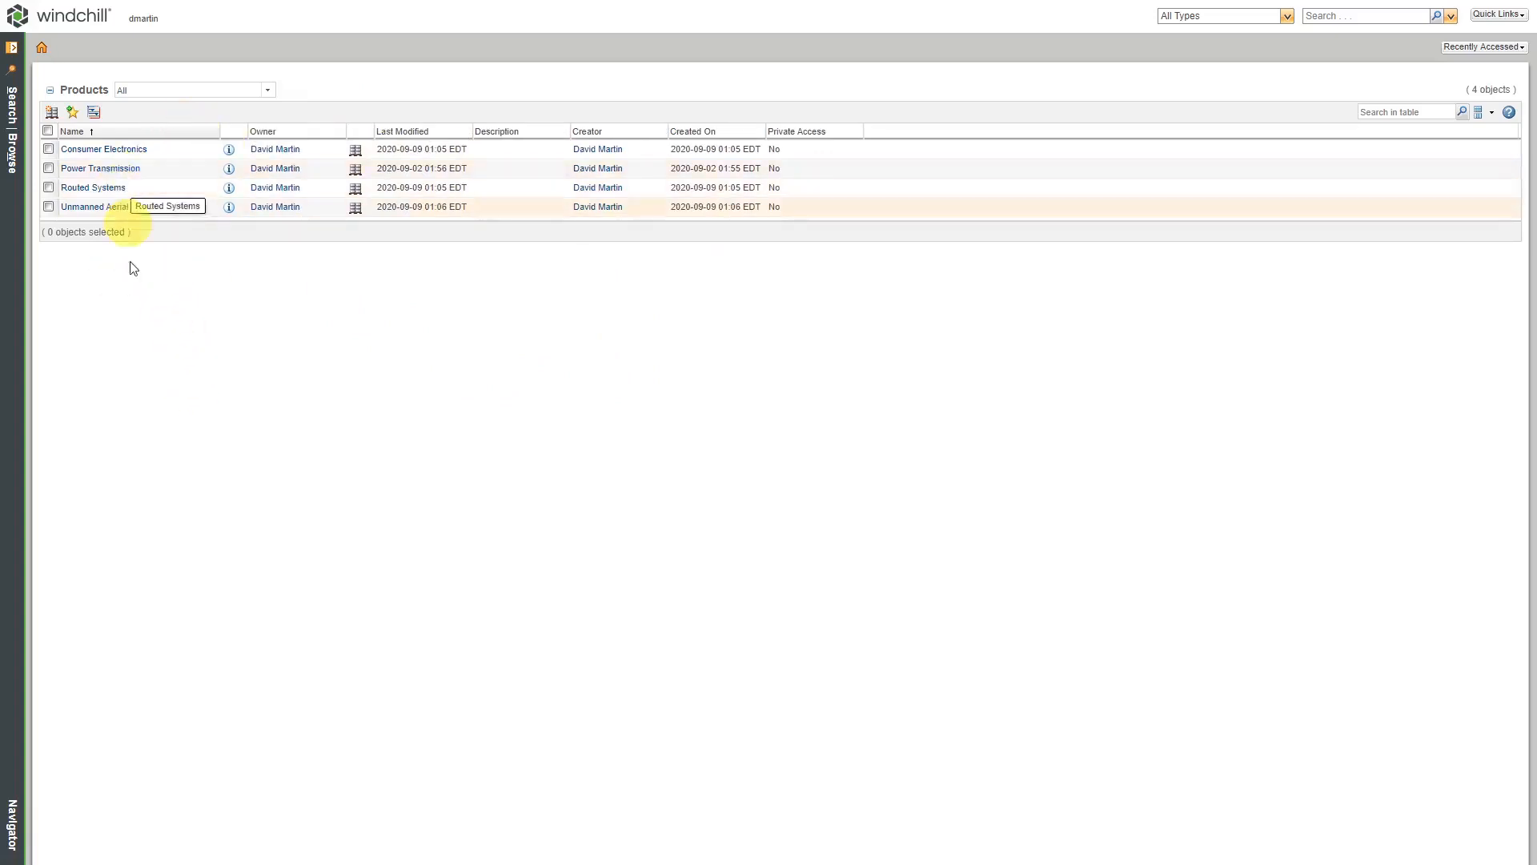
{"action": "mouse_move", "coordinate": [147, 338]}
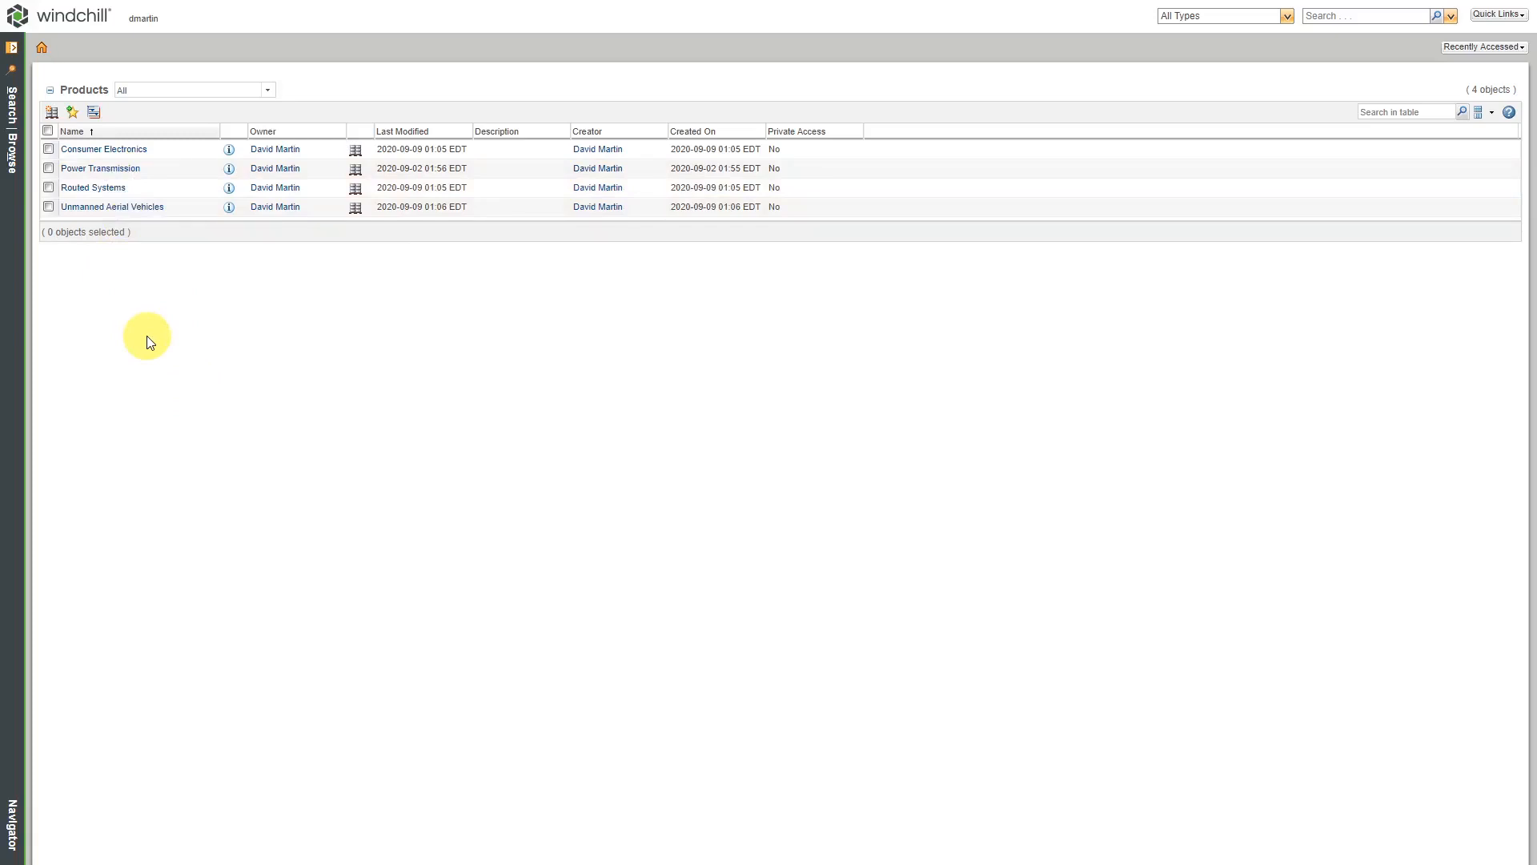
{"action": "mouse_move", "coordinate": [115, 273]}
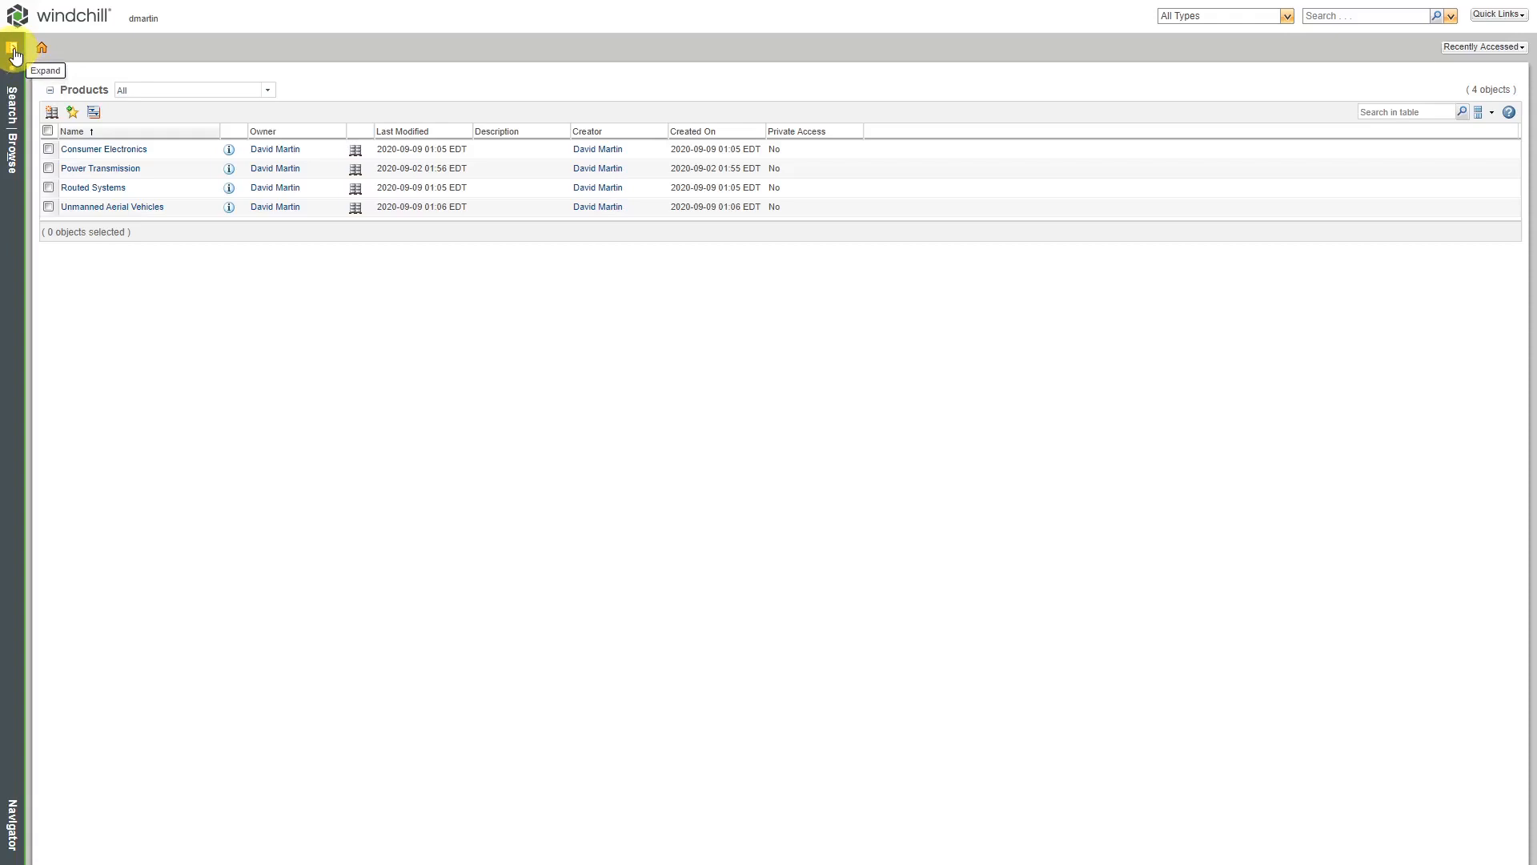
{"action": "left_click", "coordinate": [14, 50]}
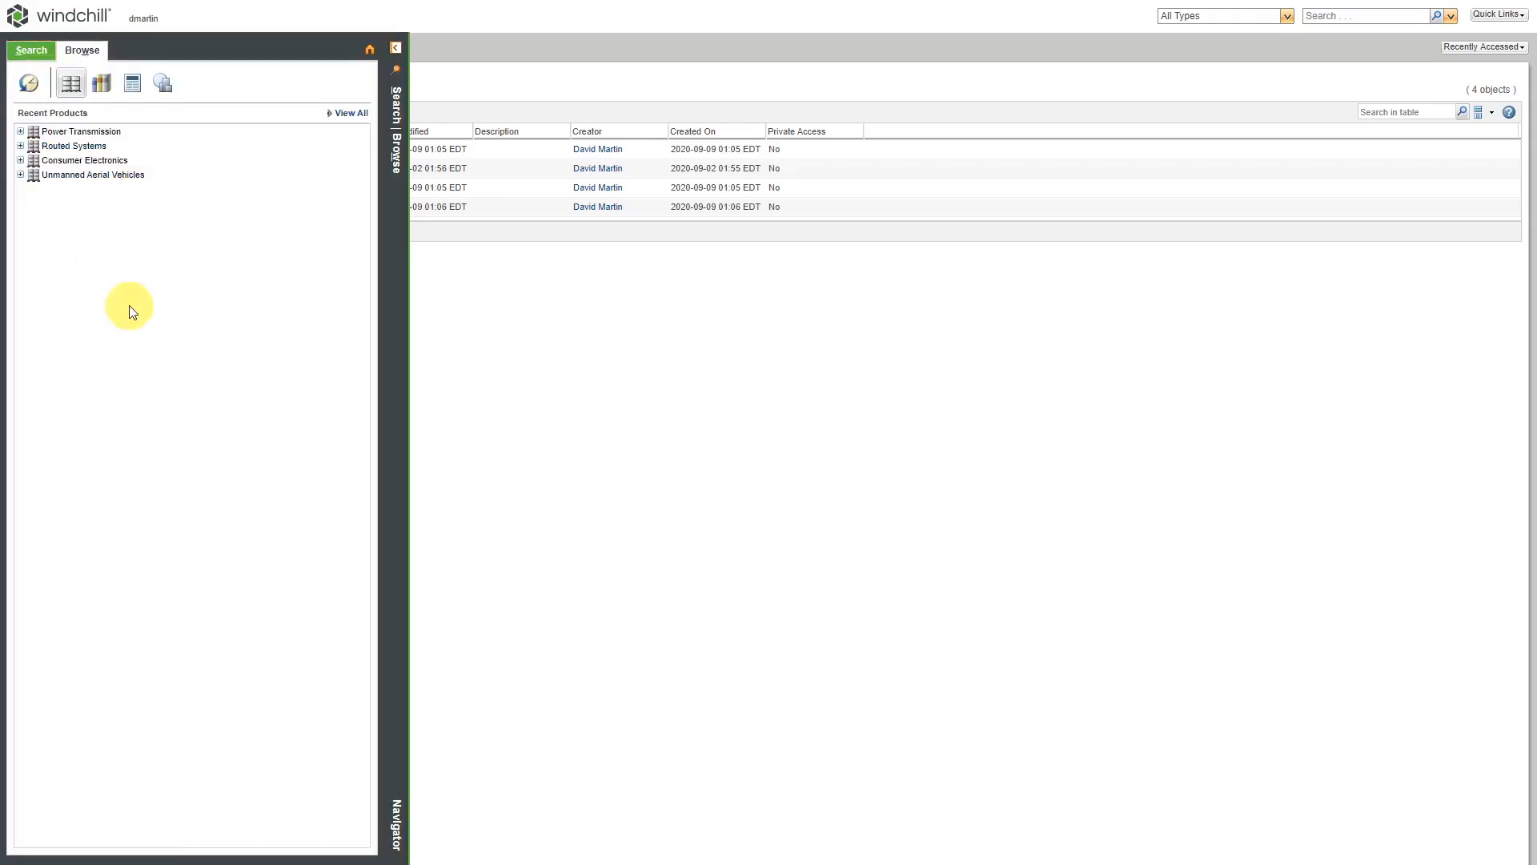
{"action": "mouse_move", "coordinate": [100, 83]}
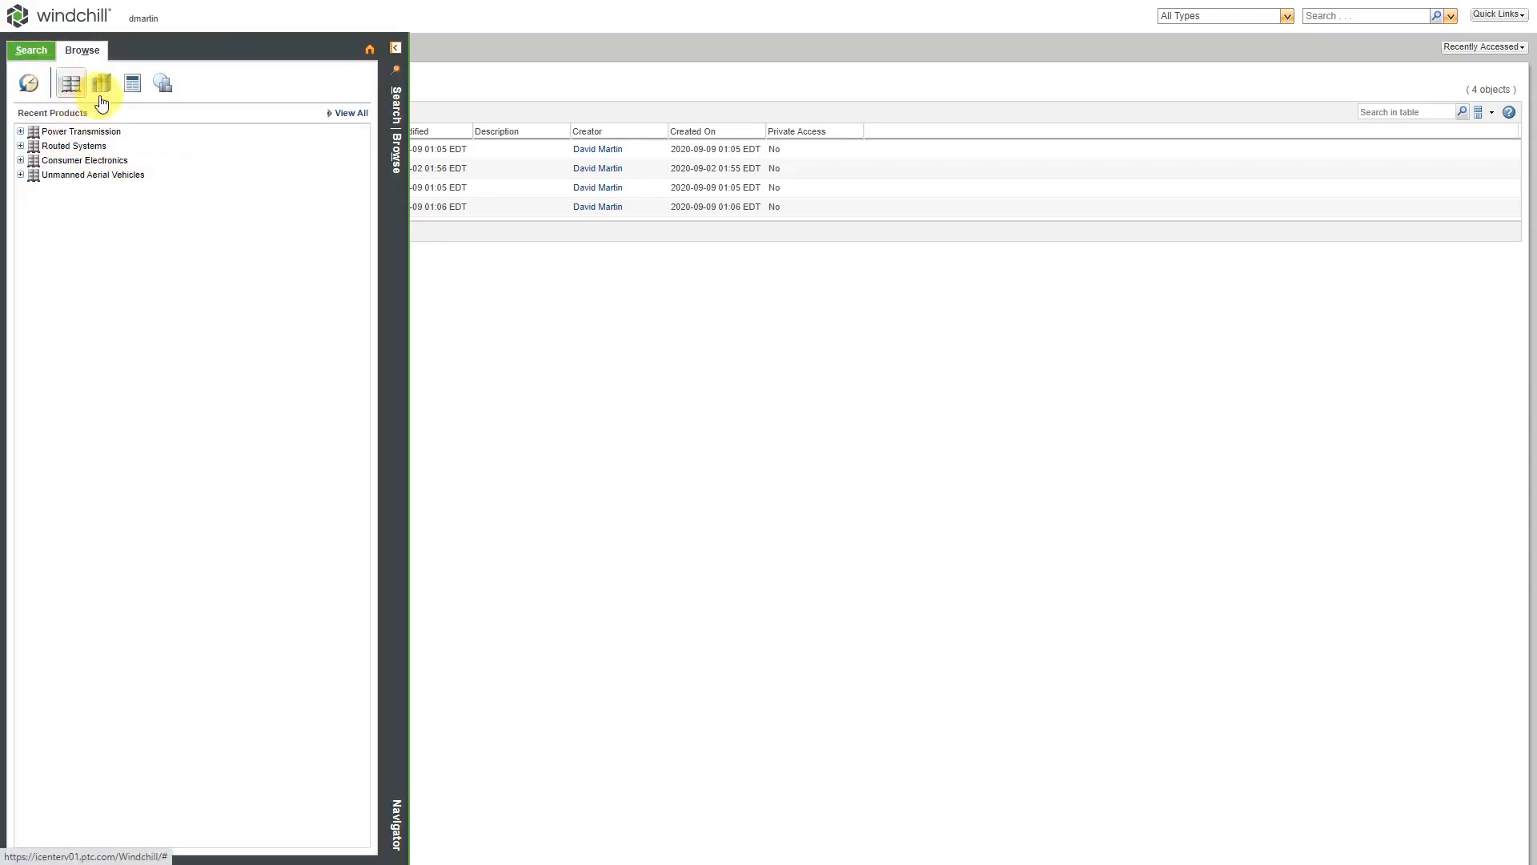
- List recent libraries, then show all libraries: ECAD Components and MCAD Standard Parts
{"action": "left_click", "coordinate": [99, 82]}
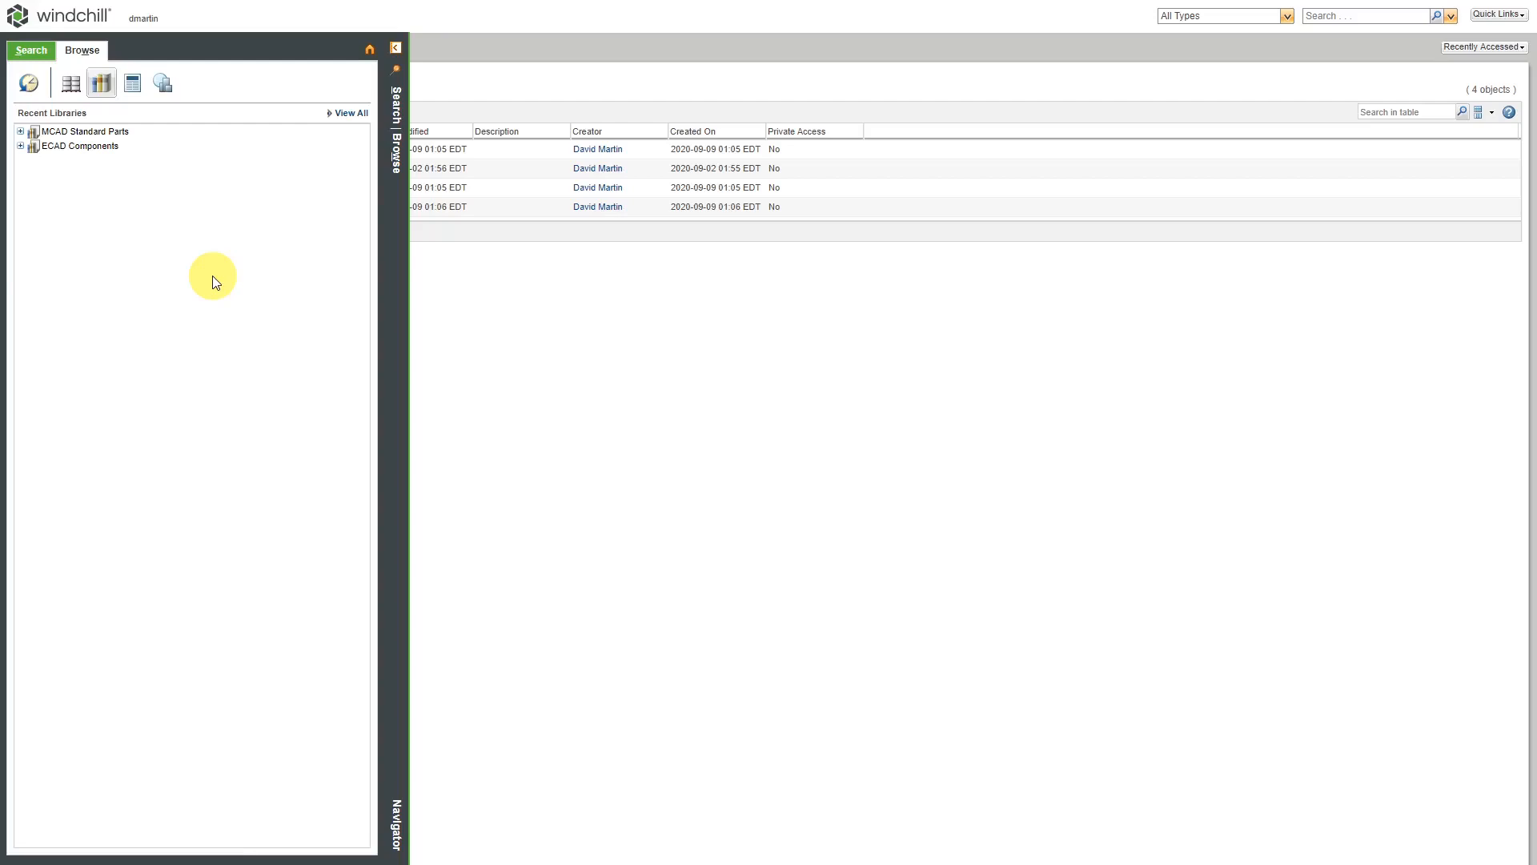
{"action": "mouse_move", "coordinate": [117, 233]}
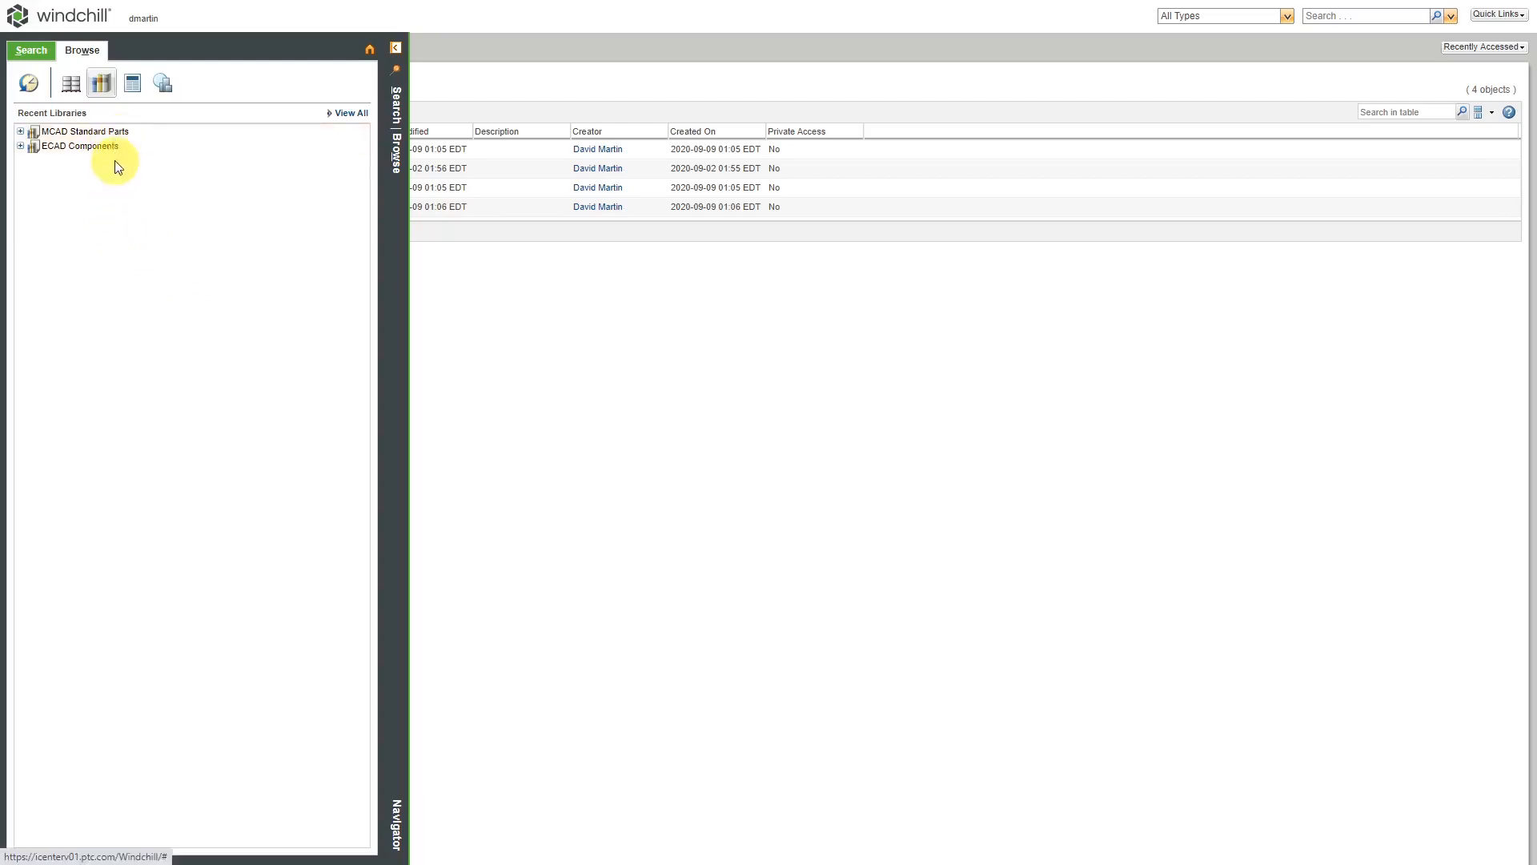
{"action": "mouse_move", "coordinate": [115, 185]}
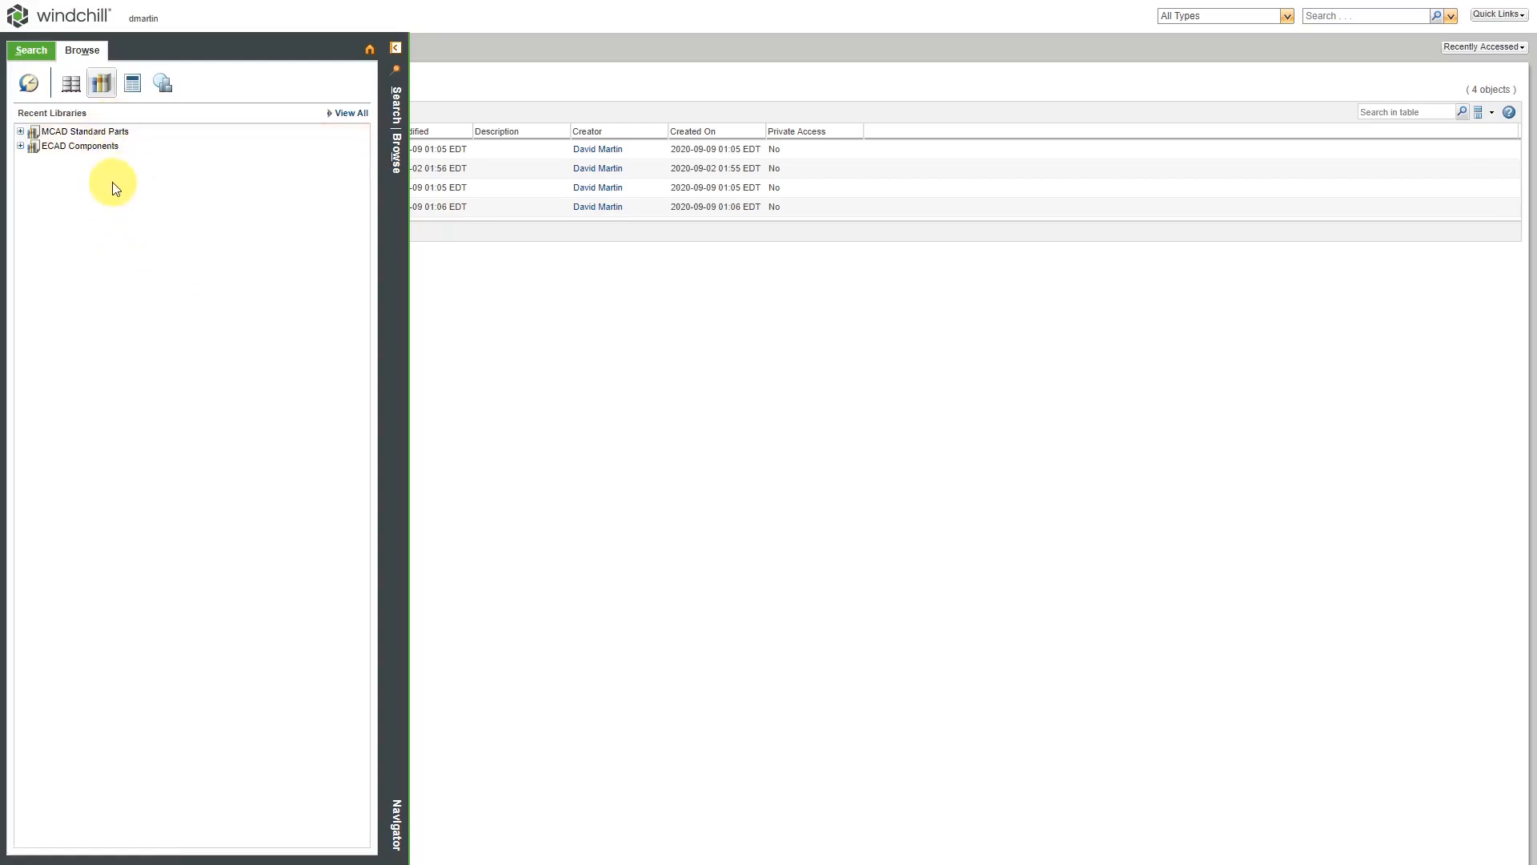
{"action": "mouse_move", "coordinate": [115, 186]}
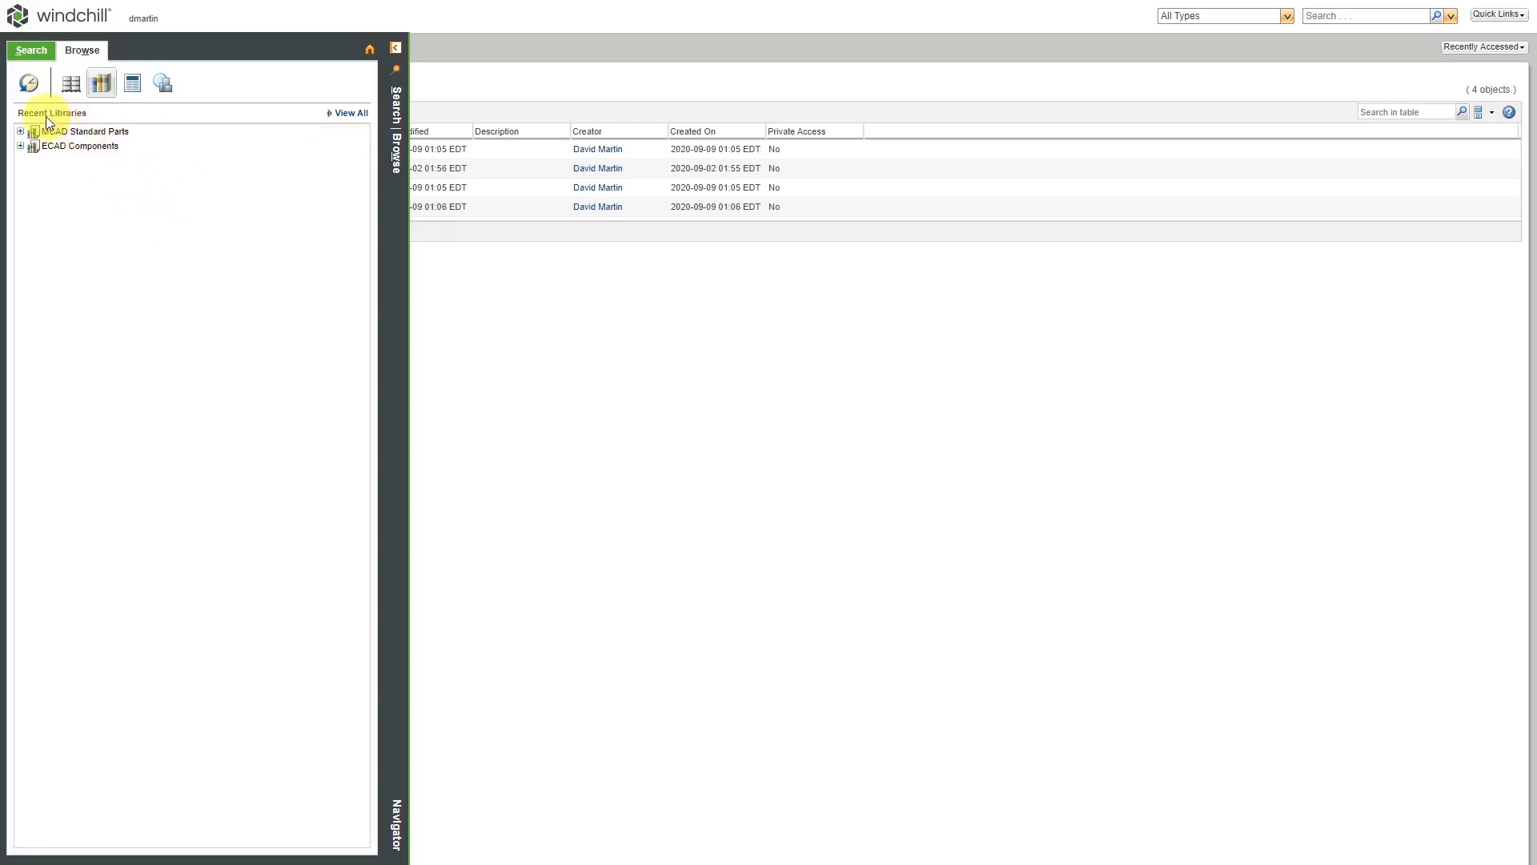
{"action": "mouse_move", "coordinate": [317, 124]}
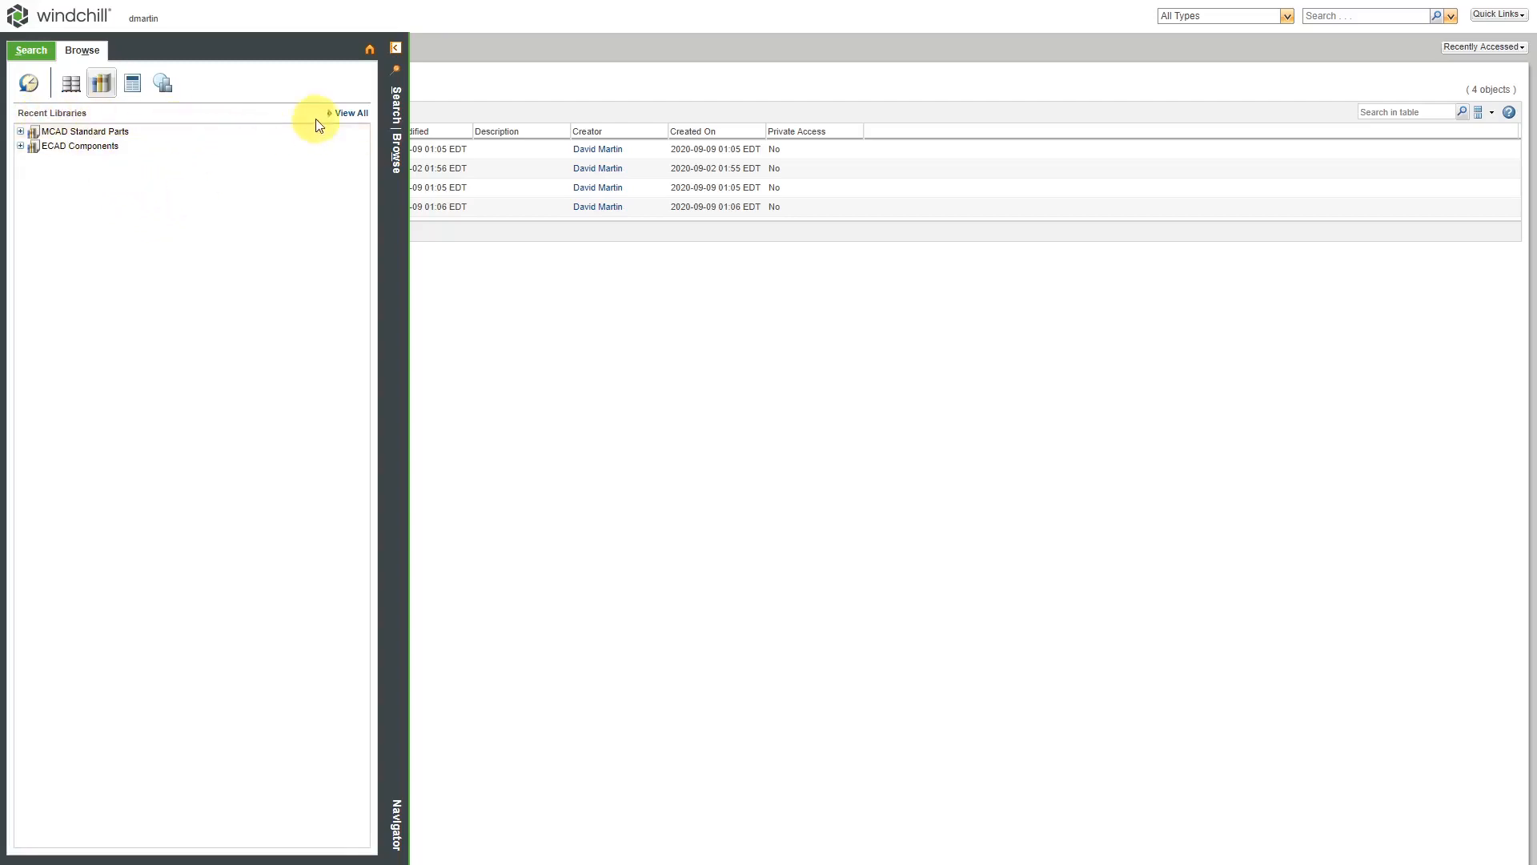
{"action": "left_click", "coordinate": [352, 113]}
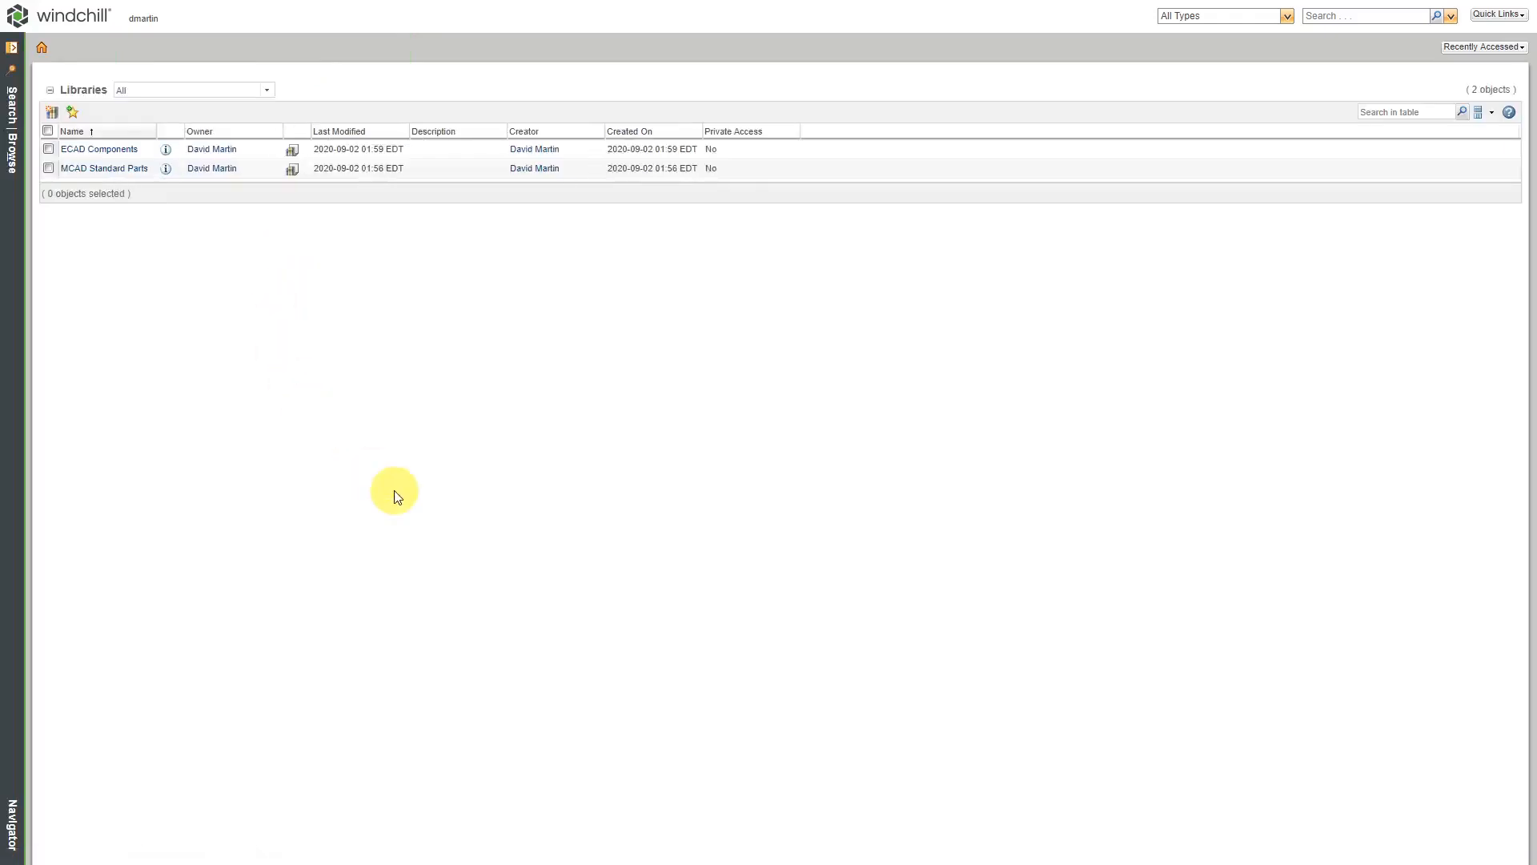
{"action": "mouse_move", "coordinate": [154, 236]}
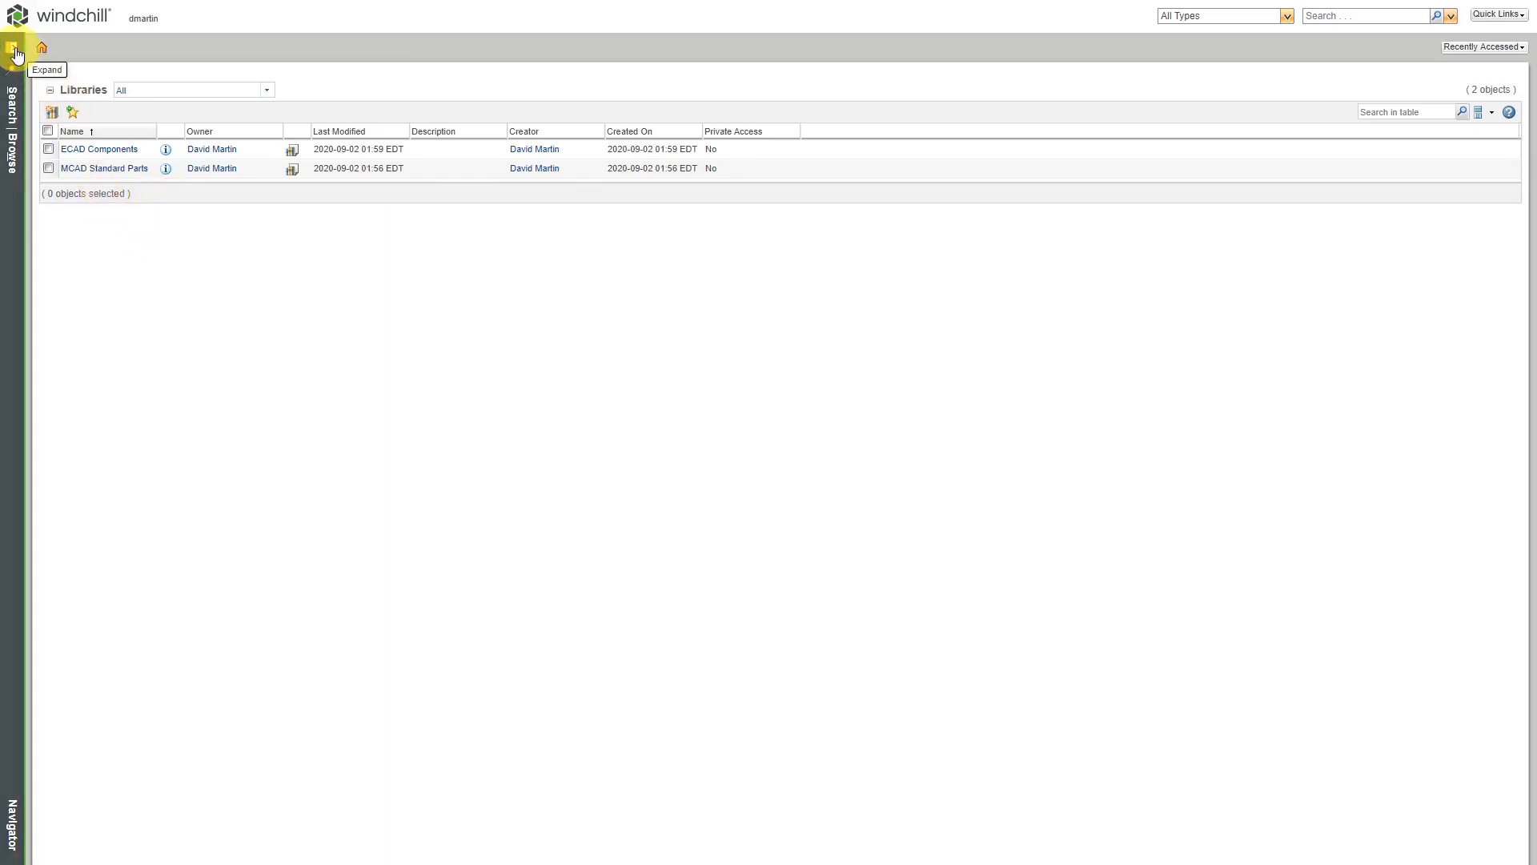
- From the navigator's recent products, expand Consumer Electronics and view its Details page
{"action": "left_click", "coordinate": [14, 54]}
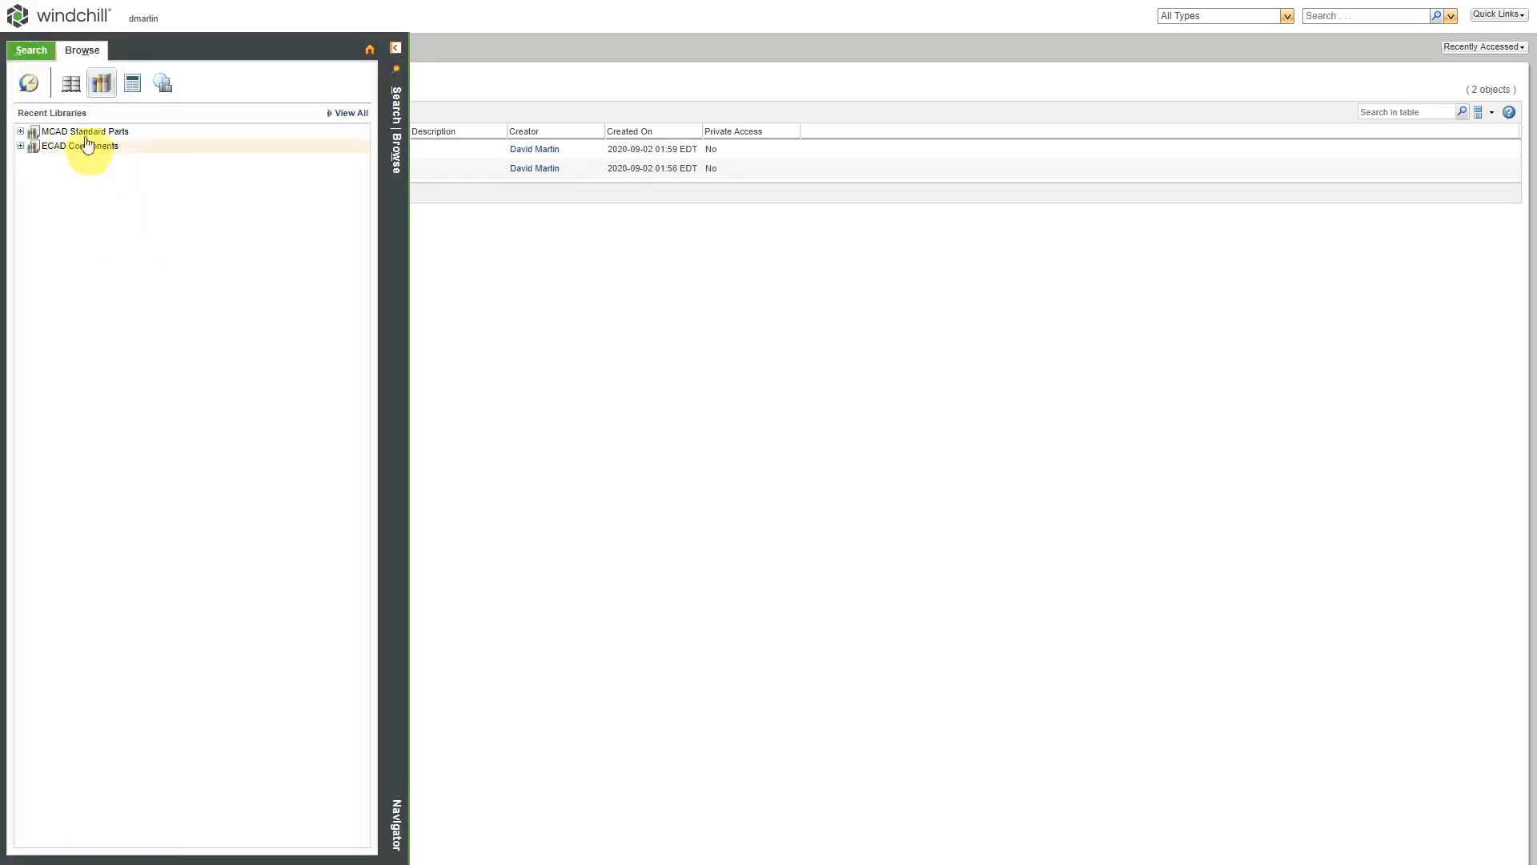
{"action": "left_click", "coordinate": [69, 82]}
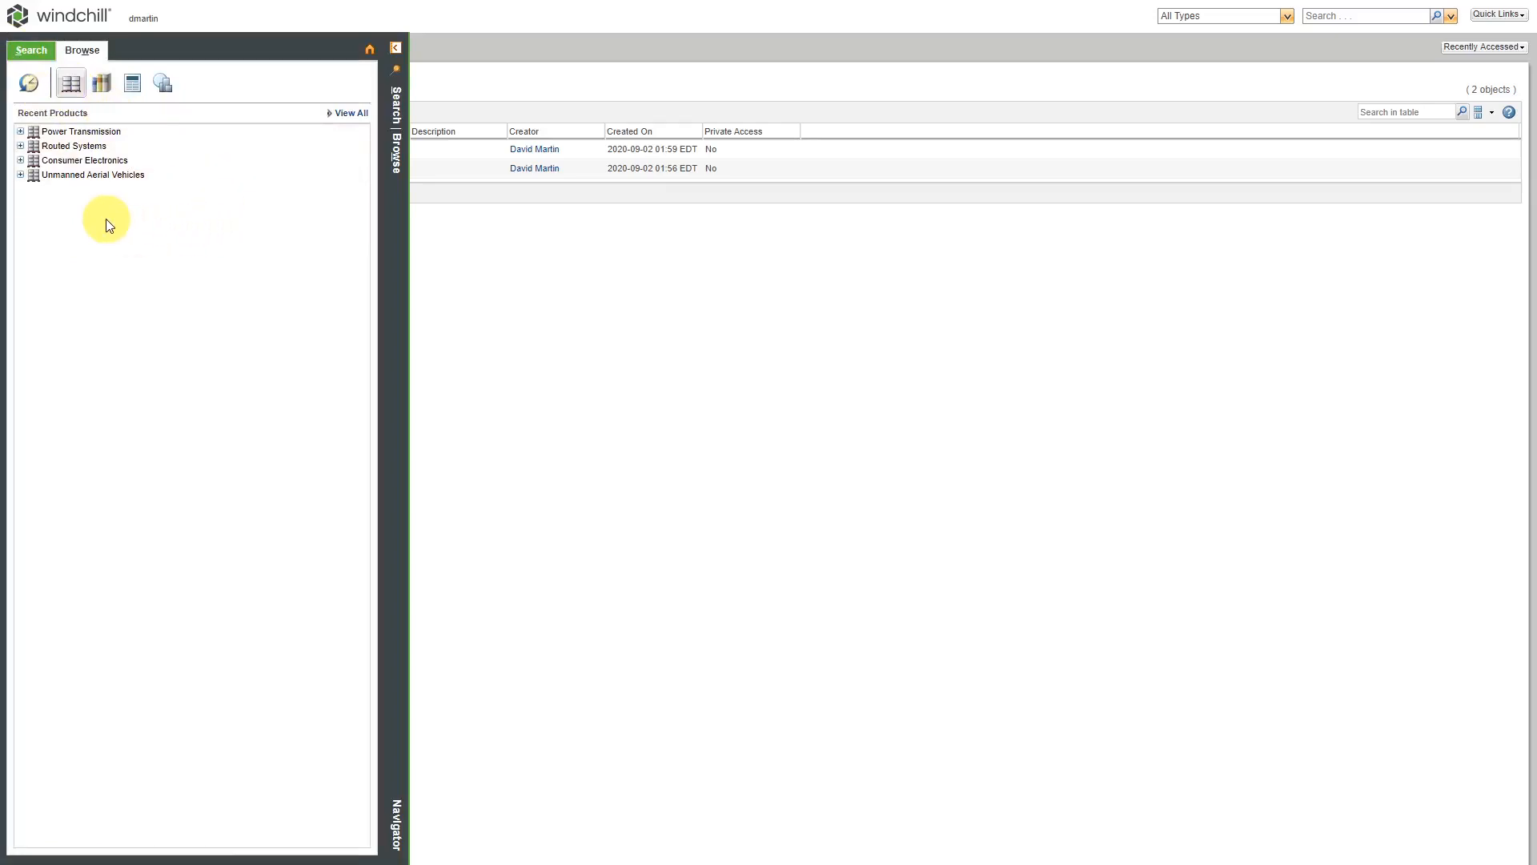
{"action": "mouse_move", "coordinate": [80, 213]}
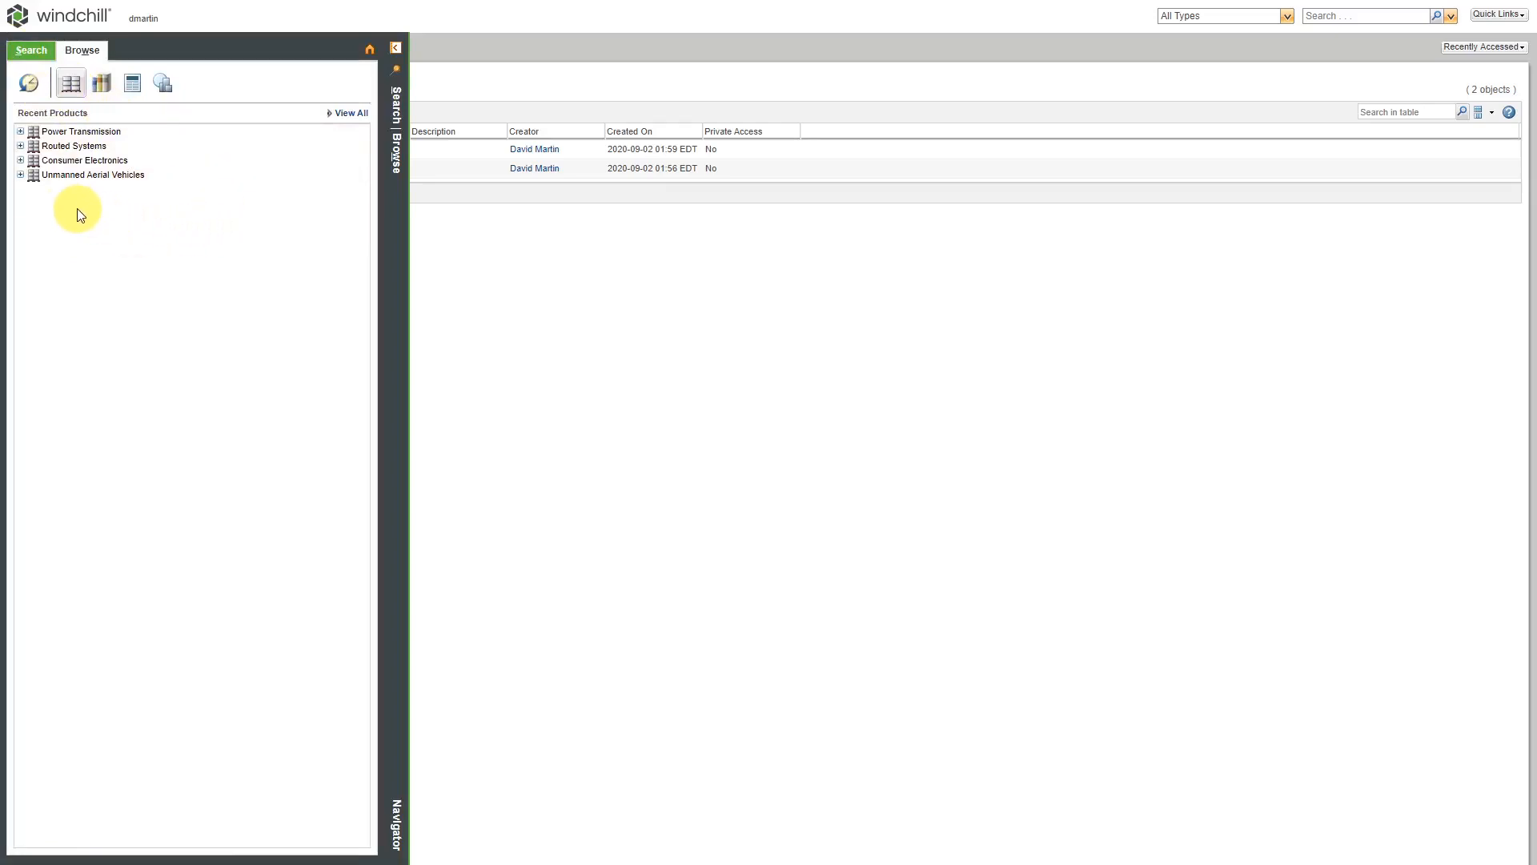
{"action": "mouse_move", "coordinate": [38, 272]}
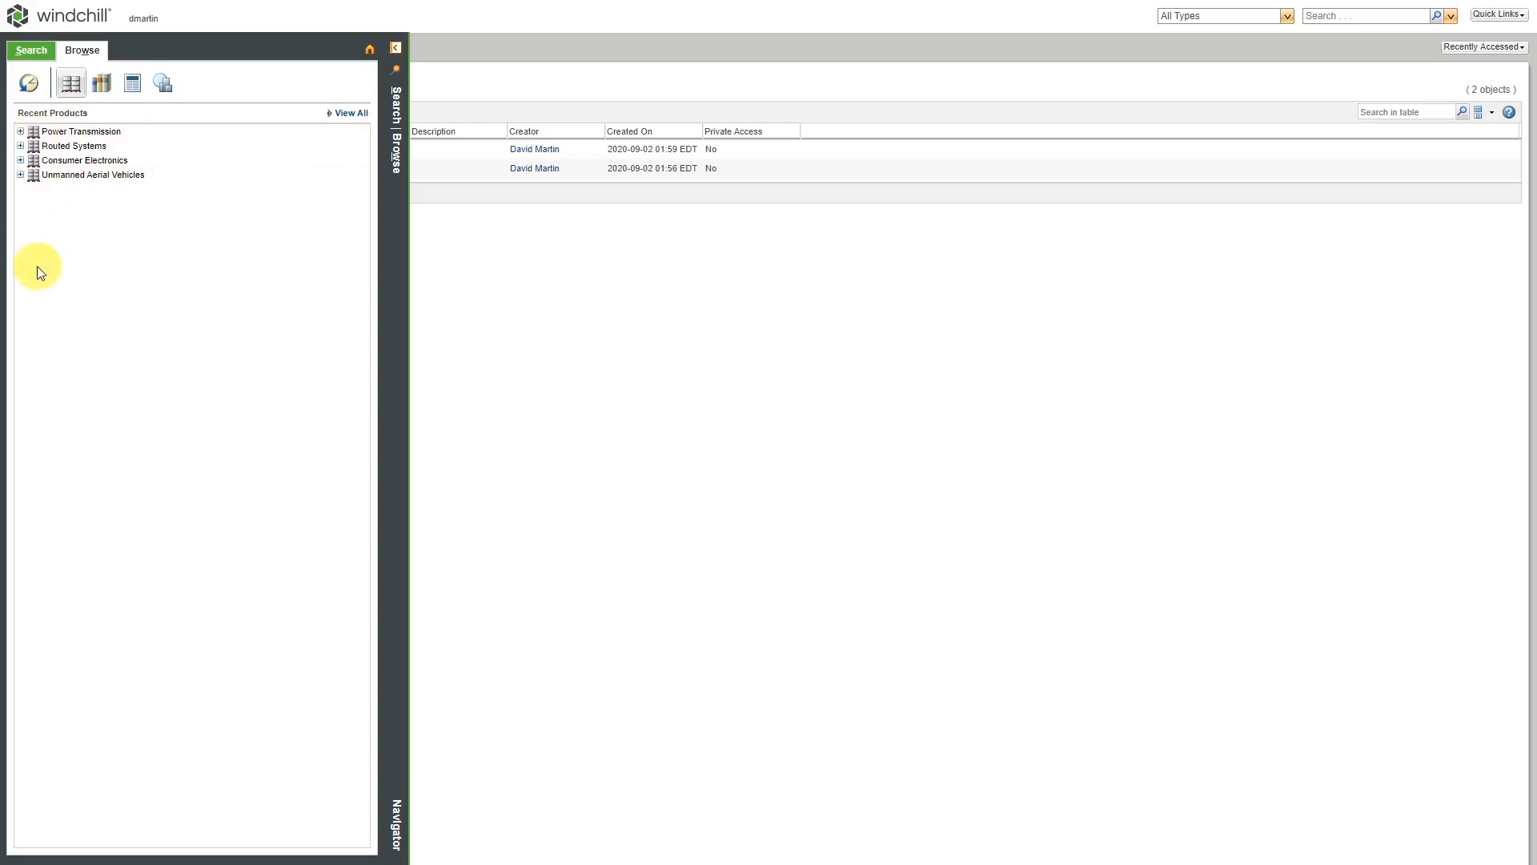
{"action": "mouse_move", "coordinate": [34, 208]}
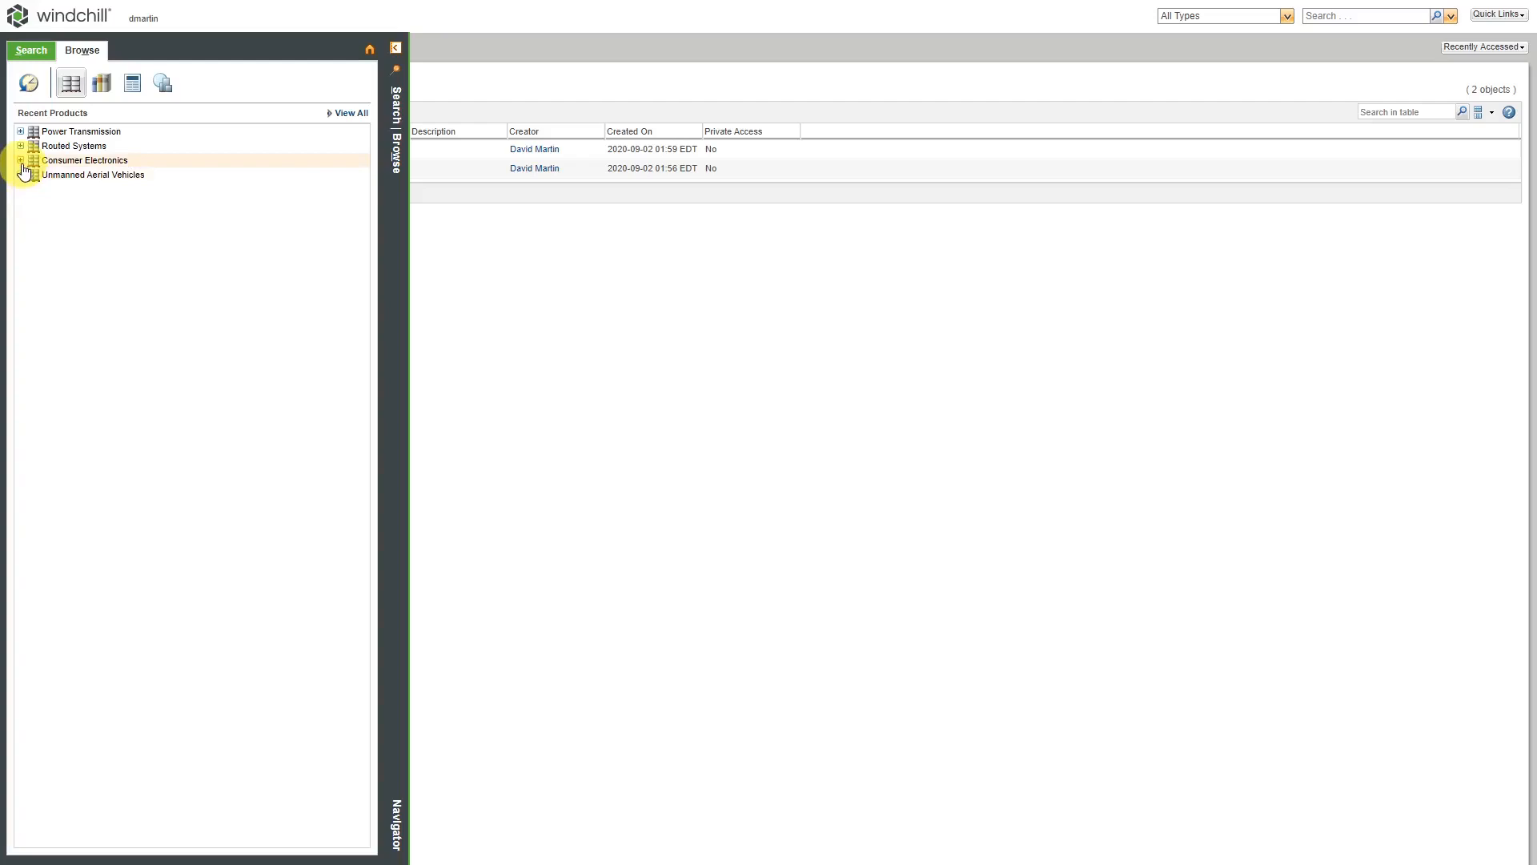
{"action": "left_click", "coordinate": [21, 160]}
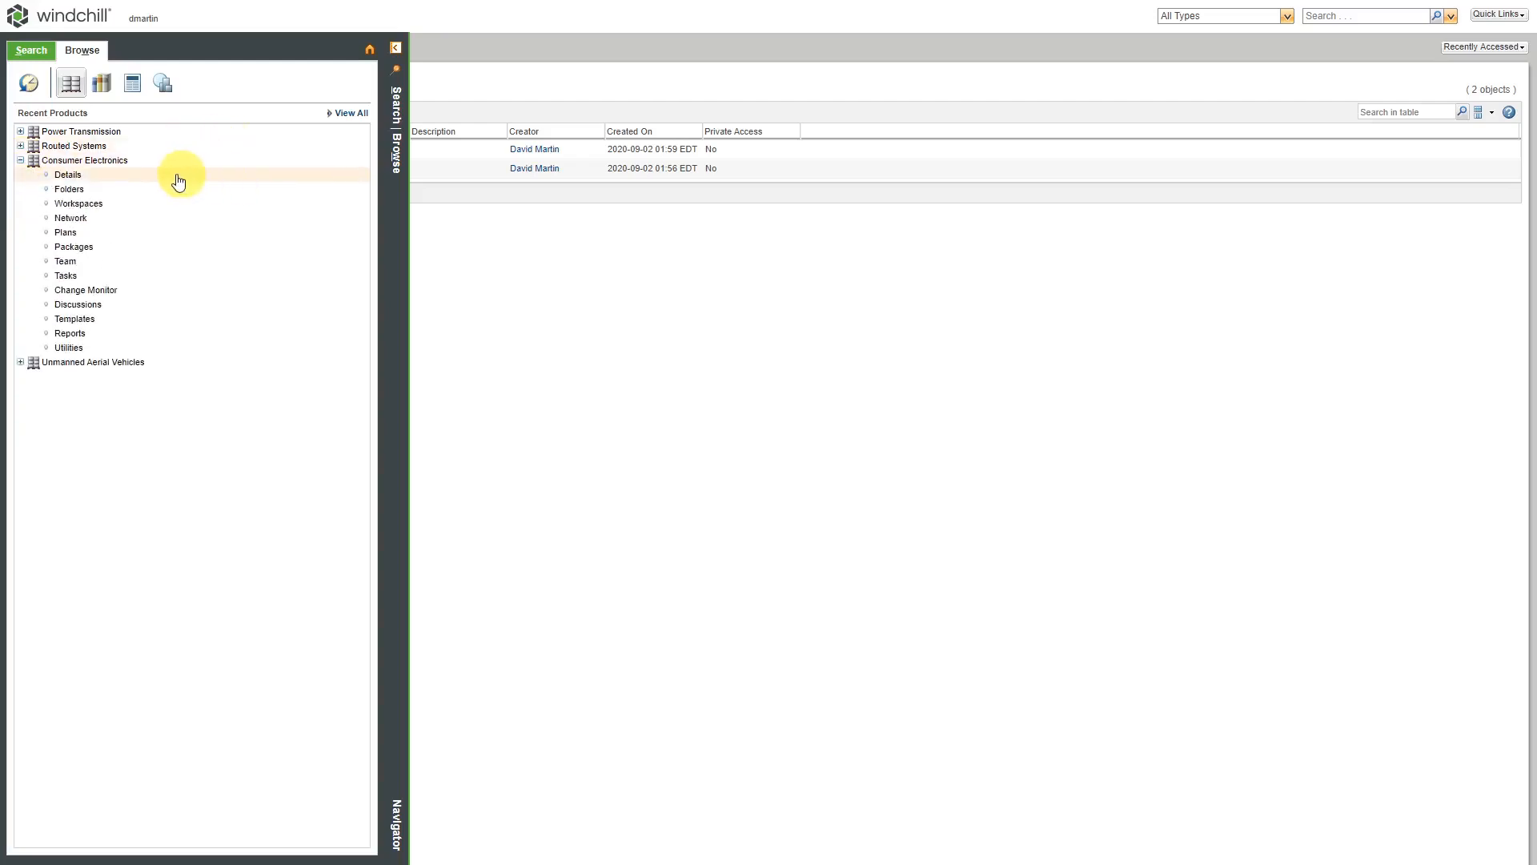
{"action": "left_click", "coordinate": [67, 175]}
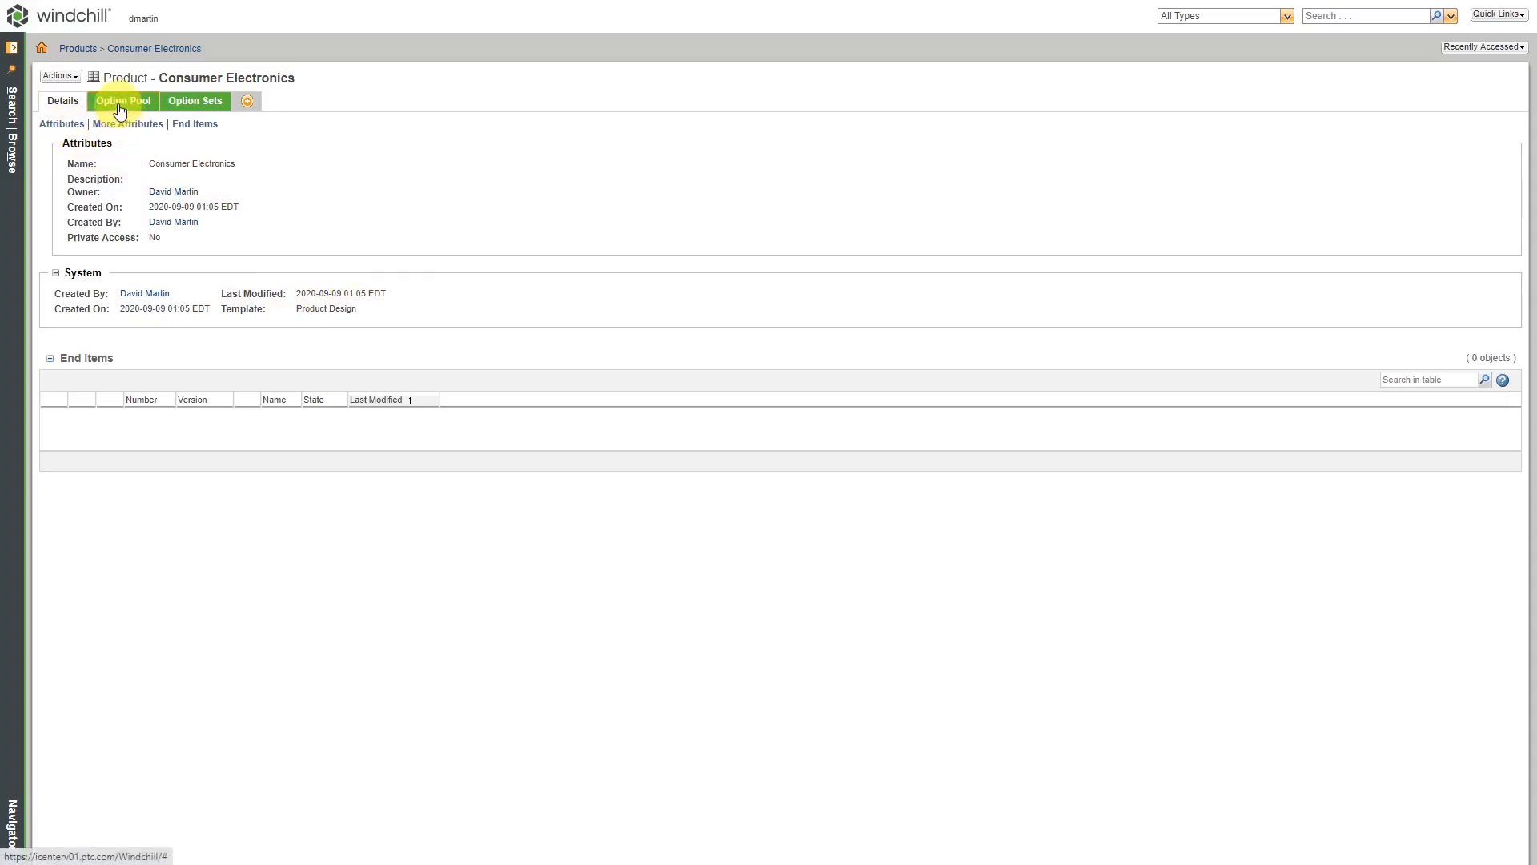
{"action": "mouse_move", "coordinate": [194, 101]}
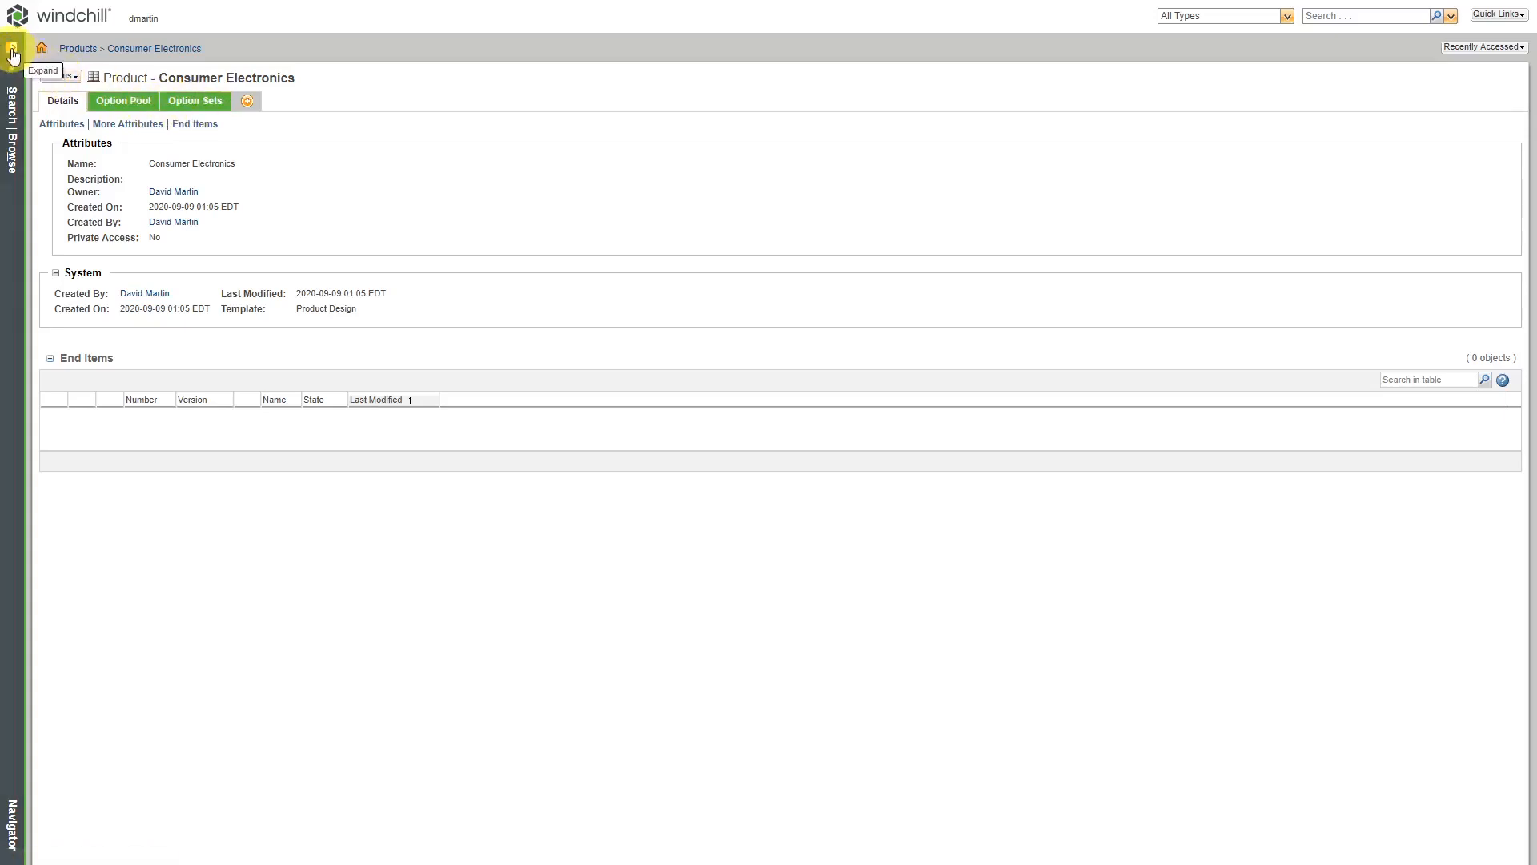
- View the Consumer Electronics folders and scroll through the 67 objects in G2 S51 Flip Phone
{"action": "left_click", "coordinate": [13, 50]}
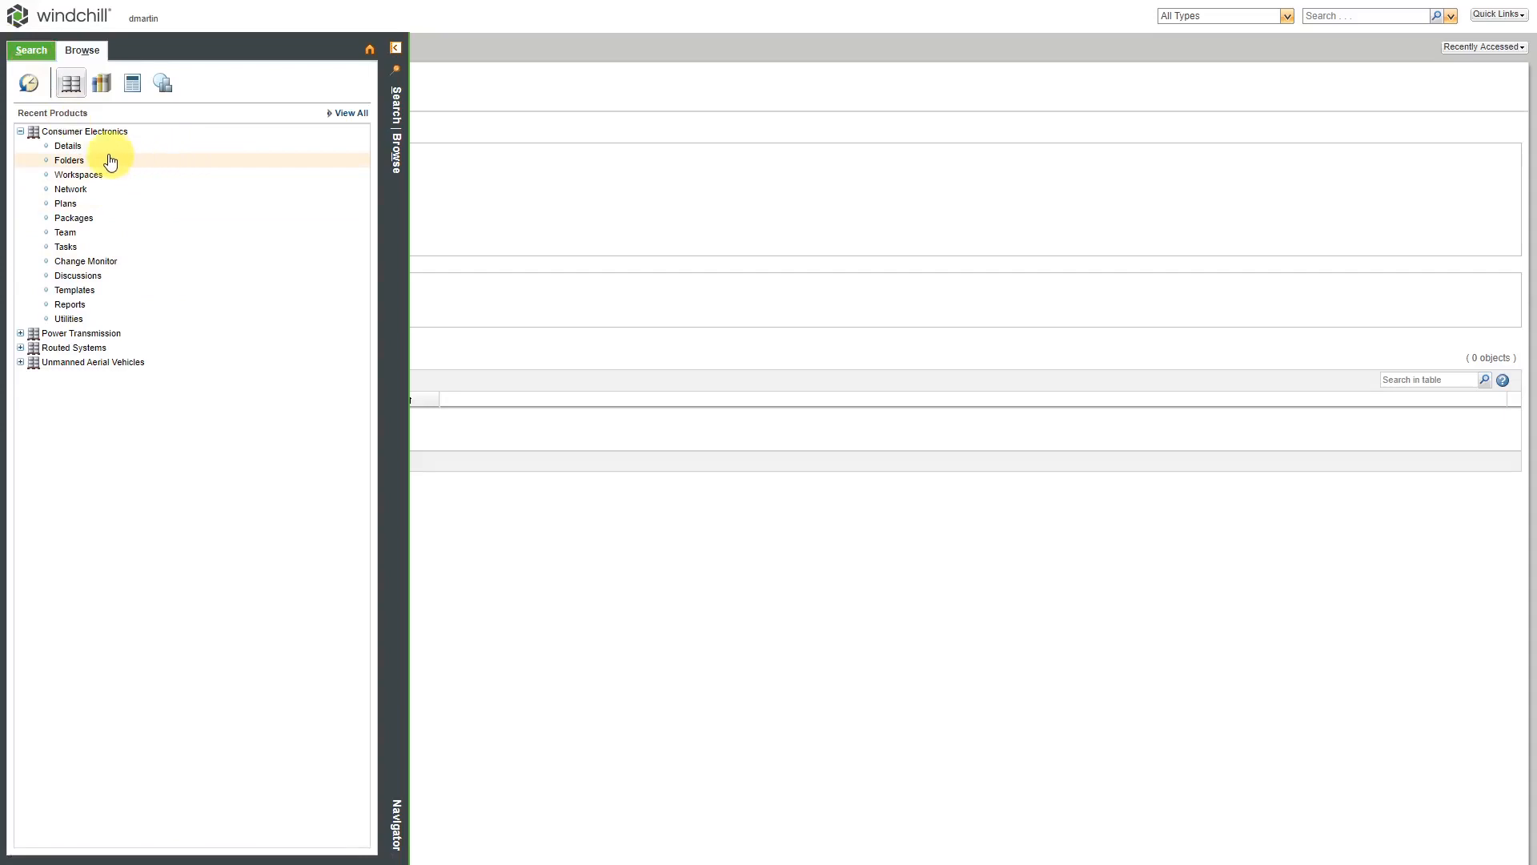
{"action": "left_click", "coordinate": [69, 160]}
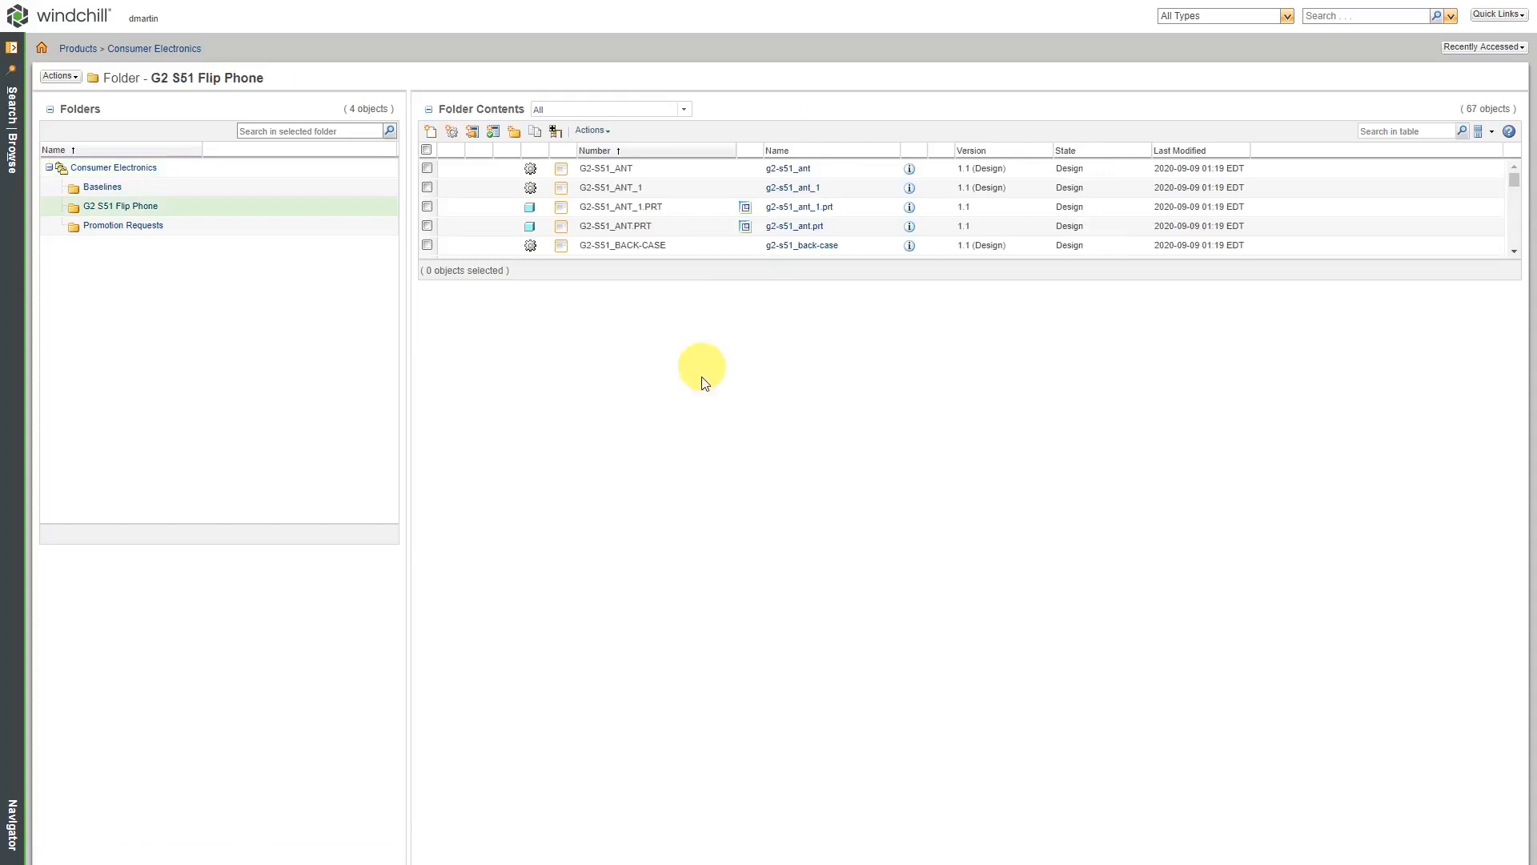
{"action": "left_click_drag", "start_coordinate": [700, 382], "coordinate": [699, 759]}
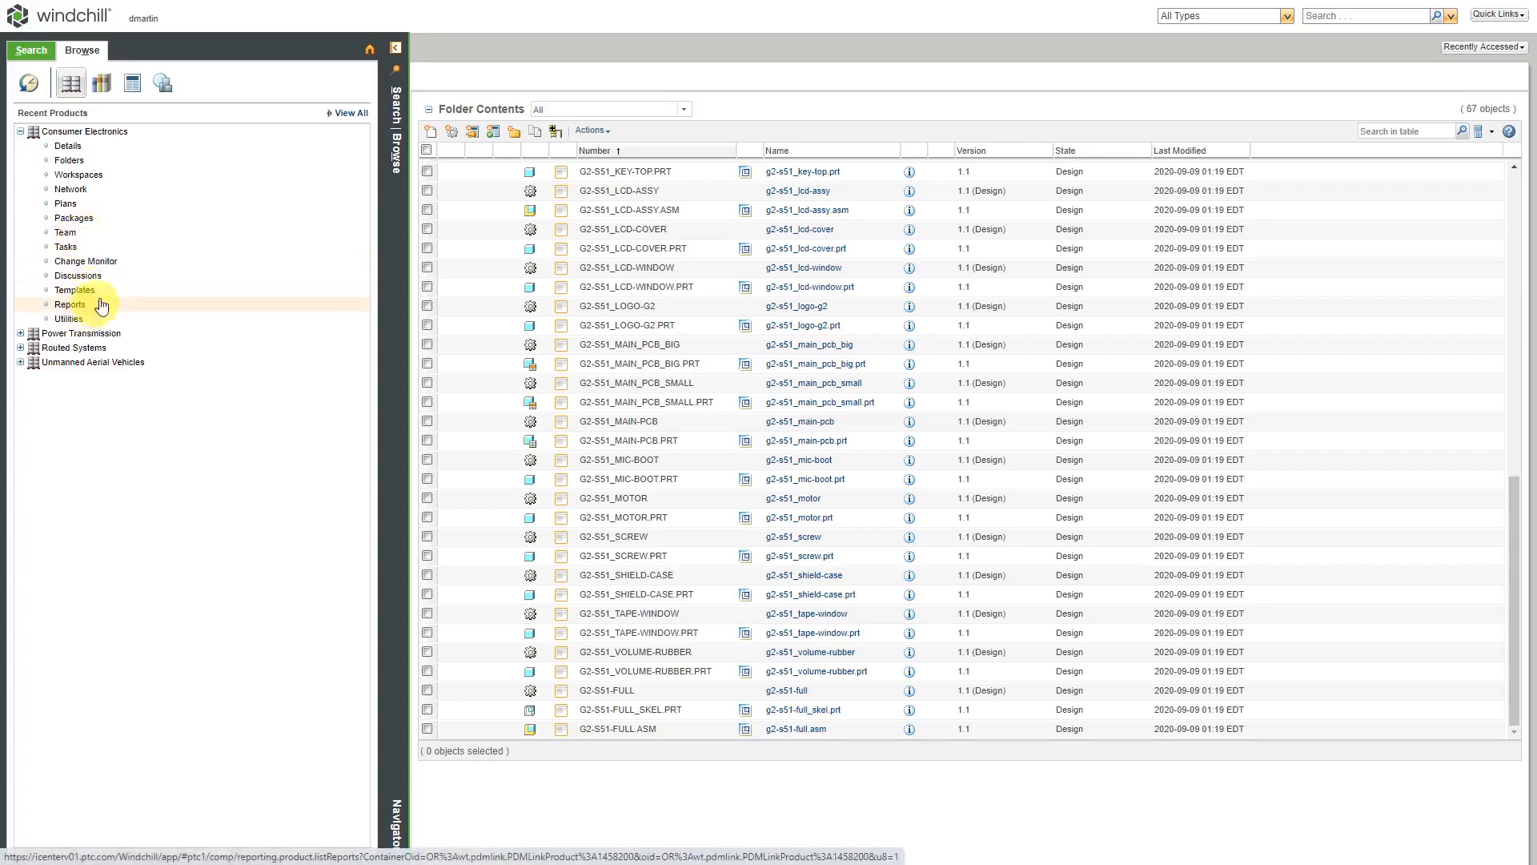
{"action": "mouse_move", "coordinate": [181, 130]}
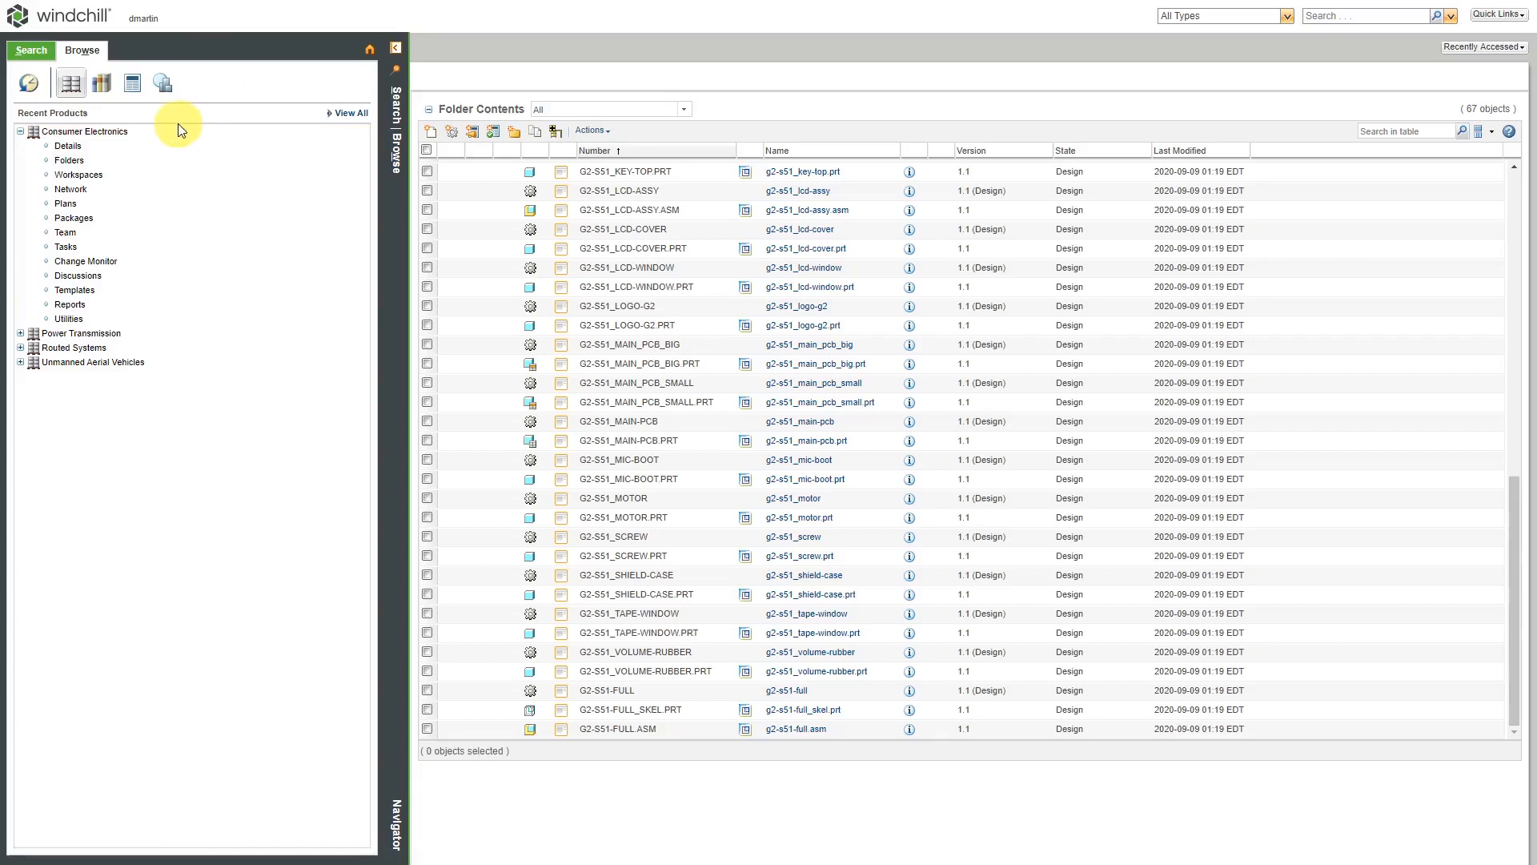
- Switch the navigator to Changes and view the ten Change Management reports
{"action": "left_click", "coordinate": [133, 84]}
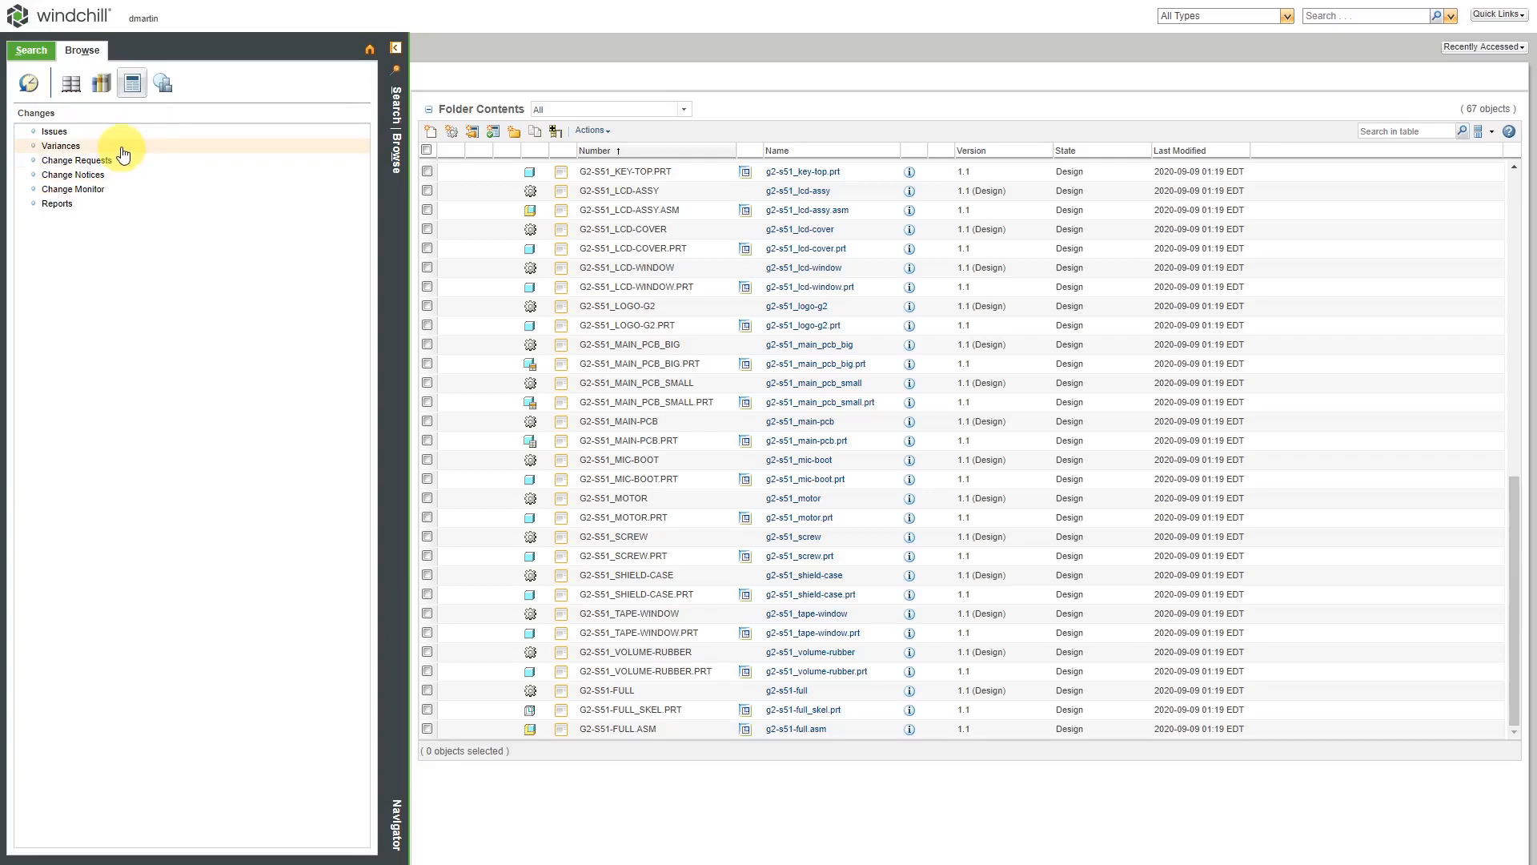
{"action": "mouse_move", "coordinate": [77, 203]}
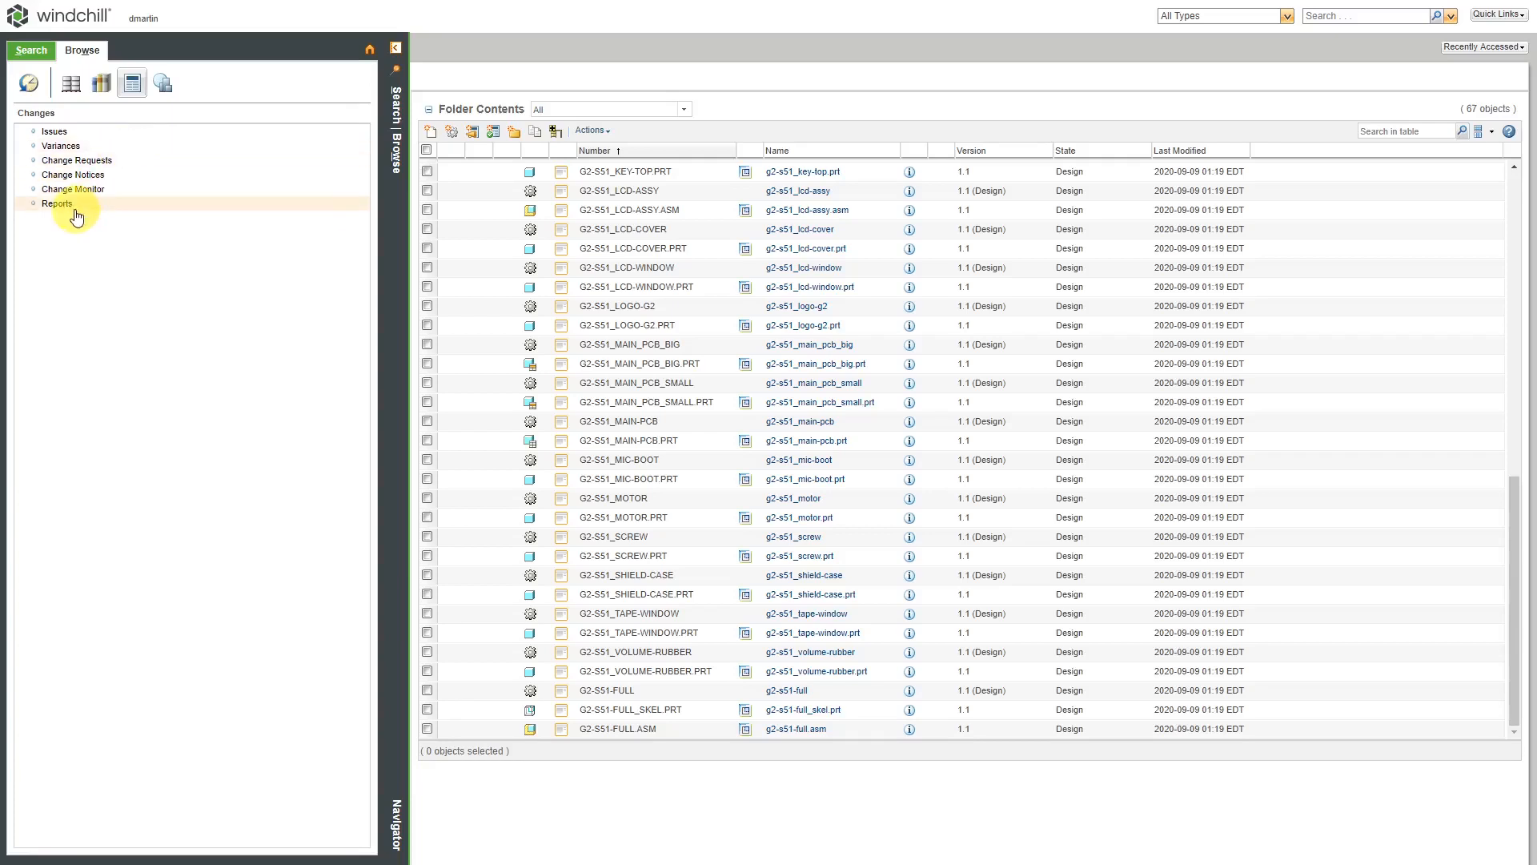
{"action": "left_click", "coordinate": [58, 203]}
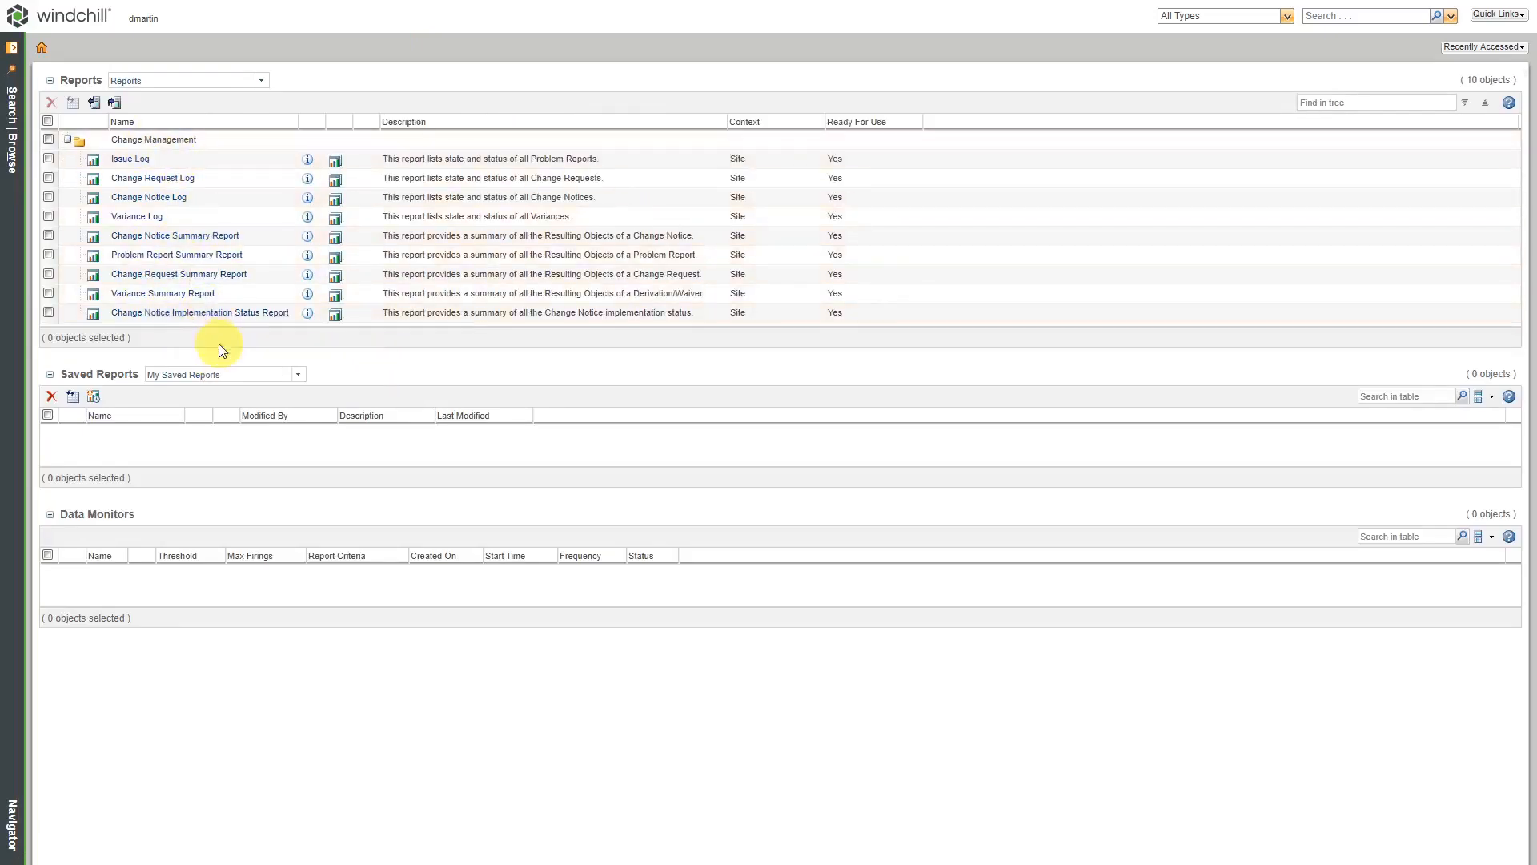
- Reopen the navigator and return to the Windchill home page
{"action": "left_click", "coordinate": [11, 53]}
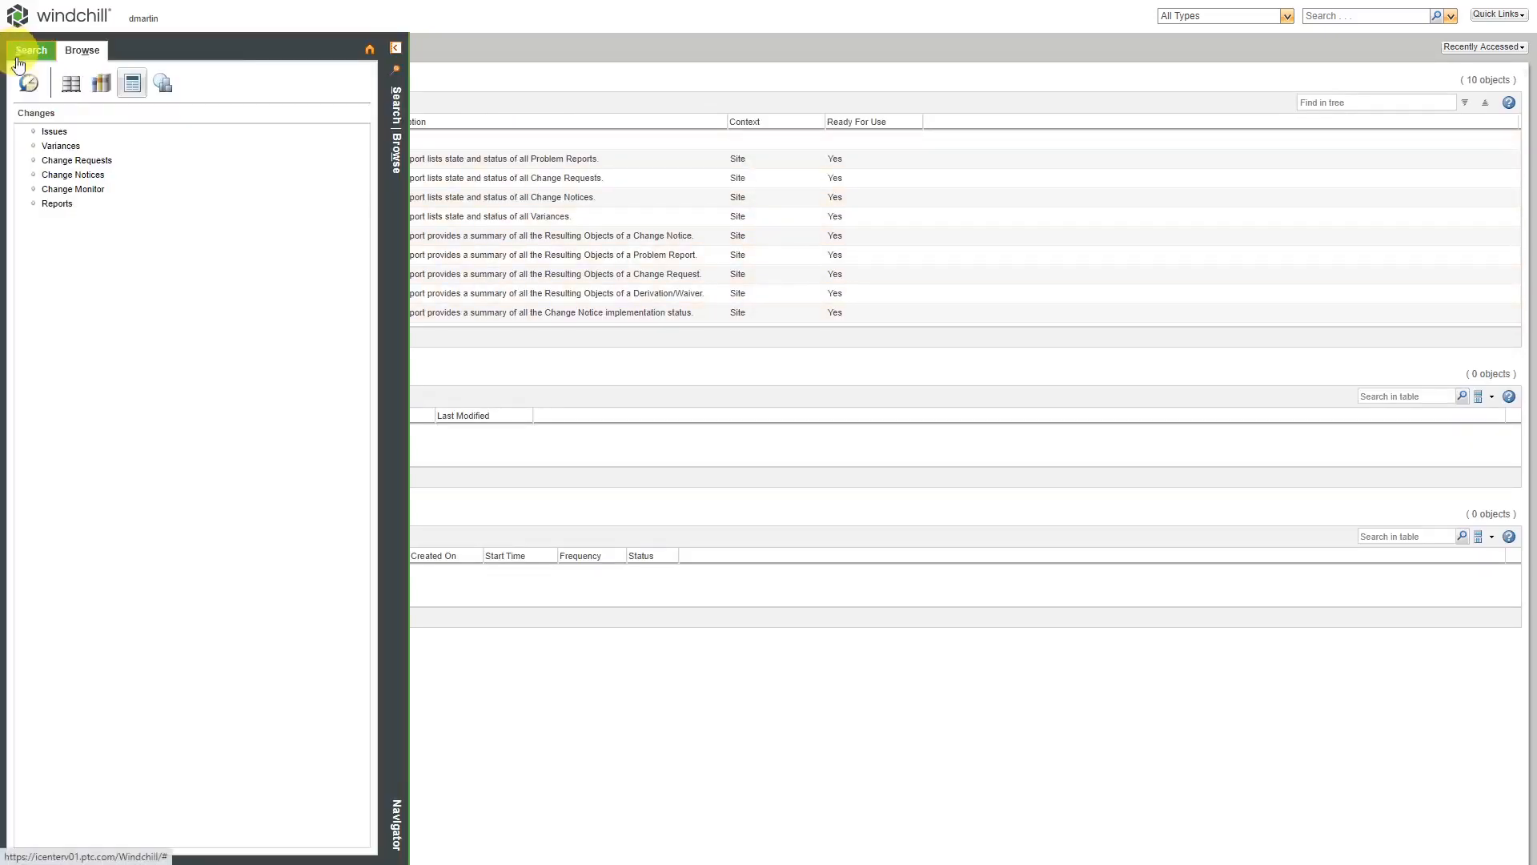
{"action": "mouse_move", "coordinate": [168, 125]}
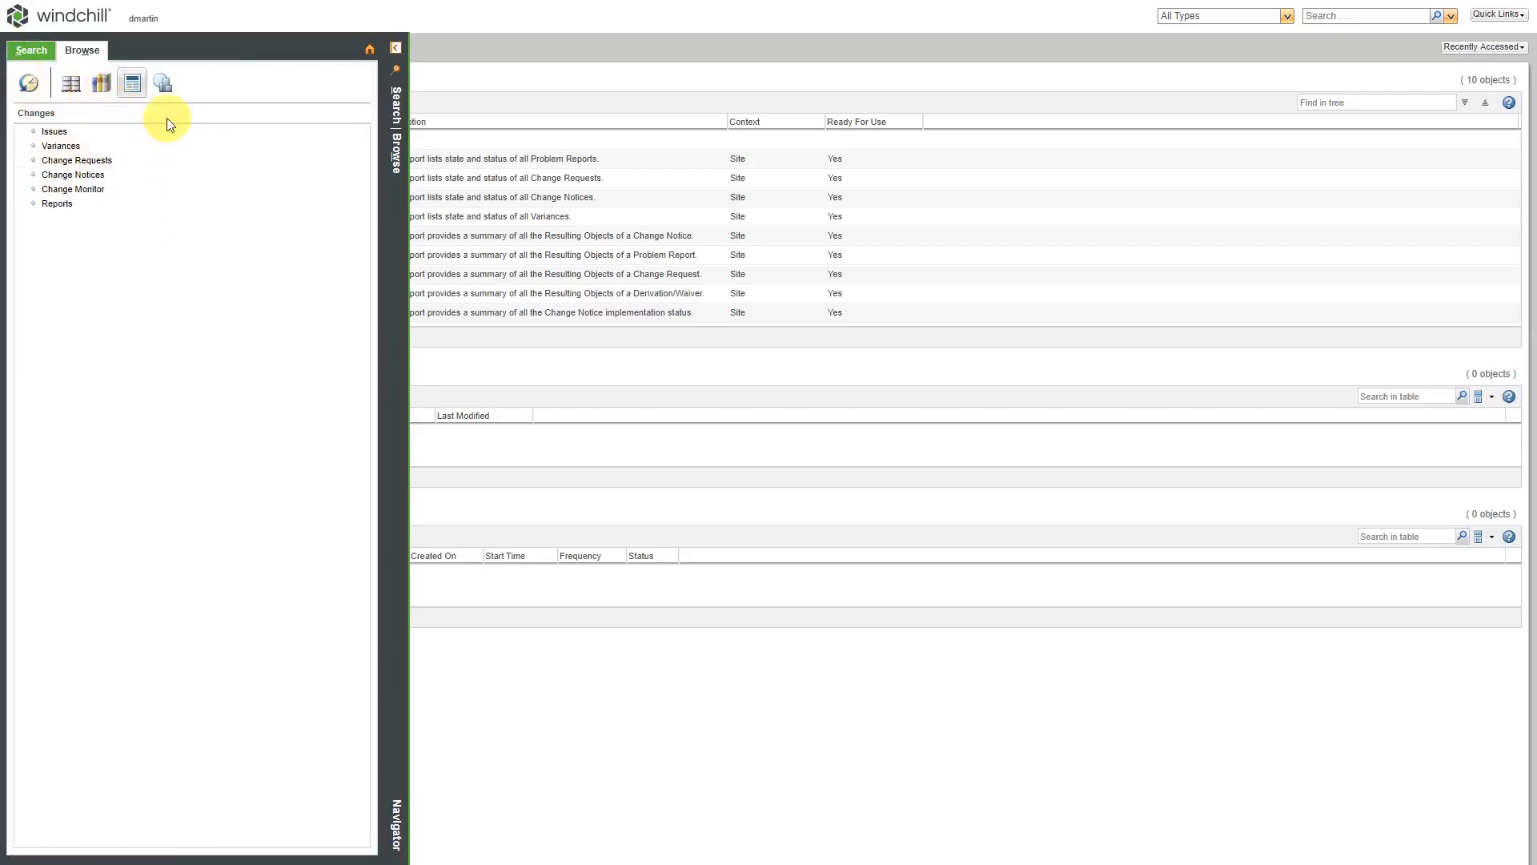
{"action": "mouse_move", "coordinate": [162, 81]}
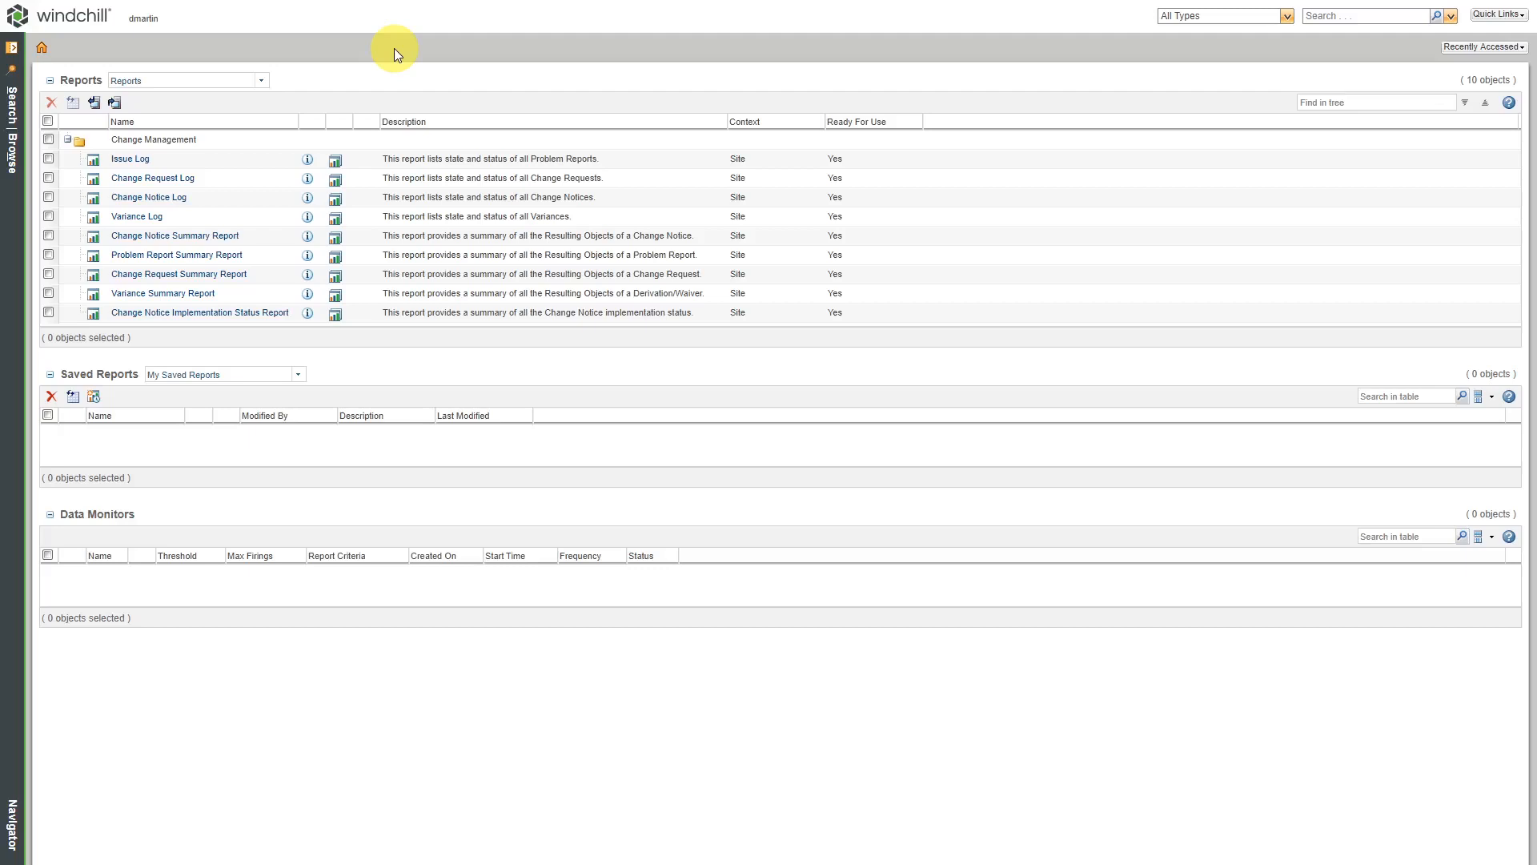
{"action": "mouse_move", "coordinate": [1284, 54]}
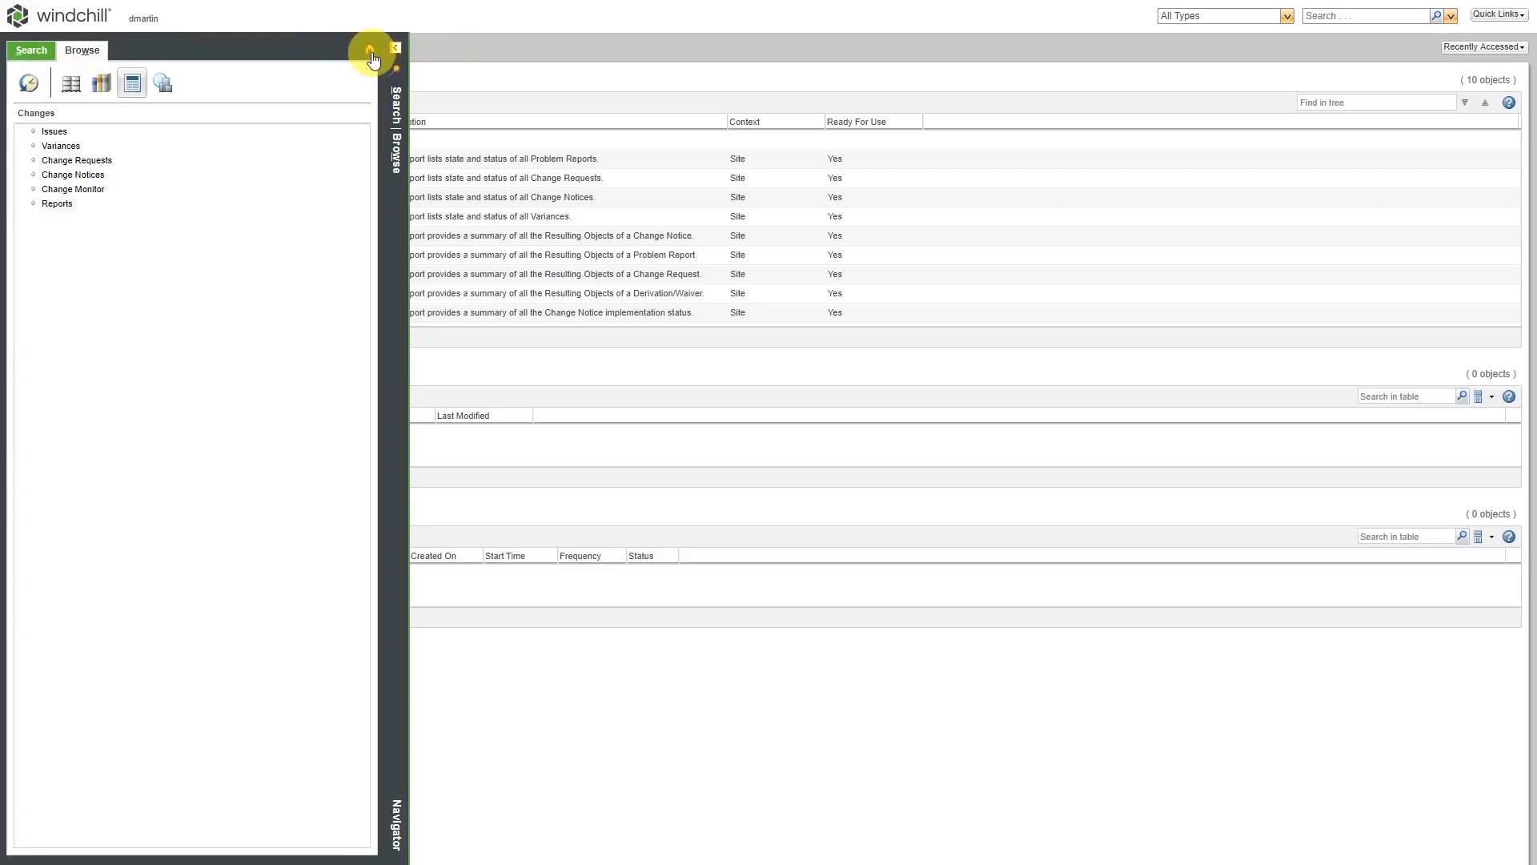
{"action": "left_click", "coordinate": [373, 51]}
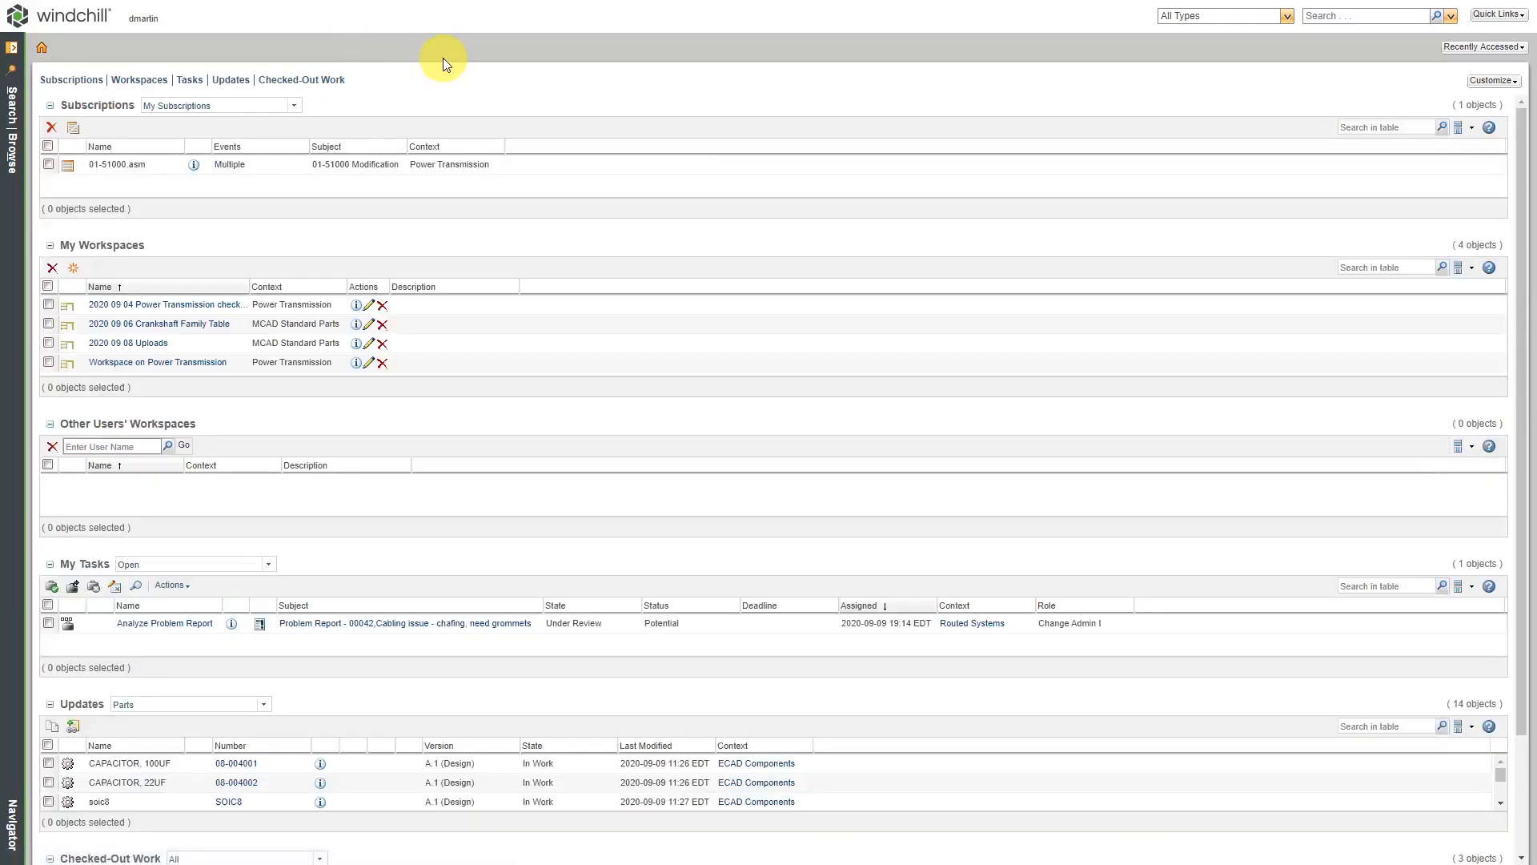